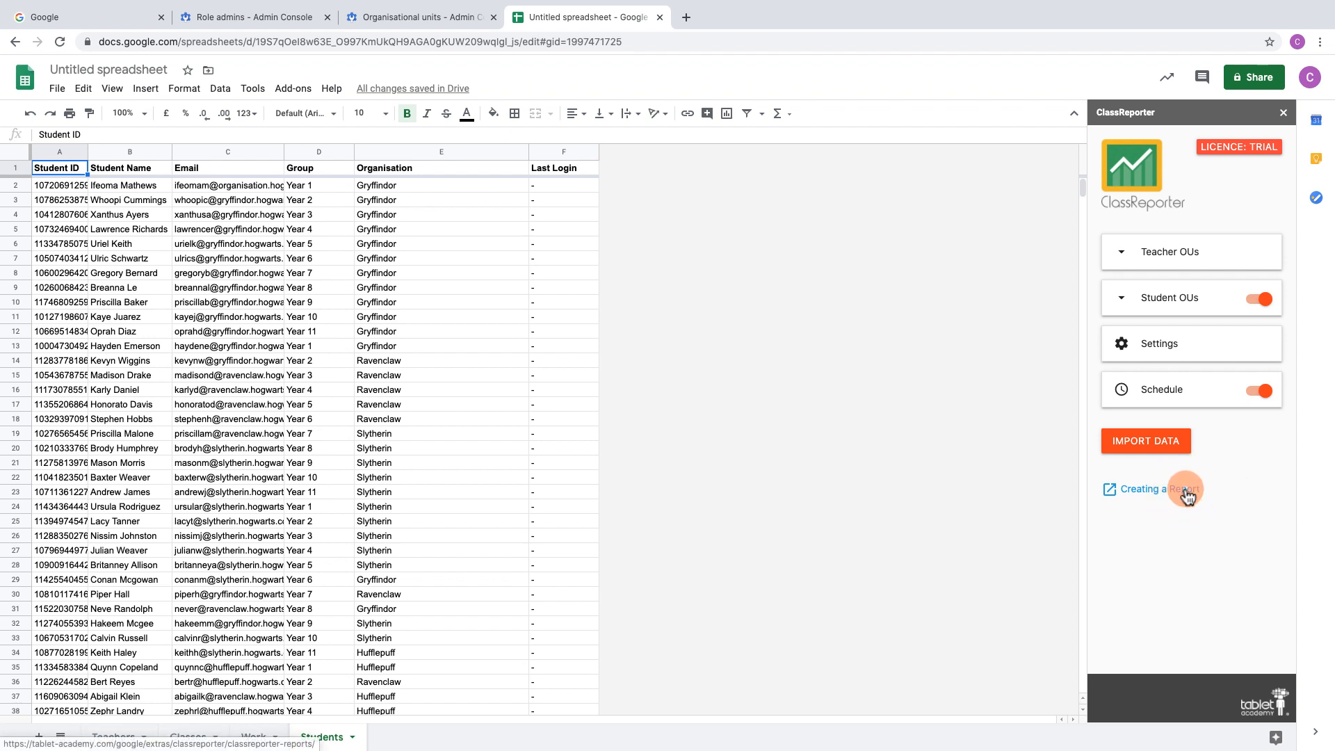
- Open the 'Creating a Report' guide and scroll to Step 1's five data sources
{"action": "left_click", "coordinate": [1150, 488]}
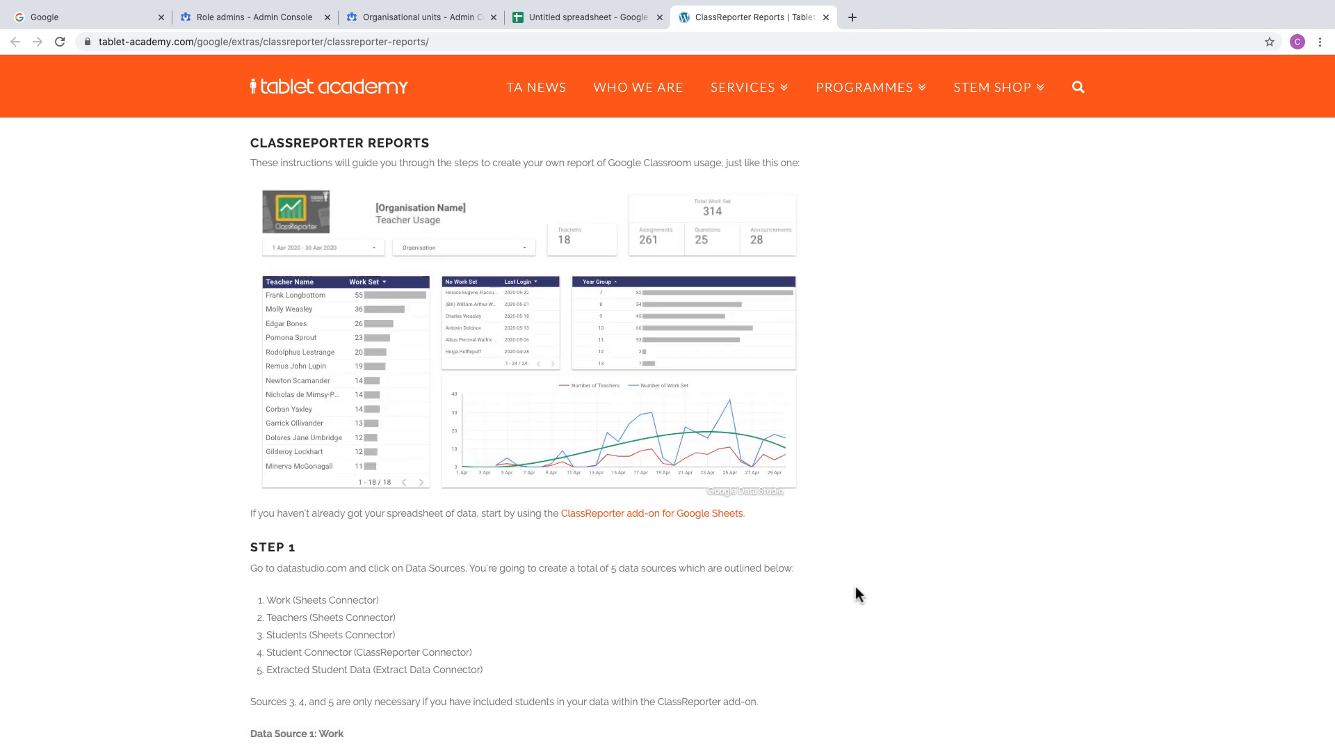
{"action": "scroll", "scroll_direction": "down", "scroll_amount": 3}
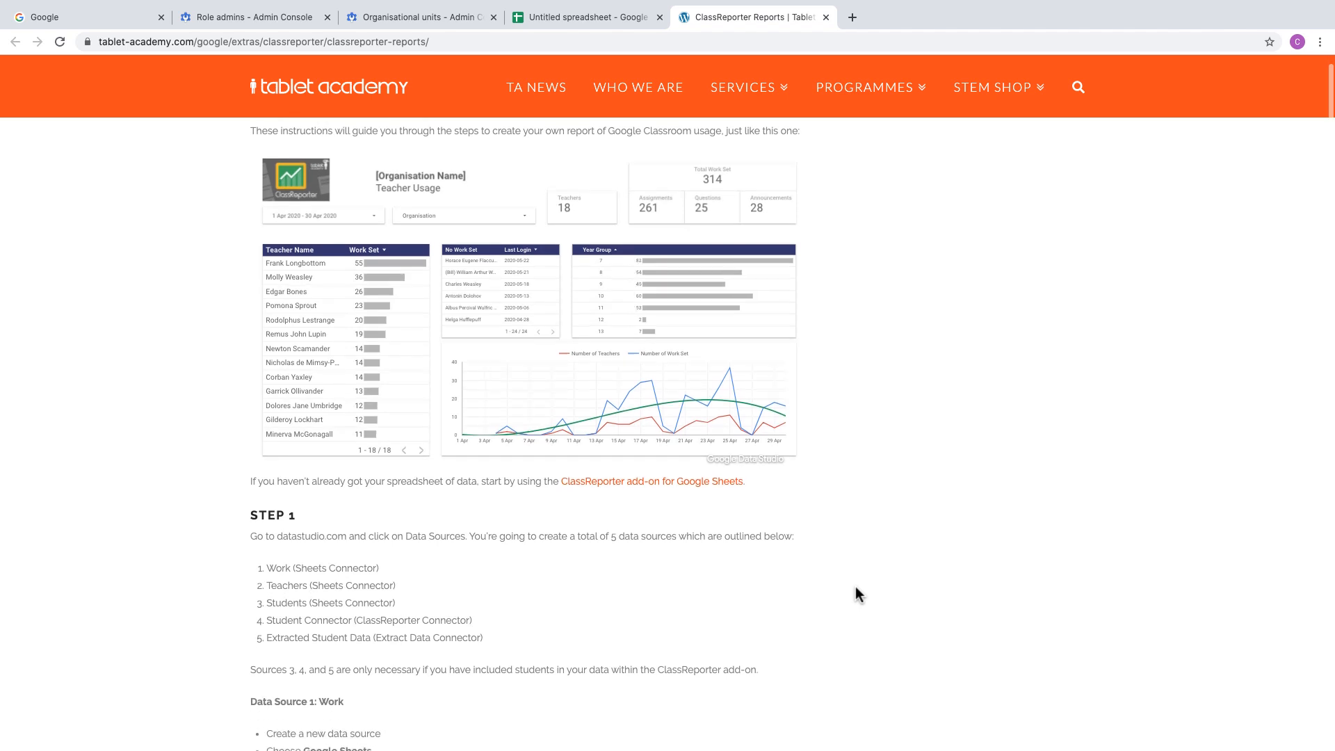
{"action": "scroll", "scroll_direction": "down", "scroll_amount": 3}
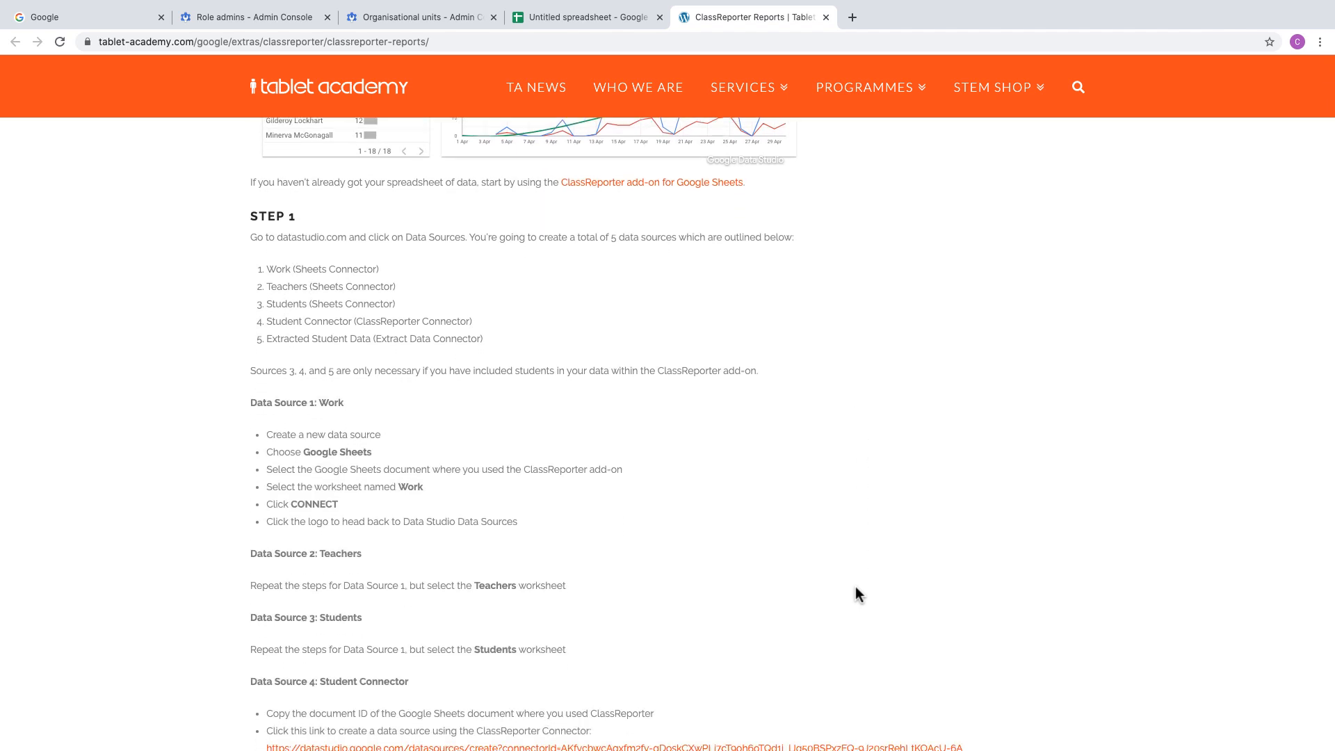
{"action": "scroll", "scroll_direction": "down", "scroll_amount": 3}
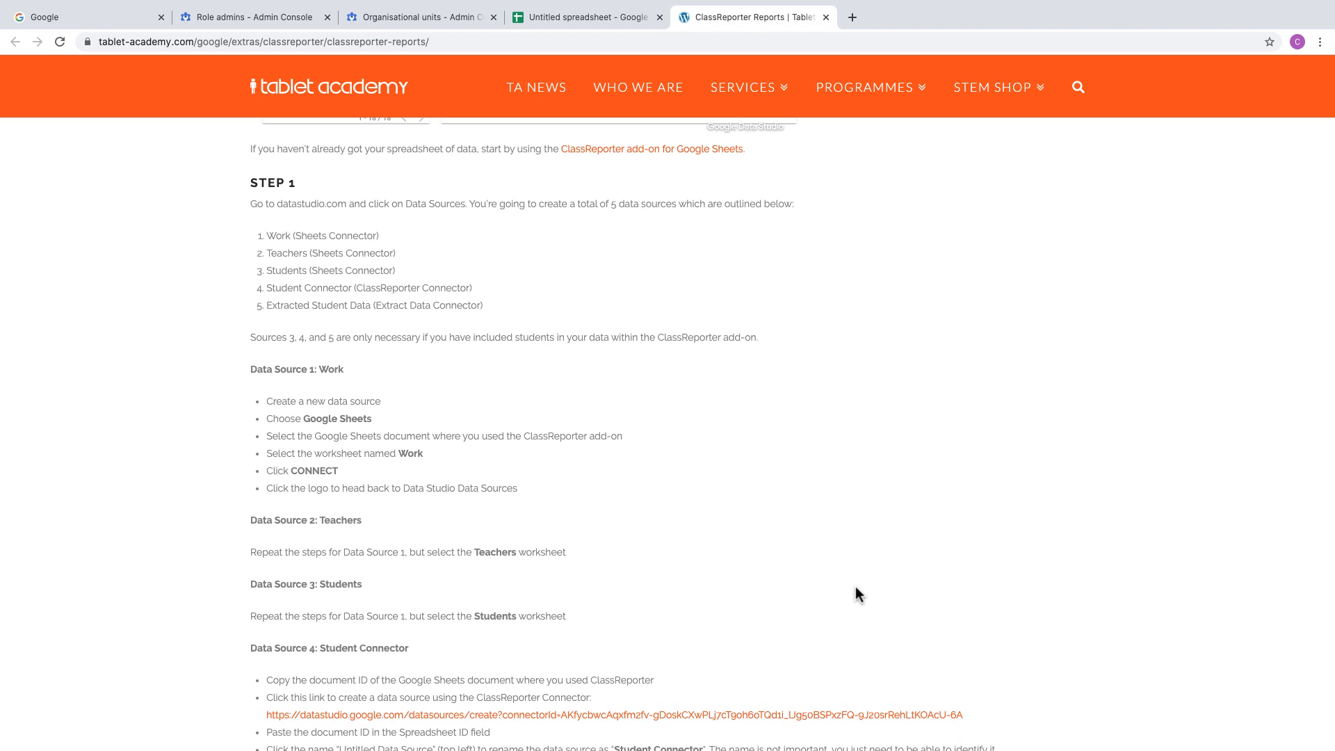
{"action": "mouse_move", "coordinate": [441, 457]}
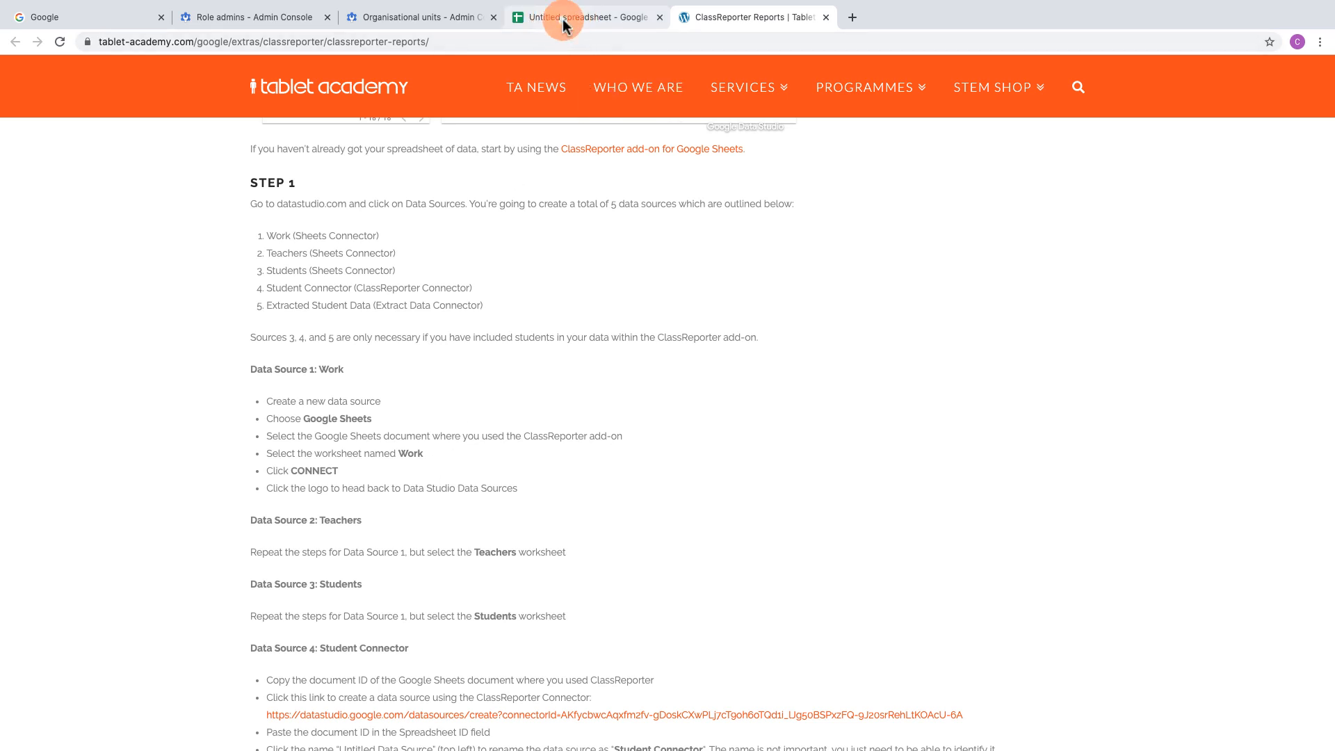
- Rename the untitled ClassReporter spreadsheet to 'Hogwarts Classroom Data'
{"action": "left_click", "coordinate": [585, 17]}
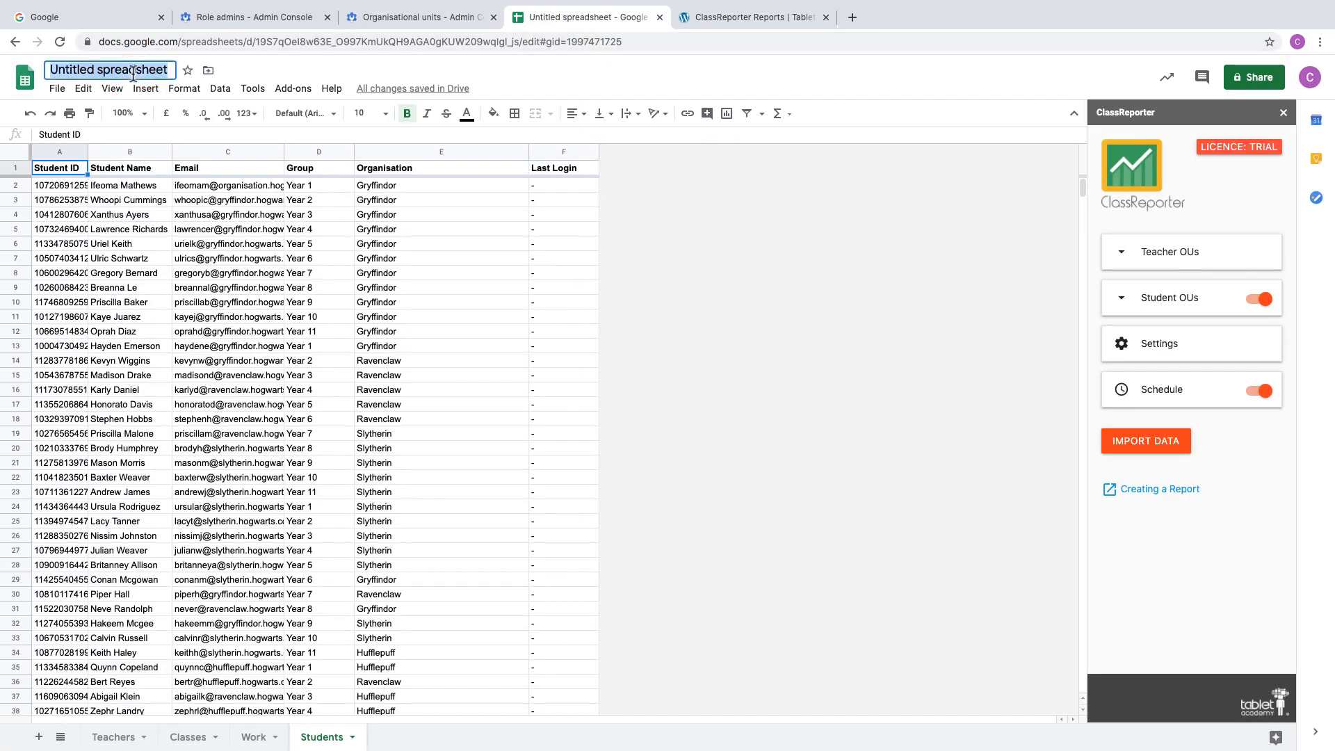
{"action": "left_click", "coordinate": [108, 70]}
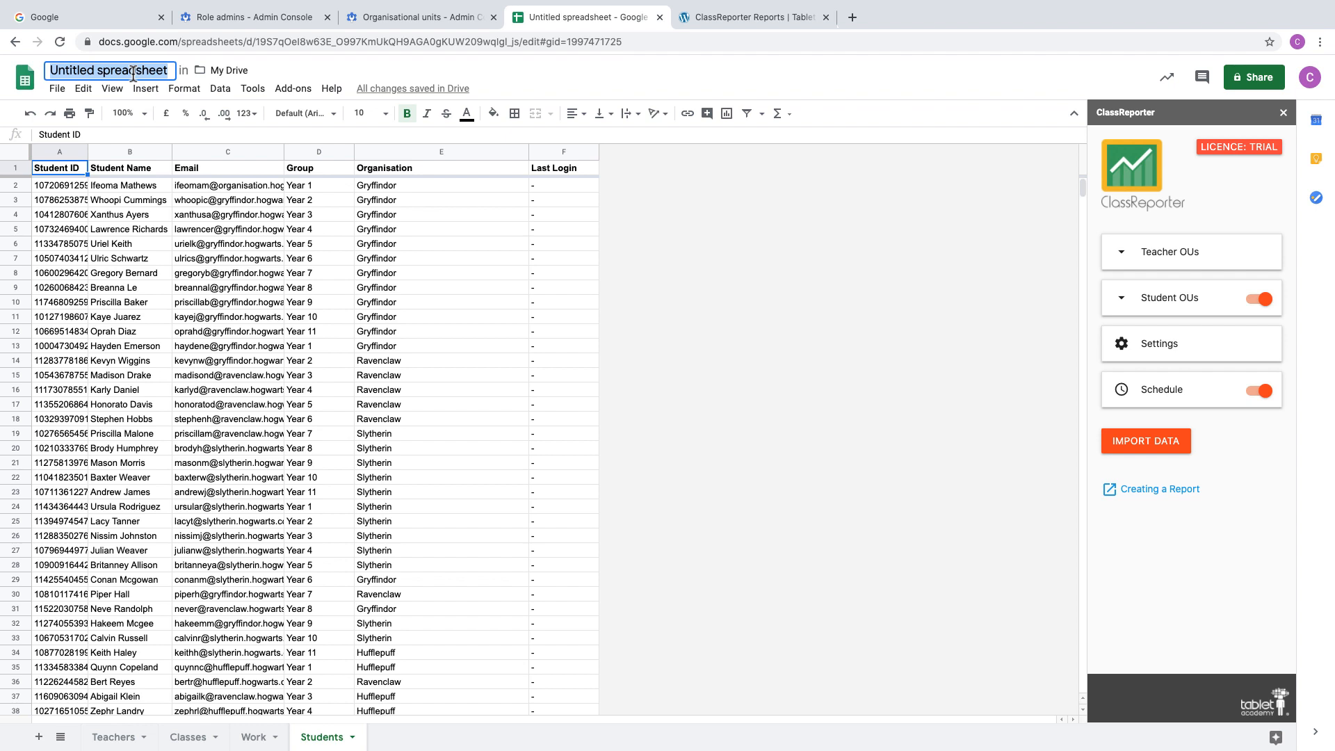
{"action": "type", "text": "Hogwarts Classroom Data"}
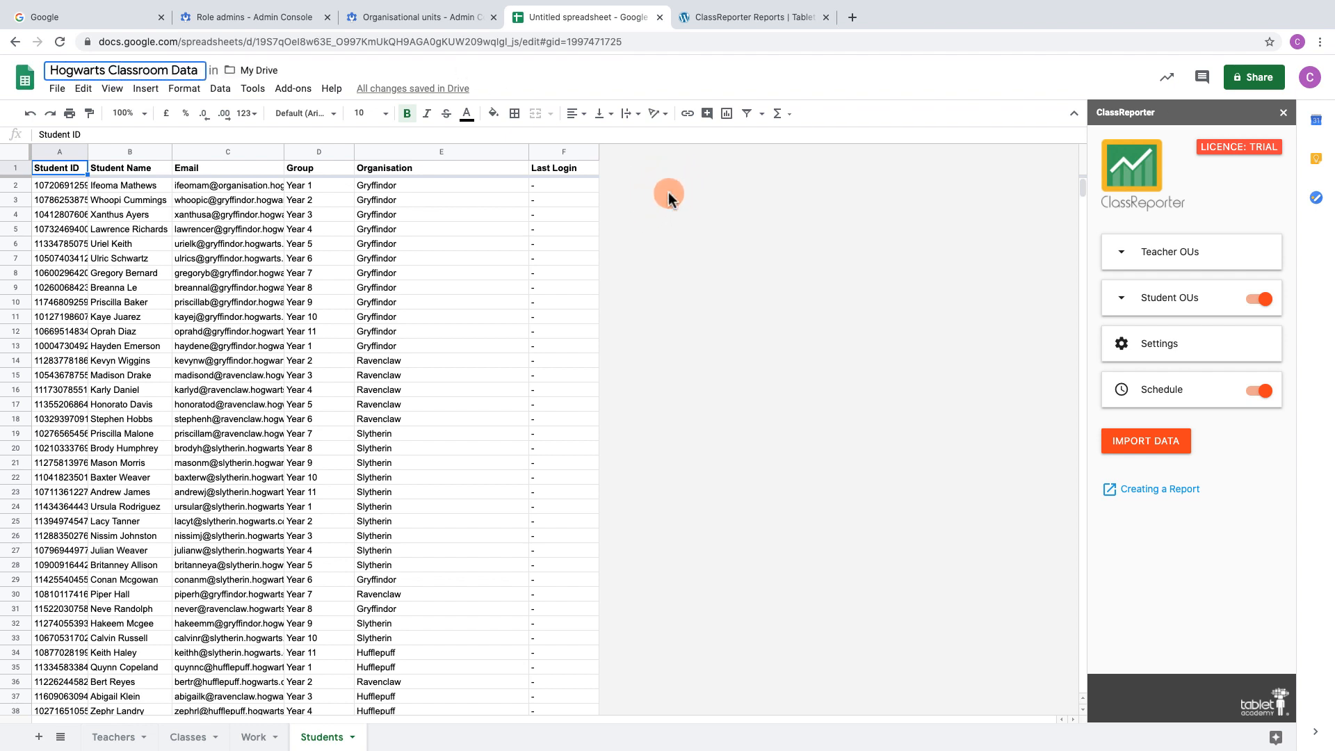
{"action": "left_click", "coordinate": [752, 17]}
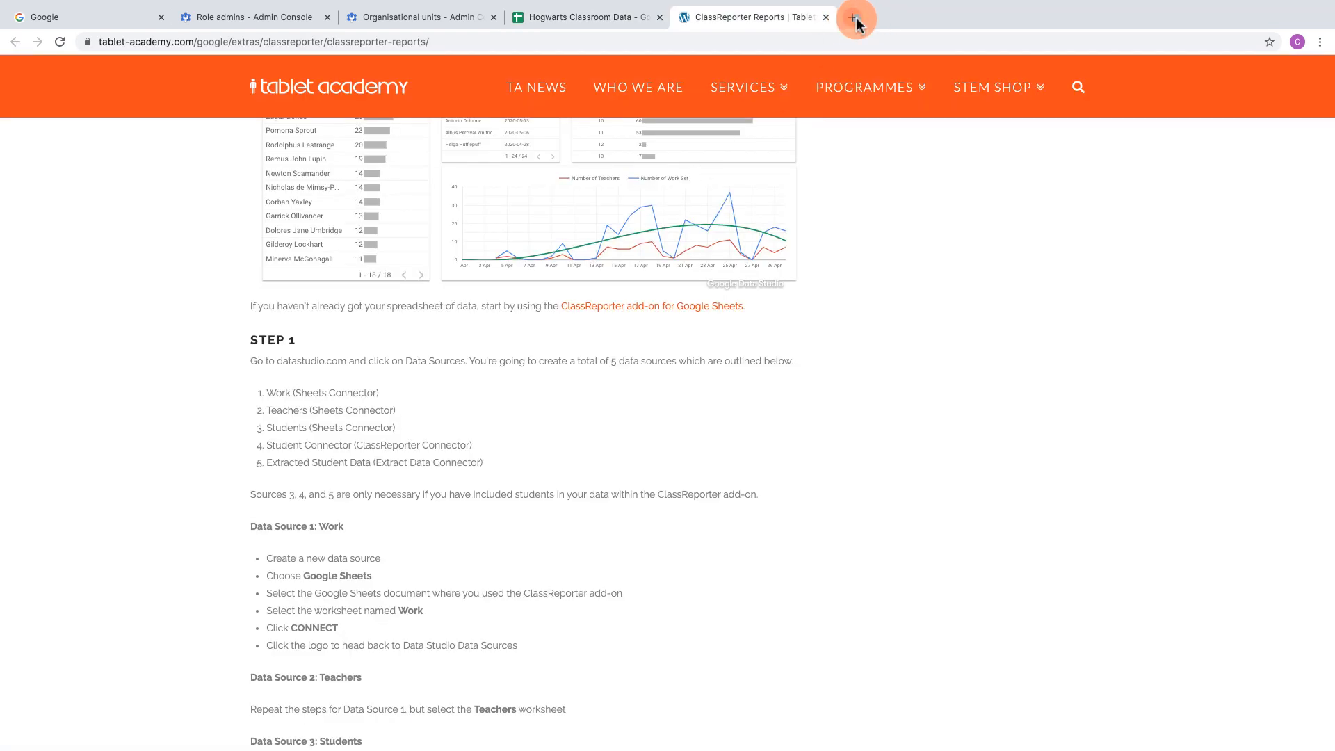
- Go to Google Data Studio via 'datastudio' in a new browser tab
{"action": "left_click", "coordinate": [852, 16]}
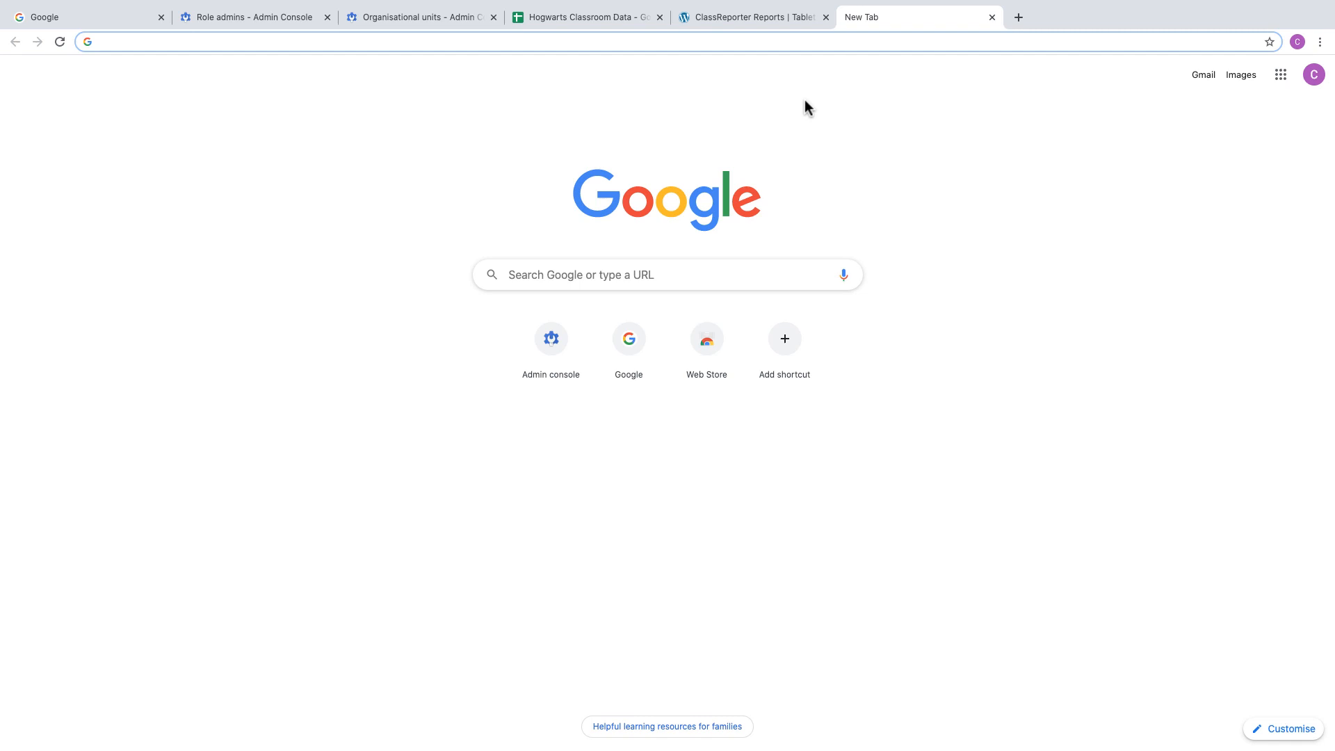
{"action": "type", "text": "datast"}
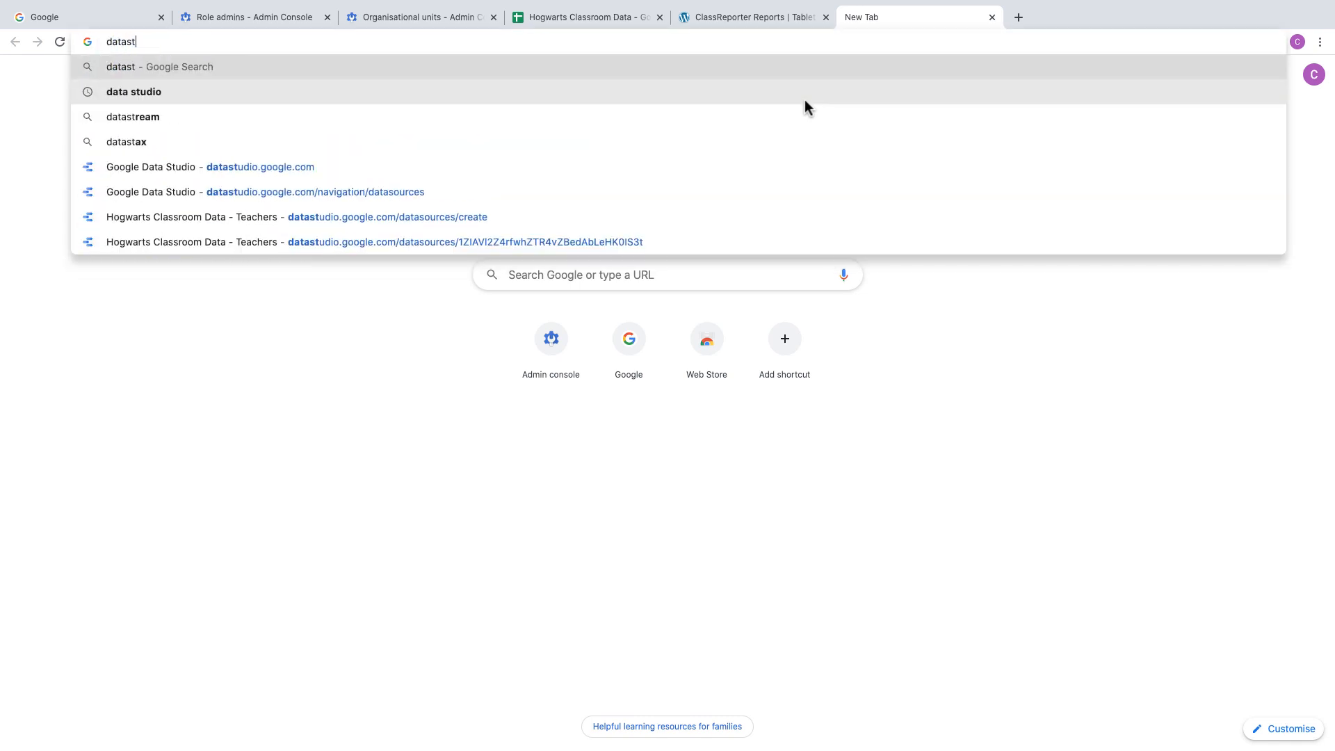
{"action": "type", "text": "u"}
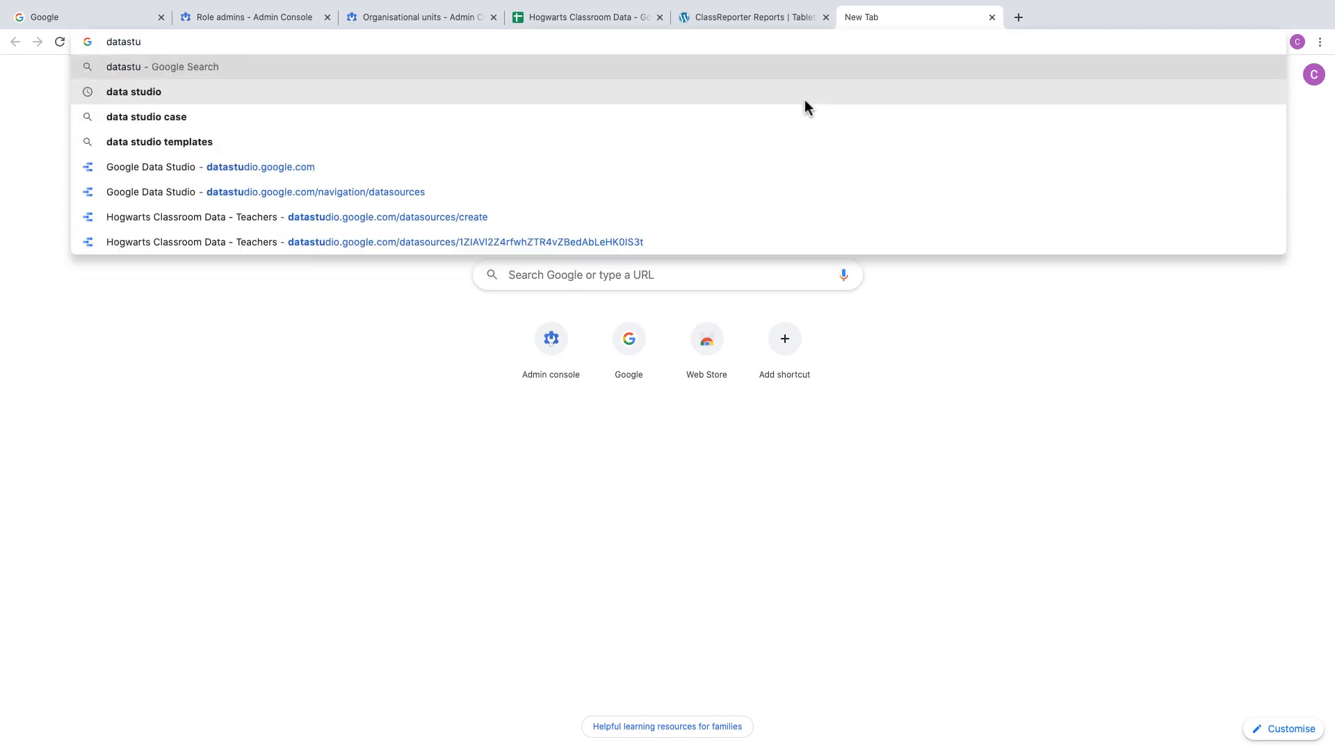
{"action": "left_click", "coordinate": [260, 165]}
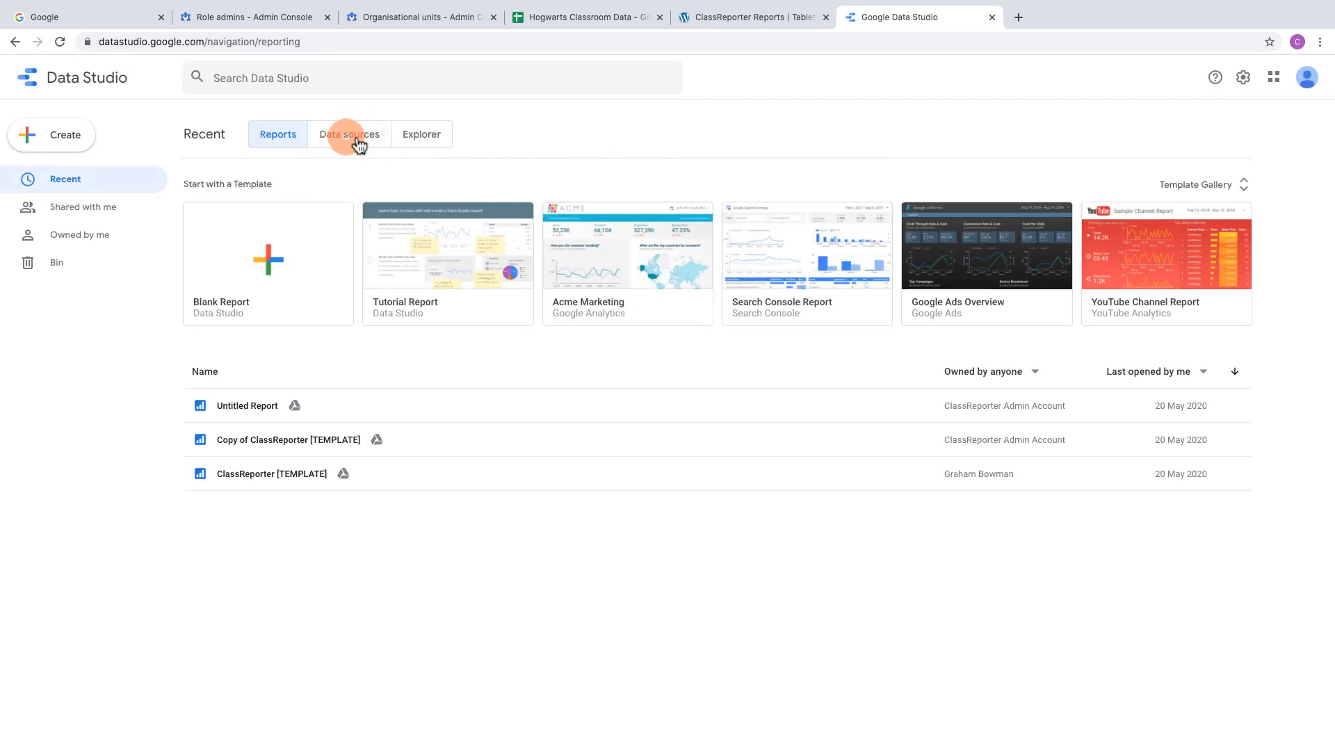
- Create a Google Sheets data source for the Teachers worksheet of Hogwarts Classroom Data
{"action": "left_click", "coordinate": [348, 133]}
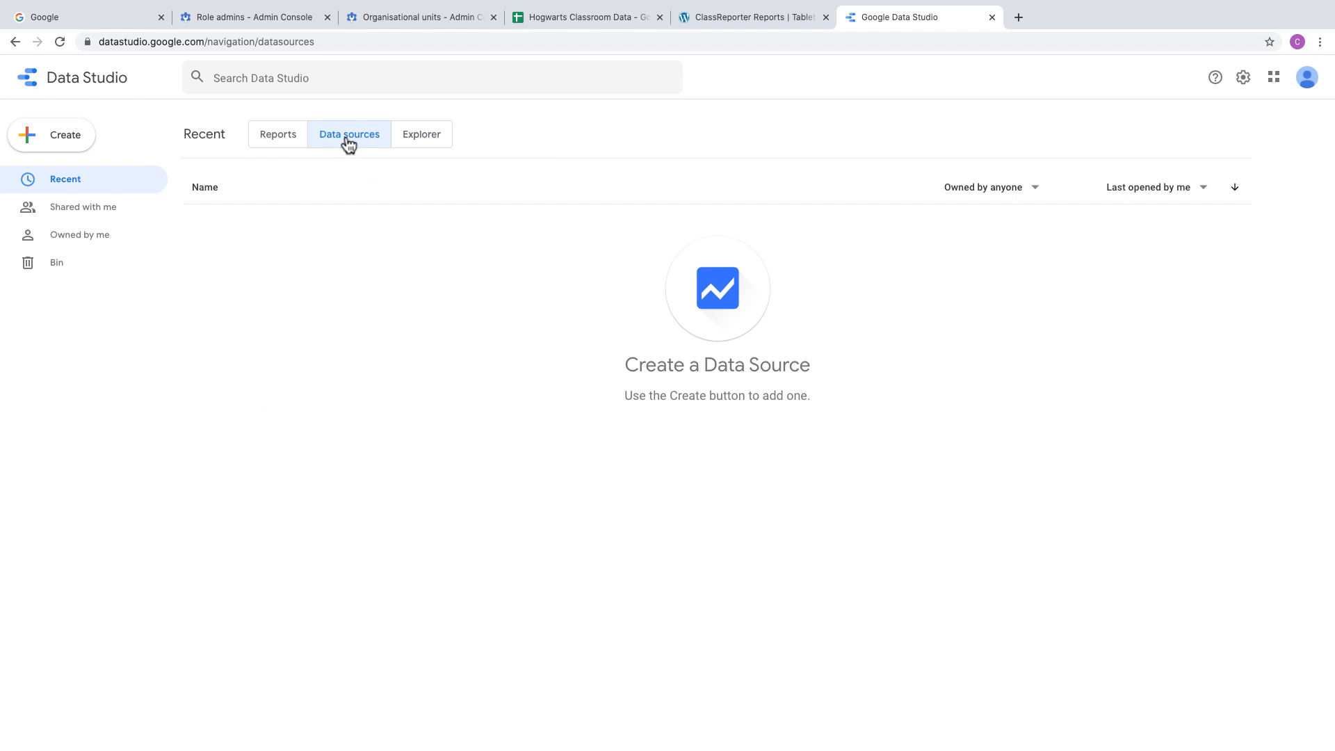
{"action": "mouse_move", "coordinate": [348, 140]}
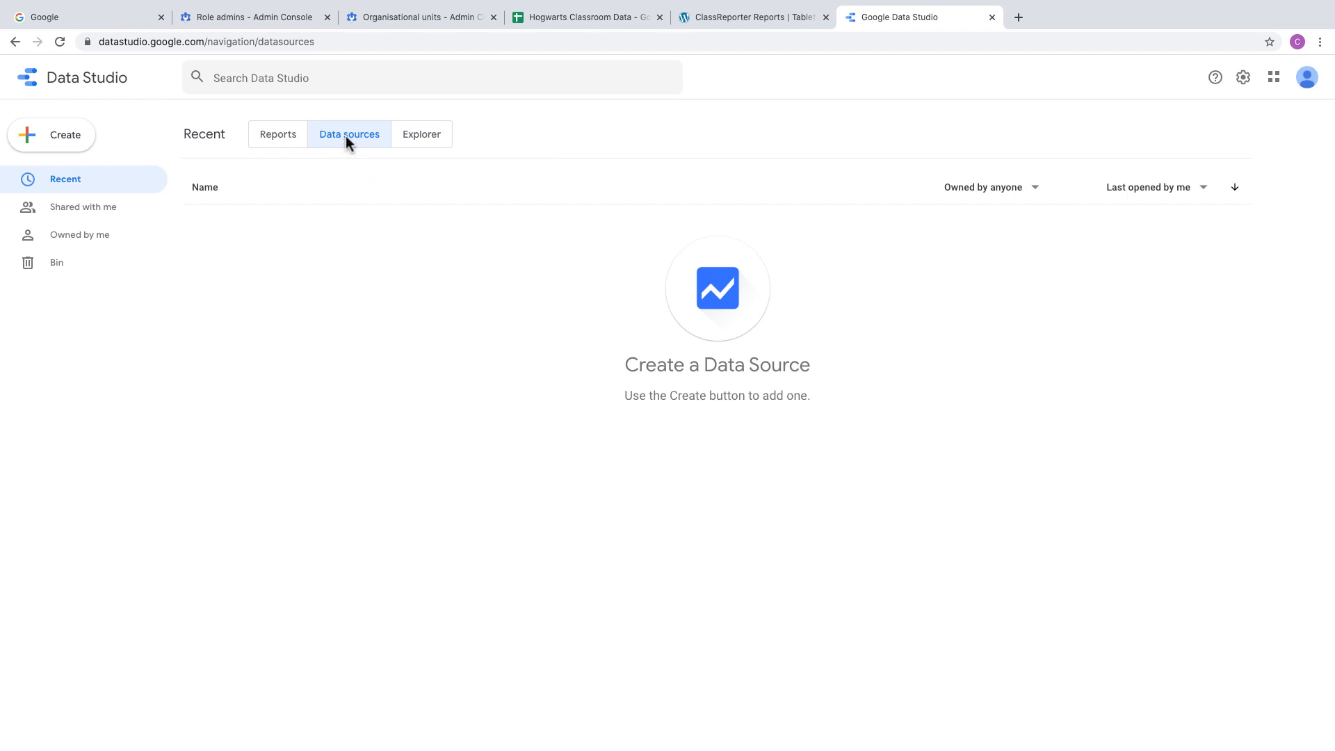
{"action": "left_click", "coordinate": [52, 134]}
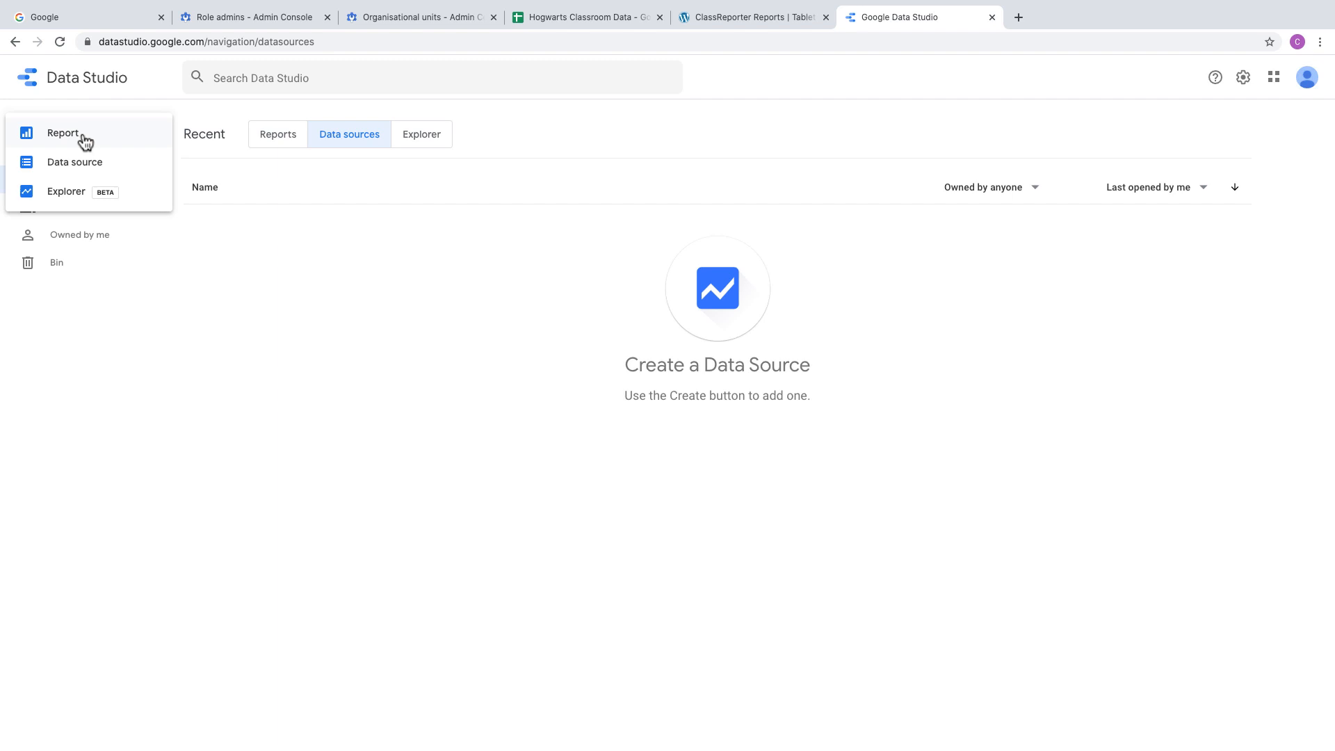
{"action": "left_click", "coordinate": [75, 162]}
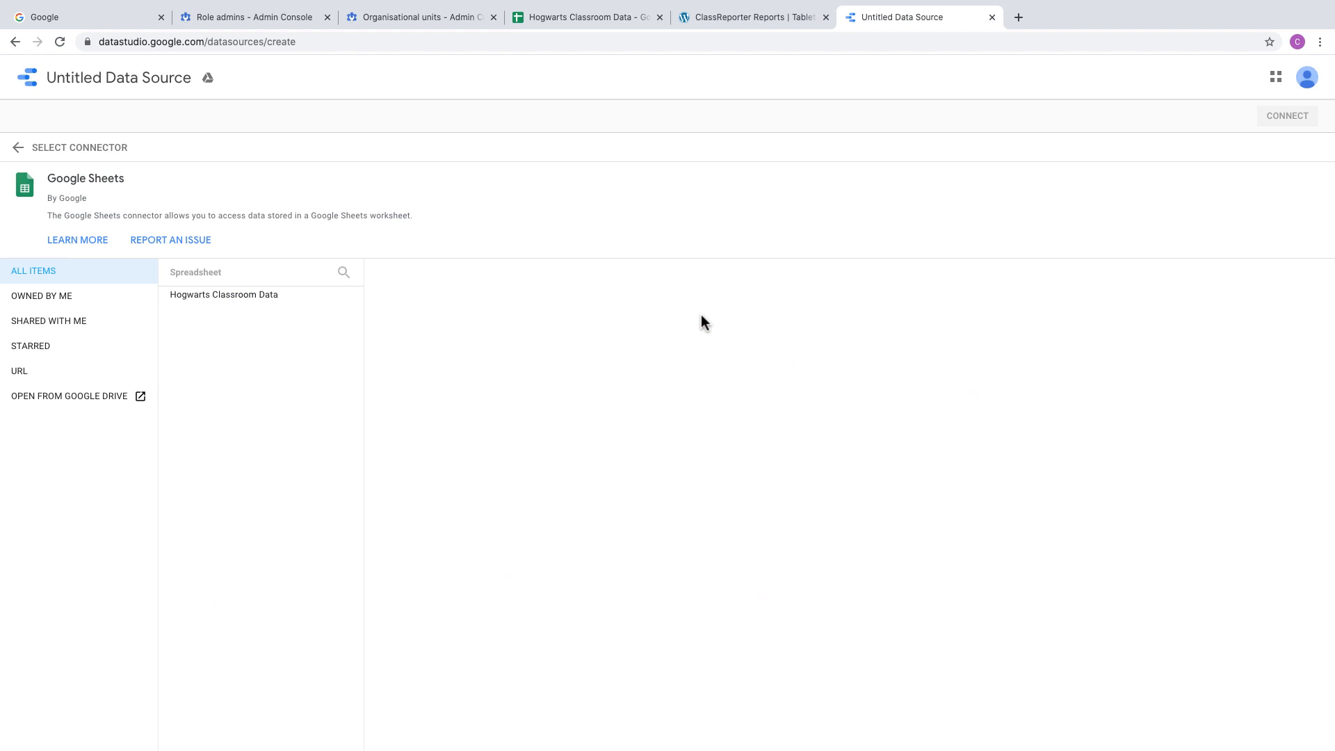
{"action": "left_click", "coordinate": [223, 293]}
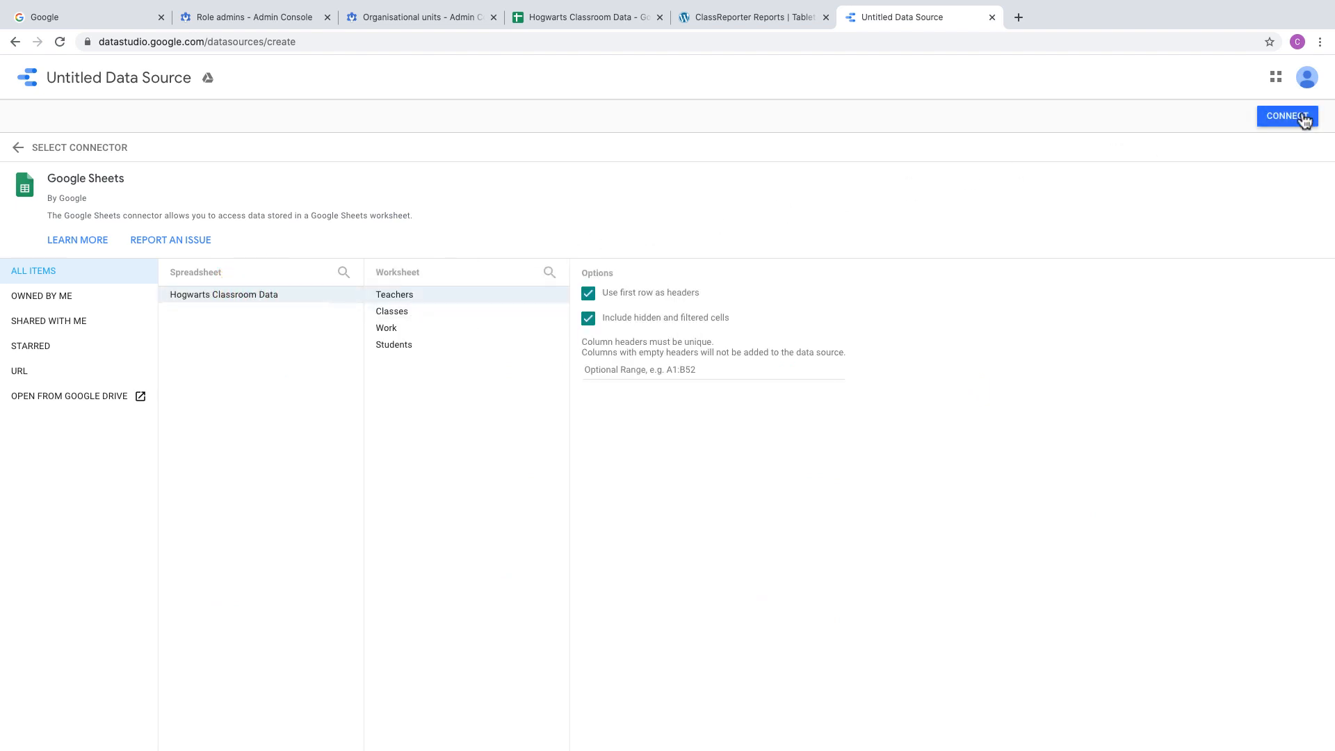
{"action": "left_click", "coordinate": [1286, 116]}
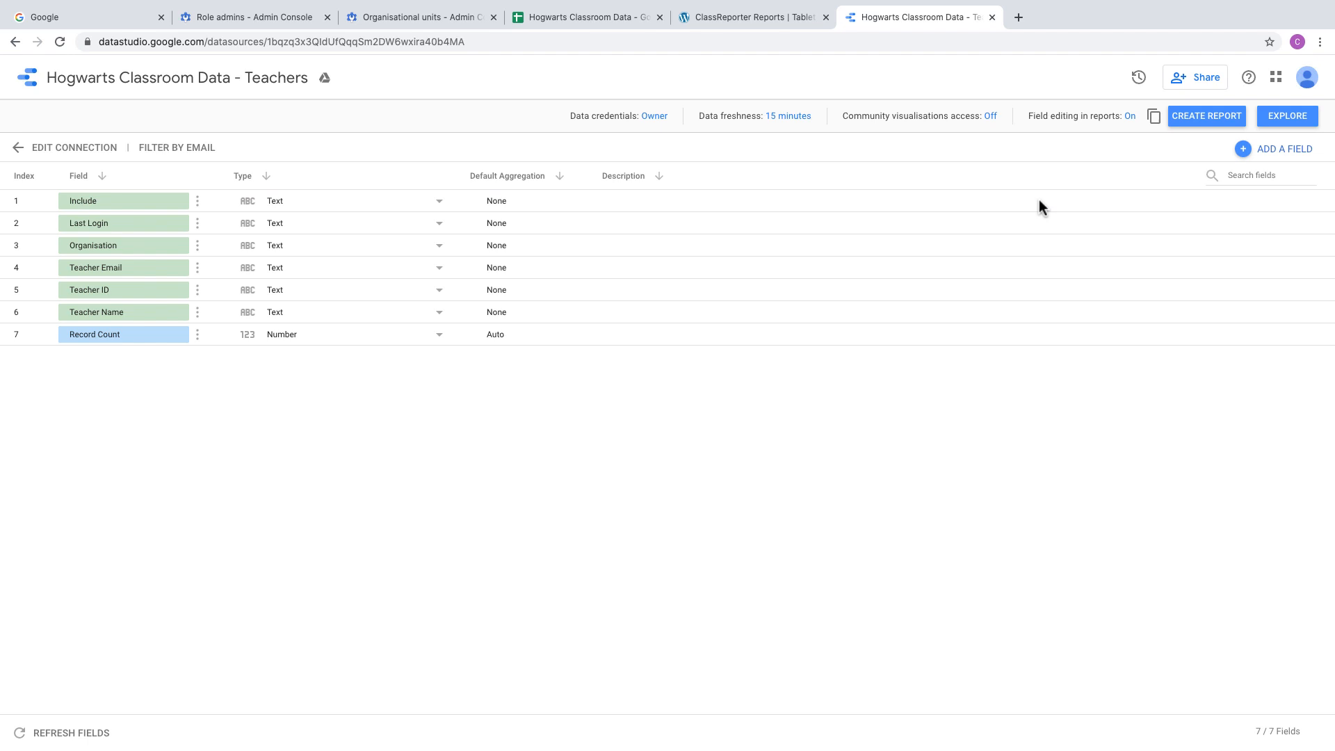
{"action": "mouse_move", "coordinate": [188, 100]}
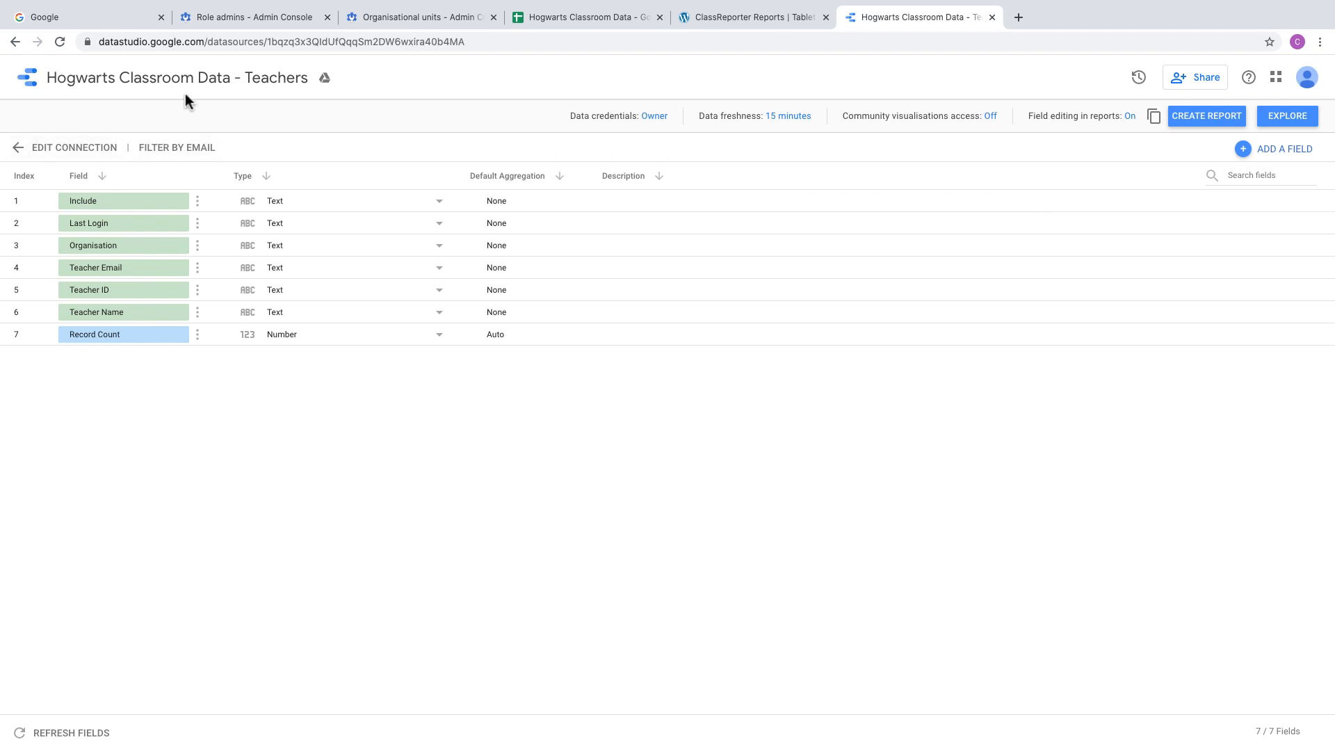
{"action": "mouse_move", "coordinate": [28, 78]}
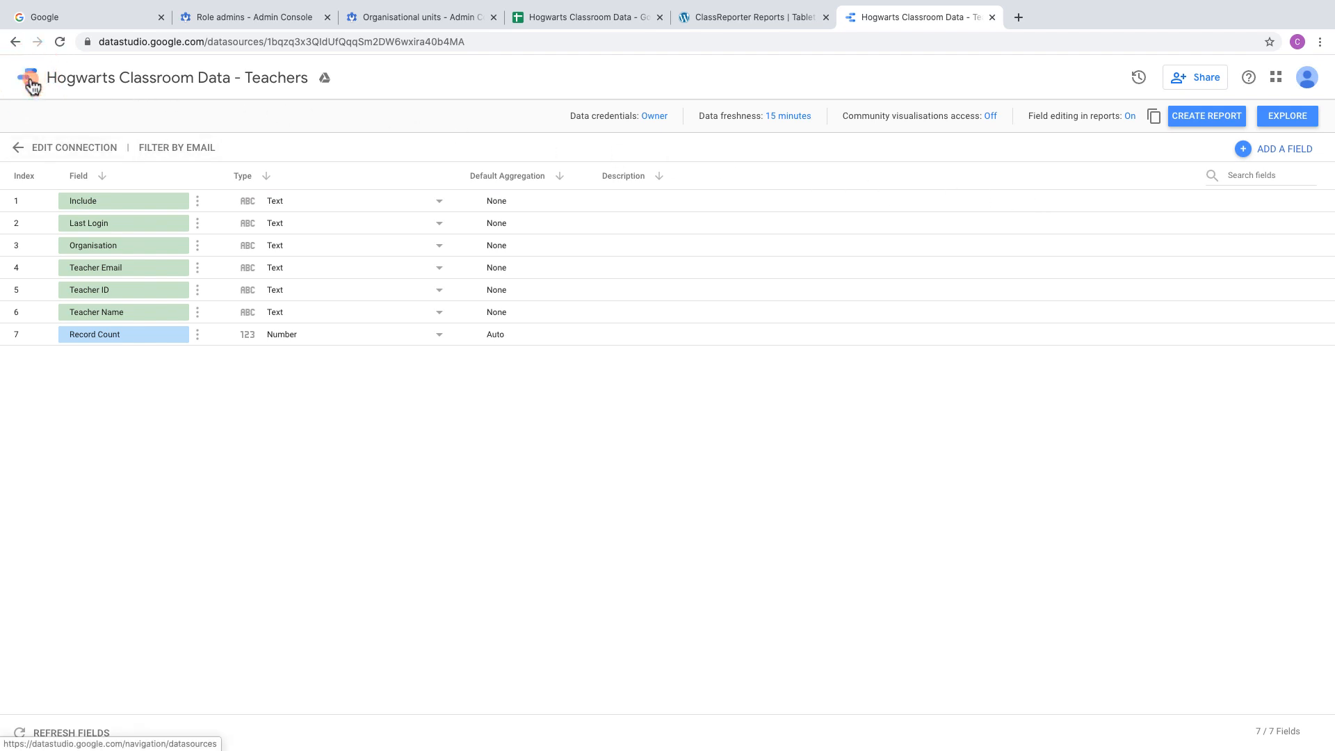
- Create a second Google Sheets data source for the Work worksheet of Hogwarts Classroom Data
{"action": "left_click", "coordinate": [28, 78]}
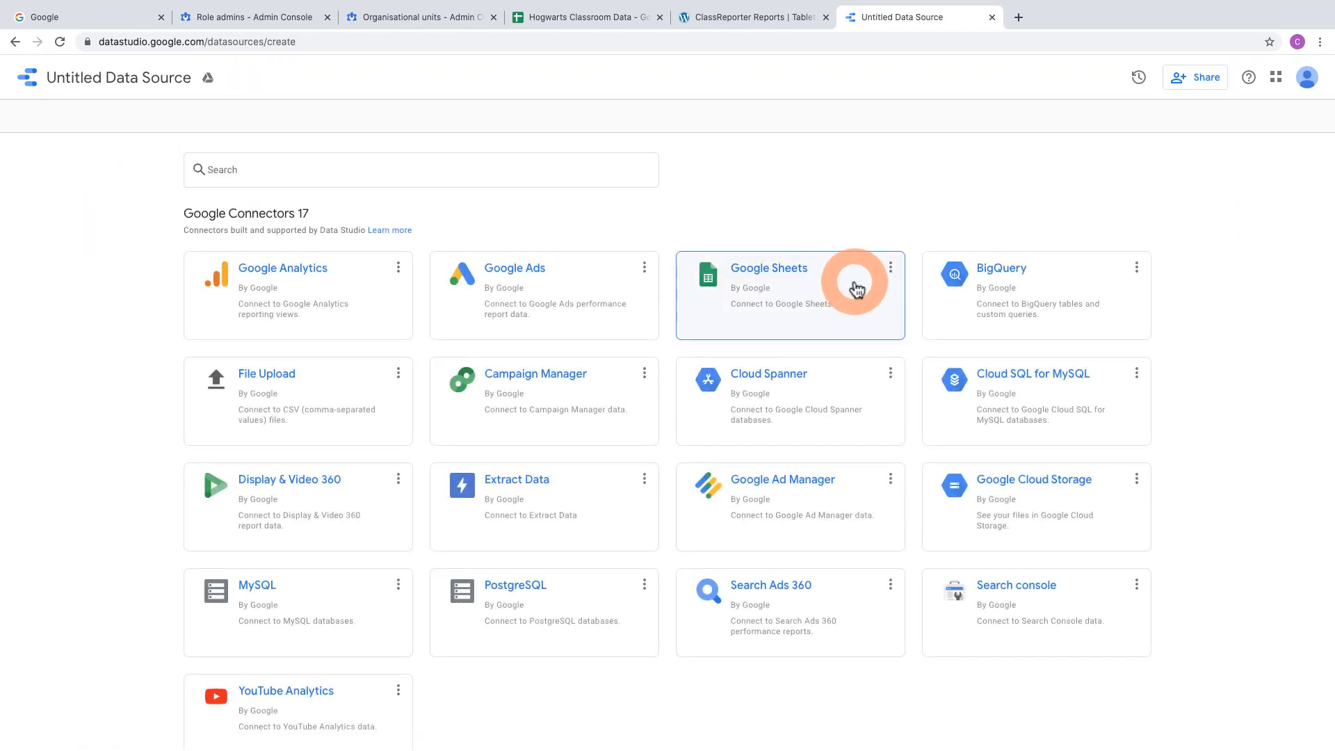
{"action": "left_click", "coordinate": [788, 295]}
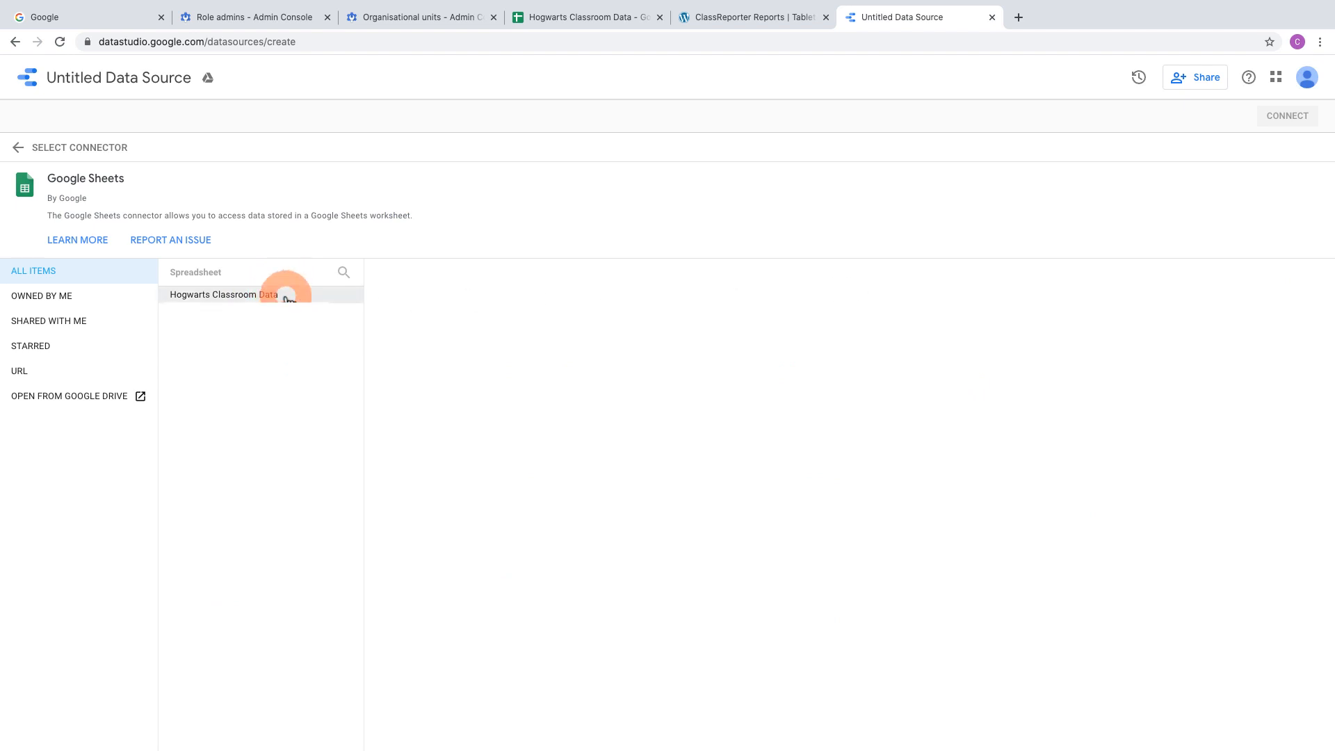
{"action": "left_click", "coordinate": [222, 293]}
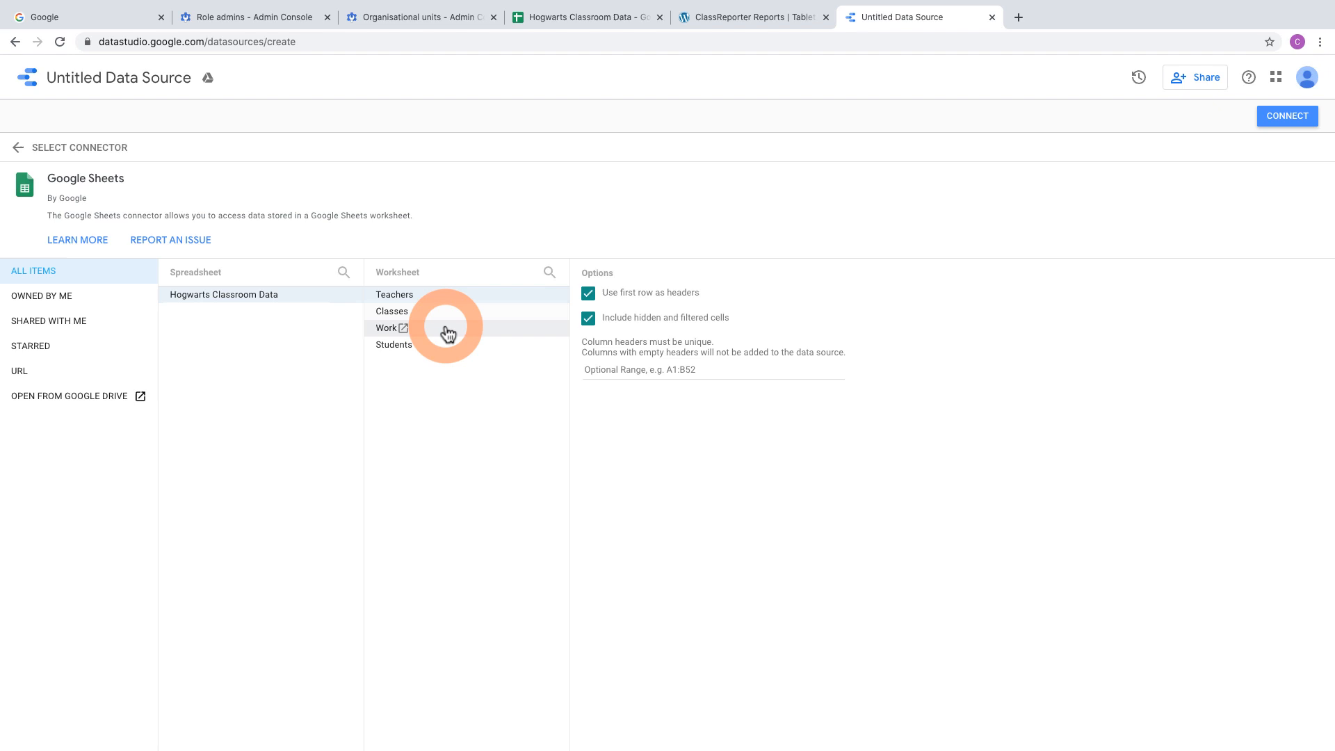
{"action": "left_click", "coordinate": [386, 328]}
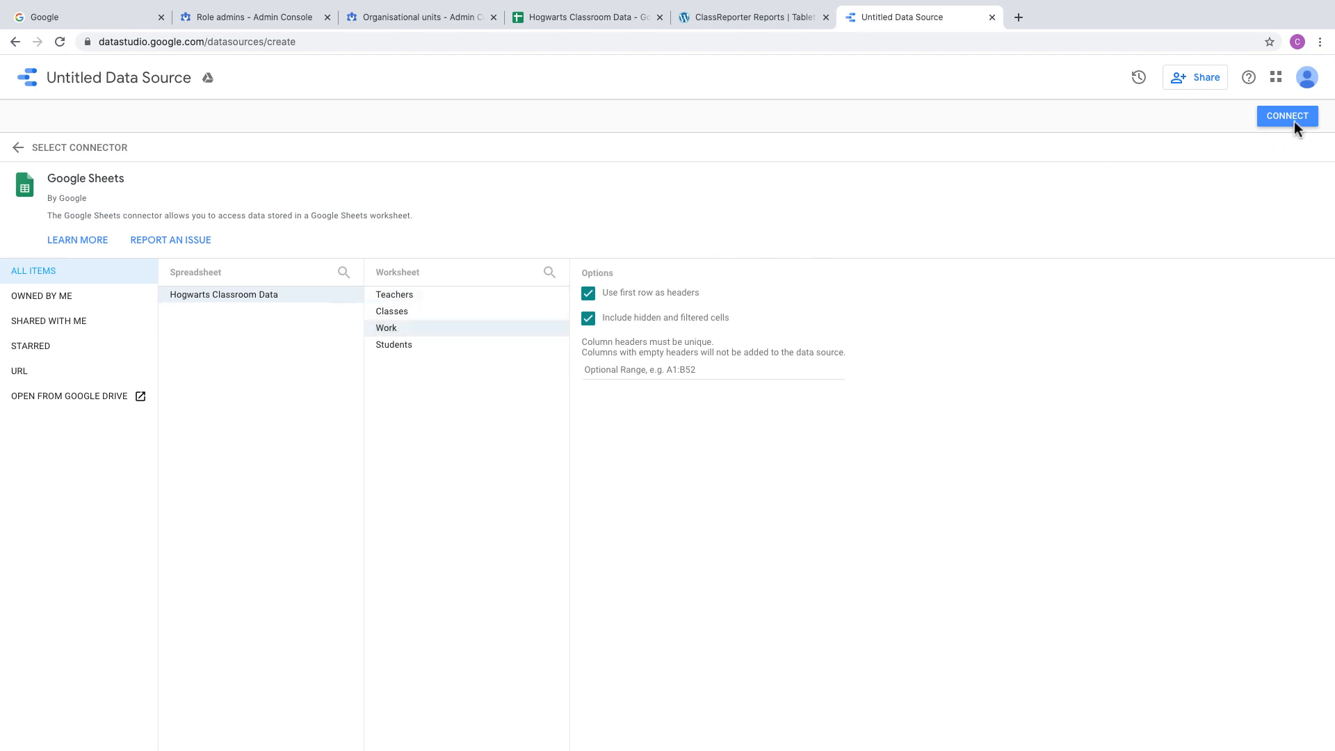
{"action": "left_click", "coordinate": [1286, 115]}
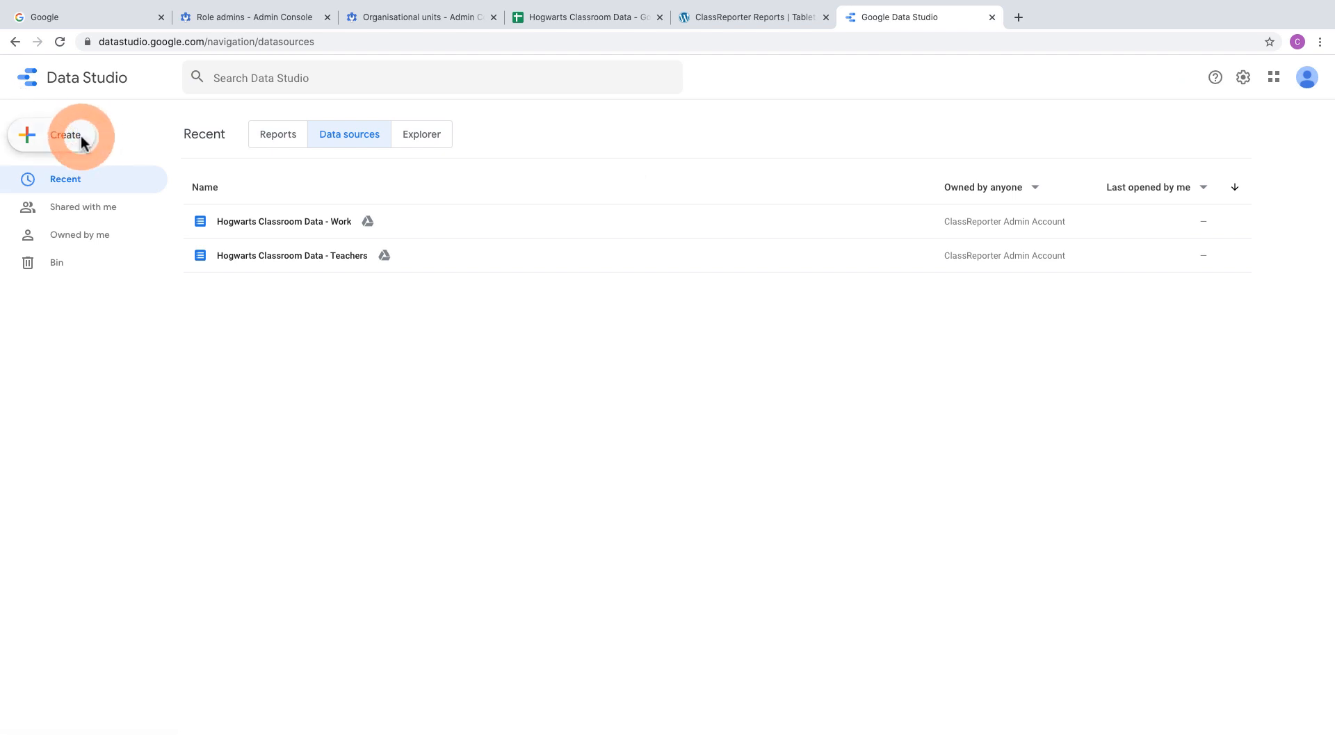
- Create a third Google Sheets data source for the Students worksheet, then return to the list
{"action": "left_click", "coordinate": [54, 135]}
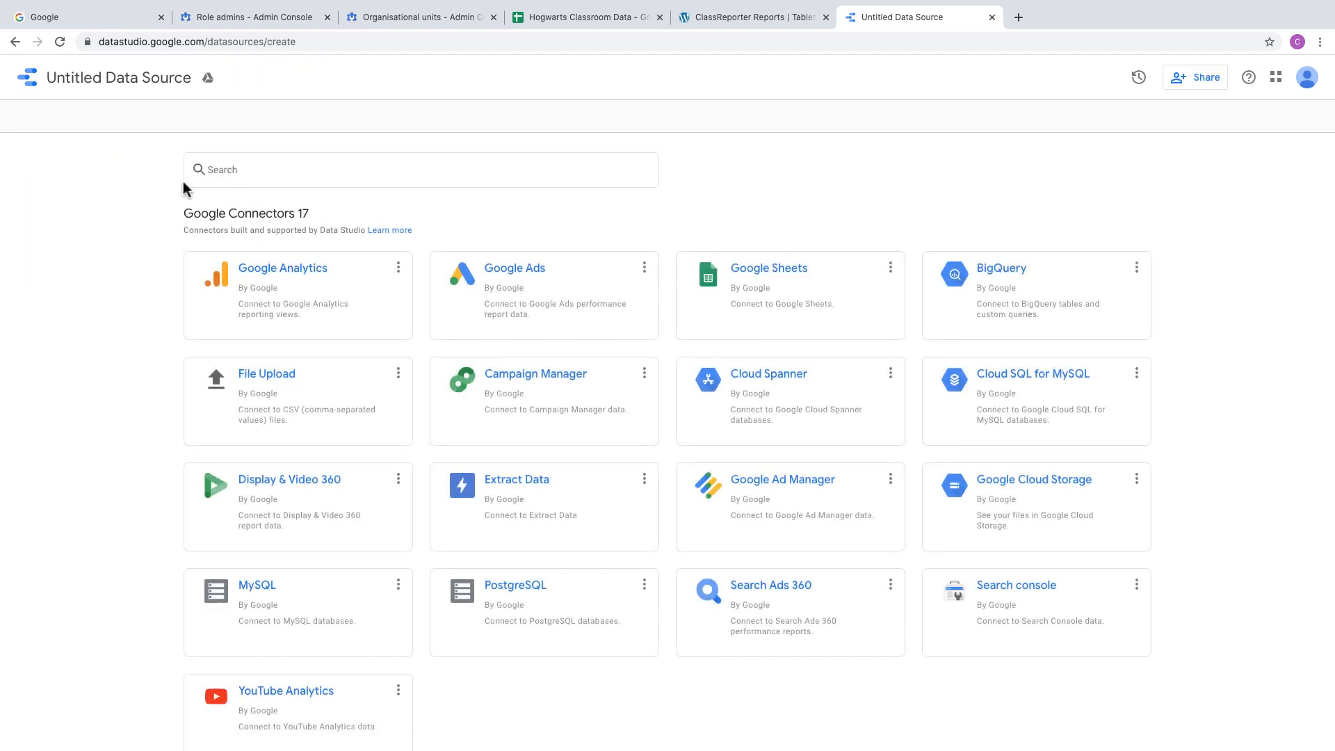
{"action": "left_click", "coordinate": [767, 269]}
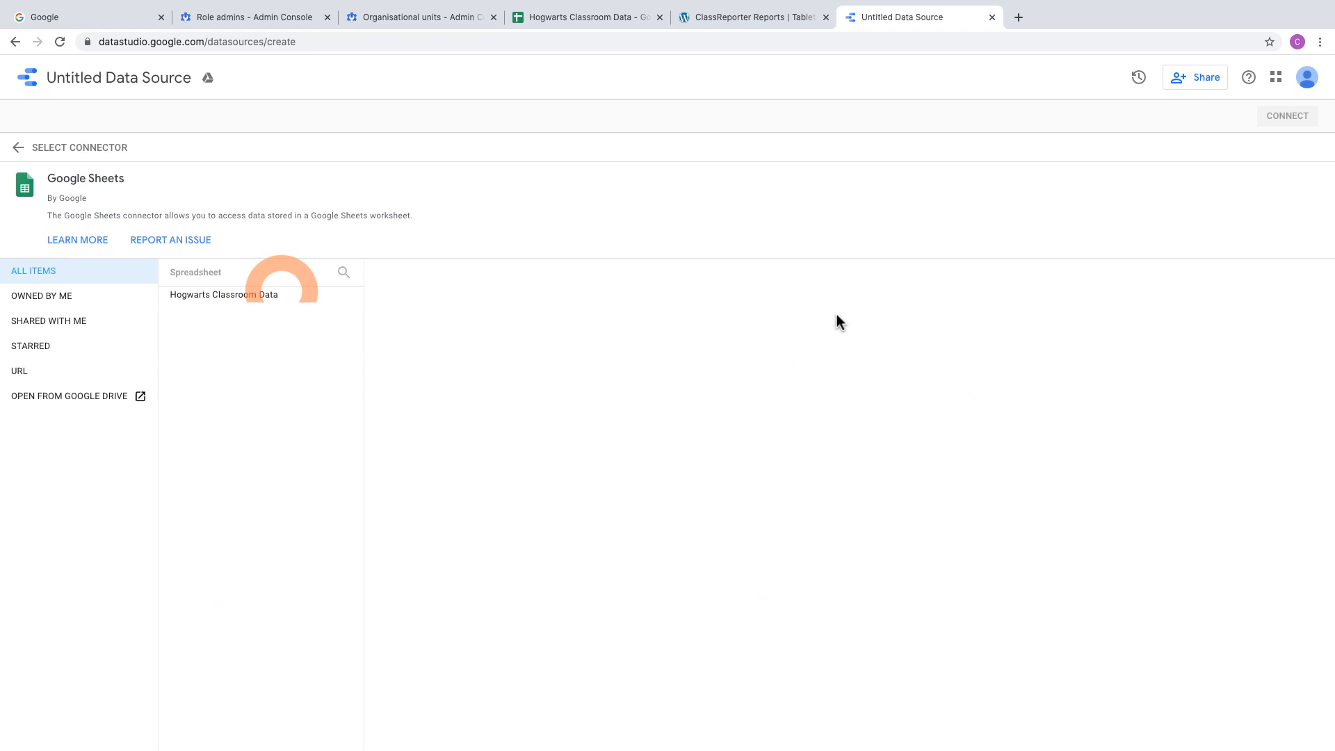
{"action": "left_click", "coordinate": [224, 295]}
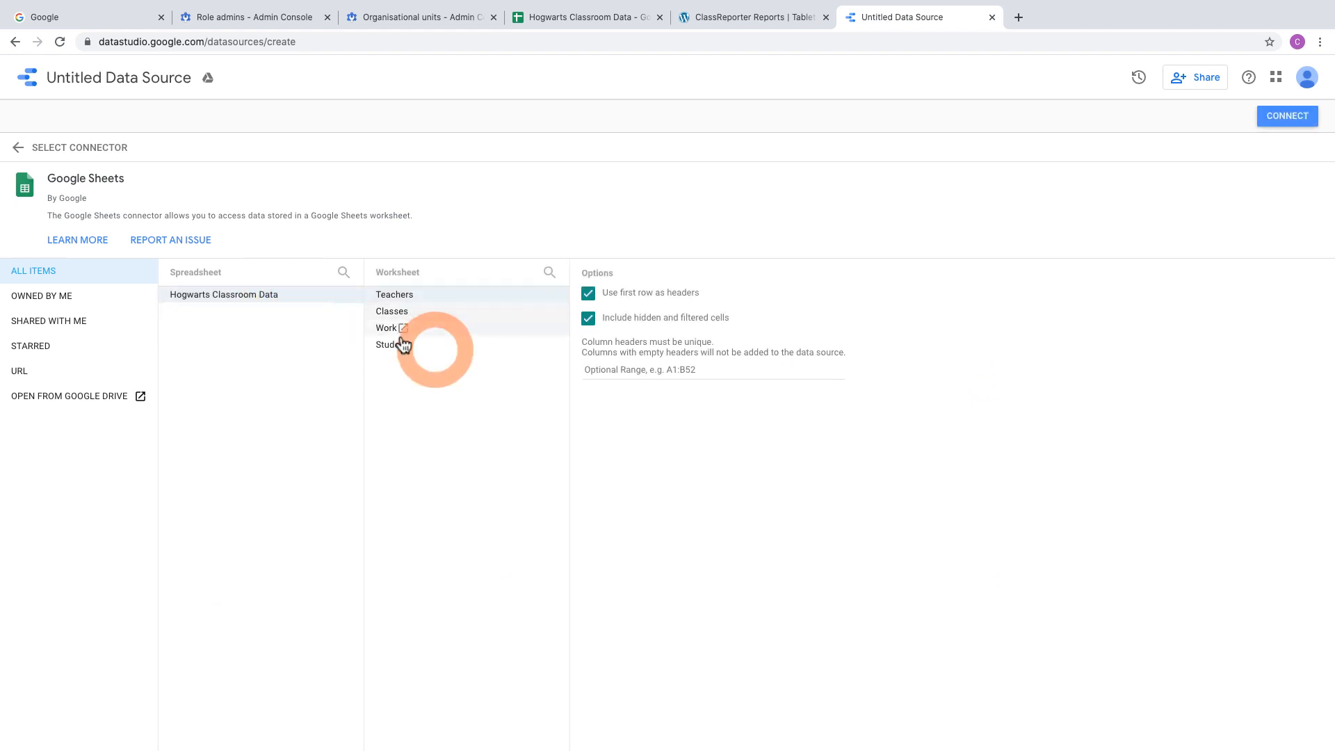
{"action": "left_click", "coordinate": [394, 343]}
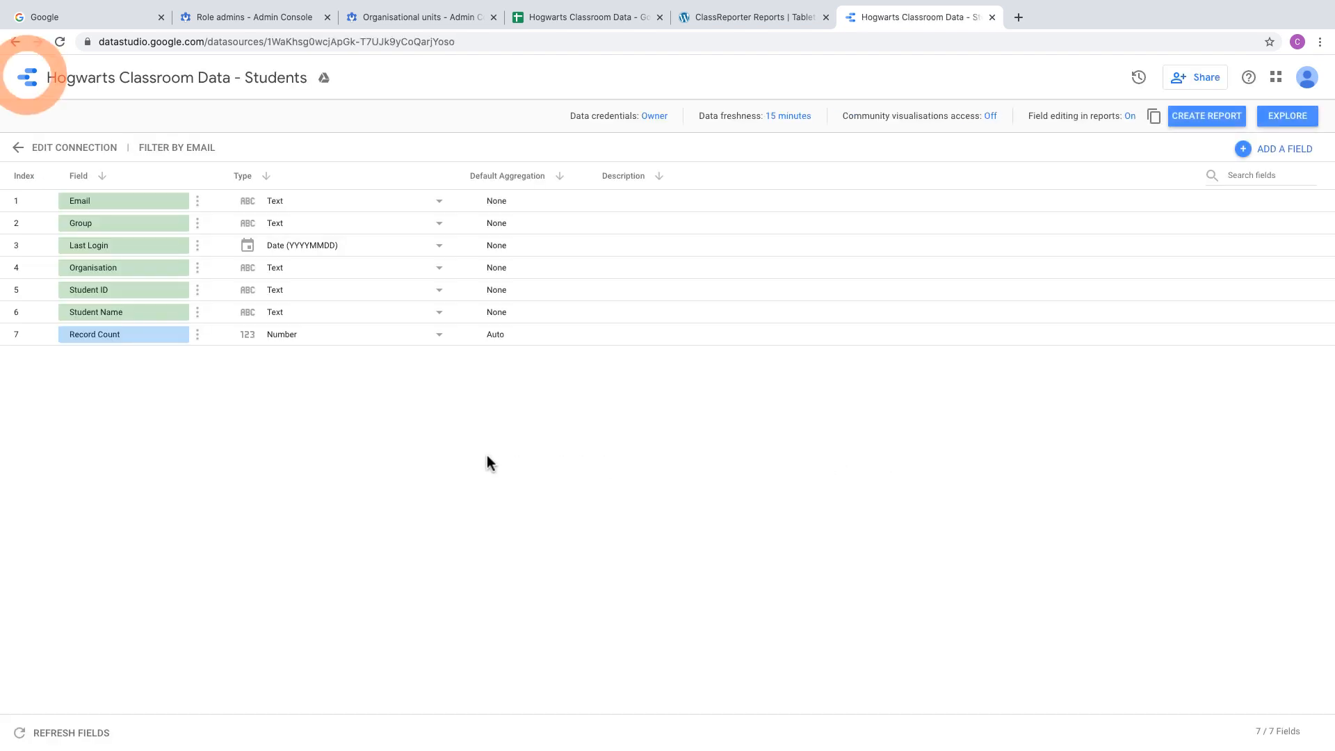
{"action": "left_click", "coordinate": [28, 78]}
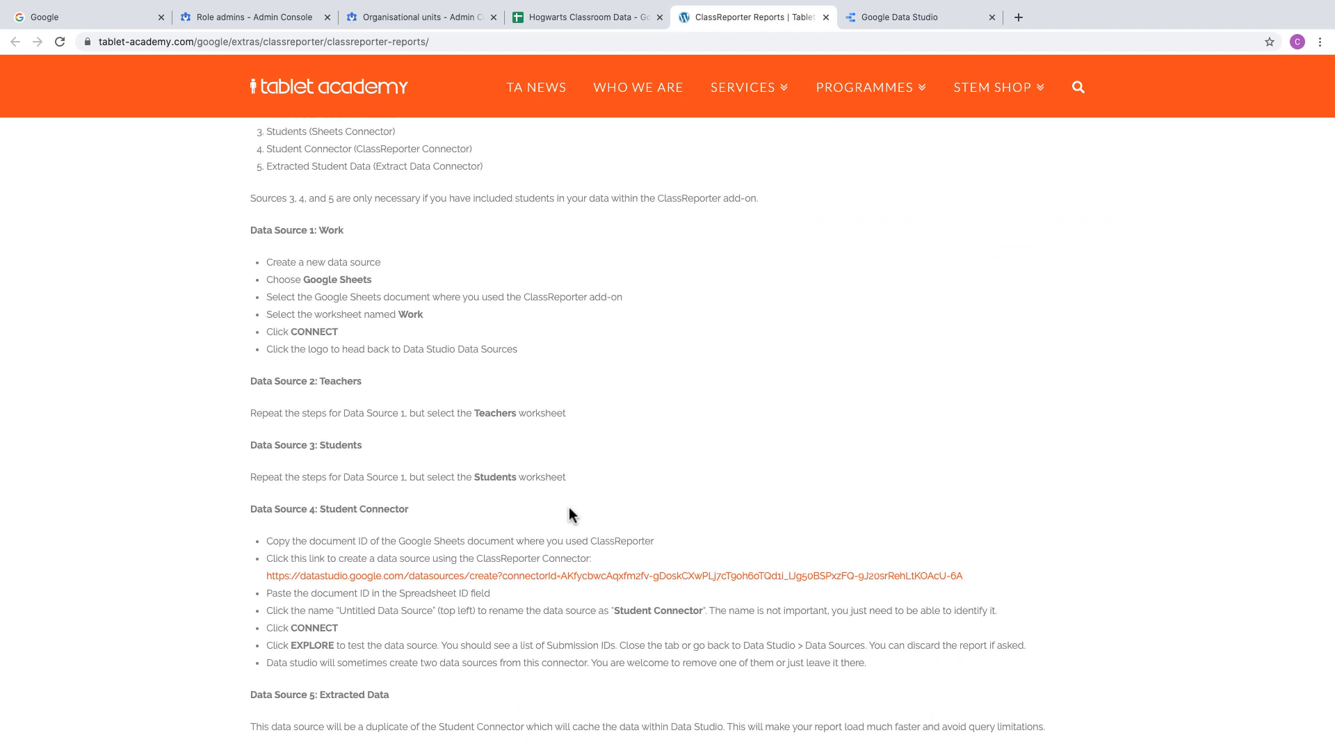
- Scroll the guide to the Data Source 4 Student Connector and Data Source 5 sections
{"action": "scroll", "scroll_direction": "down", "scroll_amount": 3}
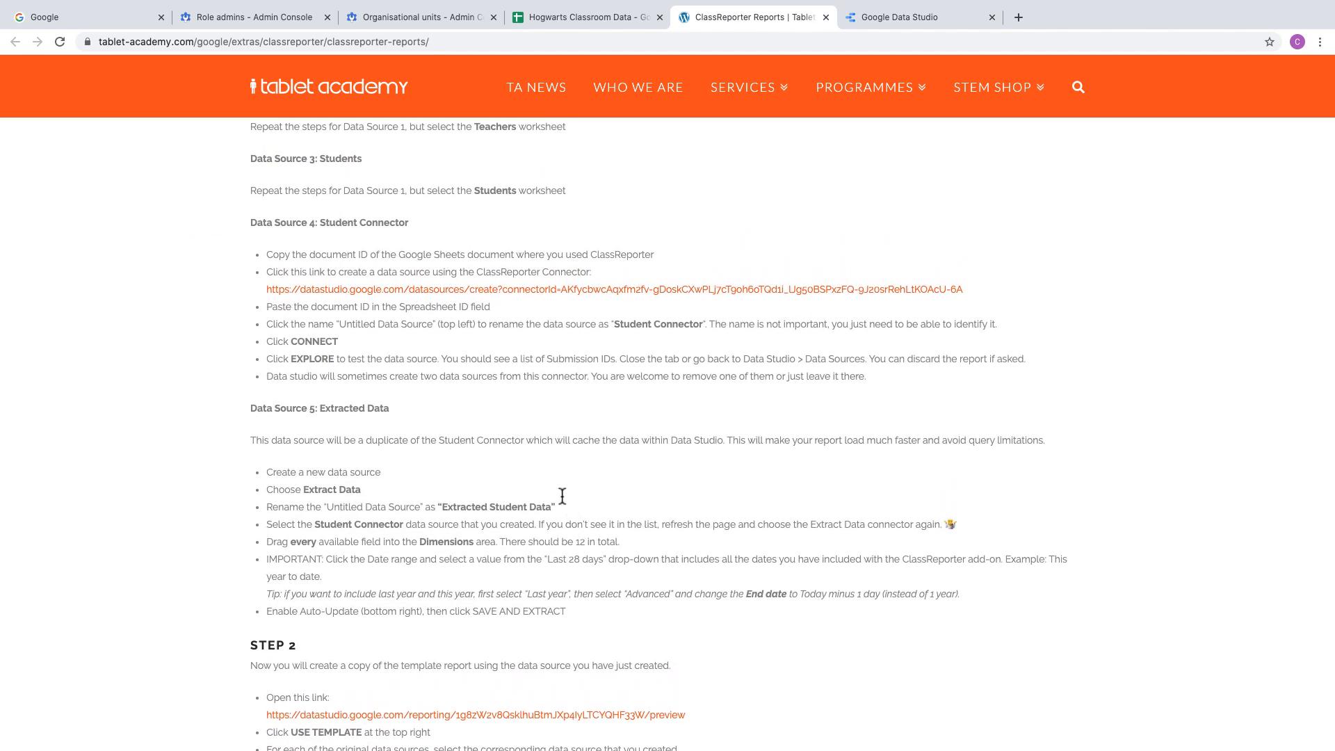
{"action": "mouse_move", "coordinate": [433, 298]}
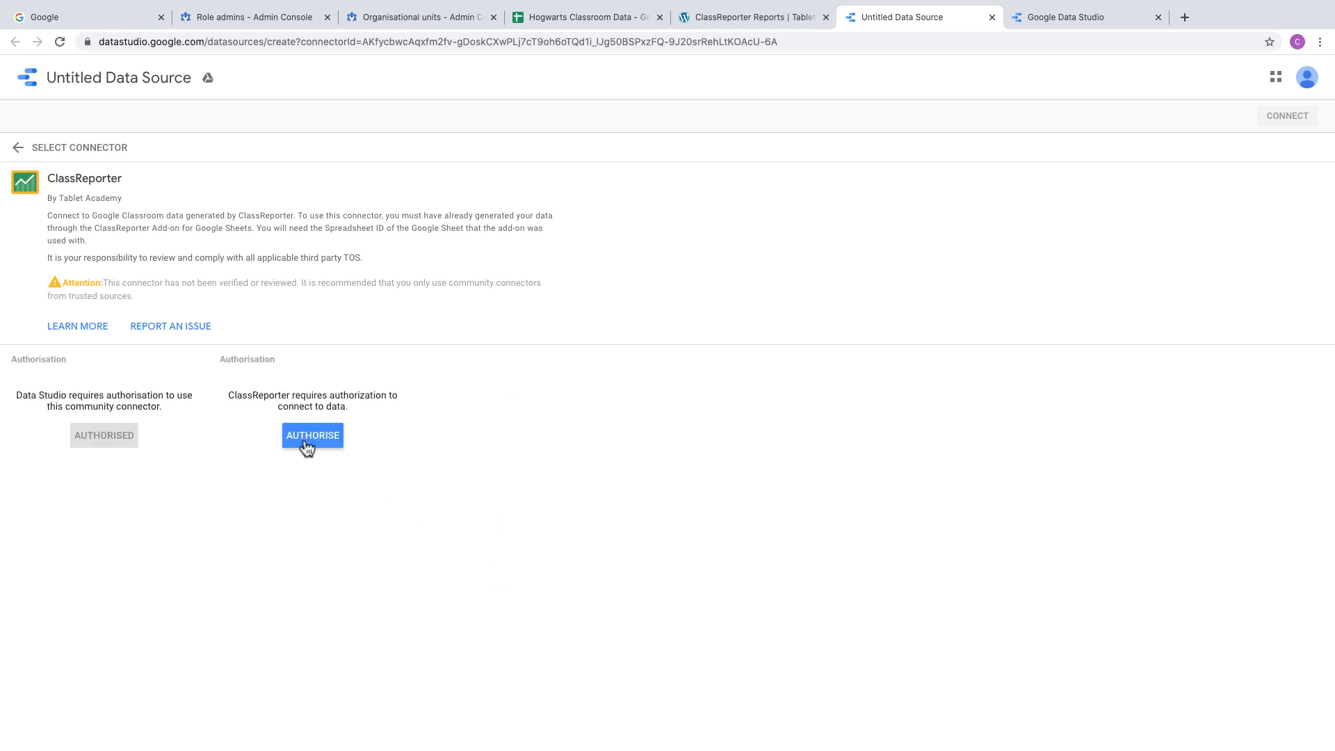
- Authorise the ClassReporter connector and allow it access to the Google account
{"action": "left_click", "coordinate": [312, 435]}
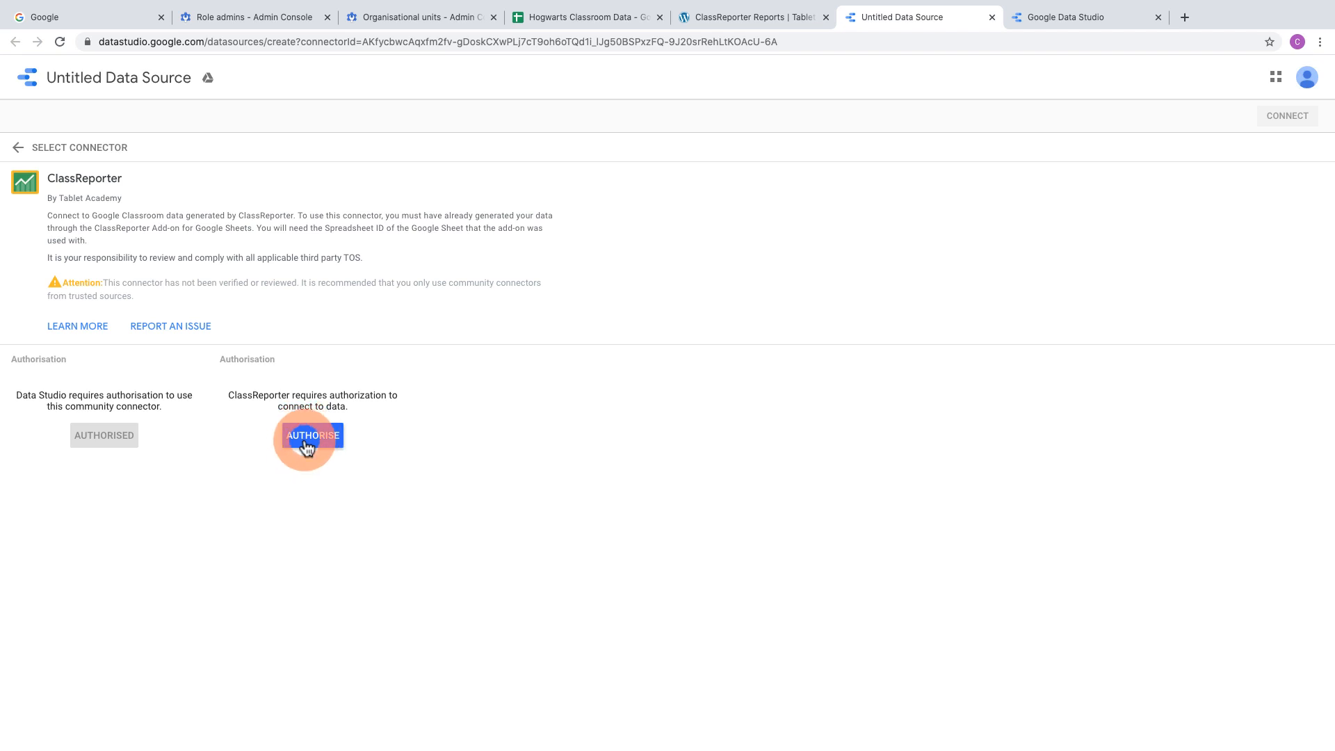
{"action": "left_click", "coordinate": [310, 435]}
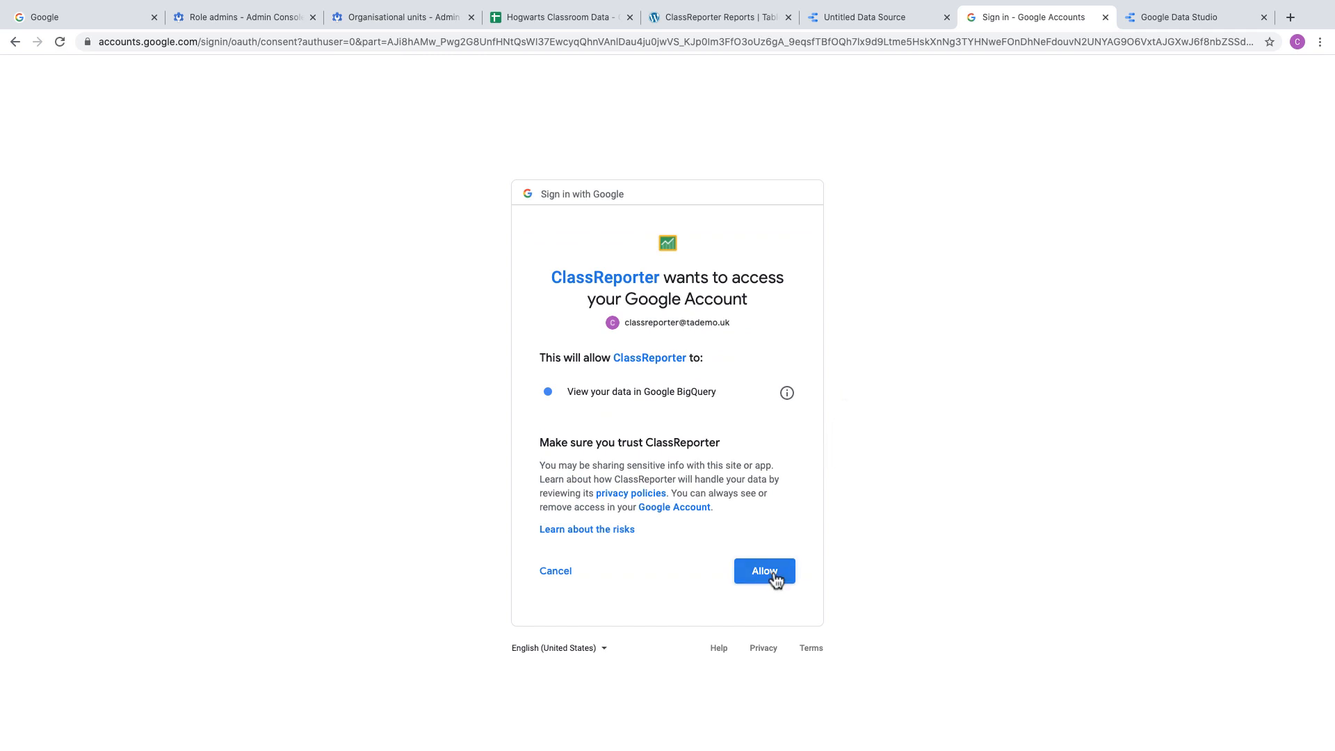
{"action": "left_click", "coordinate": [763, 570]}
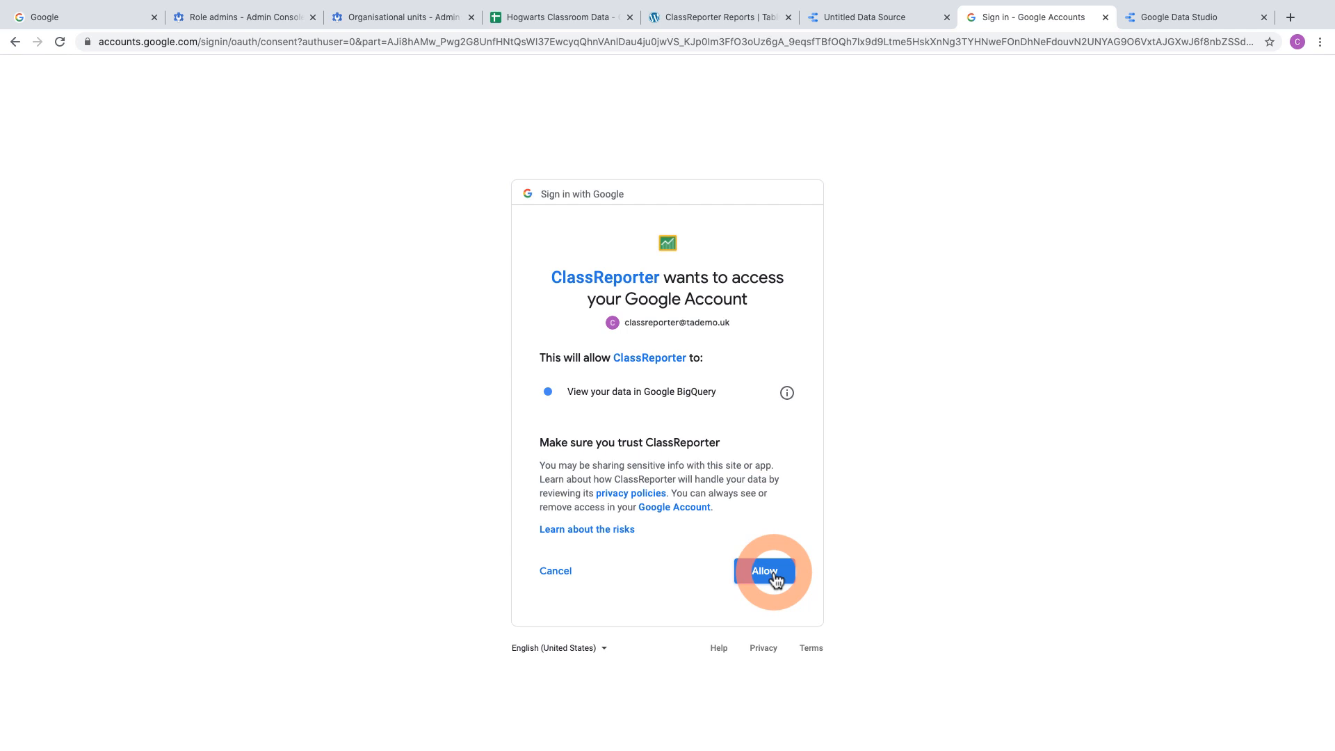
{"action": "left_click", "coordinate": [763, 570]}
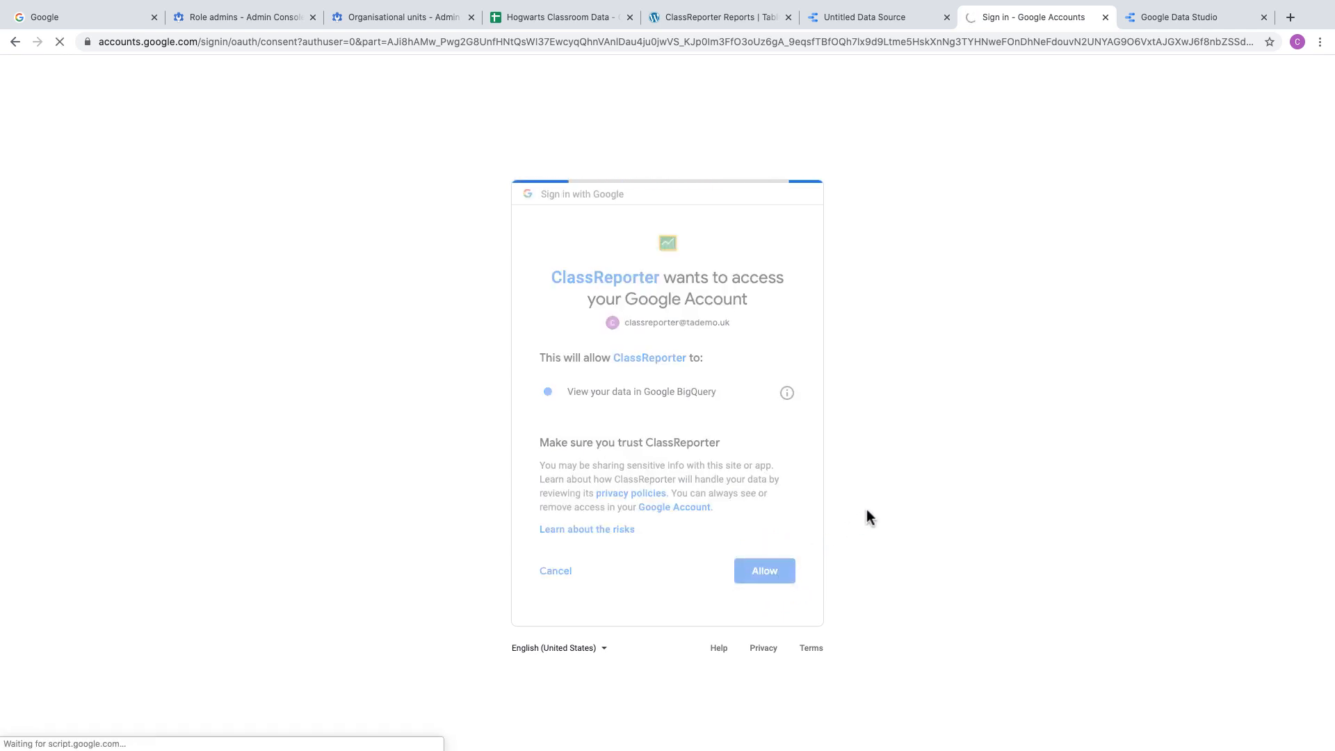
{"action": "left_click", "coordinate": [764, 570]}
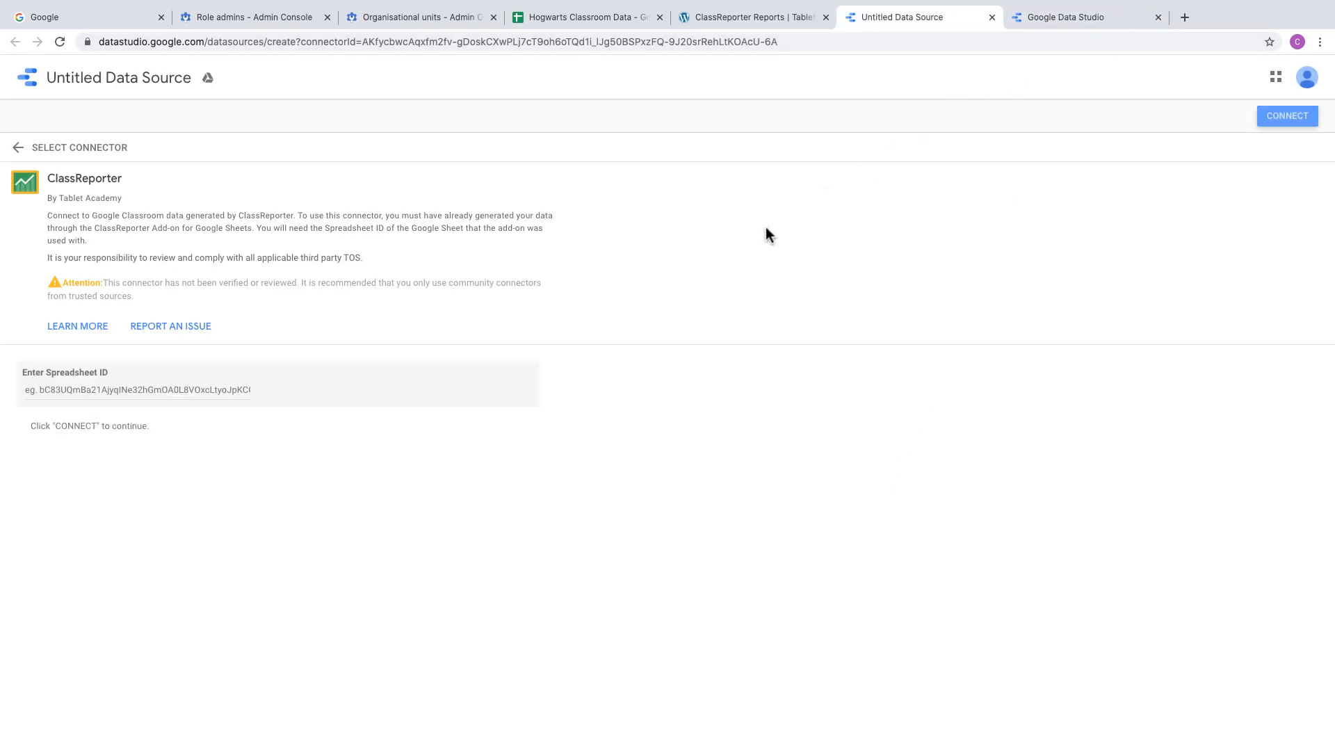
{"action": "mouse_move", "coordinate": [316, 390]}
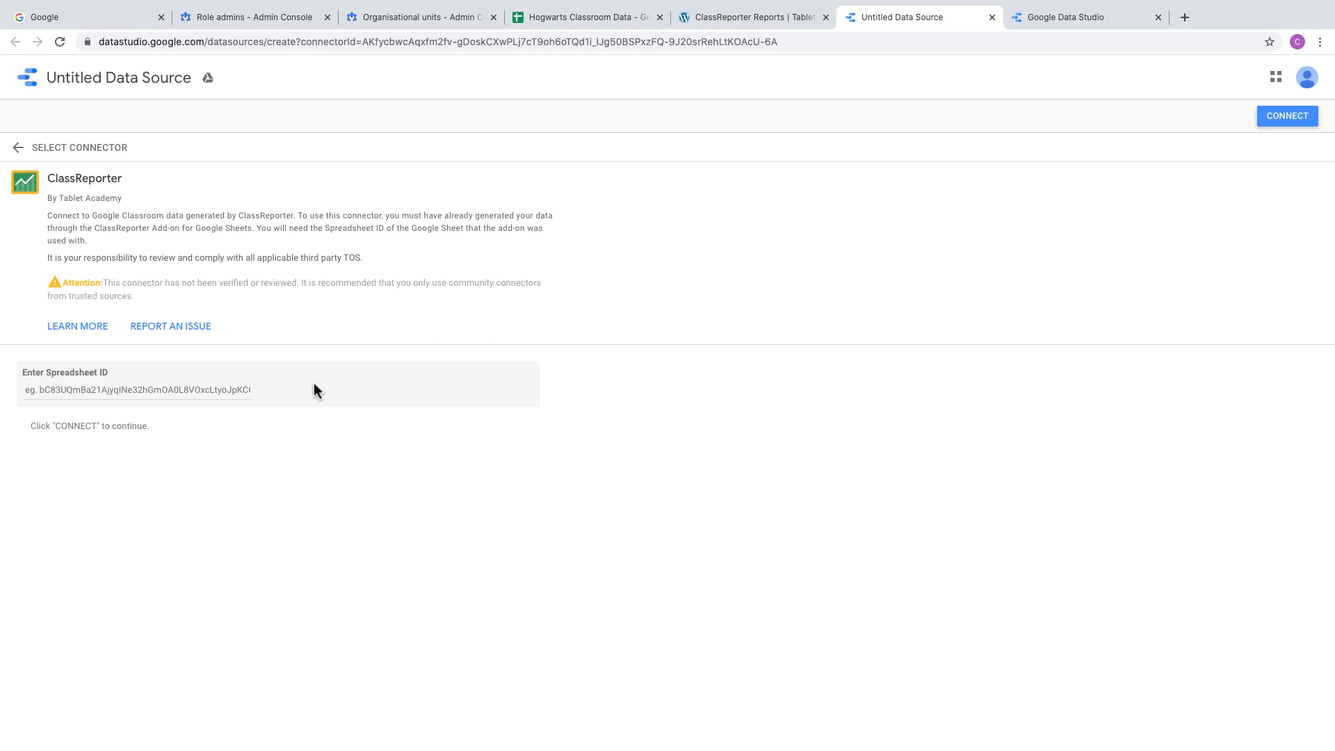
- Copy the spreadsheet's document ID from Sheets into the Spreadsheet ID field and connect
{"action": "left_click", "coordinate": [585, 17]}
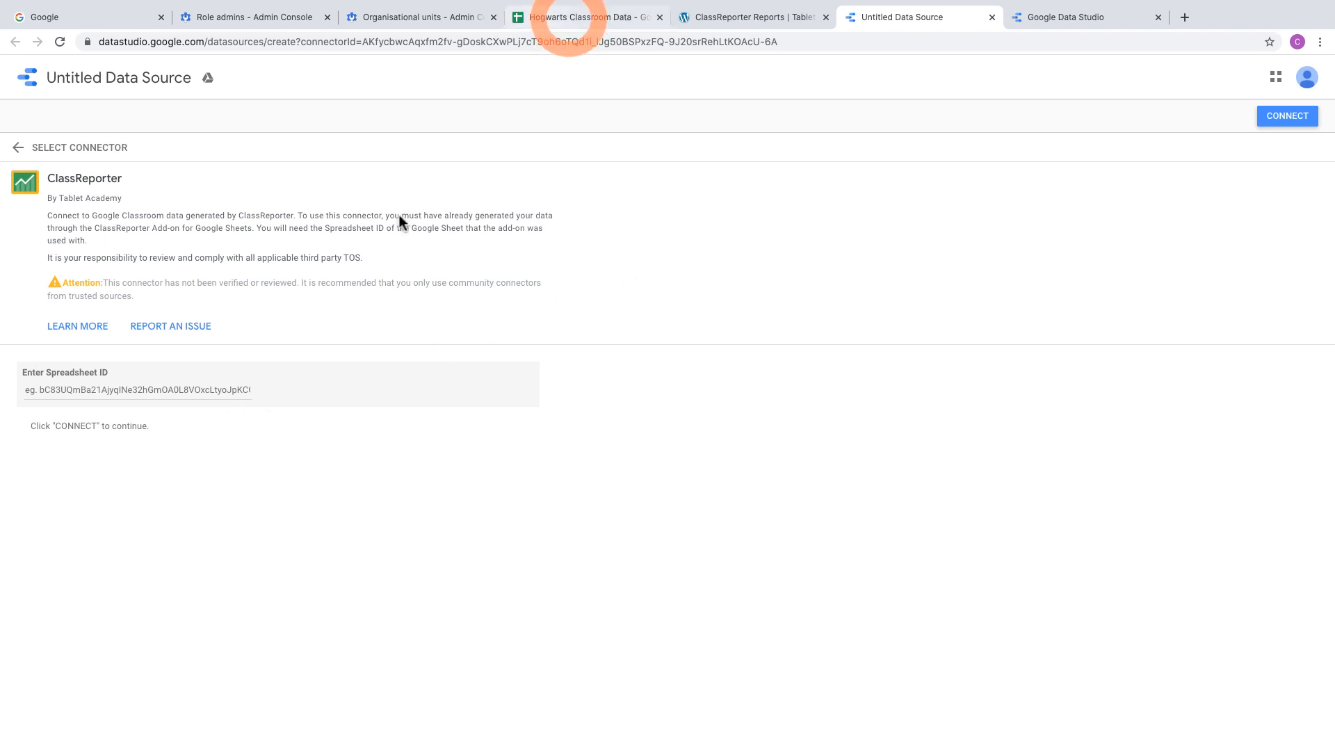
{"action": "left_click", "coordinate": [587, 16]}
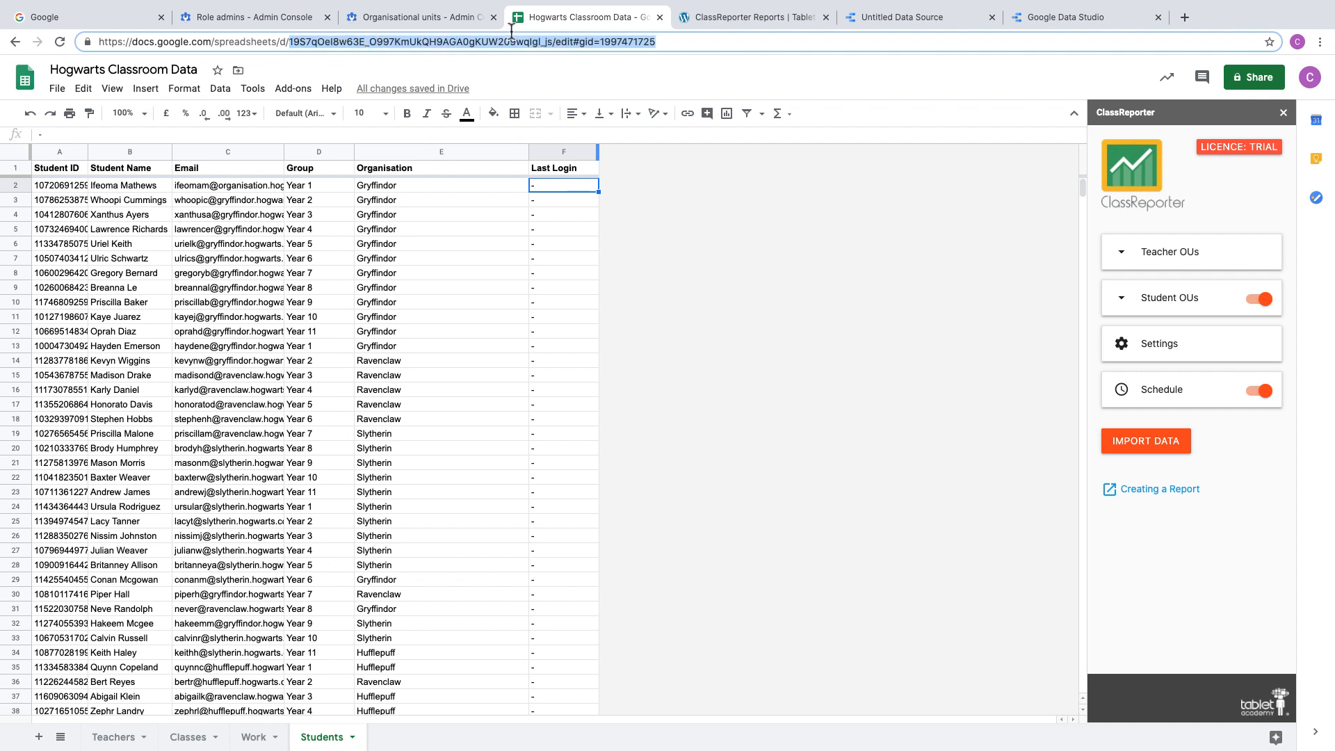
{"action": "right_click", "coordinate": [511, 41]}
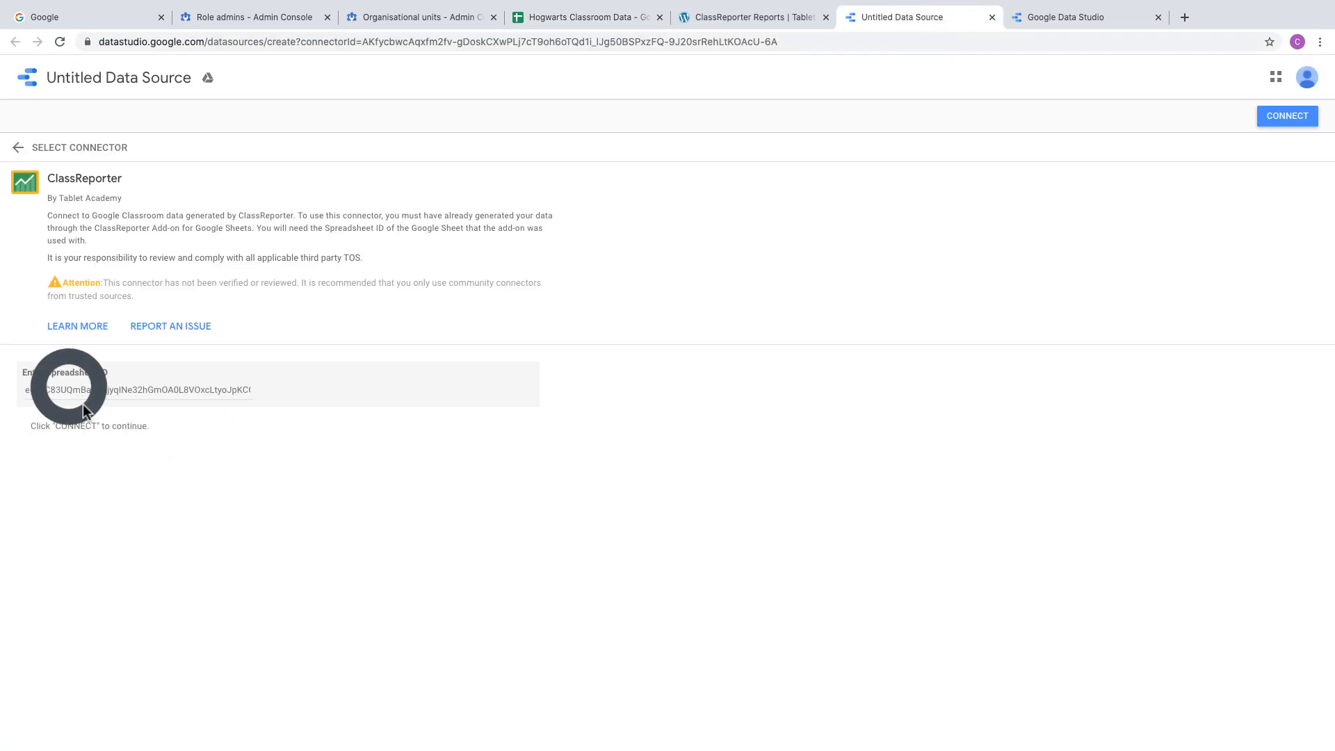
{"action": "right_click", "coordinate": [68, 390]}
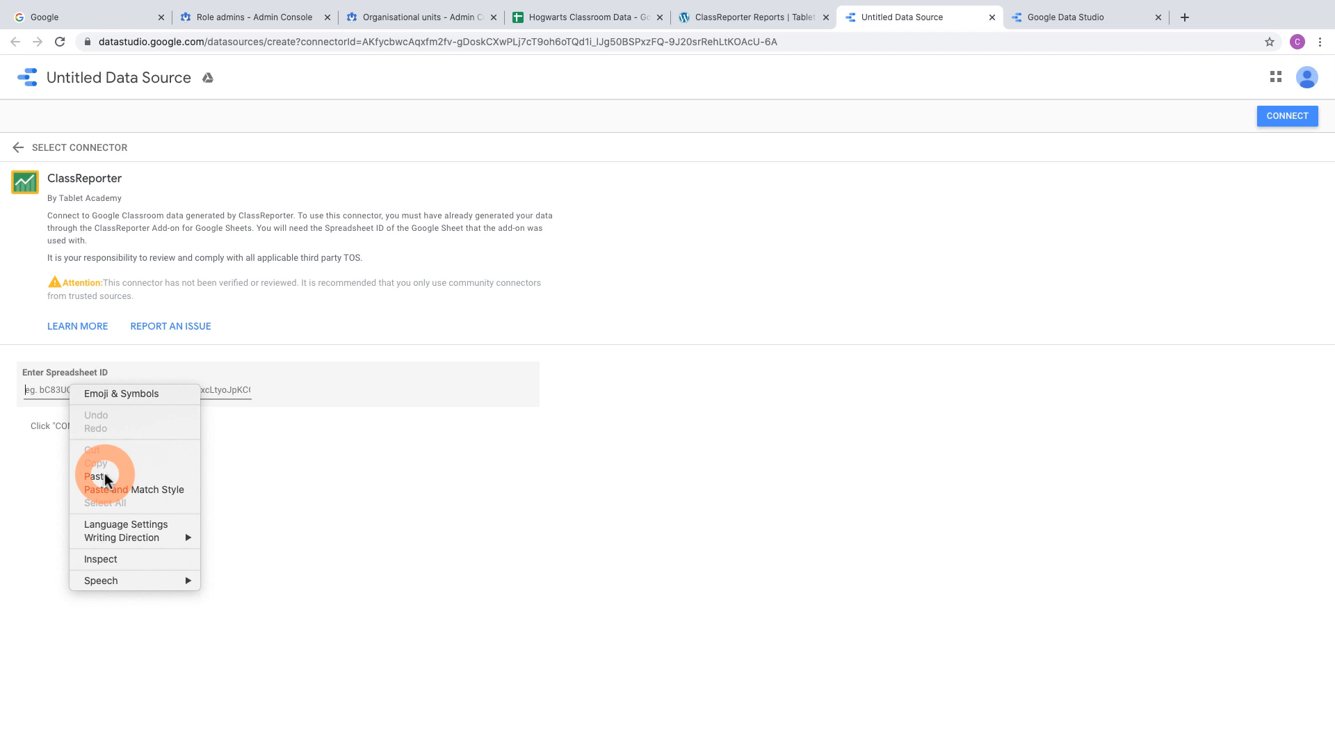
{"action": "left_click", "coordinate": [96, 476]}
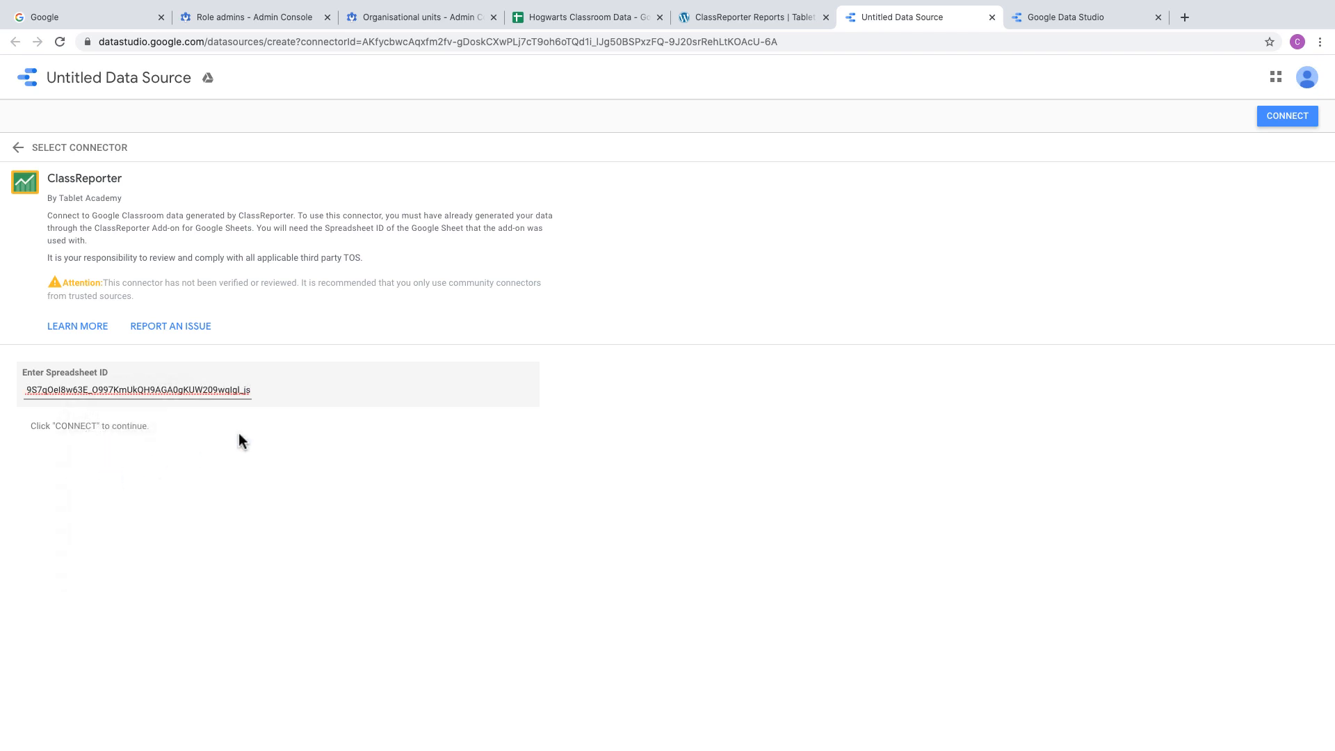
{"action": "left_click", "coordinate": [1286, 115]}
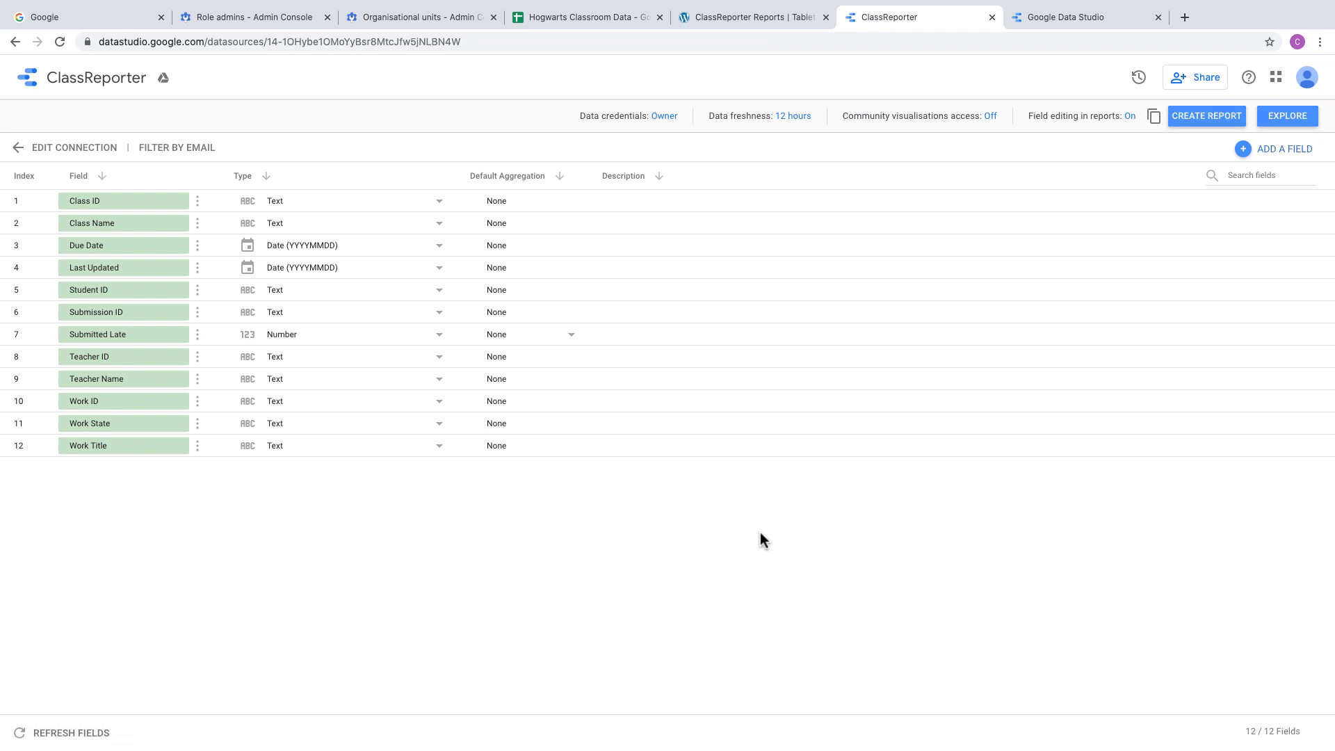
{"action": "mouse_move", "coordinate": [719, 545]}
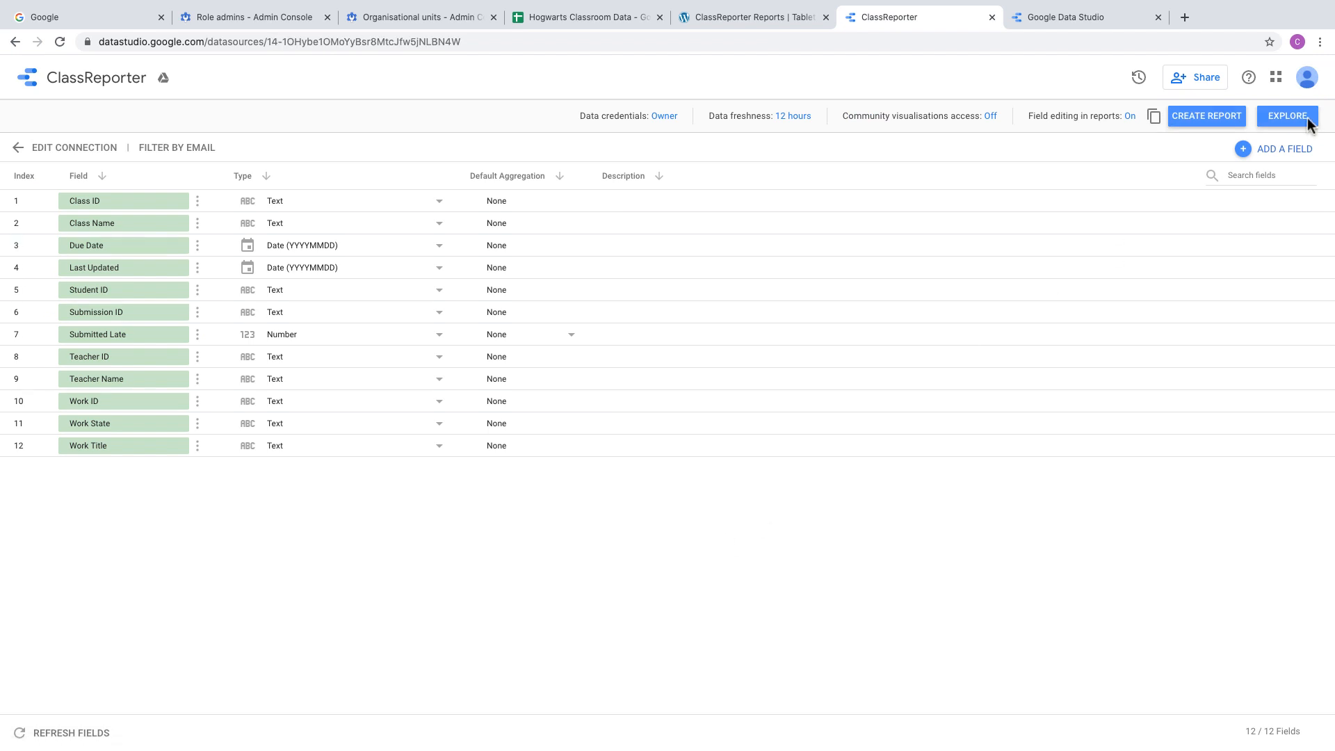
{"action": "left_click", "coordinate": [1286, 115]}
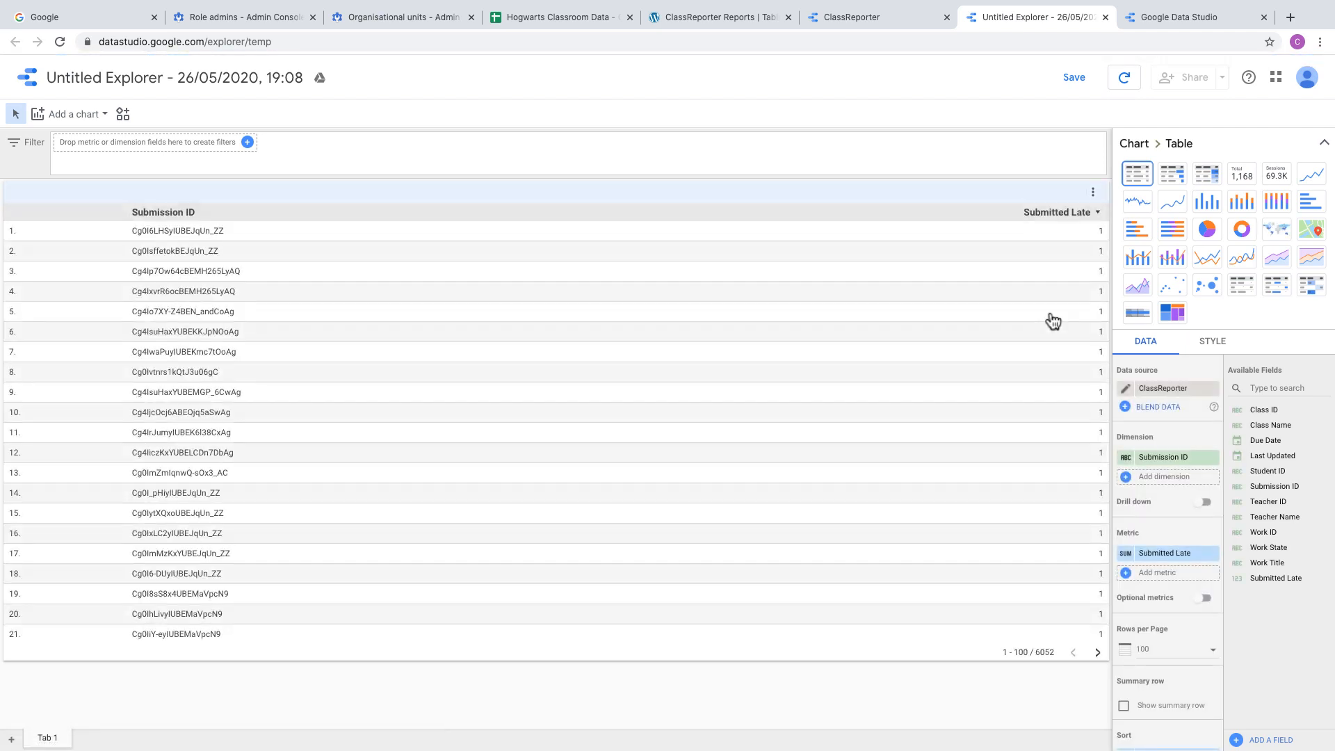
{"action": "mouse_move", "coordinate": [894, 343]}
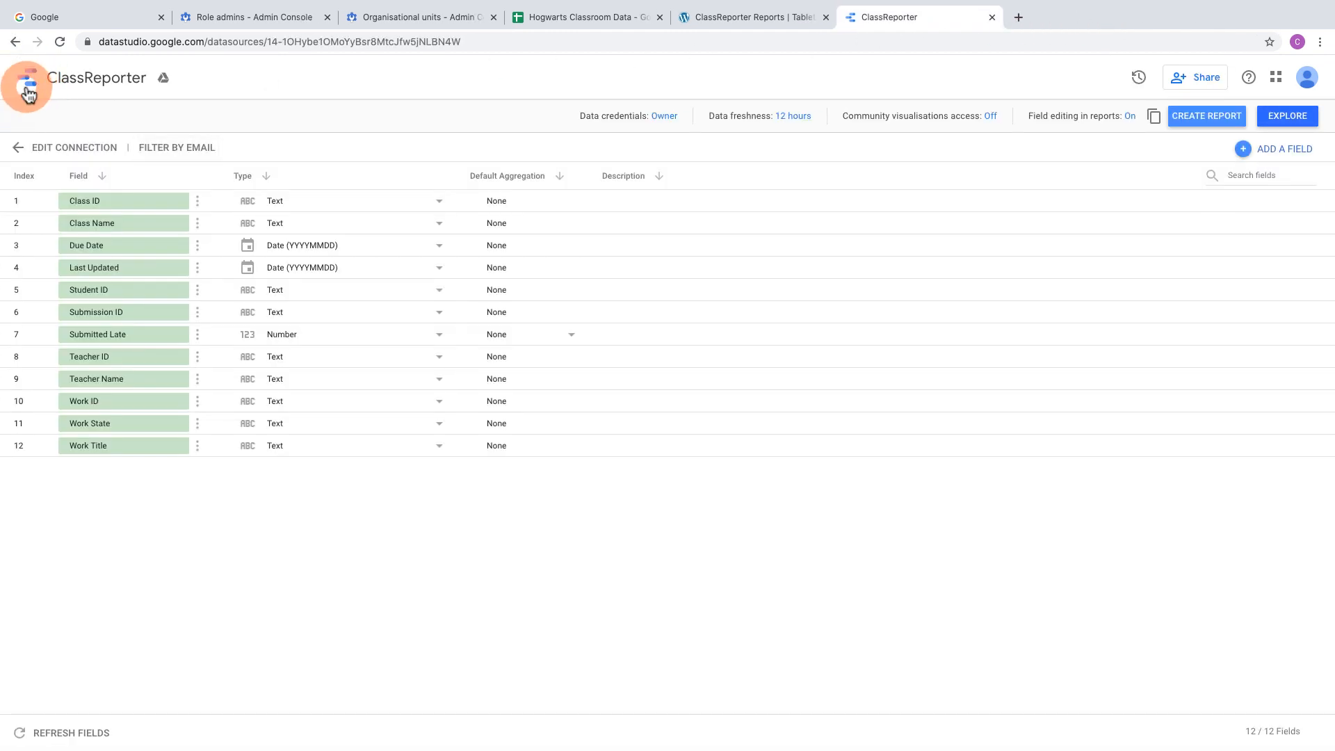
- Remove the duplicate ClassReporter data source from the data sources list
{"action": "left_click", "coordinate": [26, 78]}
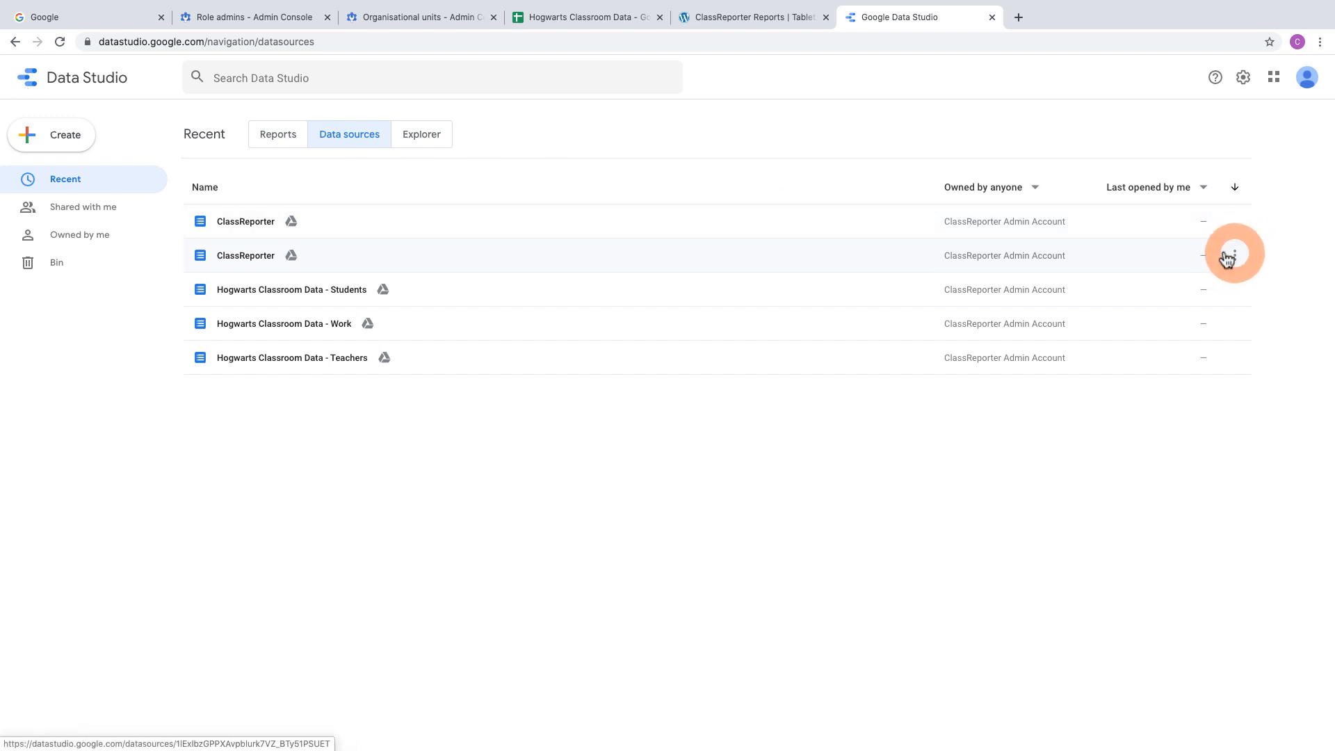
{"action": "left_click", "coordinate": [1234, 254]}
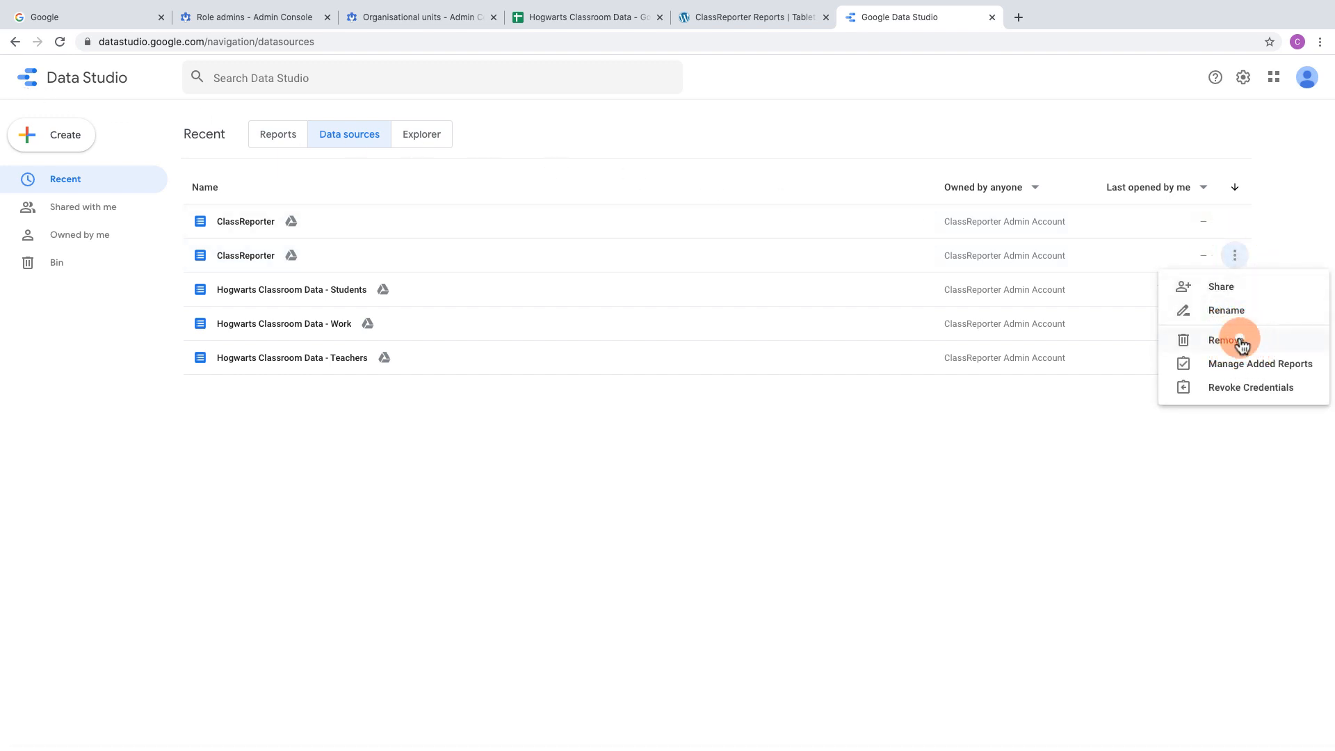
{"action": "left_click", "coordinate": [1227, 339]}
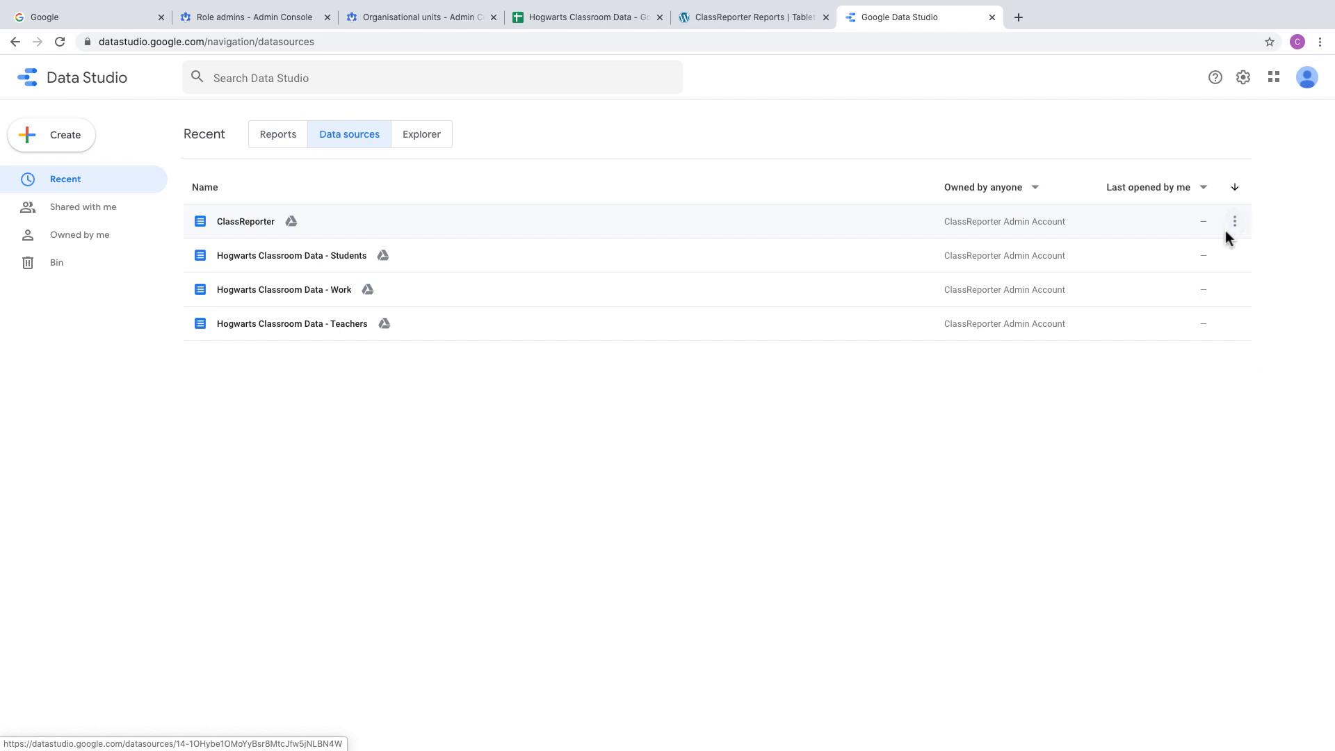
{"action": "left_click", "coordinate": [1234, 221]}
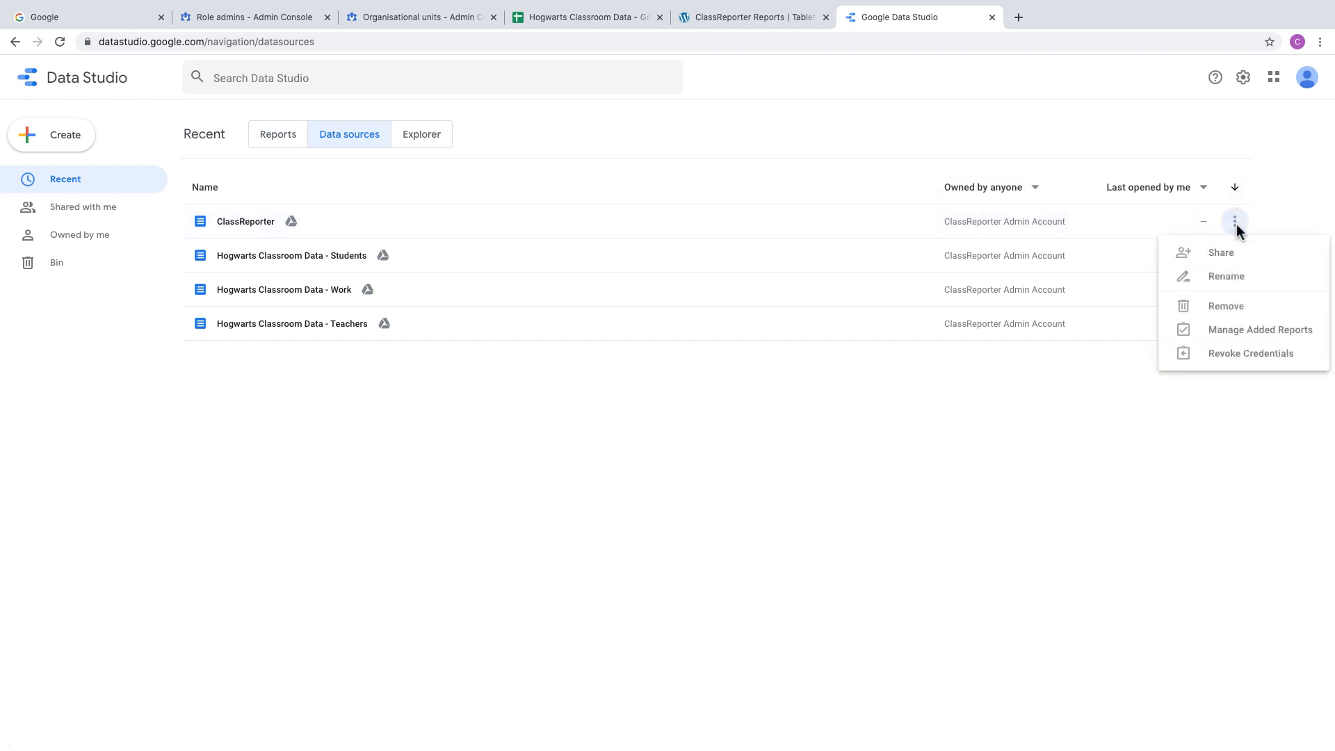
- Rename the remaining source 'ClassReporter Student Submissions' and return to the instructions
{"action": "left_click", "coordinate": [1227, 276]}
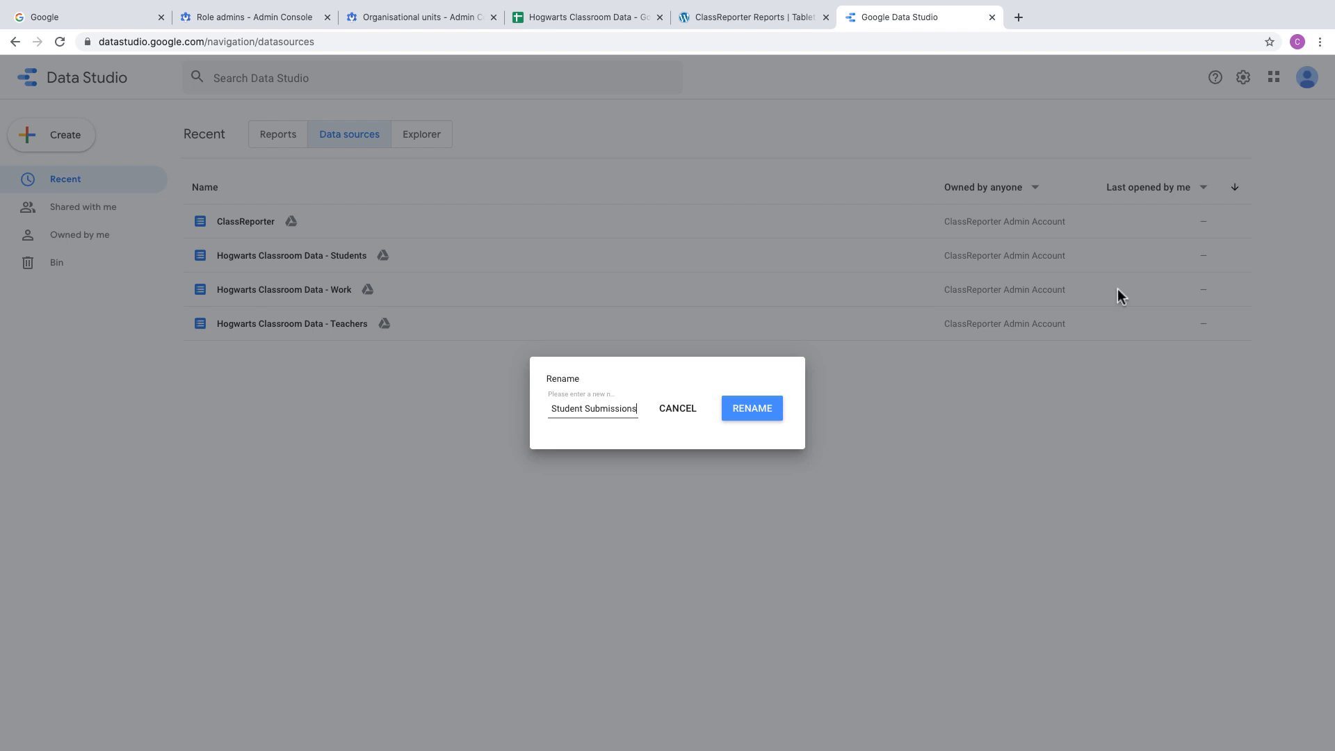
{"action": "left_click", "coordinate": [749, 408]}
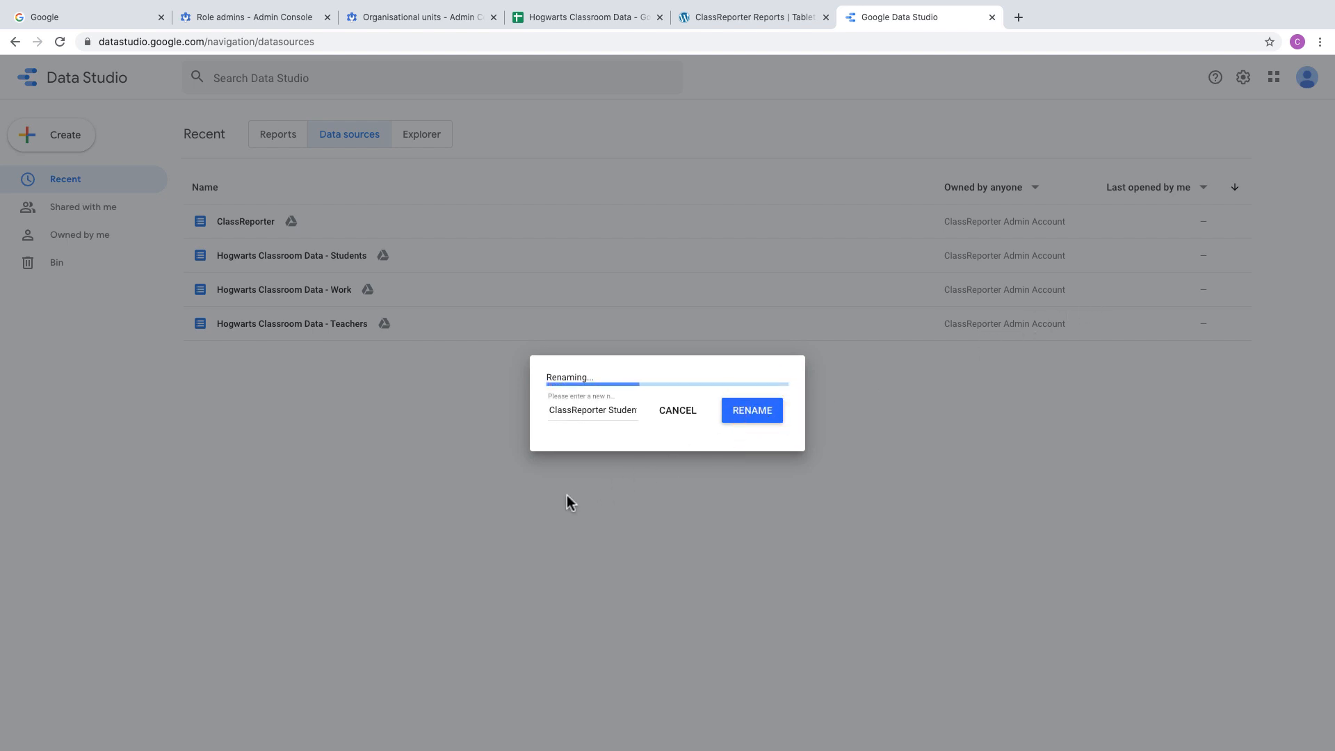
{"action": "left_click", "coordinate": [750, 410]}
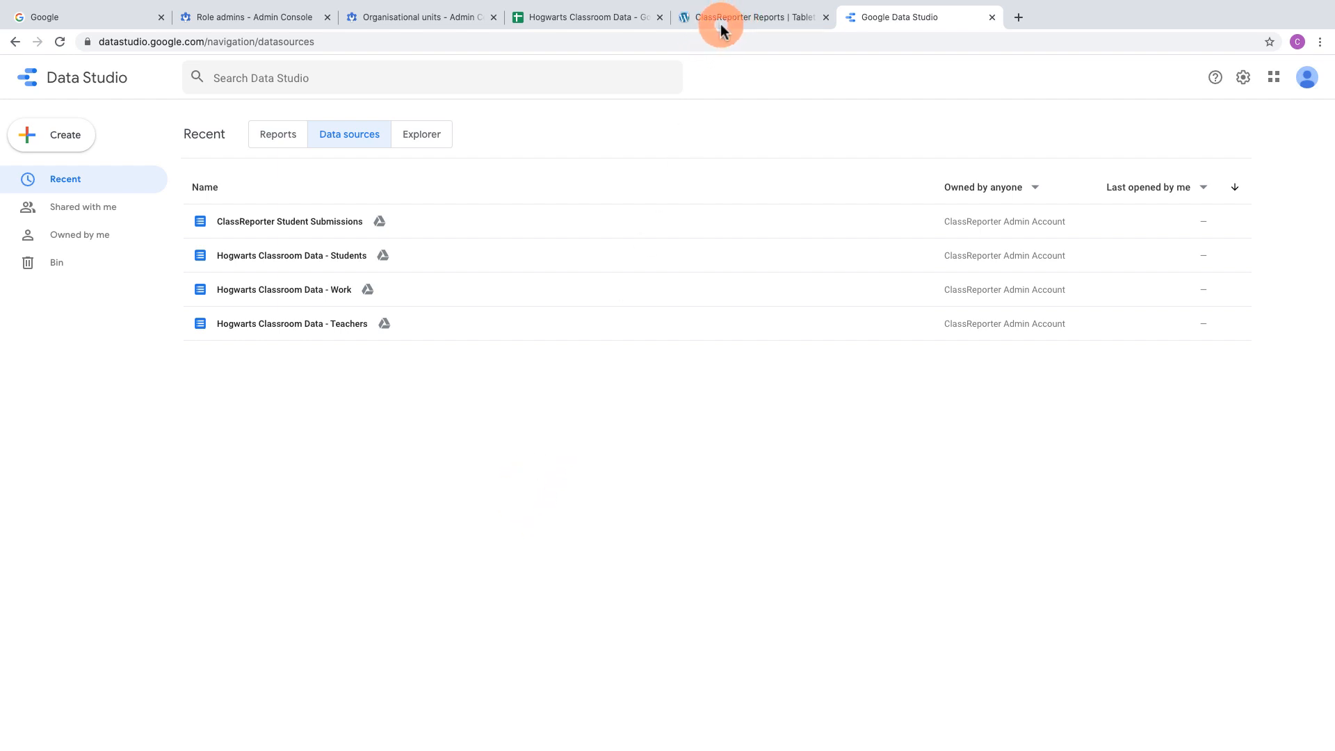
{"action": "left_click", "coordinate": [752, 17]}
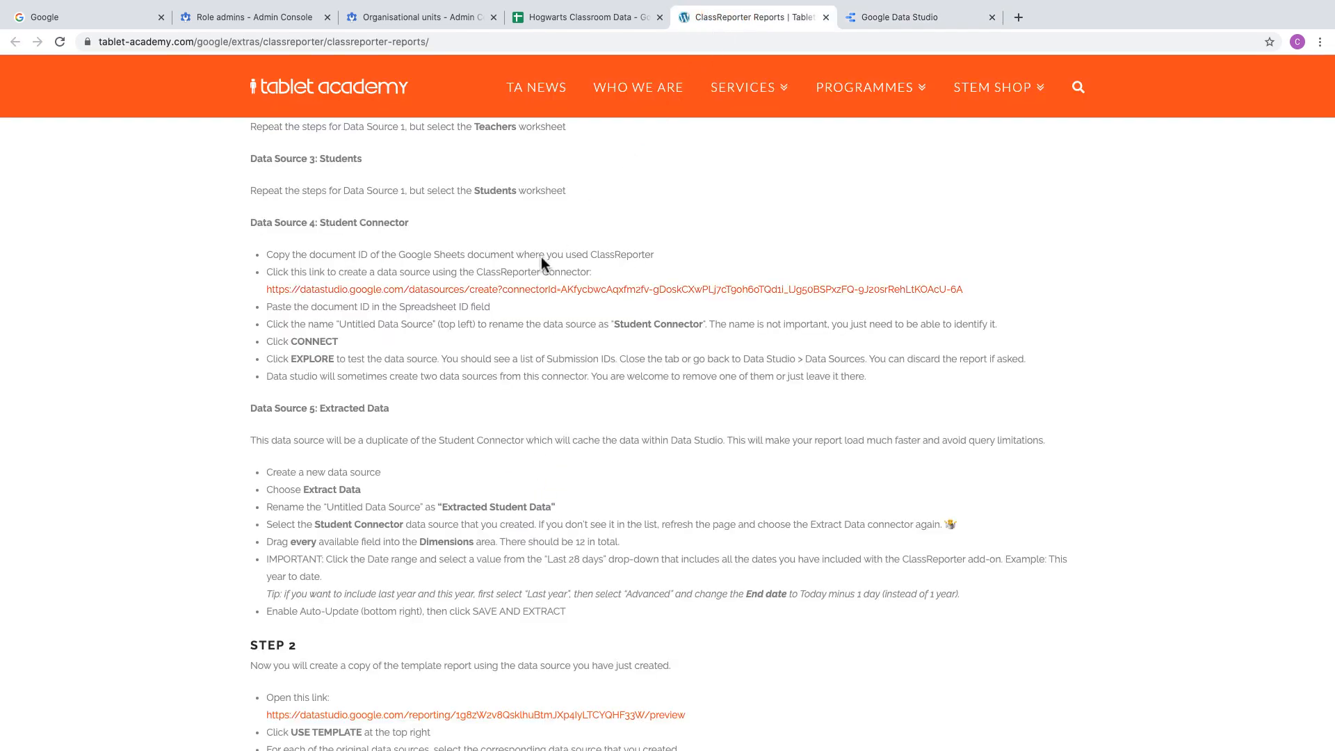
- Back in Data Studio, begin creating a new data source for the Extract Data connector
{"action": "double_click", "coordinate": [313, 489]}
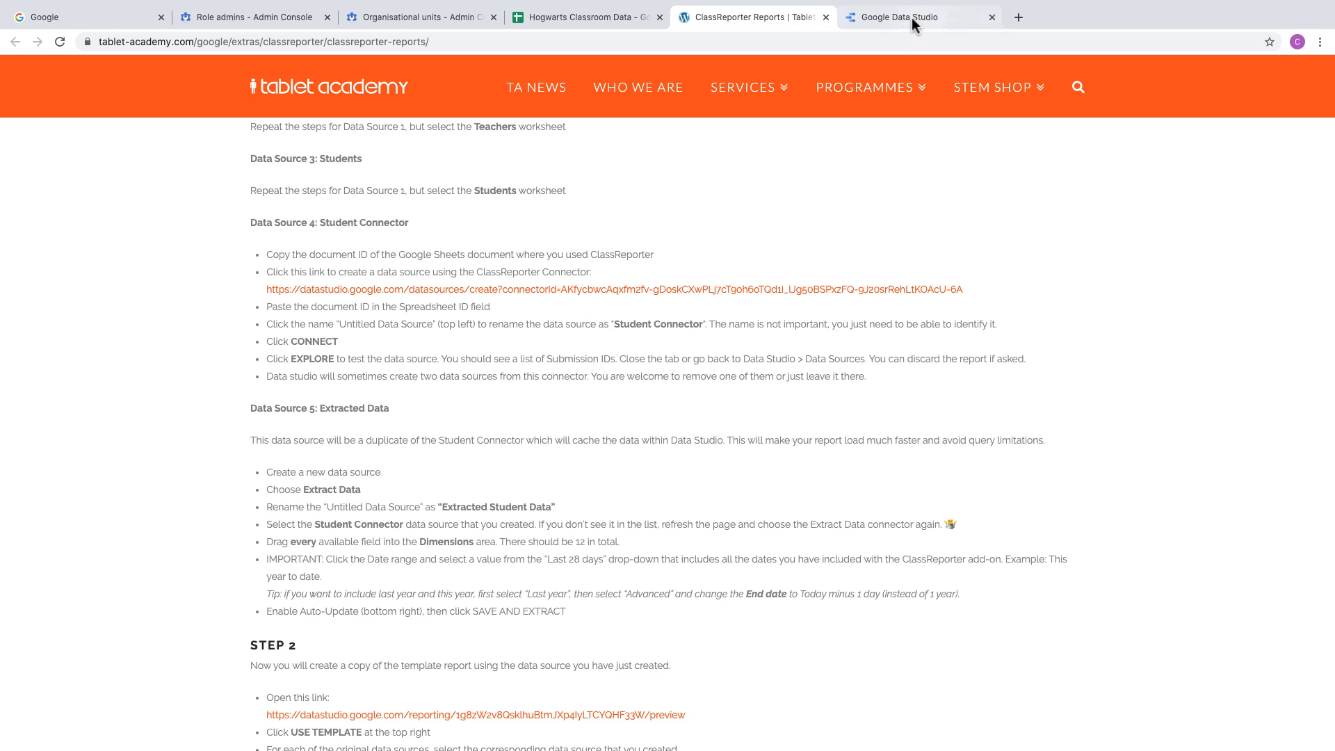
{"action": "left_click", "coordinate": [897, 17]}
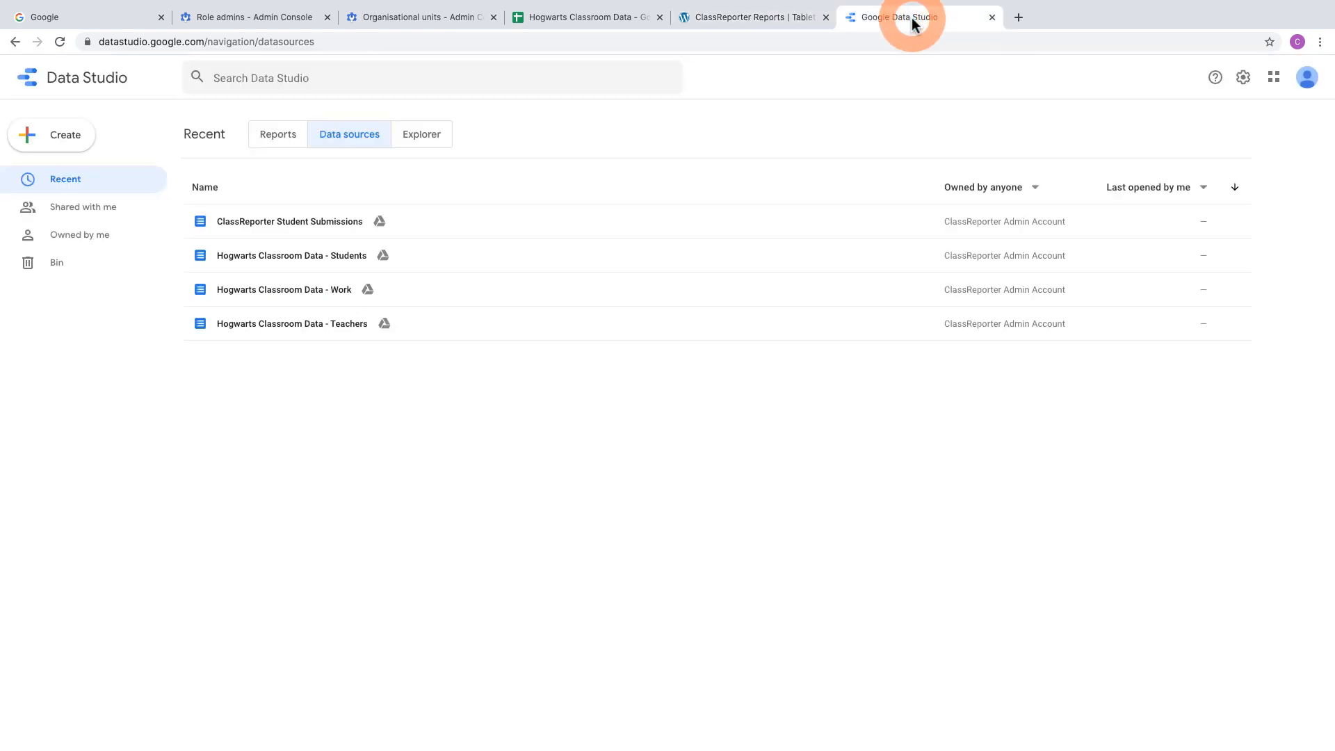
{"action": "left_click", "coordinate": [51, 135]}
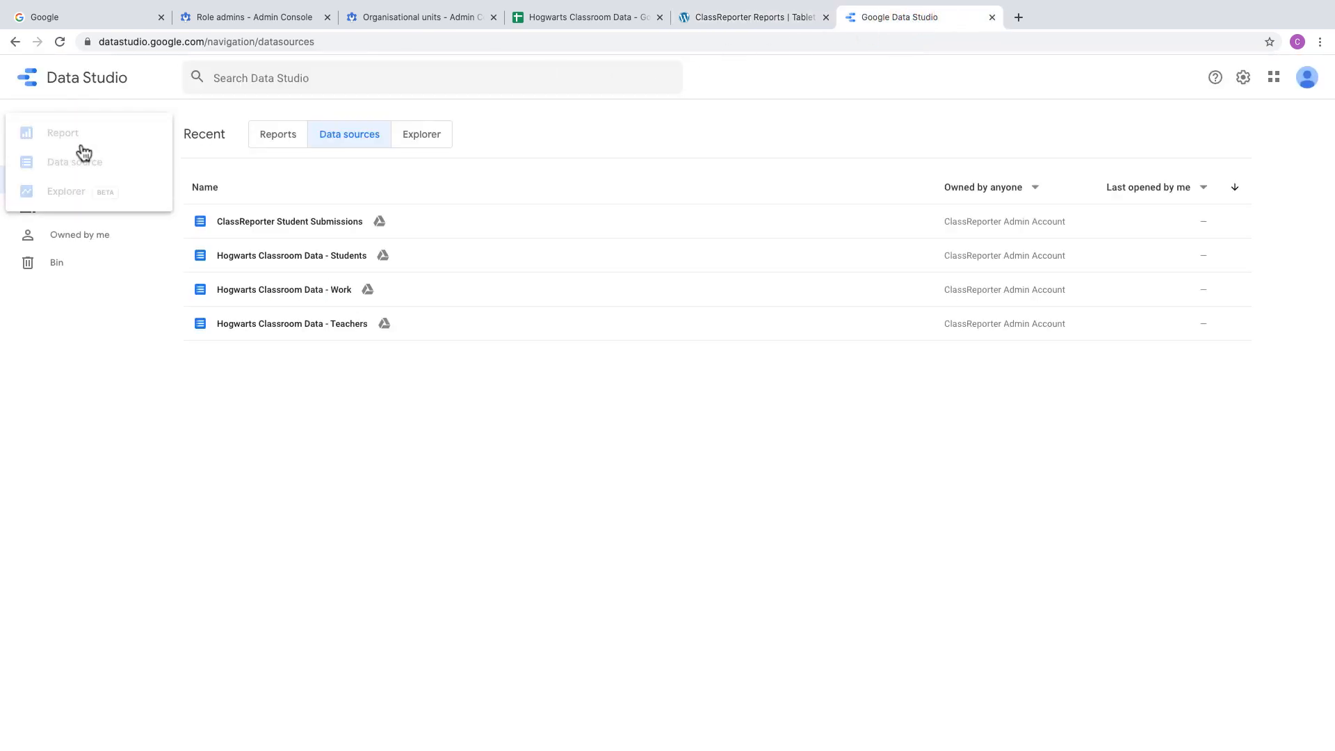
{"action": "left_click", "coordinate": [73, 161]}
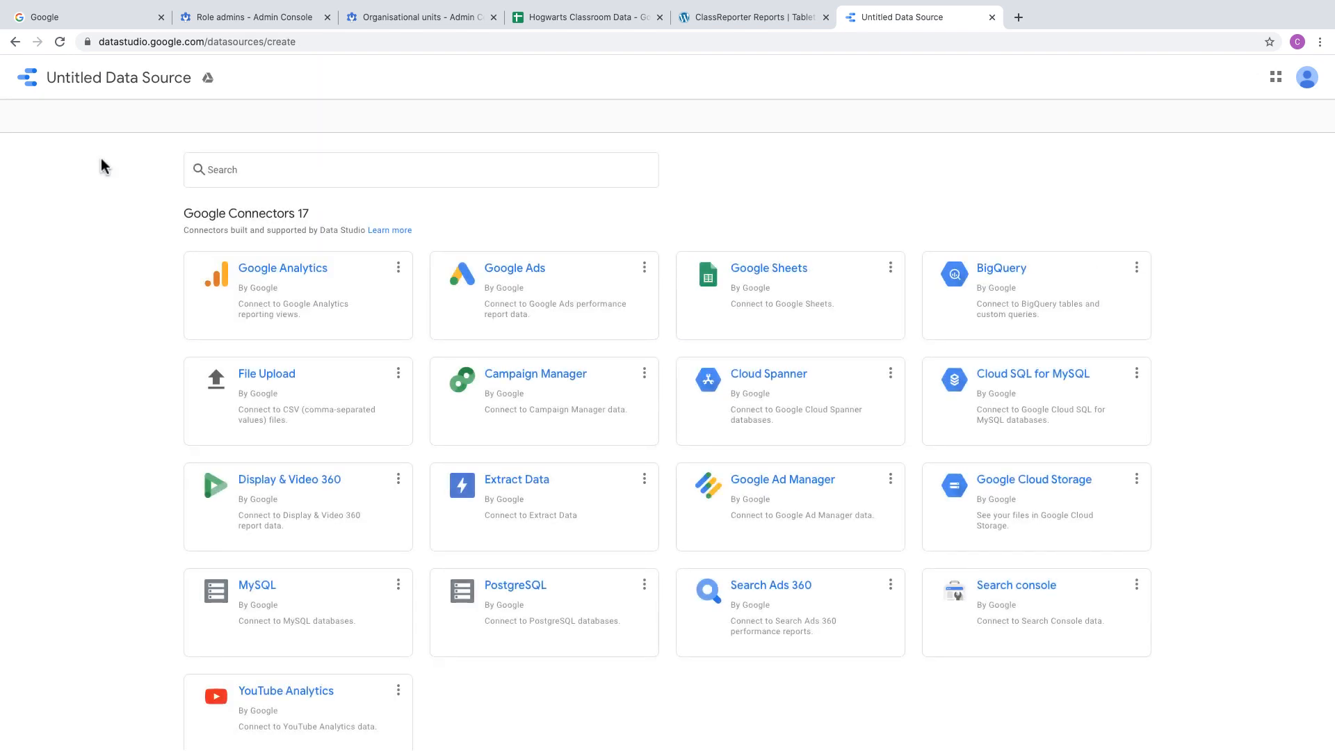
{"action": "mouse_move", "coordinate": [544, 506]}
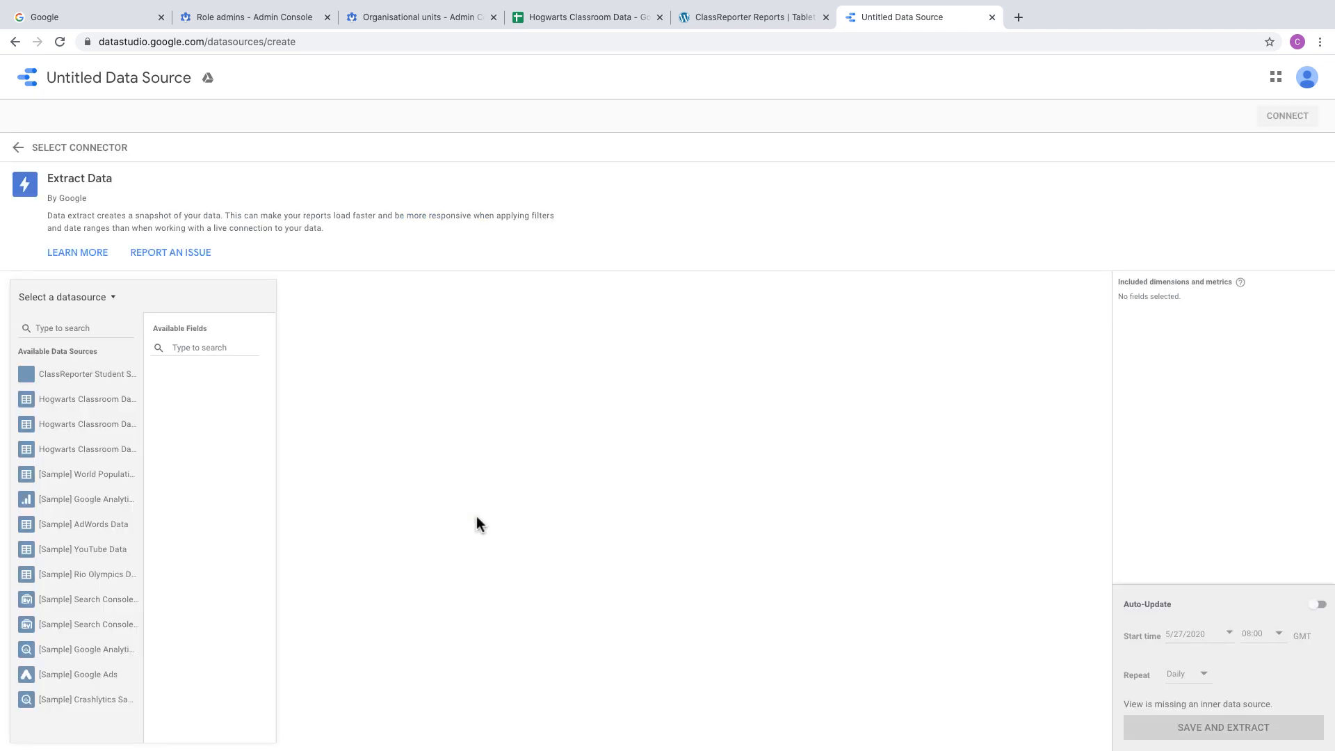
{"action": "mouse_move", "coordinate": [89, 374]}
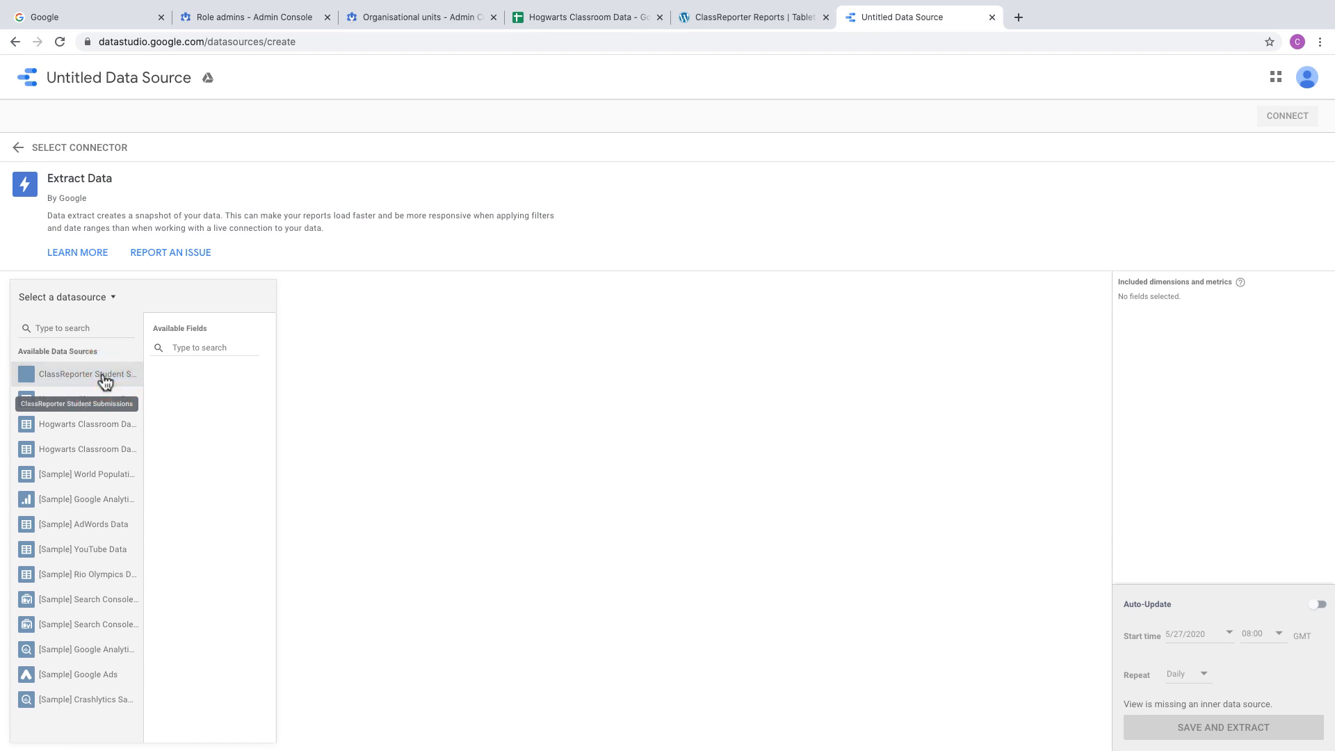
- Select ClassReporter Student Submissions as source and add Class Name, Due Date and all remaining fields as dimensions
{"action": "left_click", "coordinate": [86, 374]}
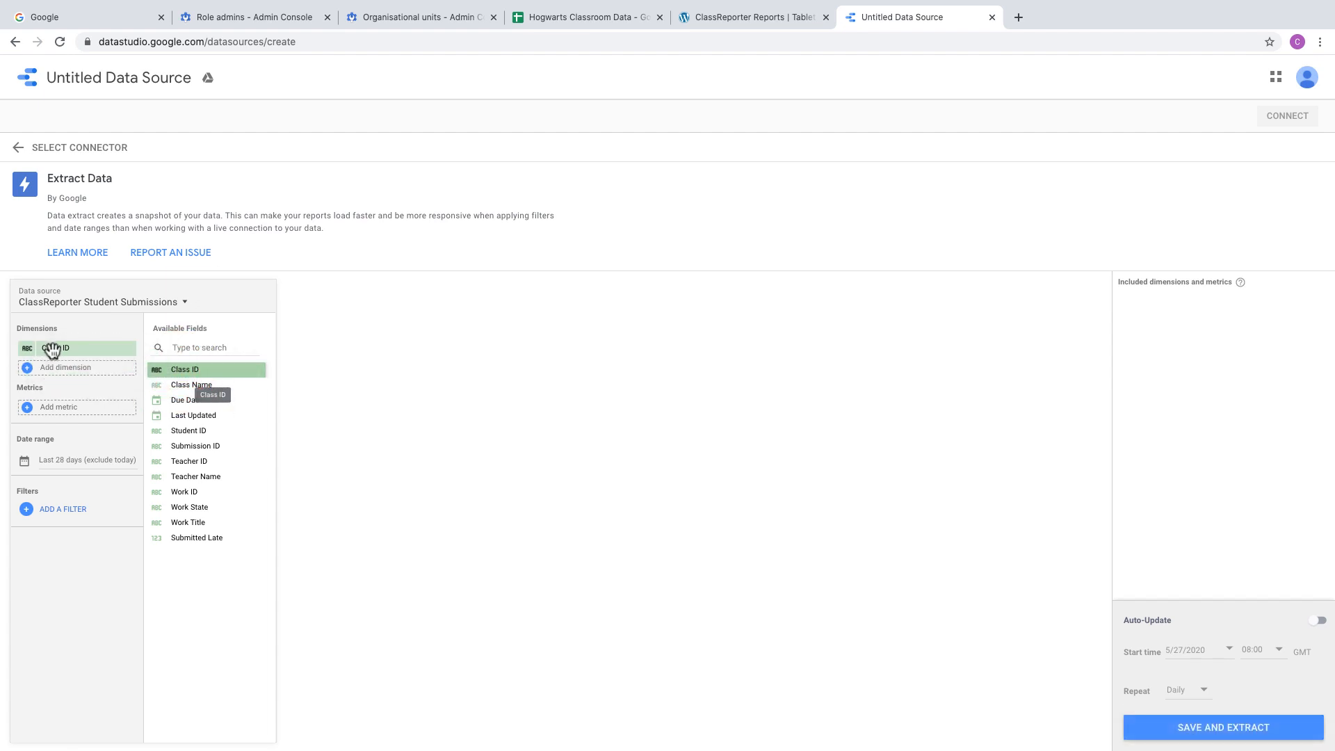
{"action": "left_click", "coordinate": [191, 384]}
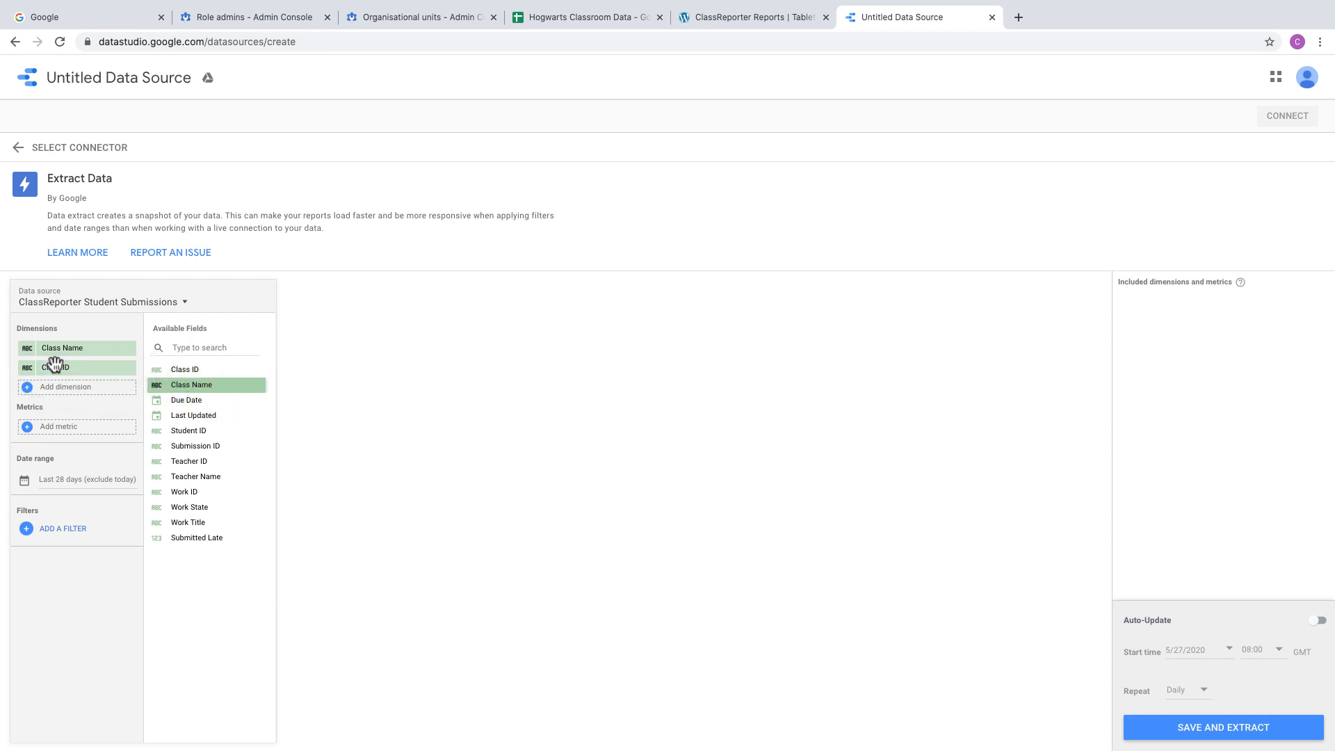
{"action": "left_click", "coordinate": [76, 387]}
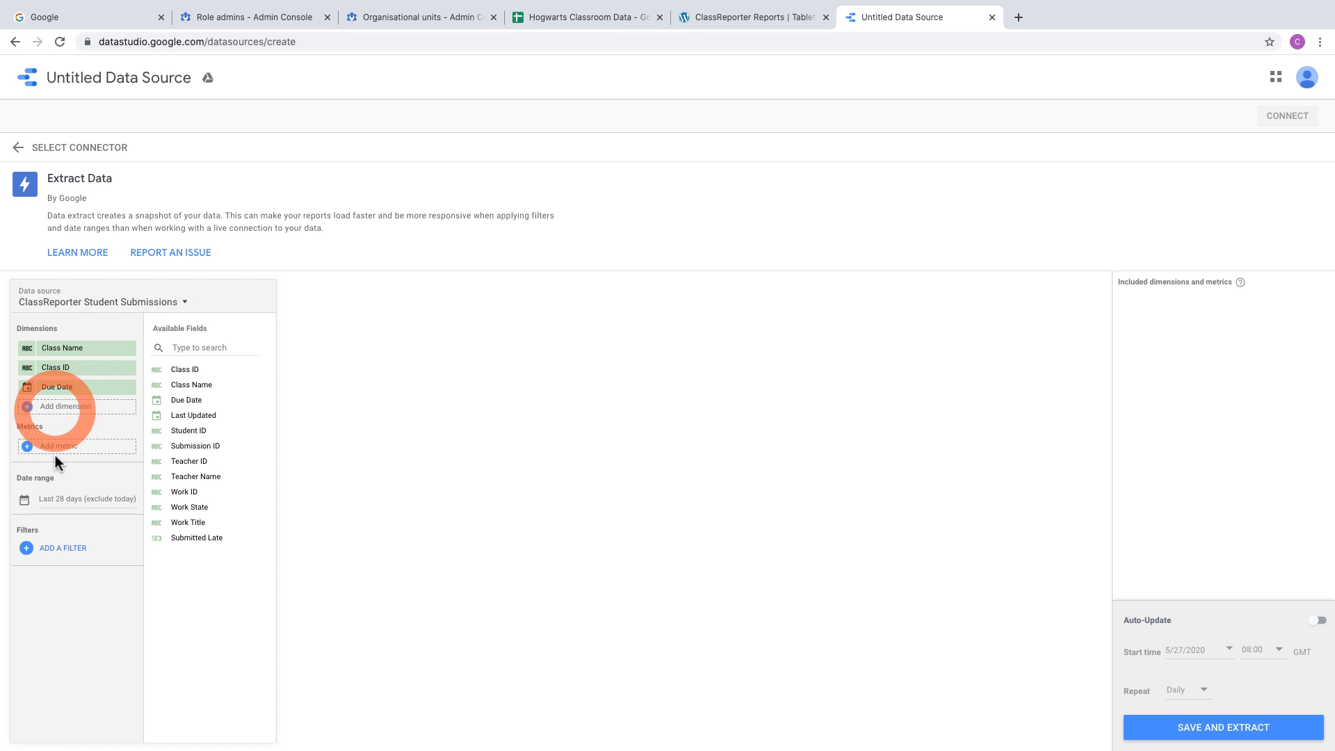
{"action": "left_click", "coordinate": [62, 406]}
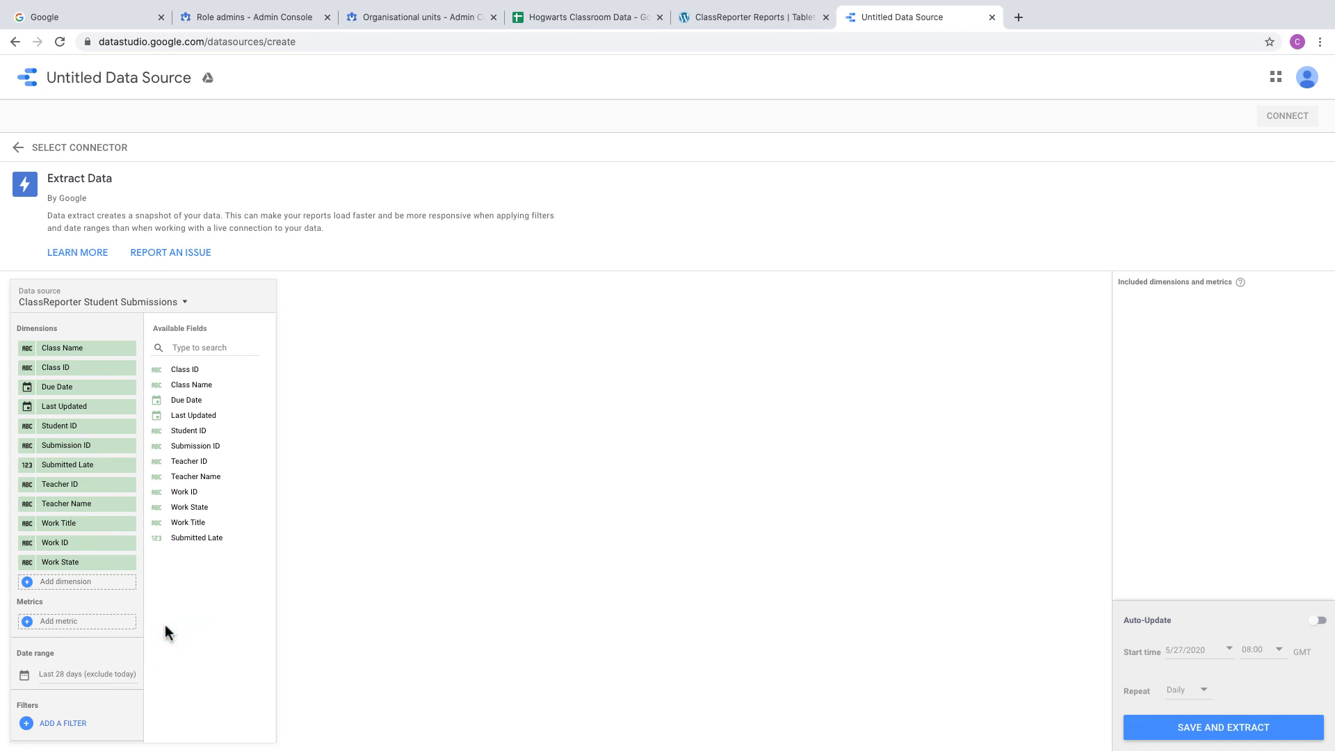
{"action": "left_click", "coordinate": [93, 673]}
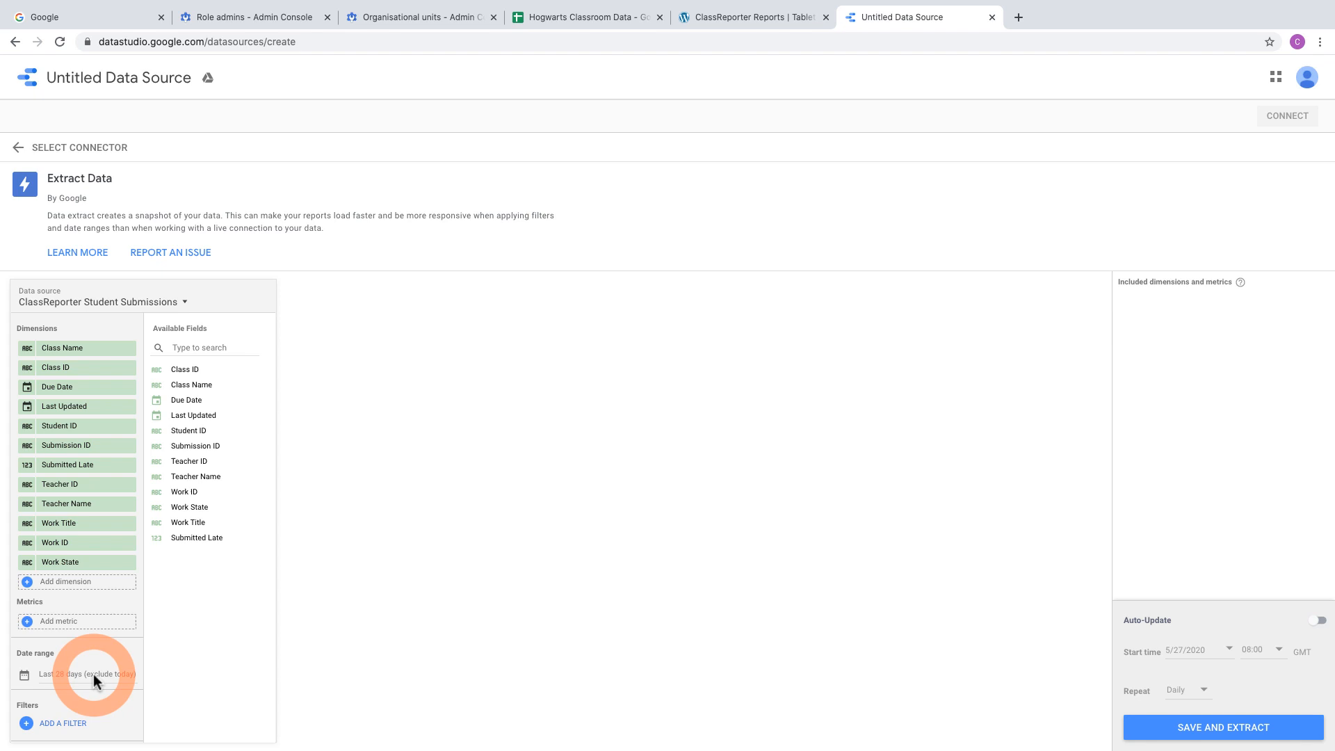
- Start the range on 1 January 2020, then pick the This year to date preset instead
{"action": "left_click", "coordinate": [86, 674]}
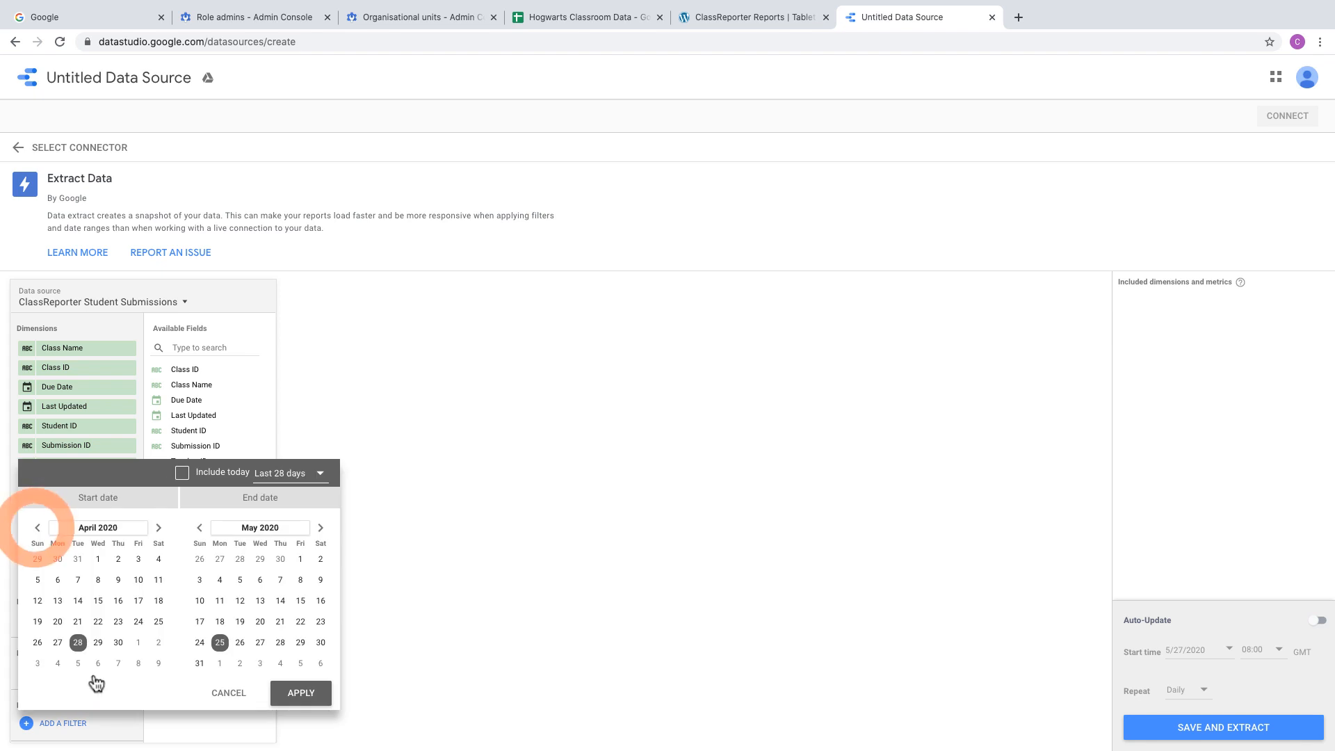
{"action": "left_click", "coordinate": [36, 527]}
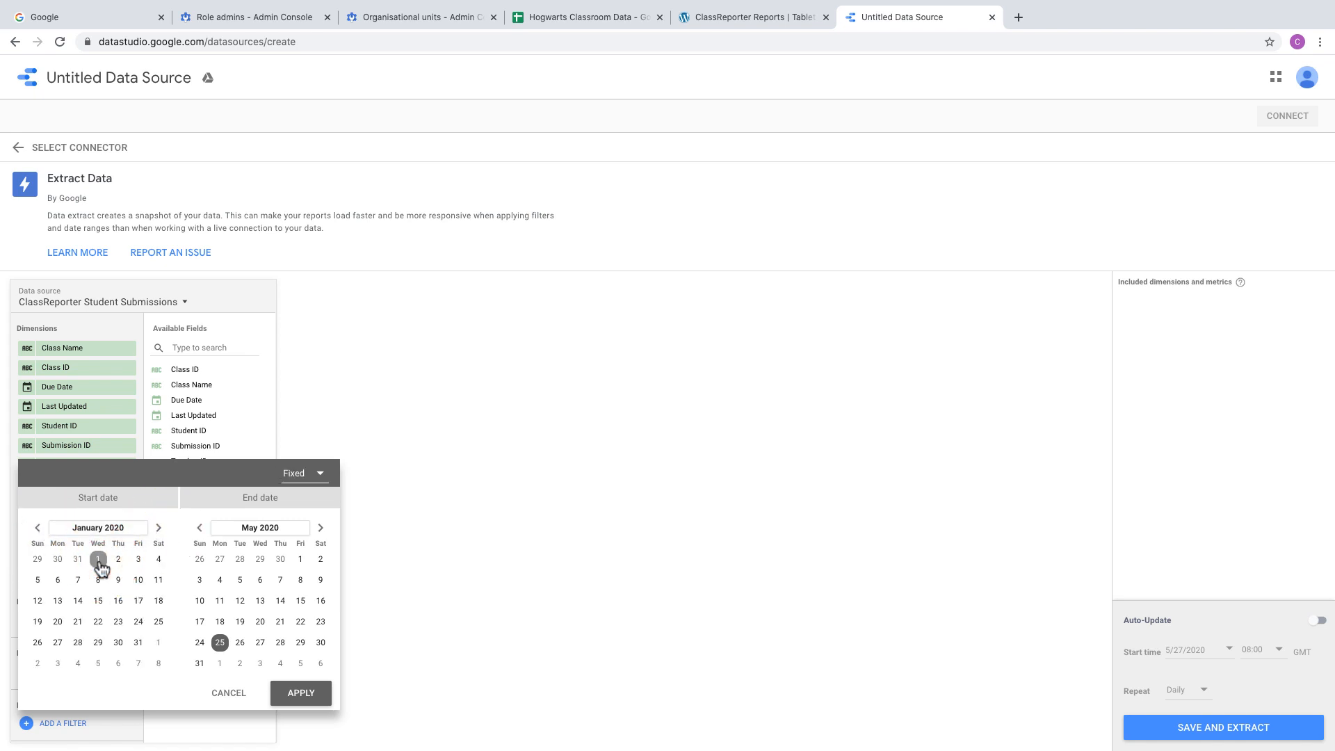
{"action": "mouse_move", "coordinate": [199, 621]}
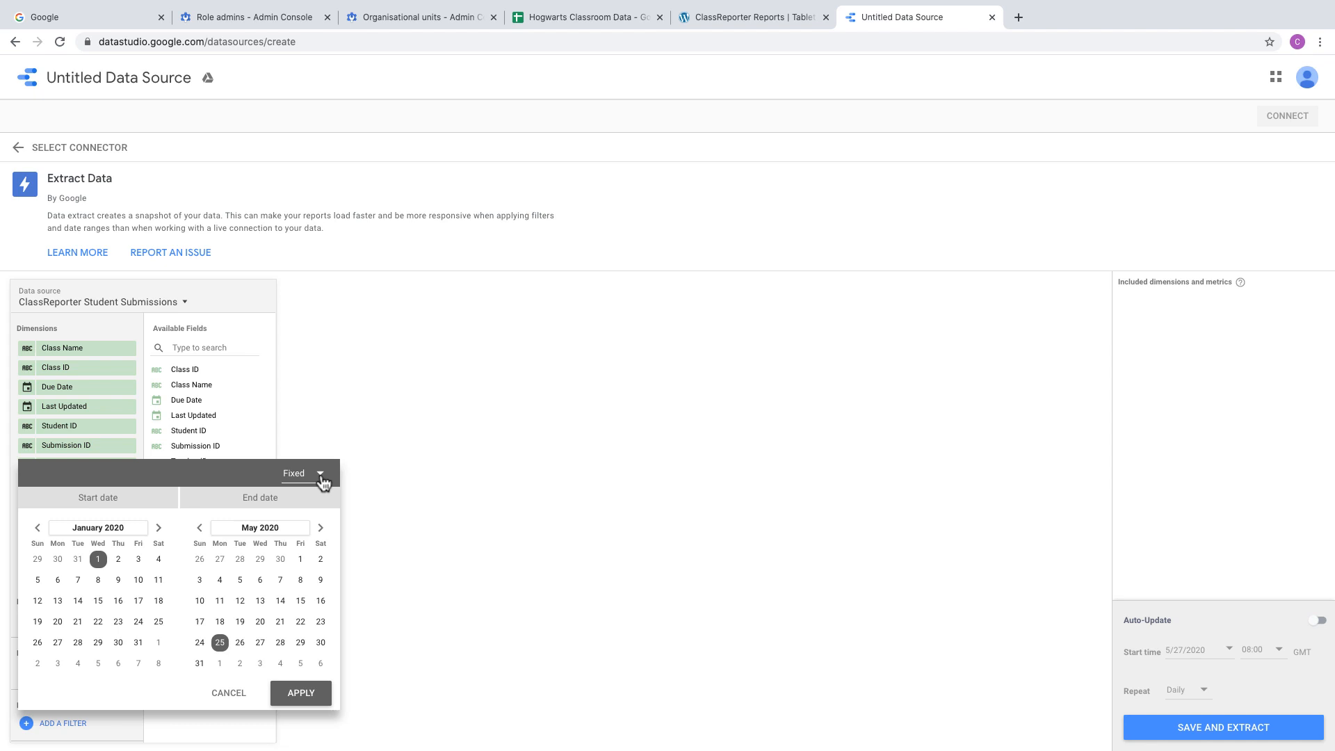
{"action": "left_click", "coordinate": [302, 473]}
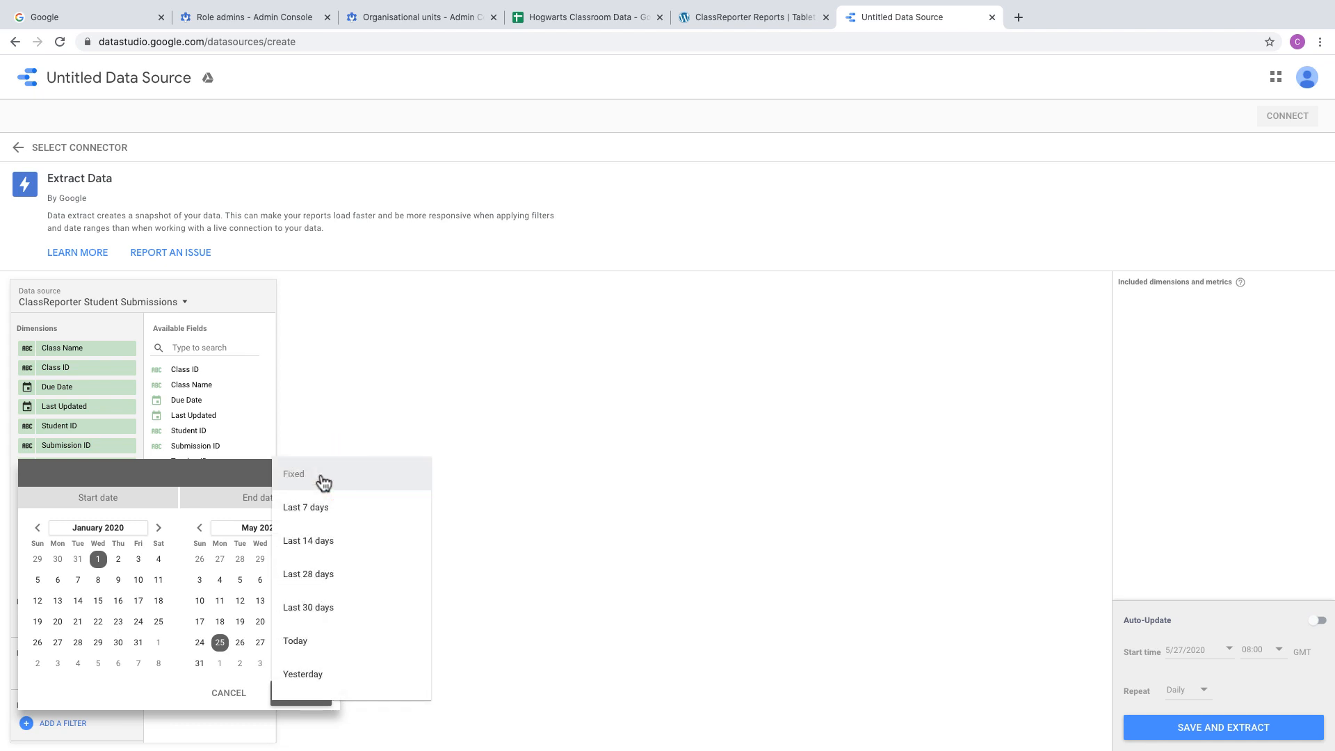
{"action": "scroll", "scroll_direction": "down", "scroll_amount": 3}
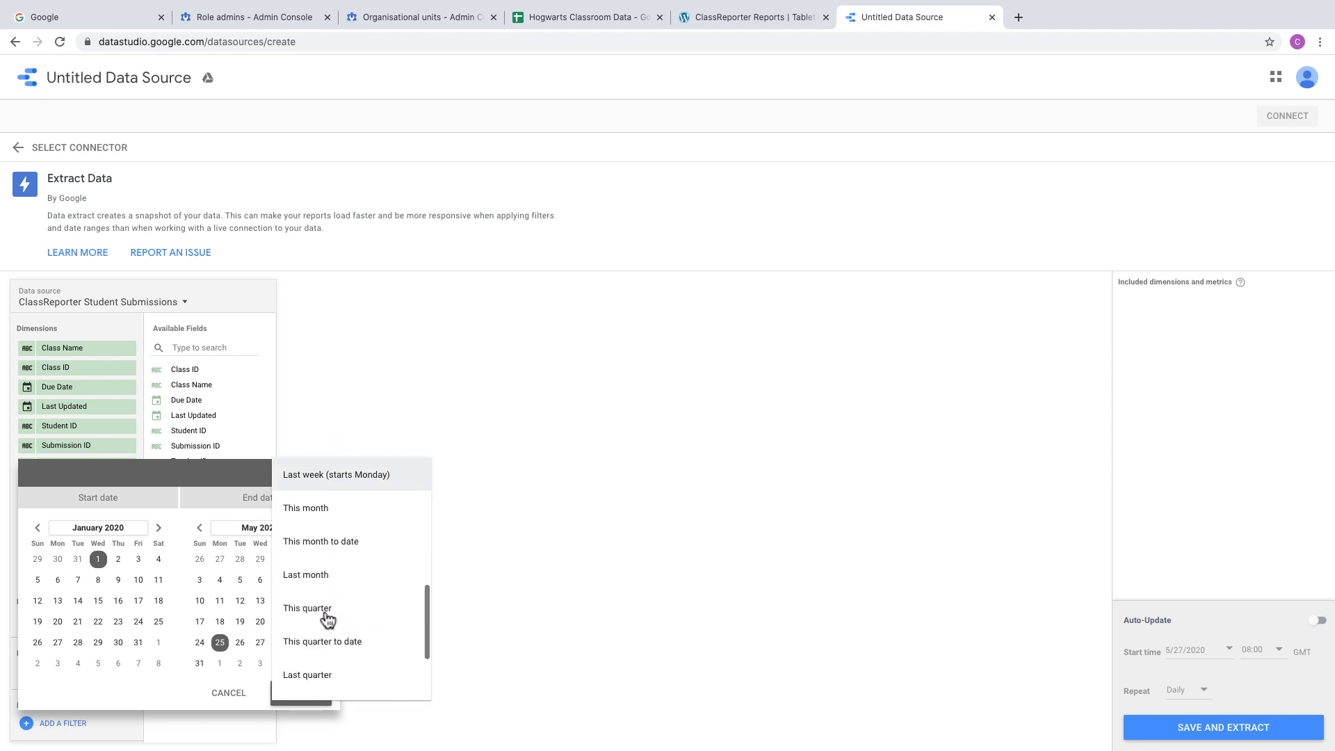
{"action": "scroll", "scroll_direction": "down", "scroll_amount": 3}
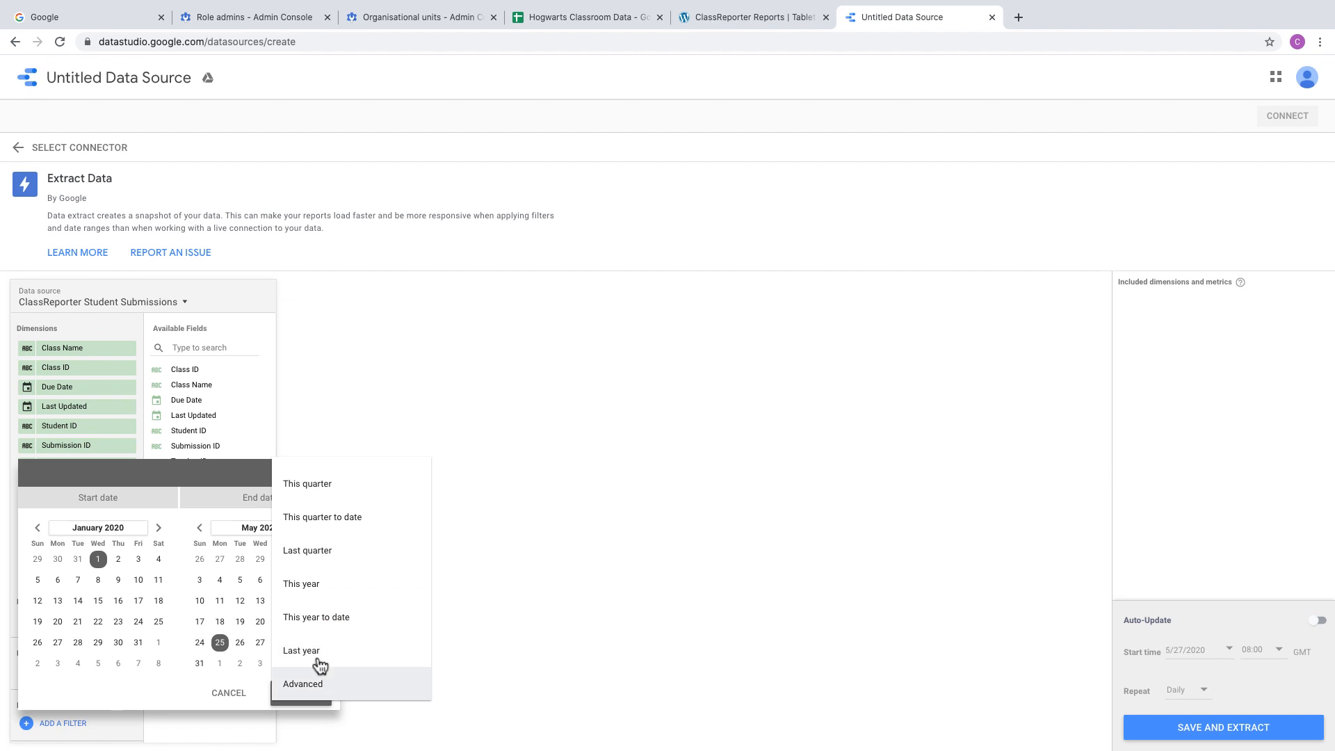
{"action": "left_click", "coordinate": [345, 617]}
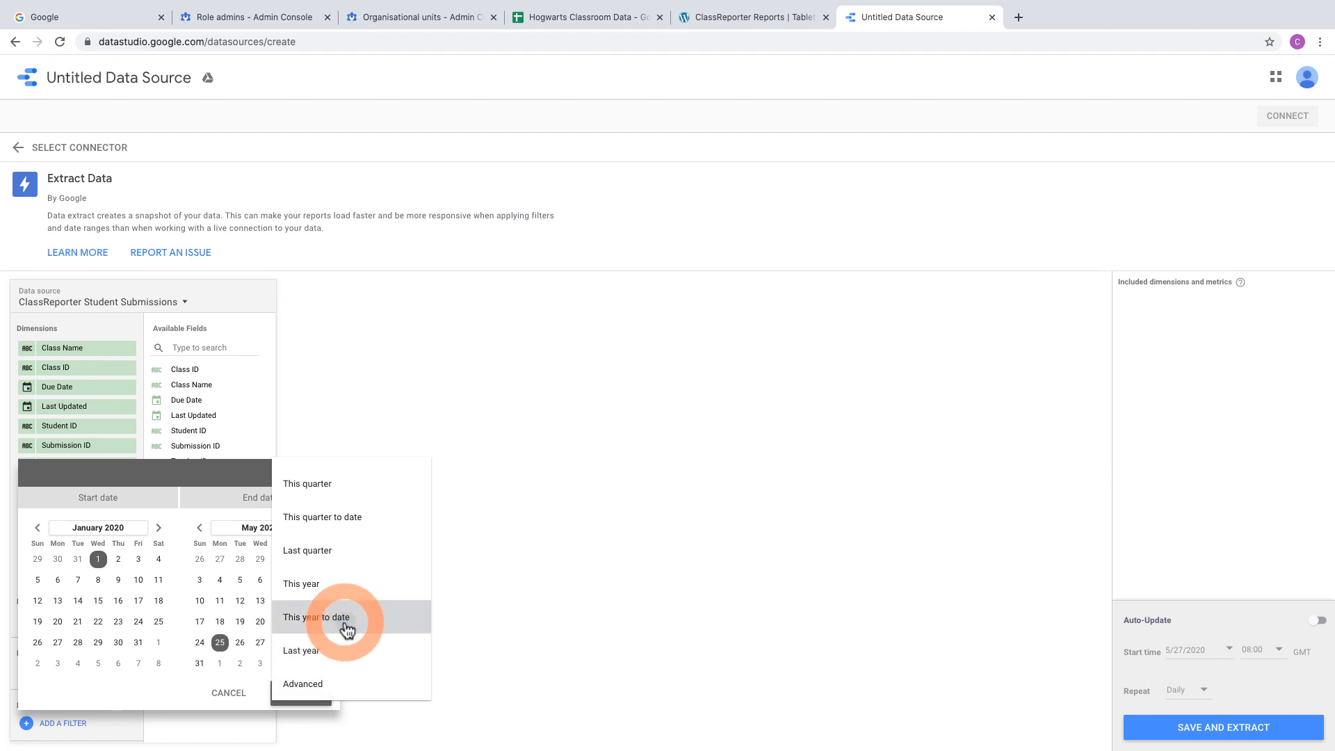
{"action": "left_click", "coordinate": [316, 616]}
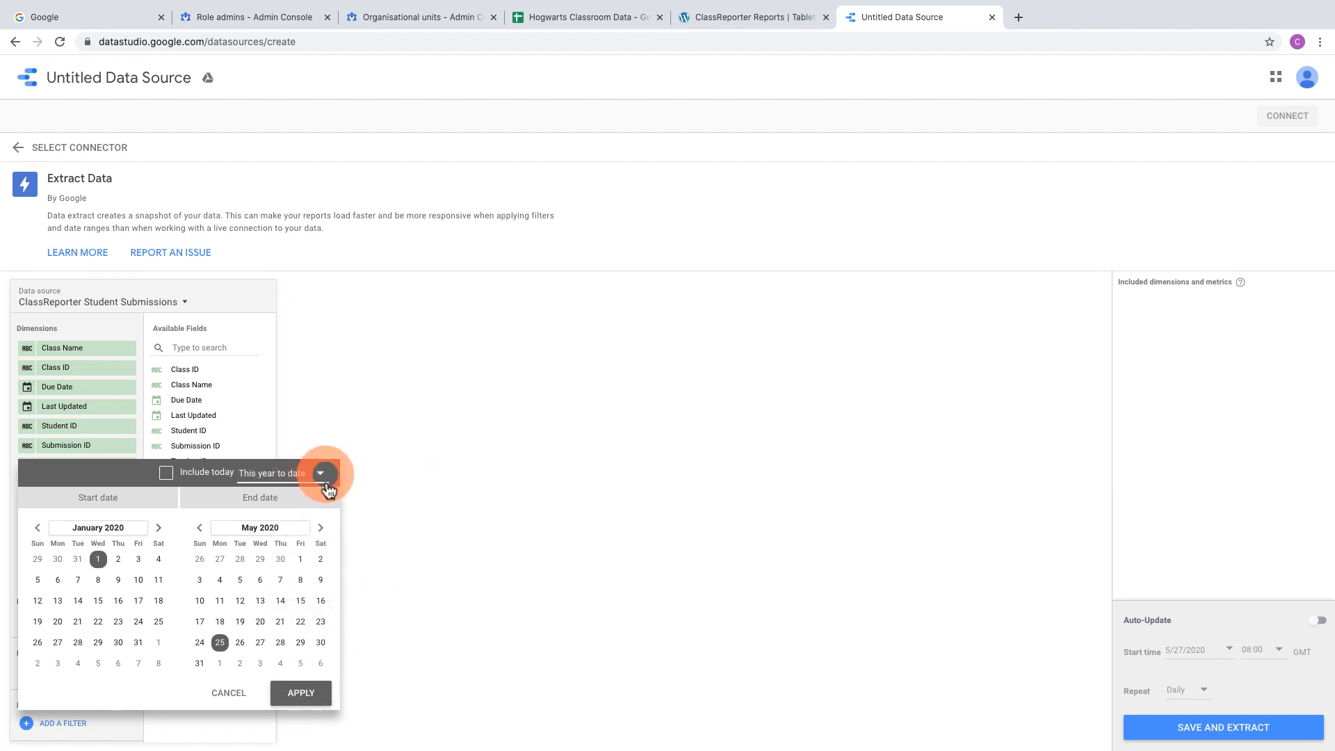
{"action": "left_click", "coordinate": [321, 473]}
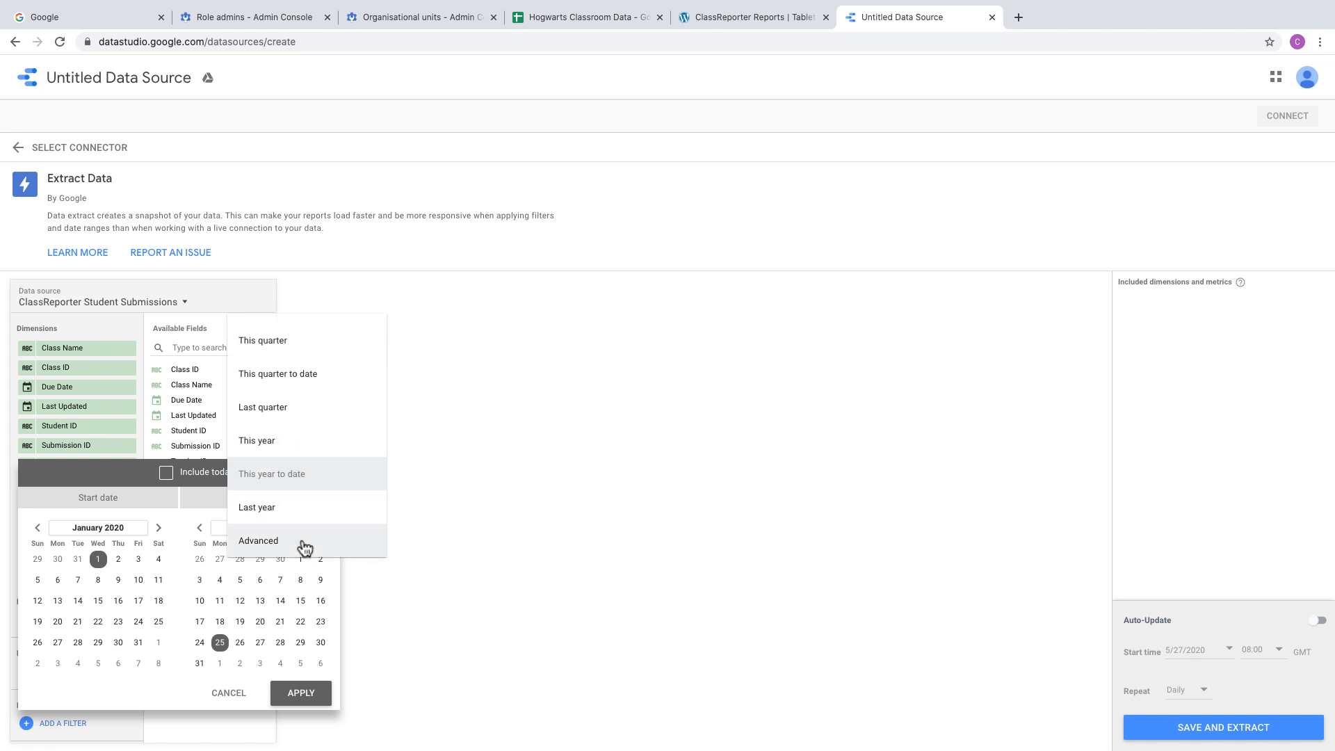
- Try an Advanced range with the end anchored to today and a fixed earlier start date
{"action": "left_click", "coordinate": [258, 540]}
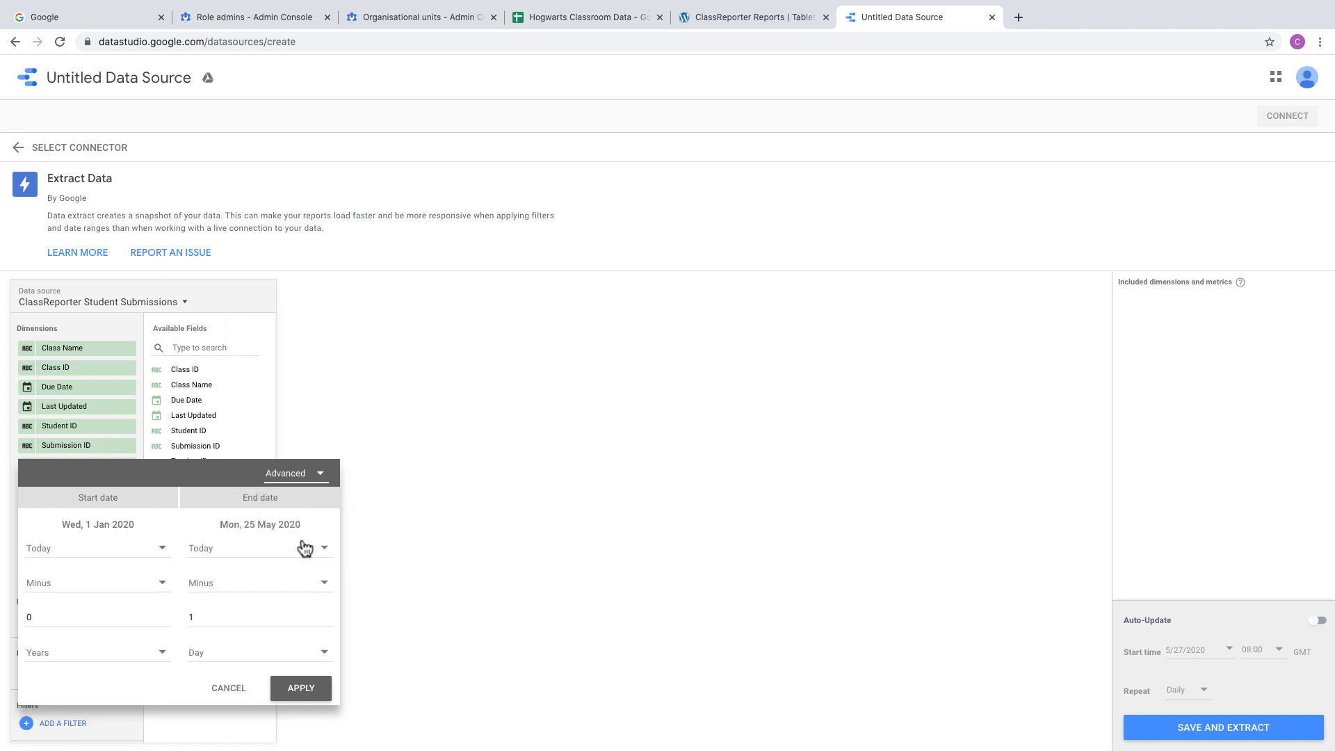
{"action": "mouse_move", "coordinate": [185, 530]}
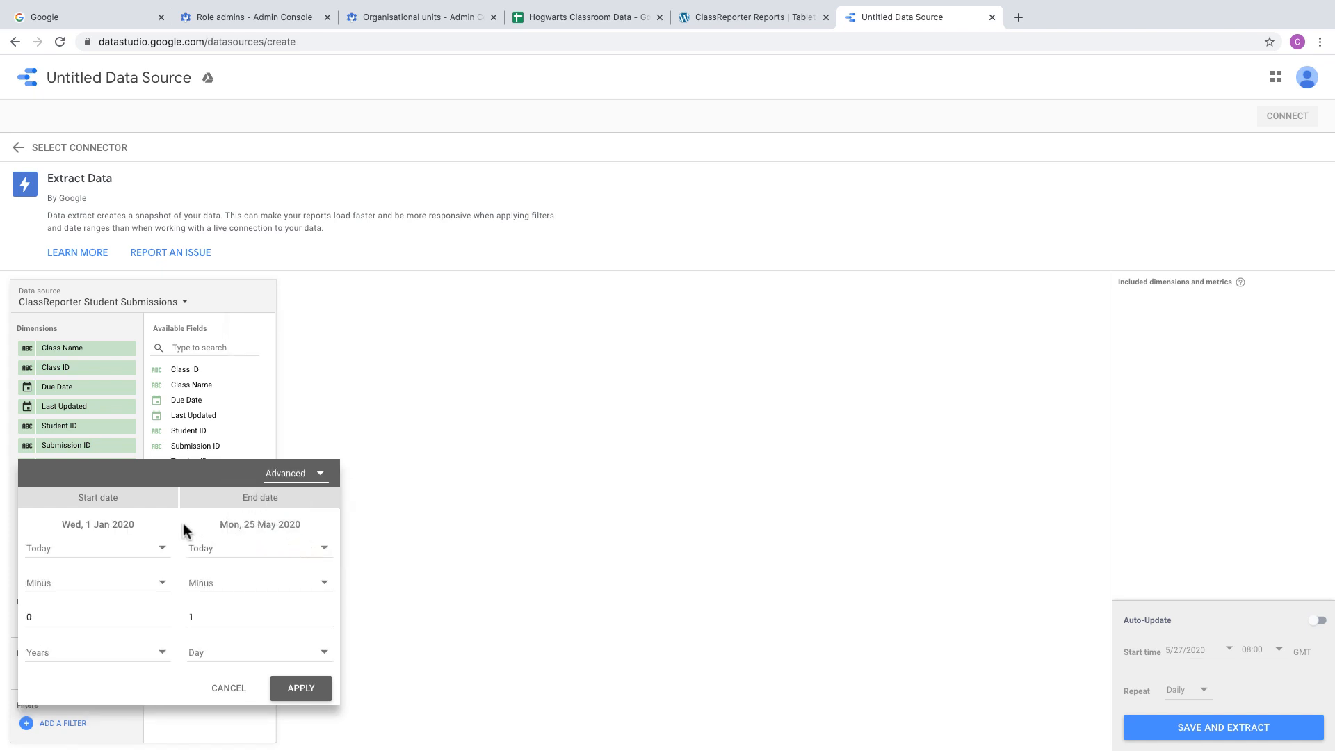
{"action": "mouse_move", "coordinate": [89, 542]}
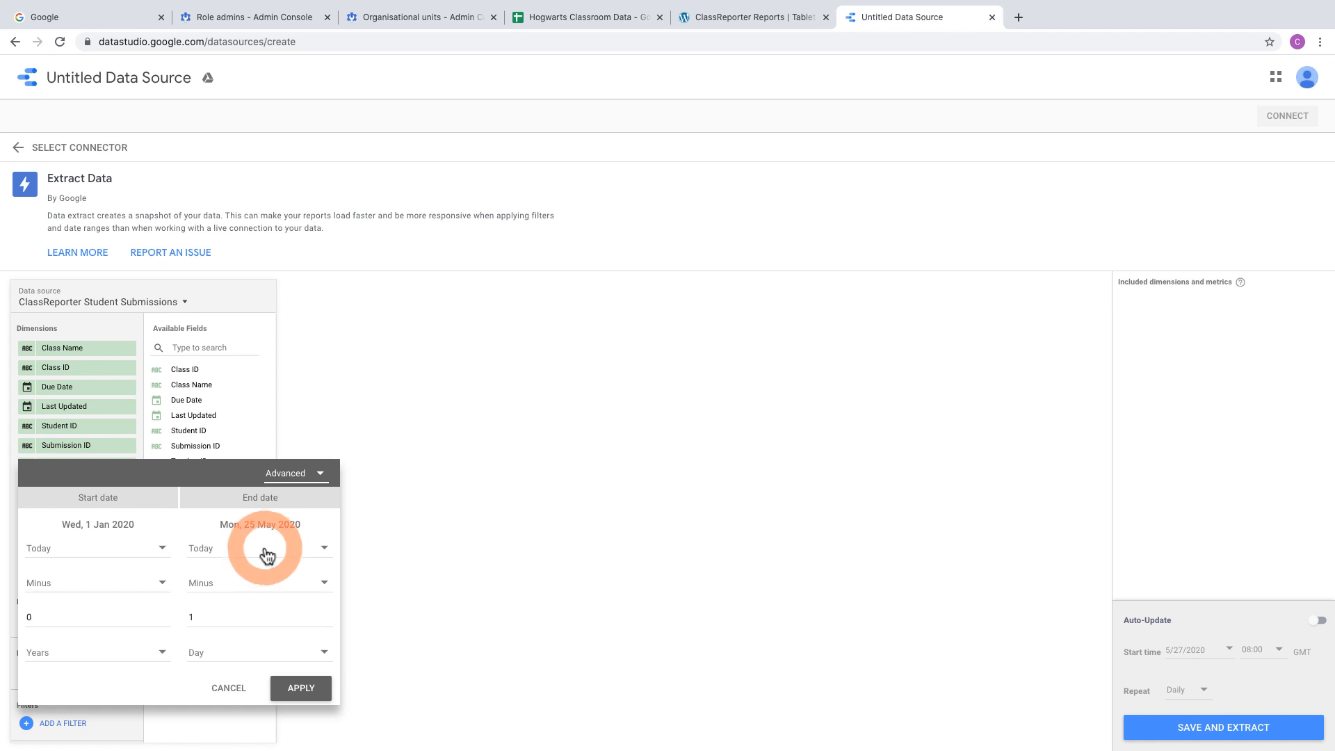
{"action": "left_click", "coordinate": [260, 548]}
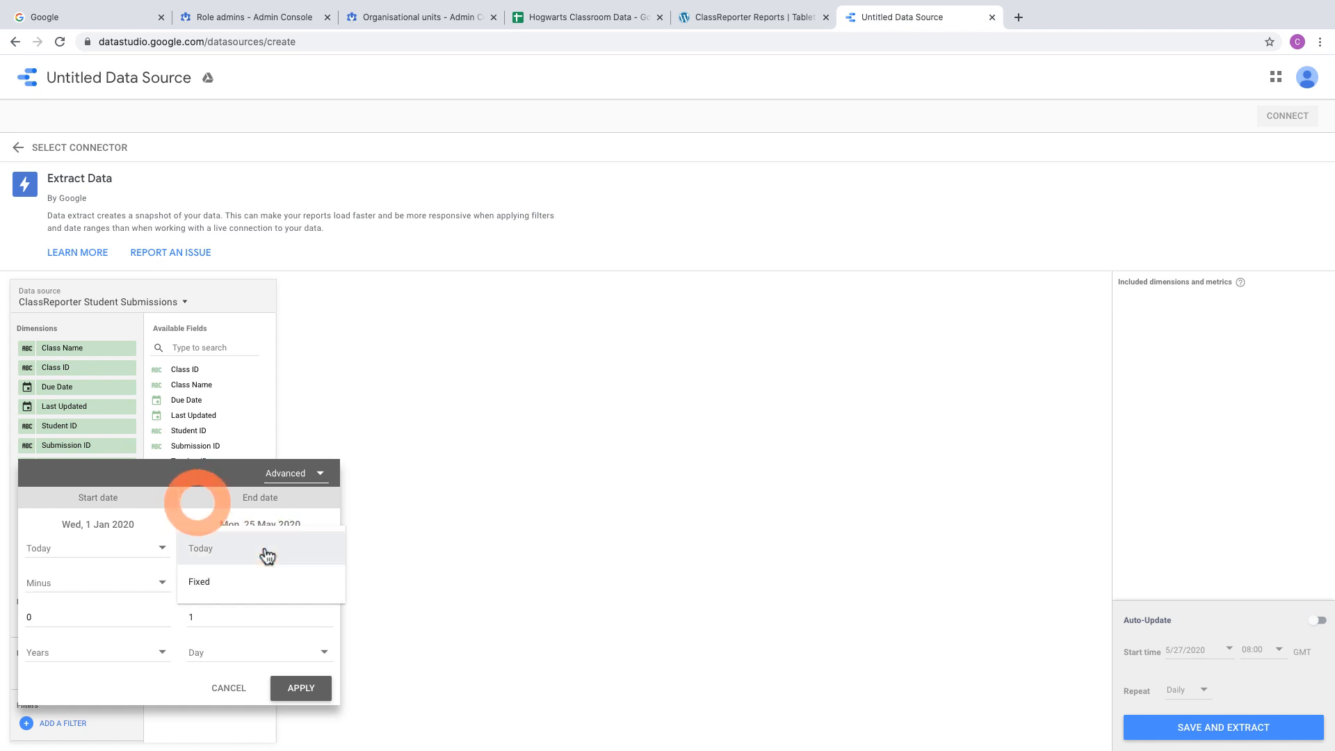
{"action": "left_click", "coordinate": [200, 548]}
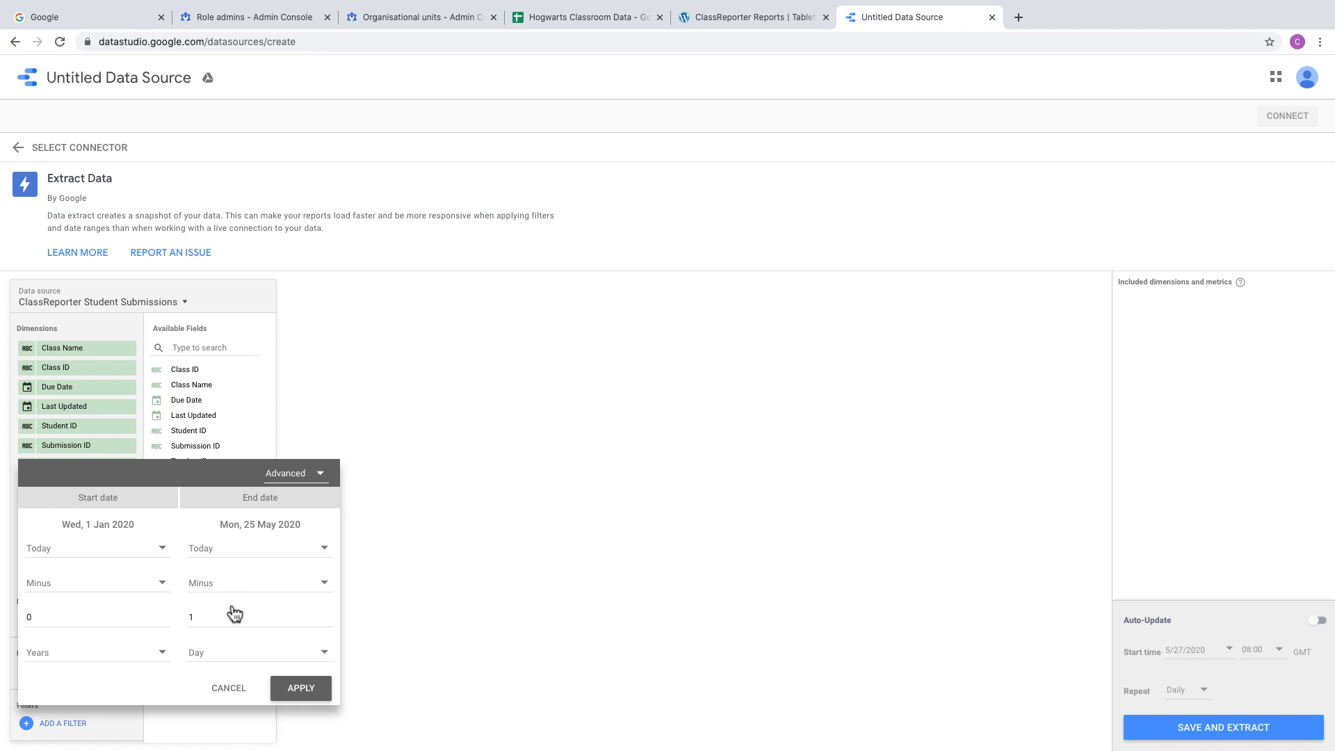
{"action": "left_click", "coordinate": [93, 548]}
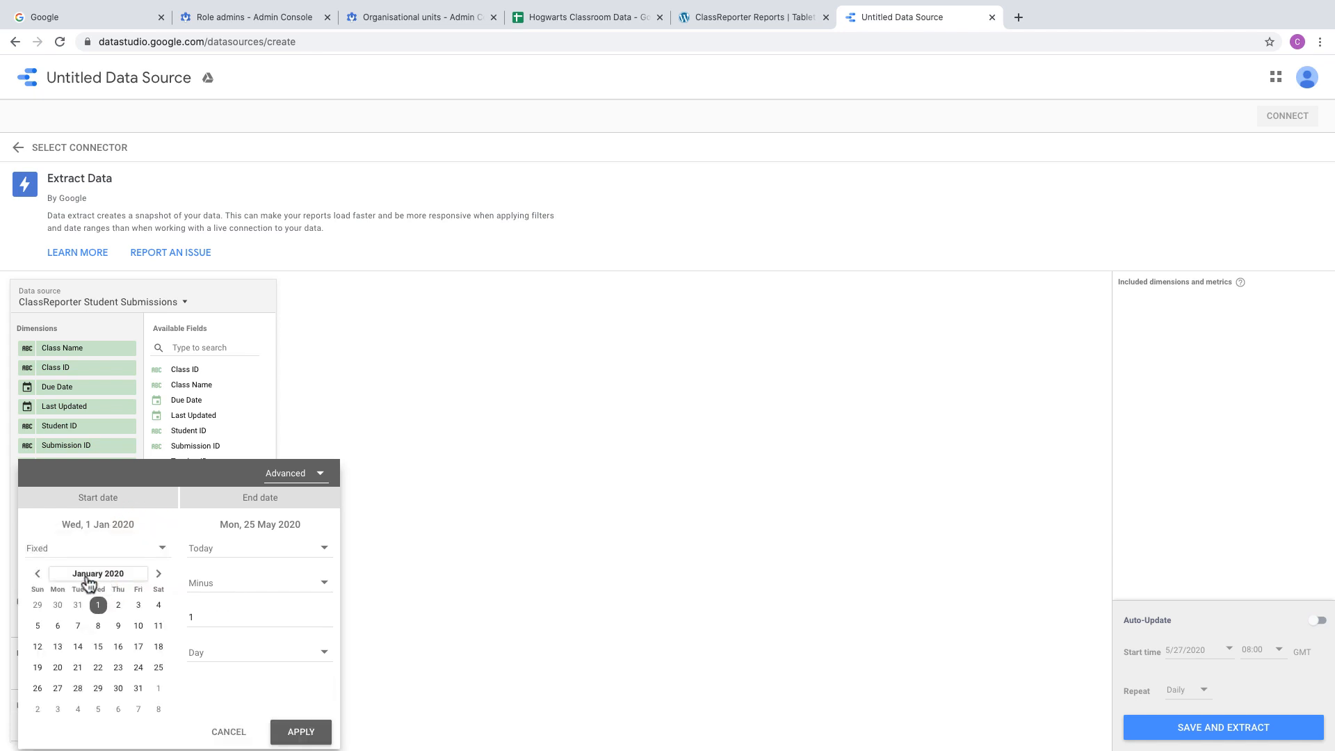
{"action": "left_click", "coordinate": [97, 572]}
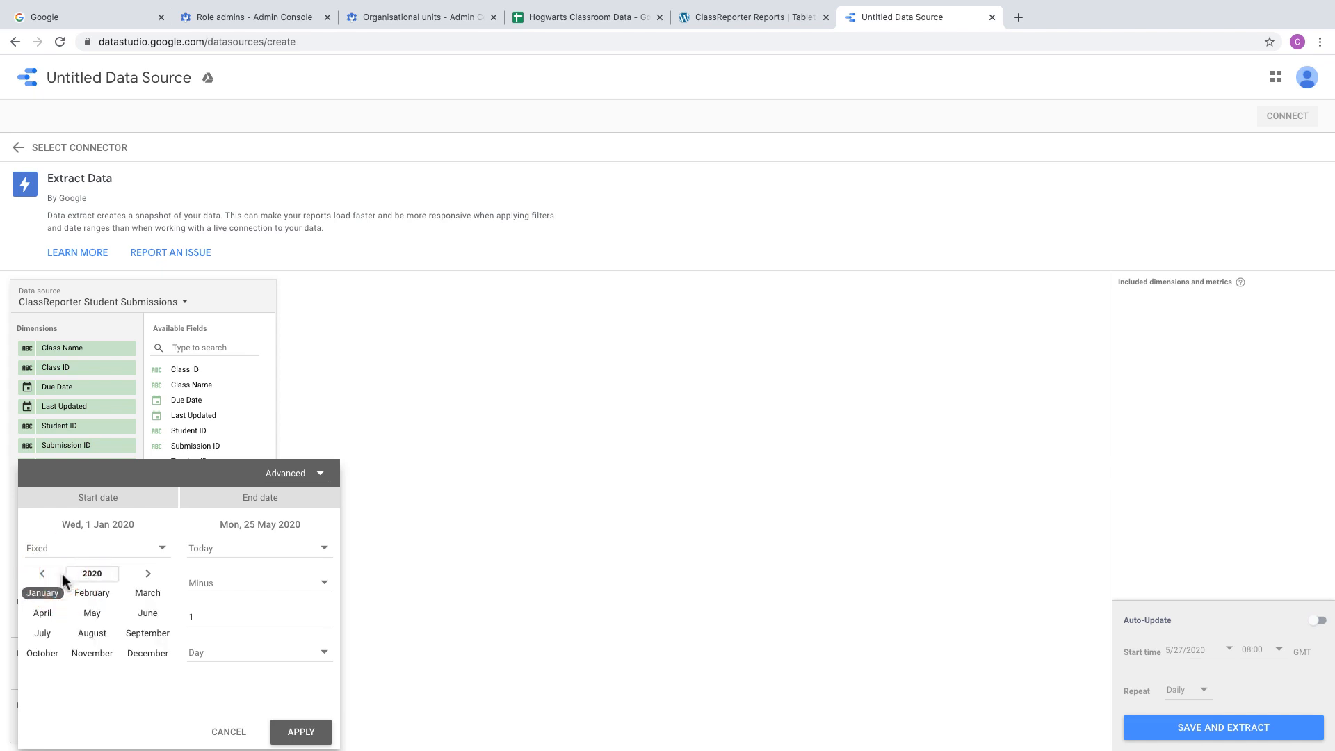
{"action": "left_click", "coordinate": [42, 573]}
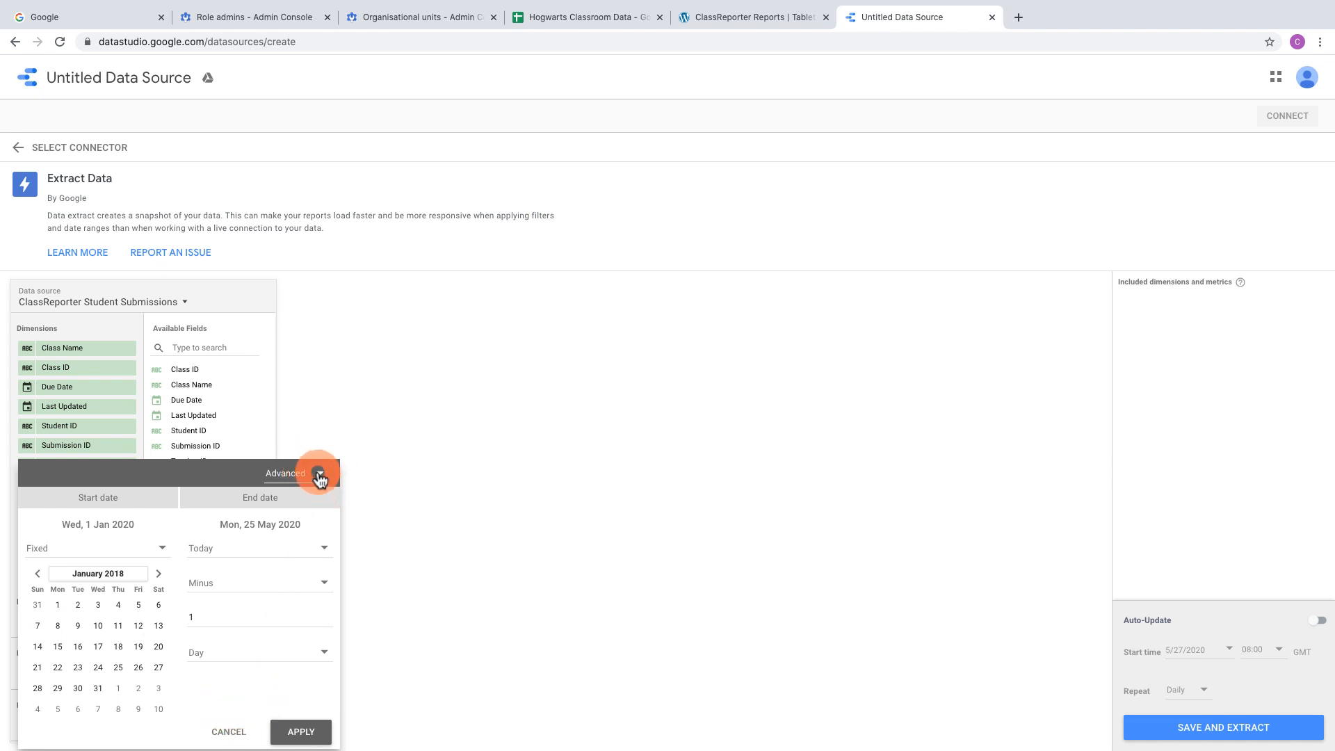
- Revert to the This year to date preset and apply it
{"action": "left_click", "coordinate": [321, 473]}
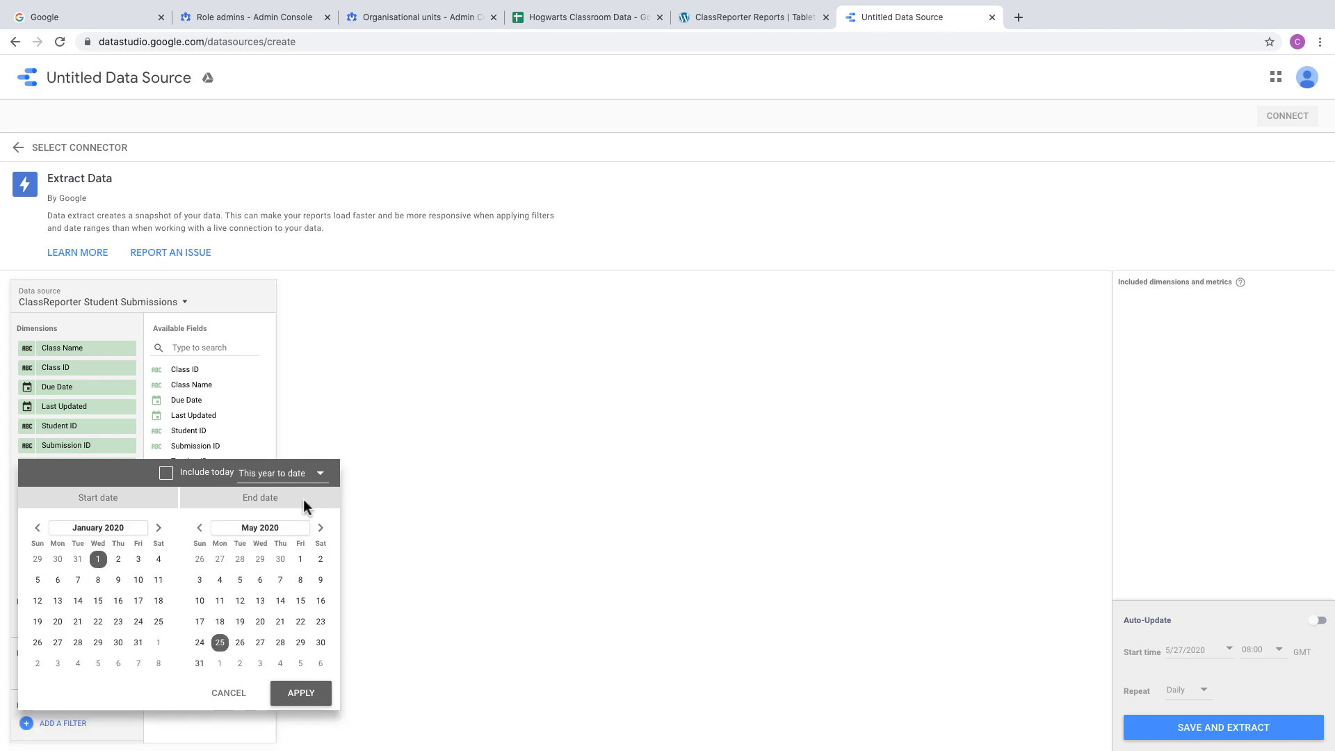
{"action": "left_click", "coordinate": [301, 693]}
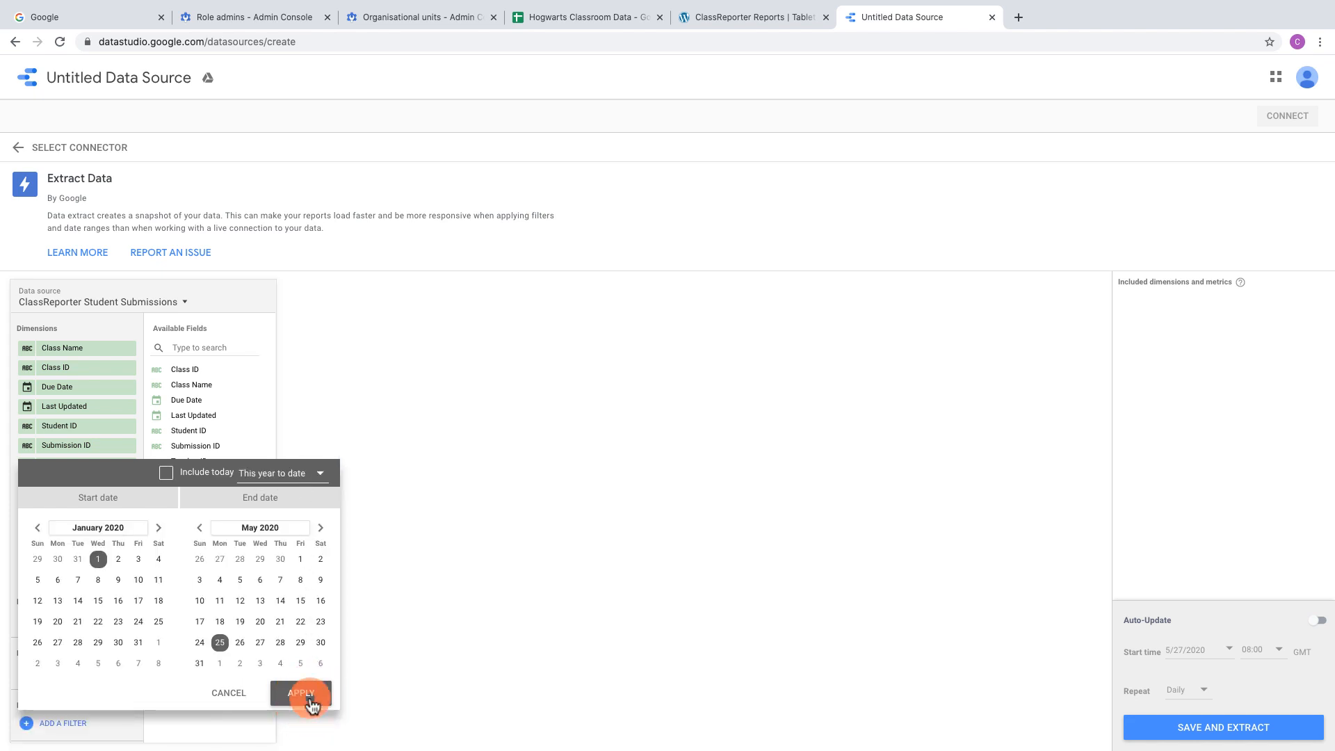
{"action": "left_click", "coordinate": [300, 693]}
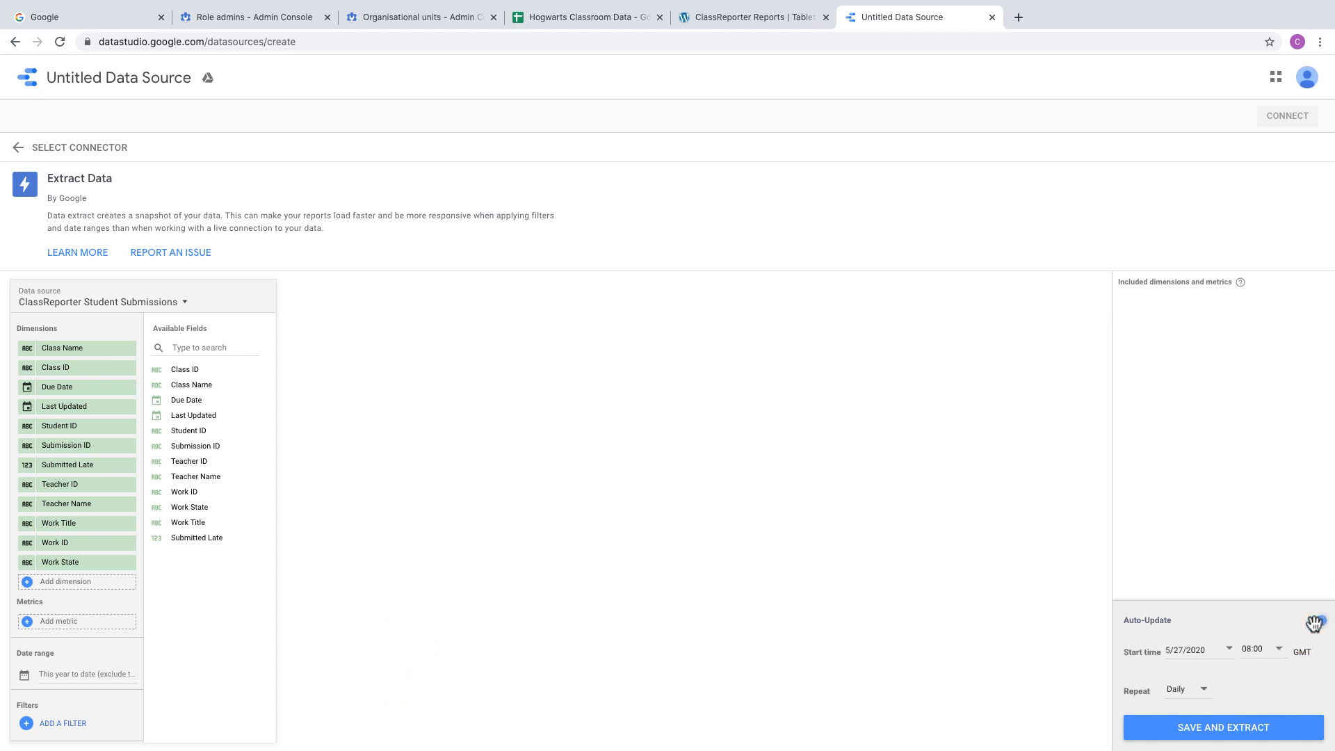
- Turn Auto-Update on with a daily refresh at 07:00, then save and run the extract
{"action": "left_click", "coordinate": [1314, 620]}
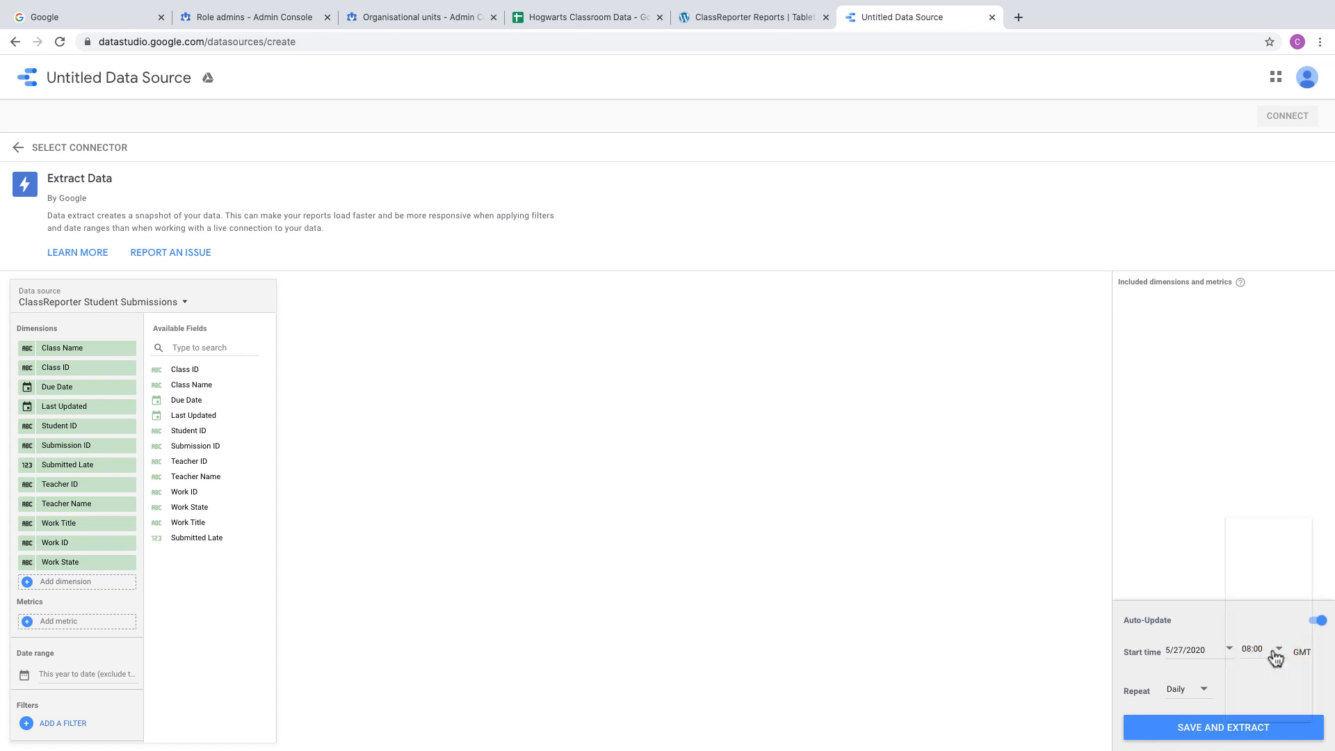
{"action": "left_click", "coordinate": [1270, 650]}
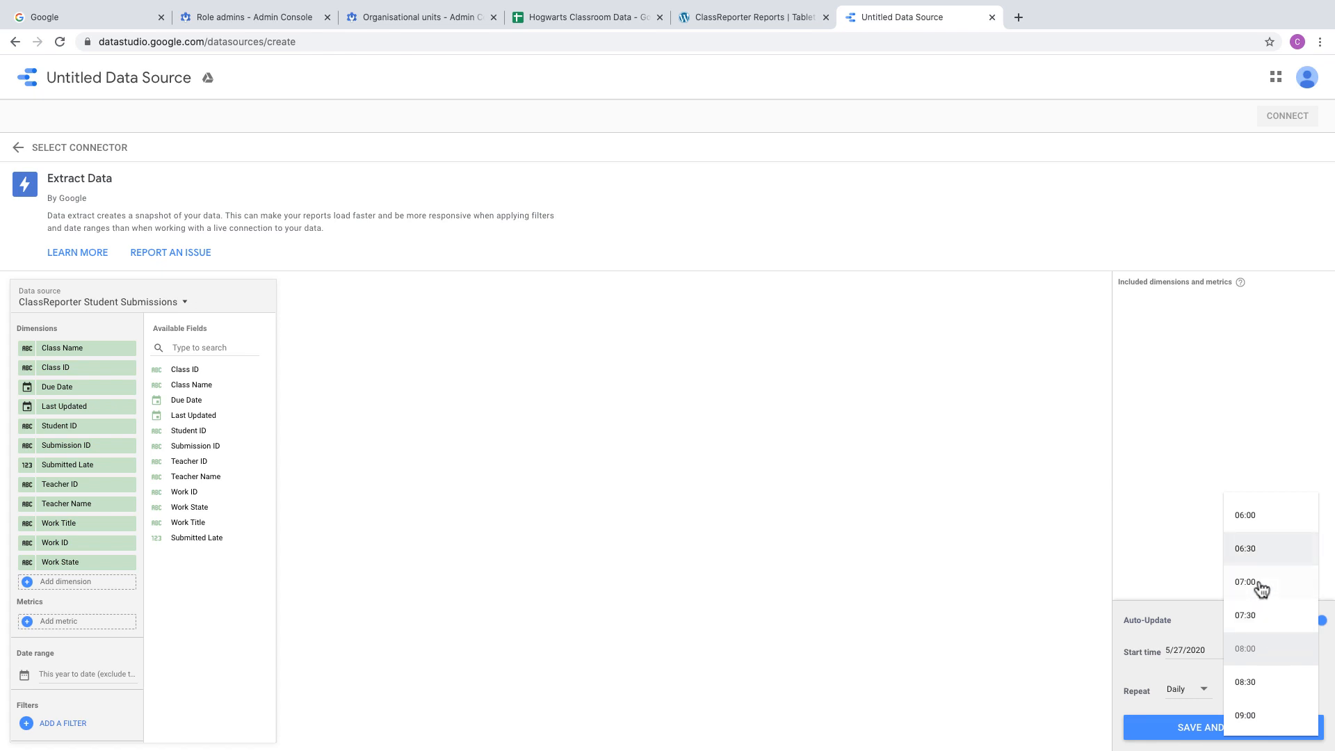
{"action": "left_click", "coordinate": [1246, 581]}
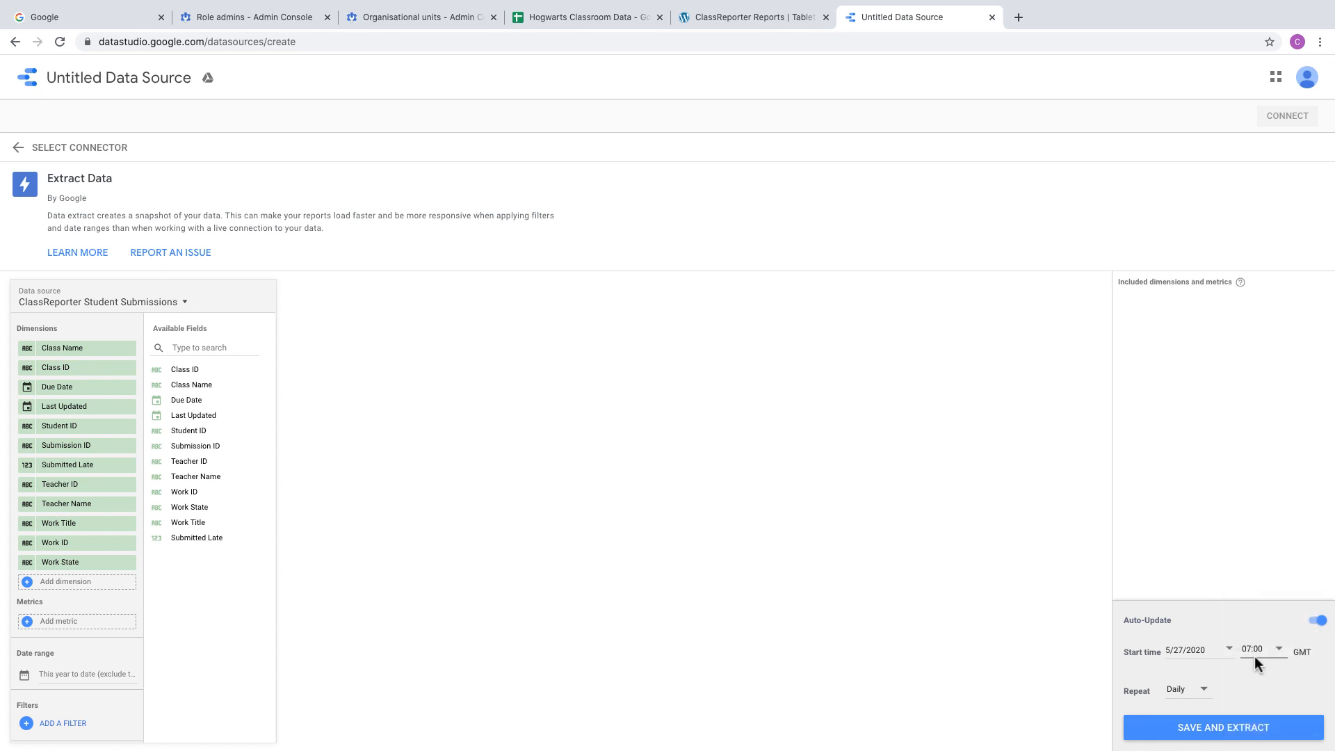
{"action": "left_click", "coordinate": [1222, 727]}
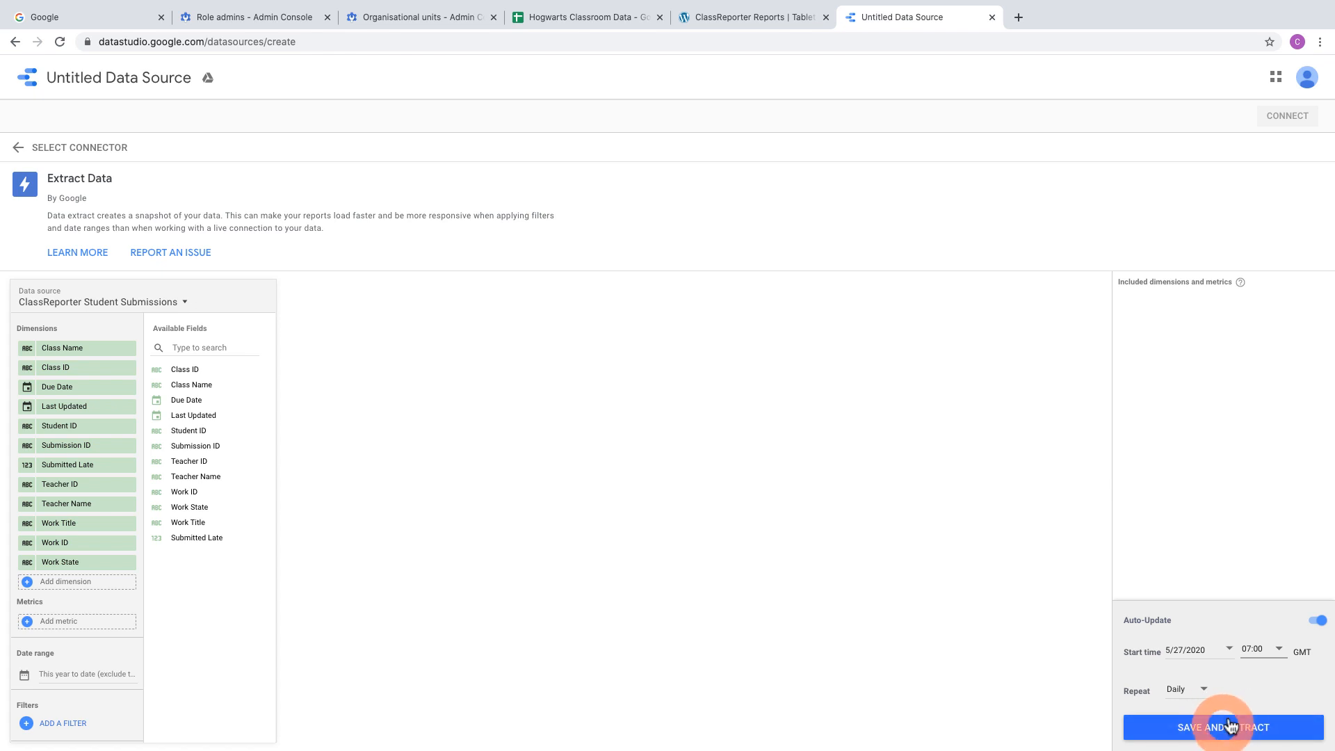
{"action": "left_click", "coordinate": [1222, 727]}
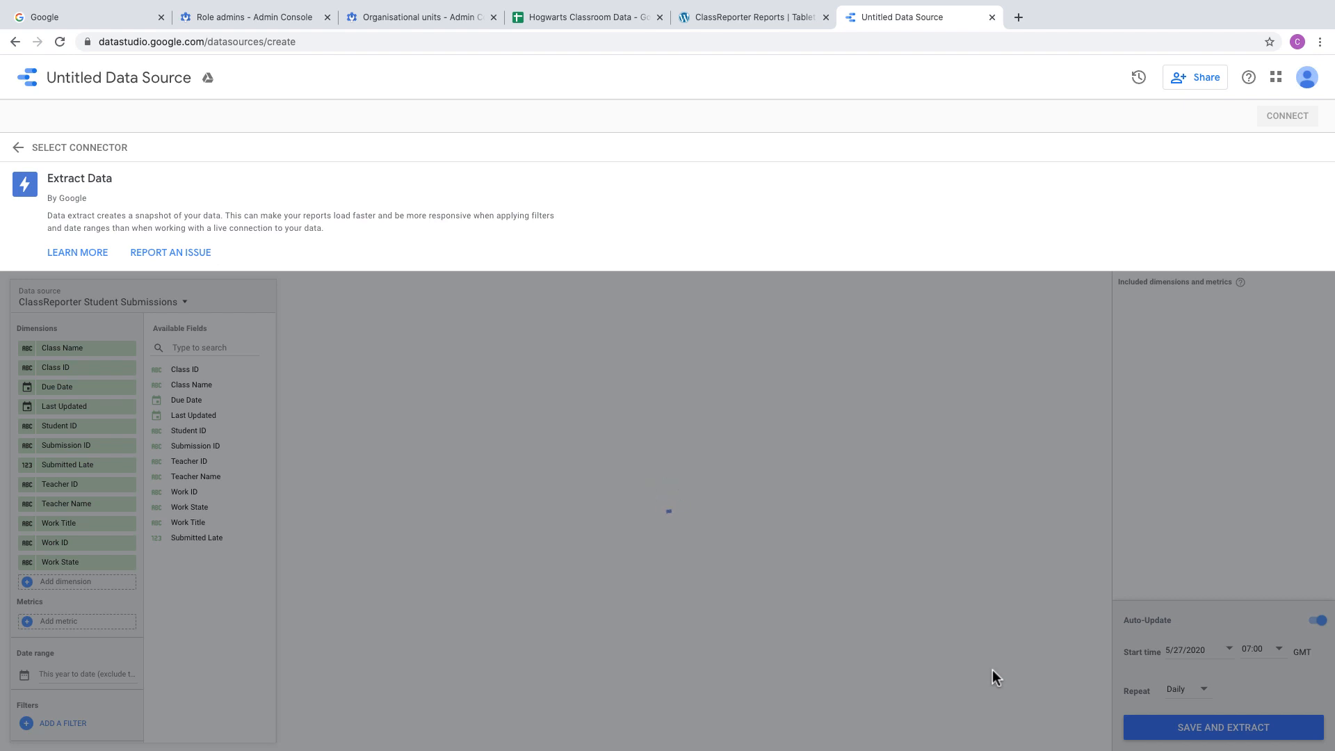
{"action": "left_click", "coordinate": [1287, 116]}
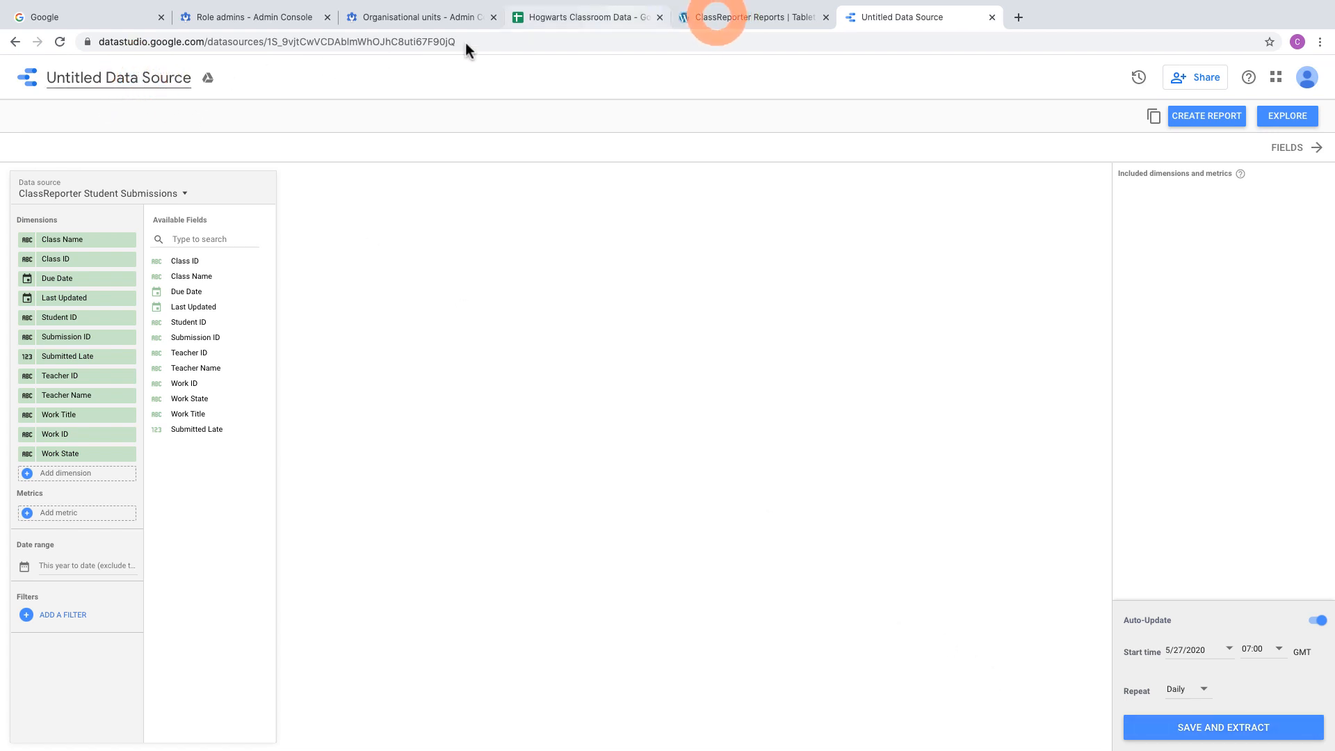
- Name the extract Extracted Student Data using the instructions' suggested name, then return to the data sources list
{"action": "left_click", "coordinate": [751, 17]}
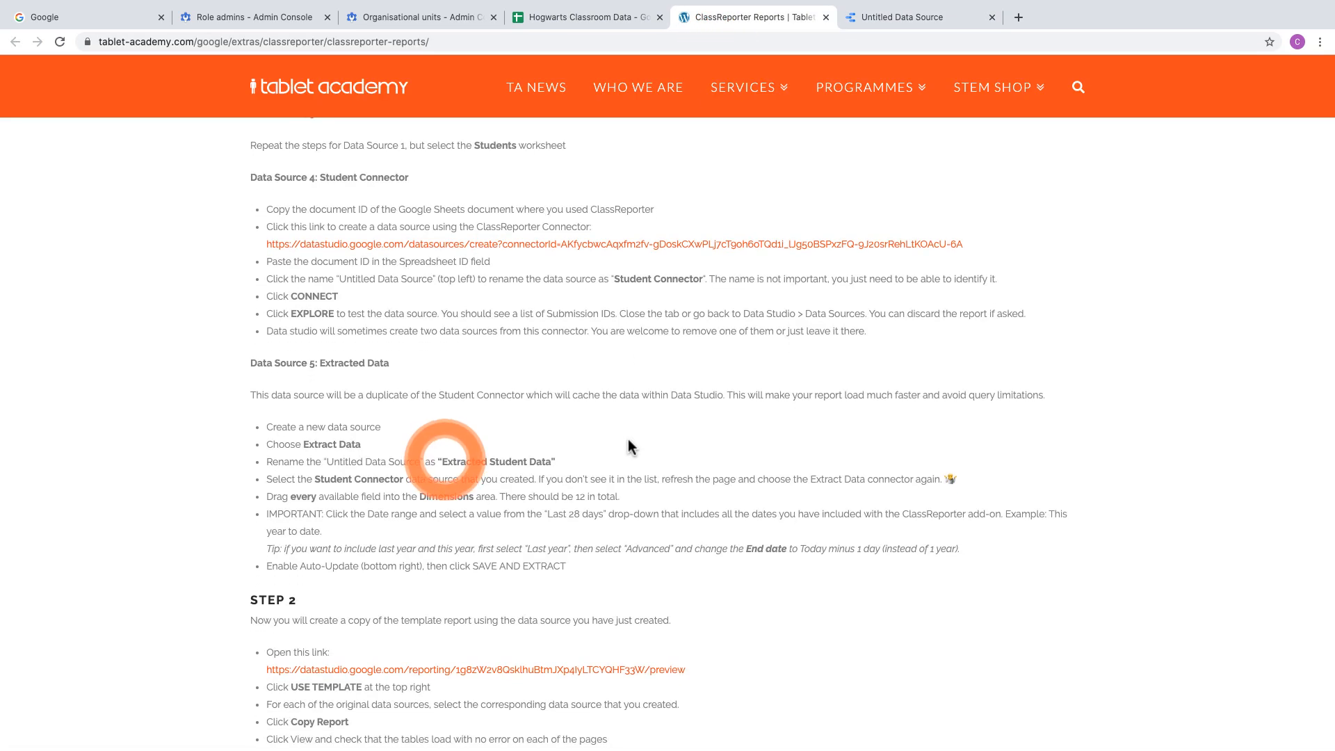
{"action": "double_click", "coordinate": [493, 462]}
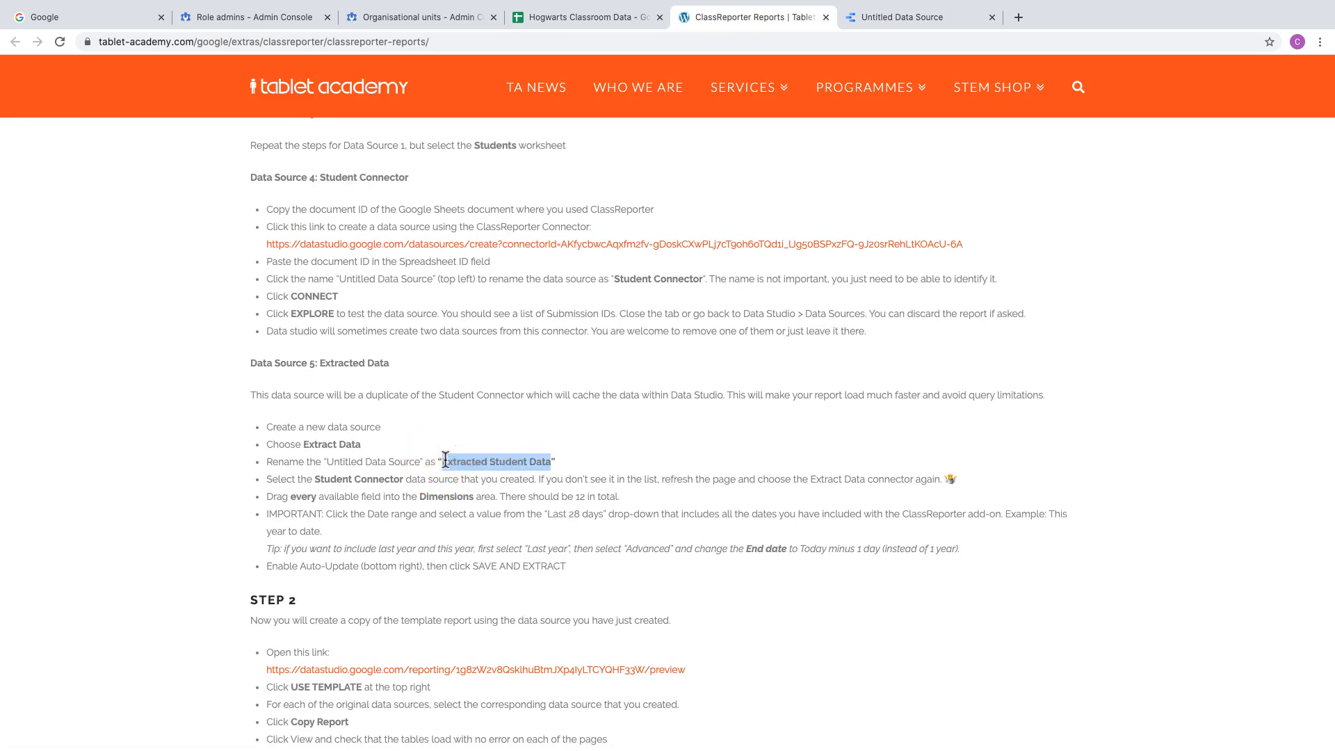
{"action": "left_click", "coordinate": [919, 17]}
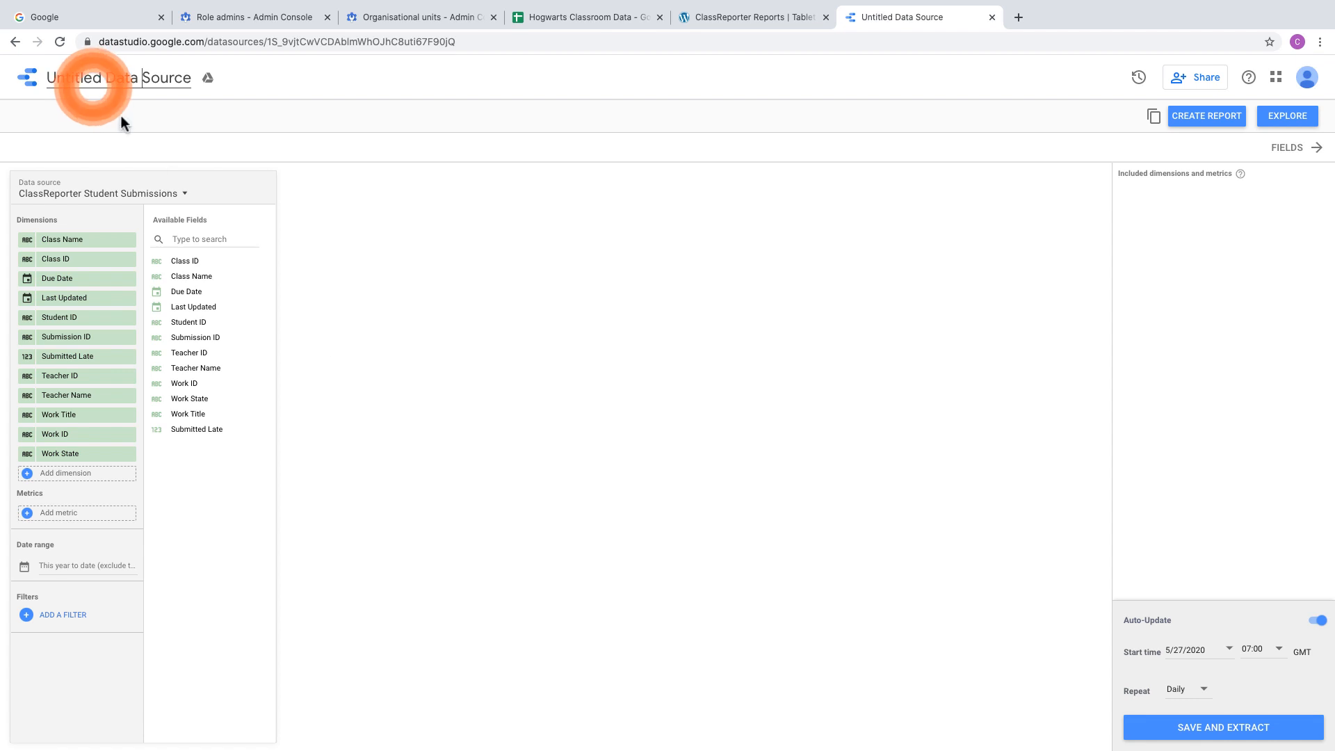
{"action": "type", "text": "Extracted Student Data"}
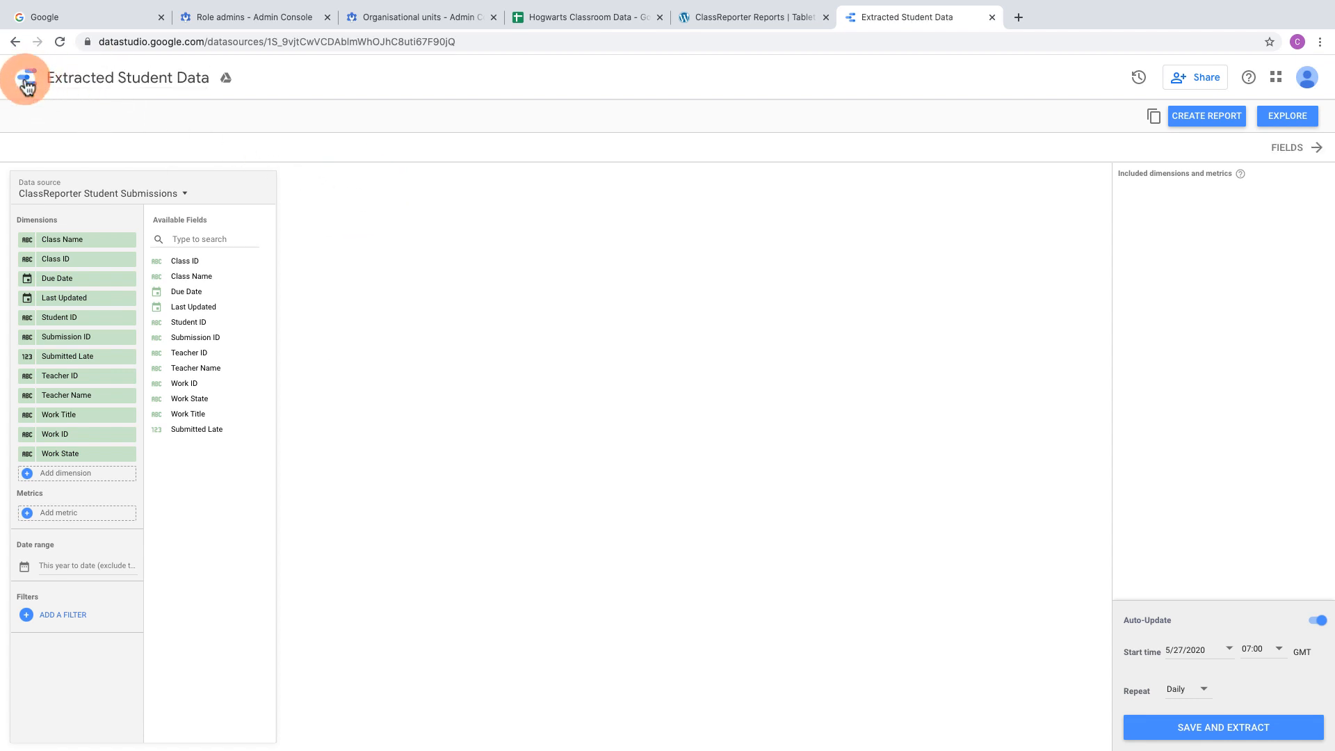
{"action": "left_click", "coordinate": [25, 78]}
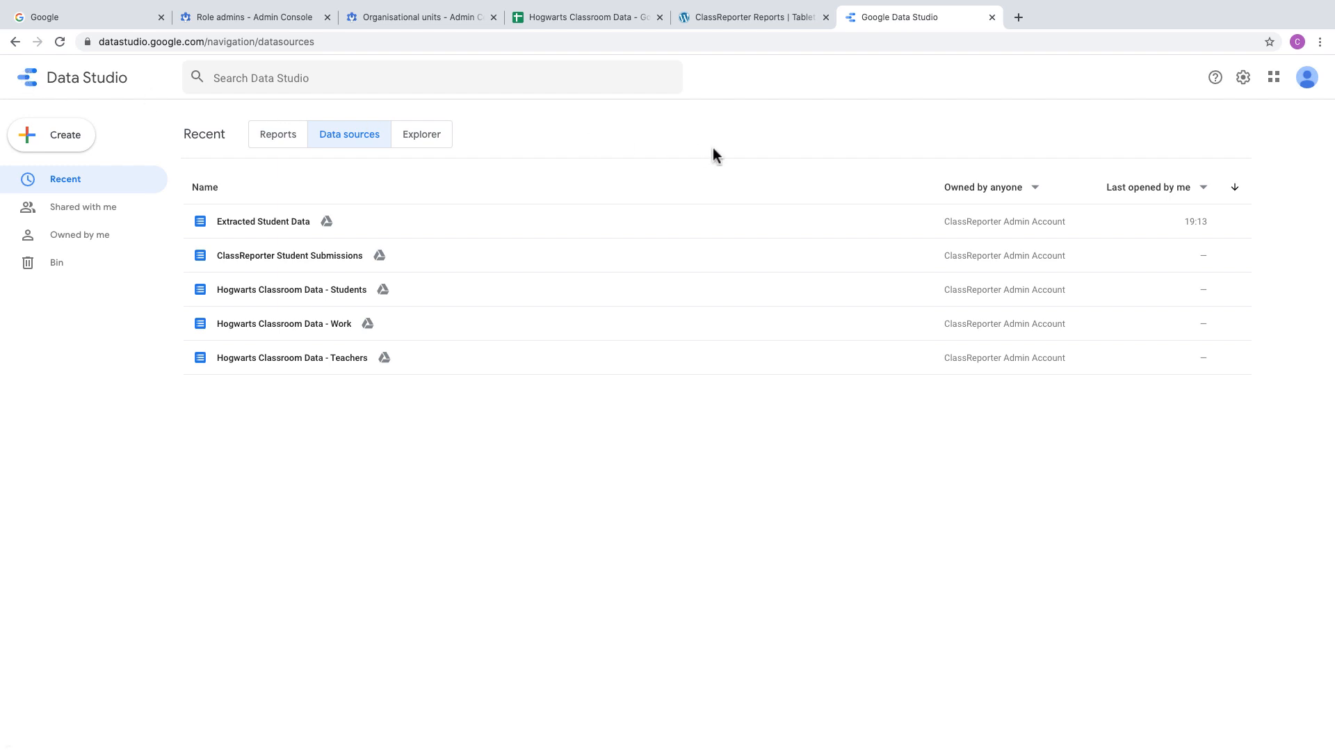
{"action": "mouse_move", "coordinate": [726, 115]}
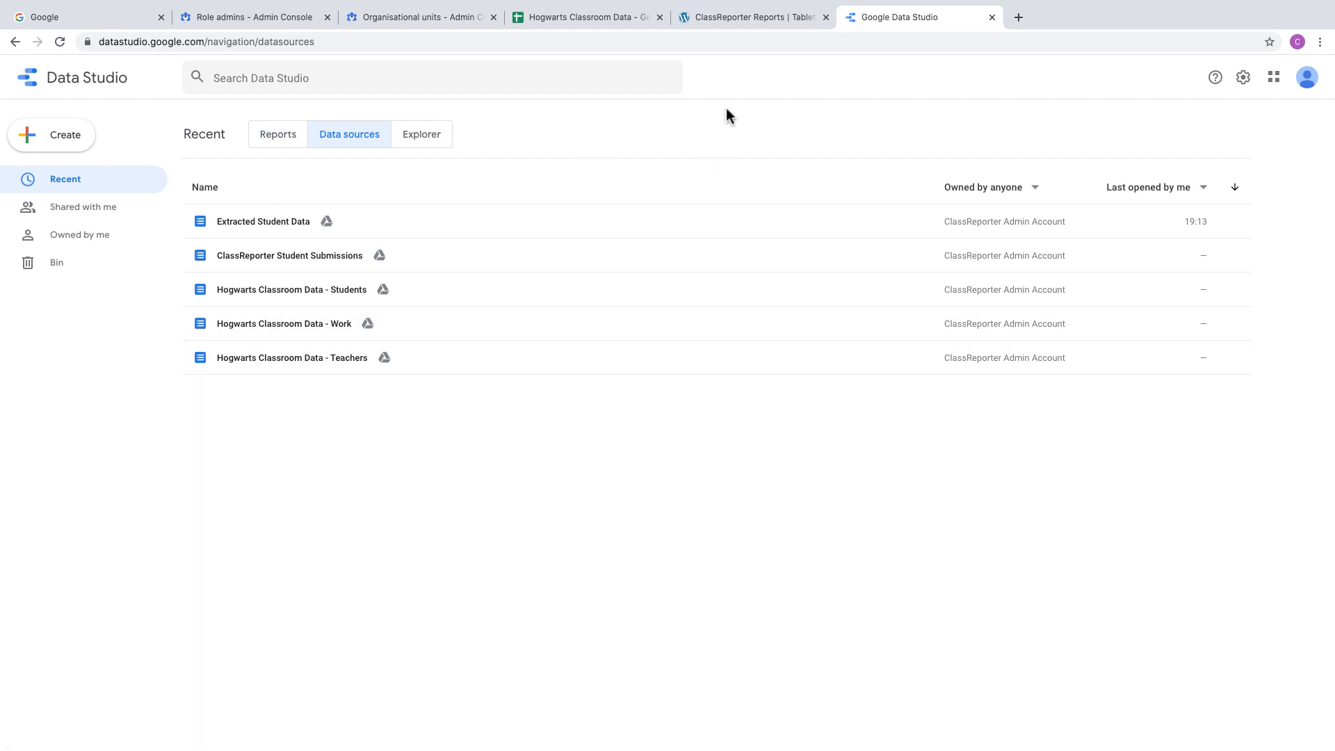
{"action": "left_click", "coordinate": [748, 16]}
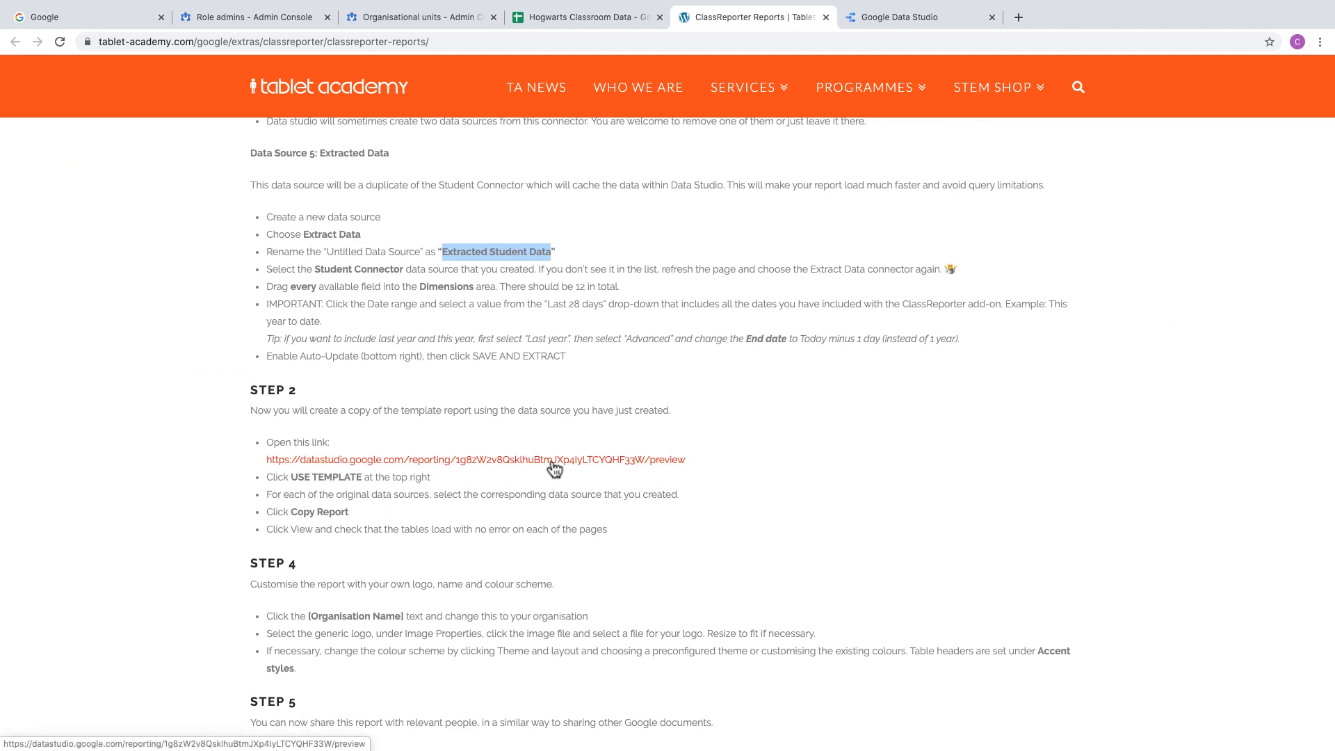
- Open the ClassReporter template report from the instructions and choose Use Template
{"action": "left_click", "coordinate": [475, 461]}
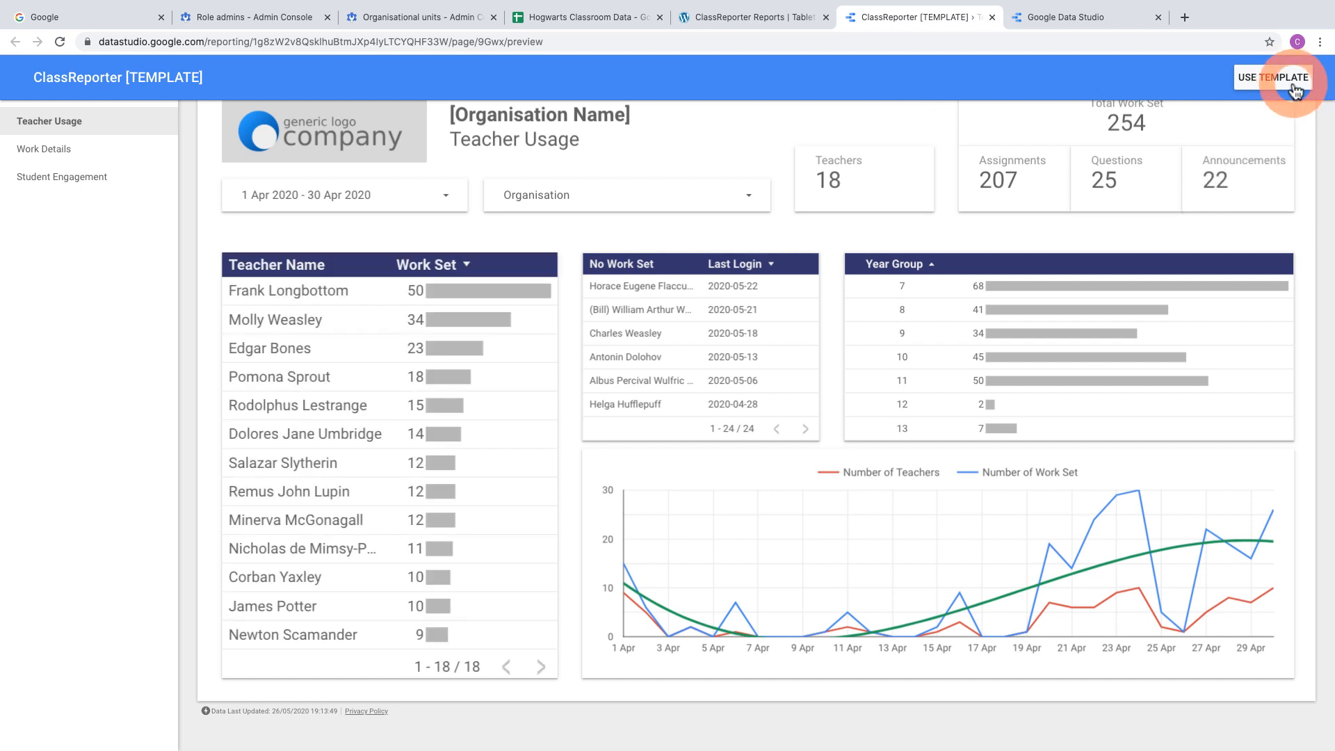
{"action": "left_click", "coordinate": [1273, 77]}
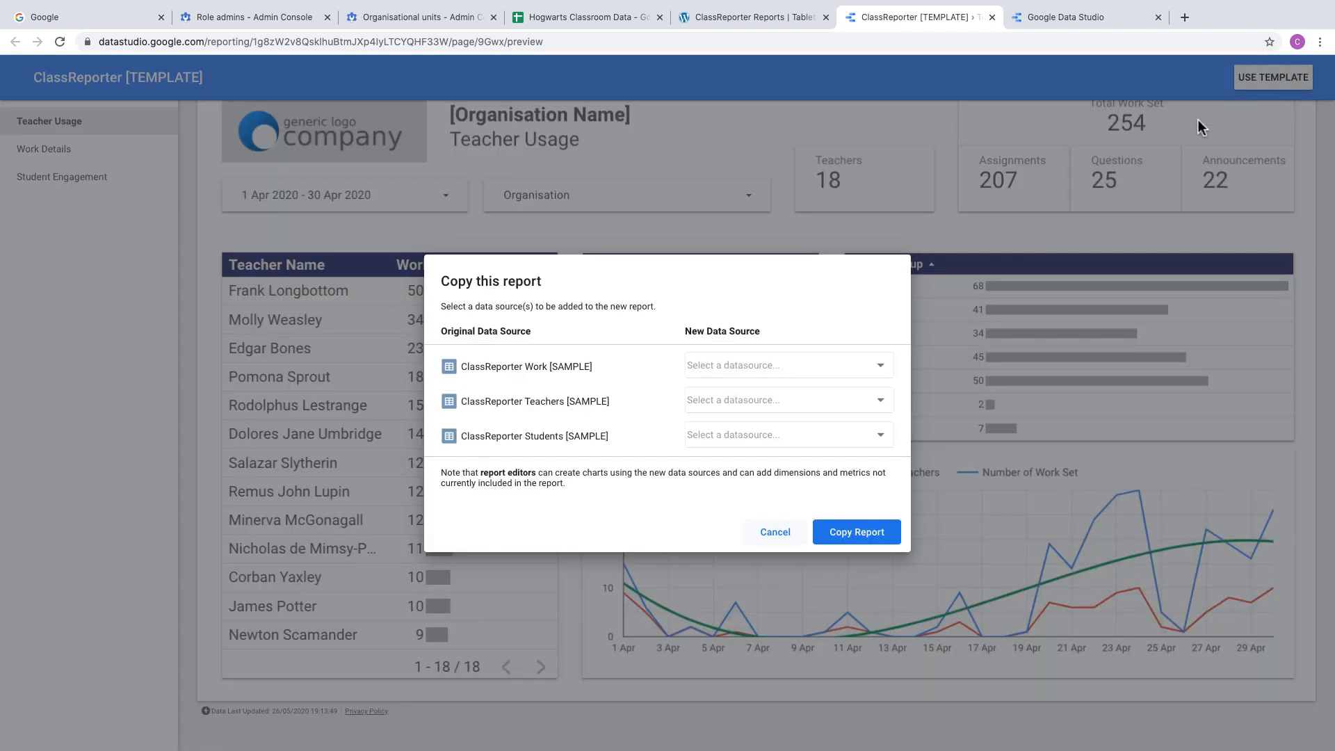
{"action": "mouse_move", "coordinate": [826, 294]}
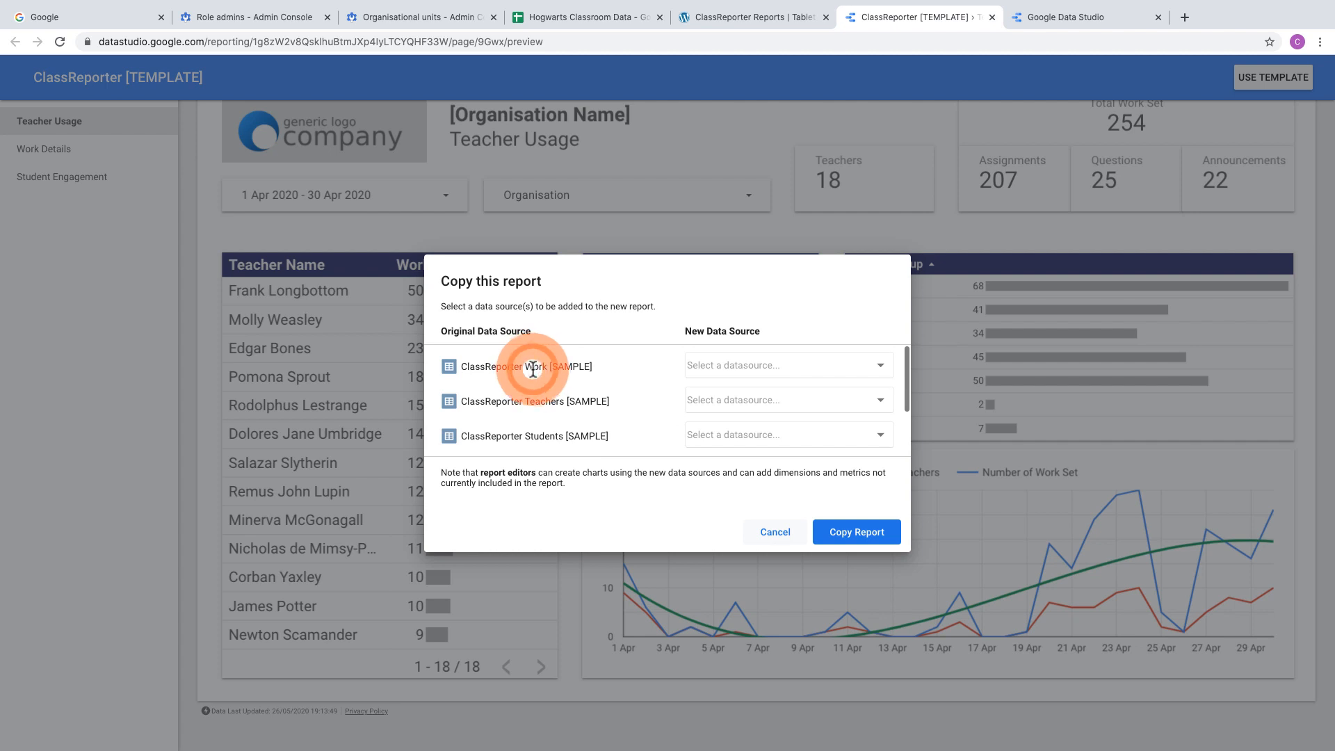
- Map the Work, Teachers and Students data to the school's own data sources
{"action": "left_click", "coordinate": [783, 365]}
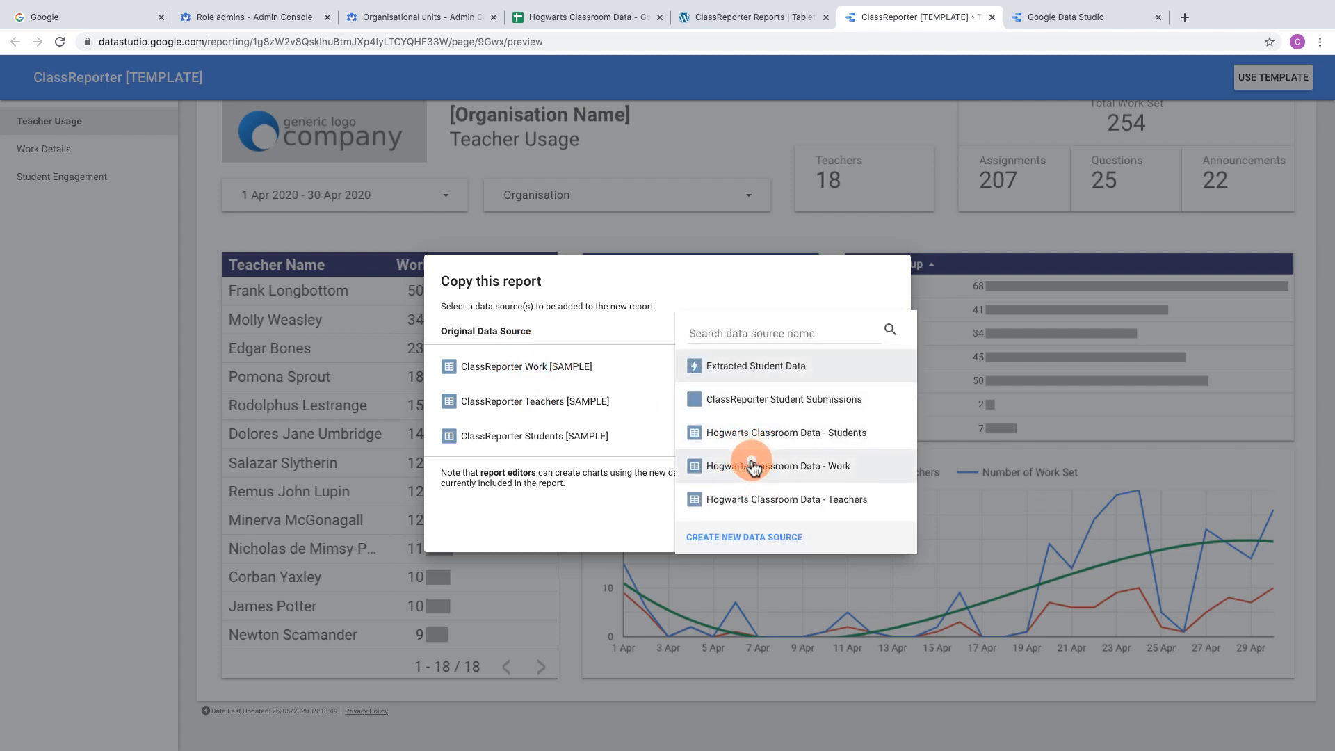
{"action": "left_click", "coordinate": [776, 466]}
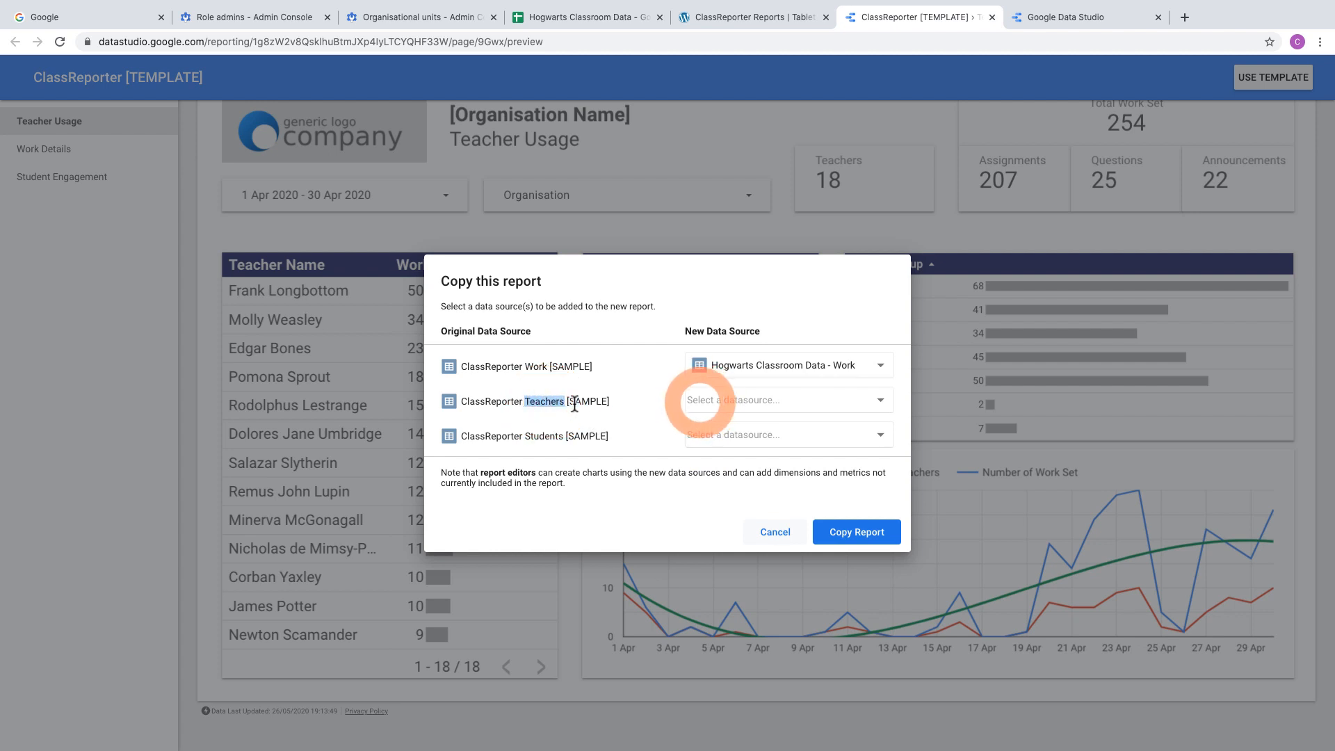
{"action": "left_click", "coordinate": [783, 401]}
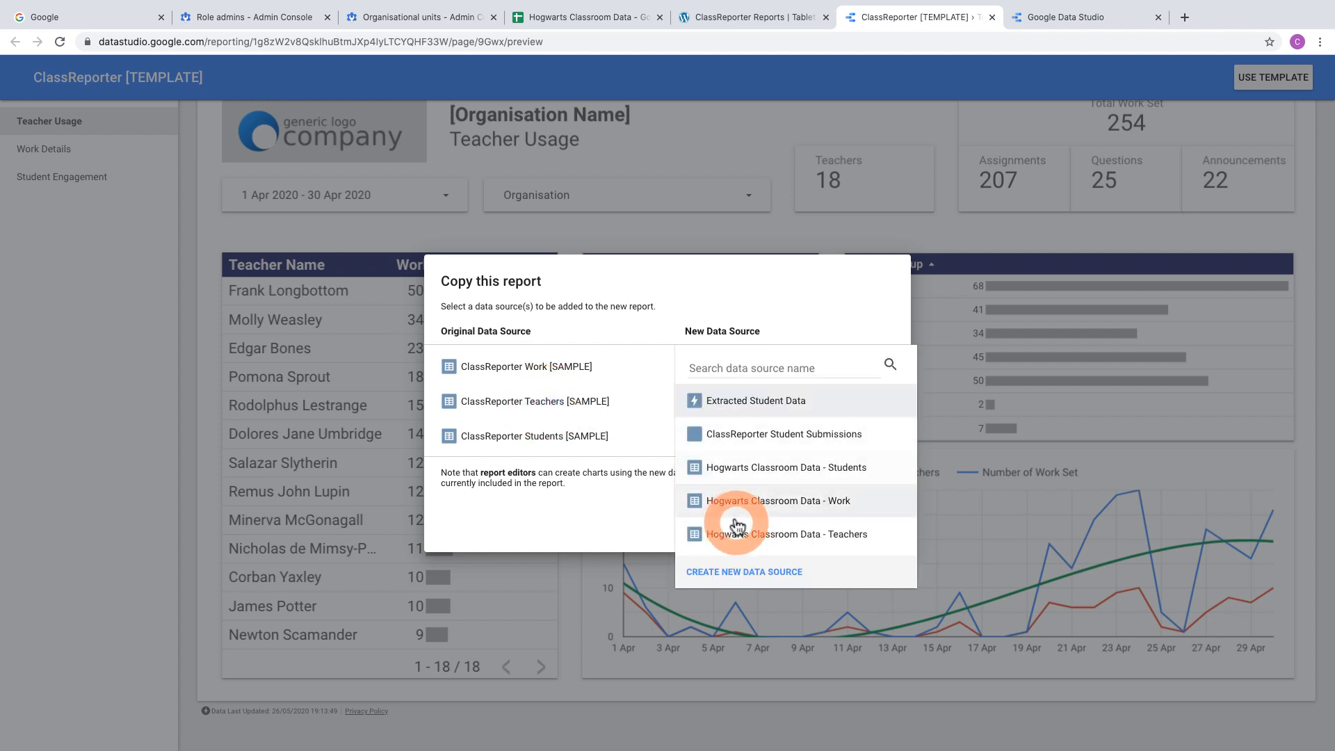
{"action": "left_click", "coordinate": [778, 499]}
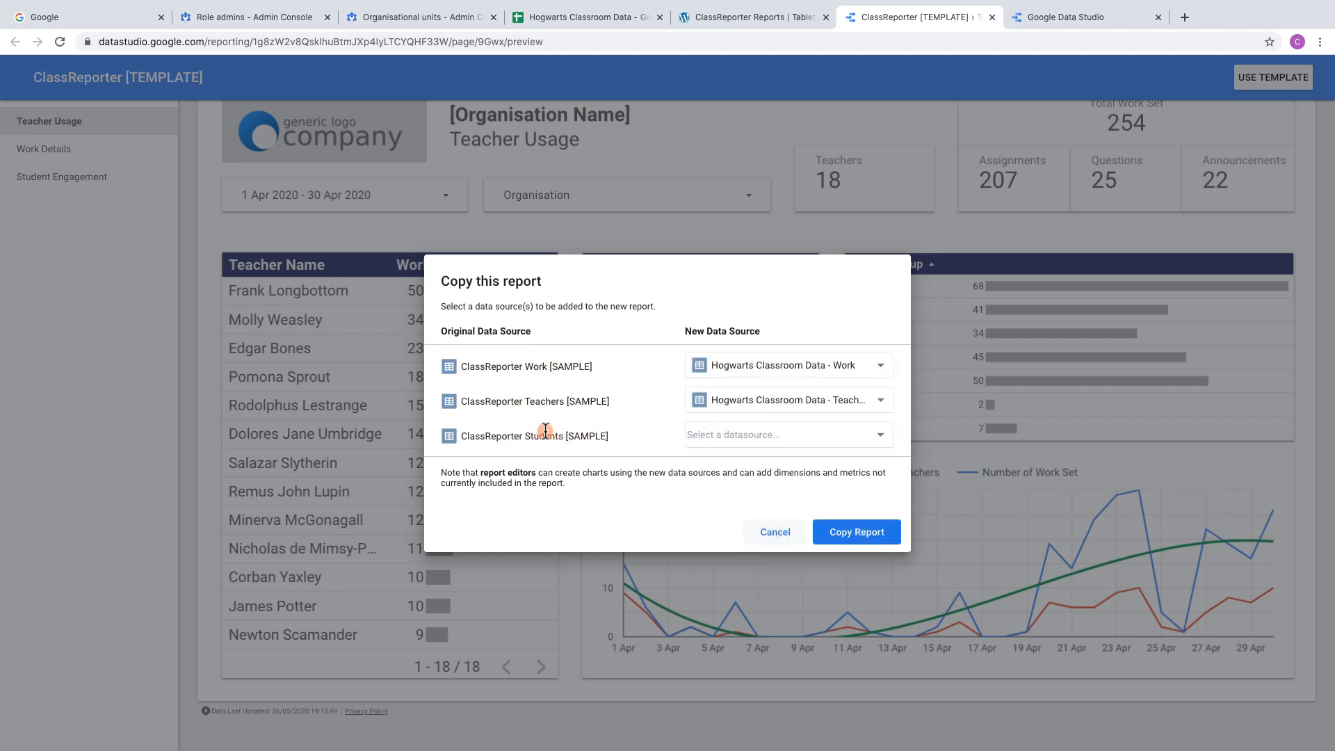
{"action": "left_click", "coordinate": [787, 434]}
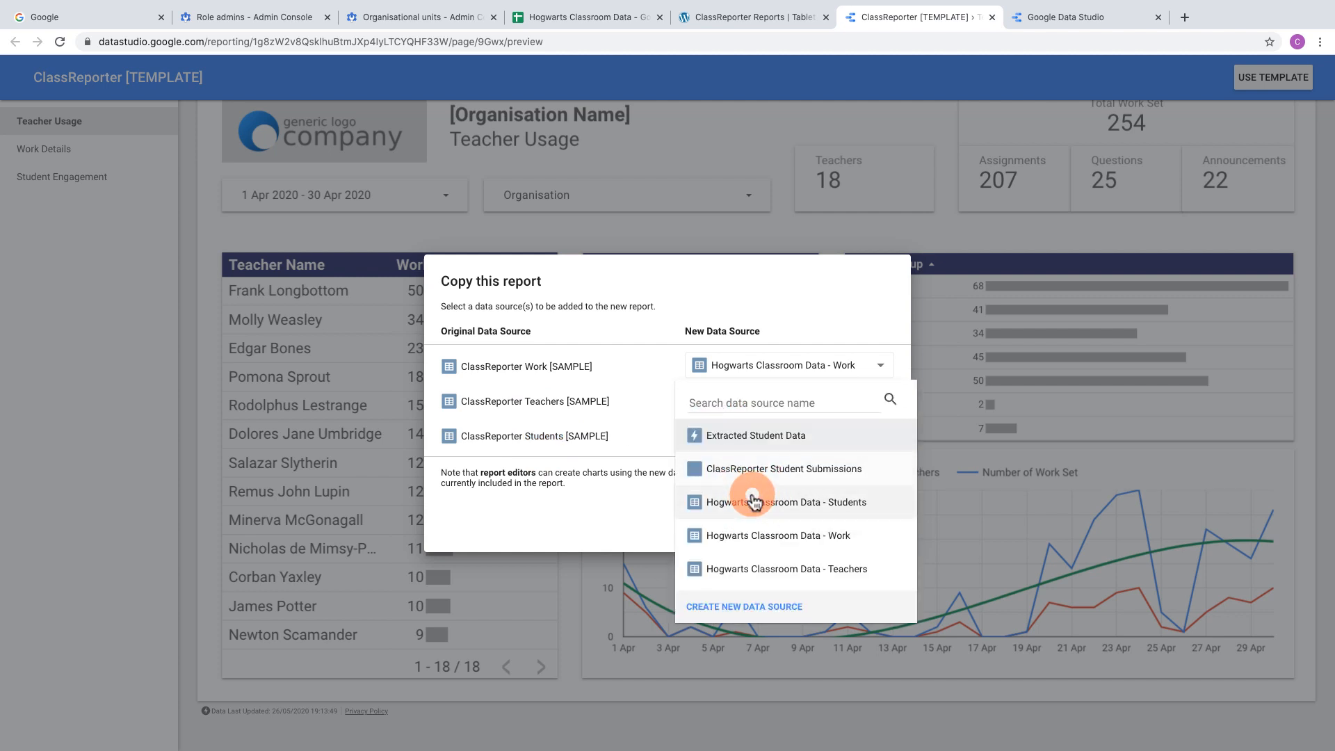
{"action": "left_click", "coordinate": [785, 502]}
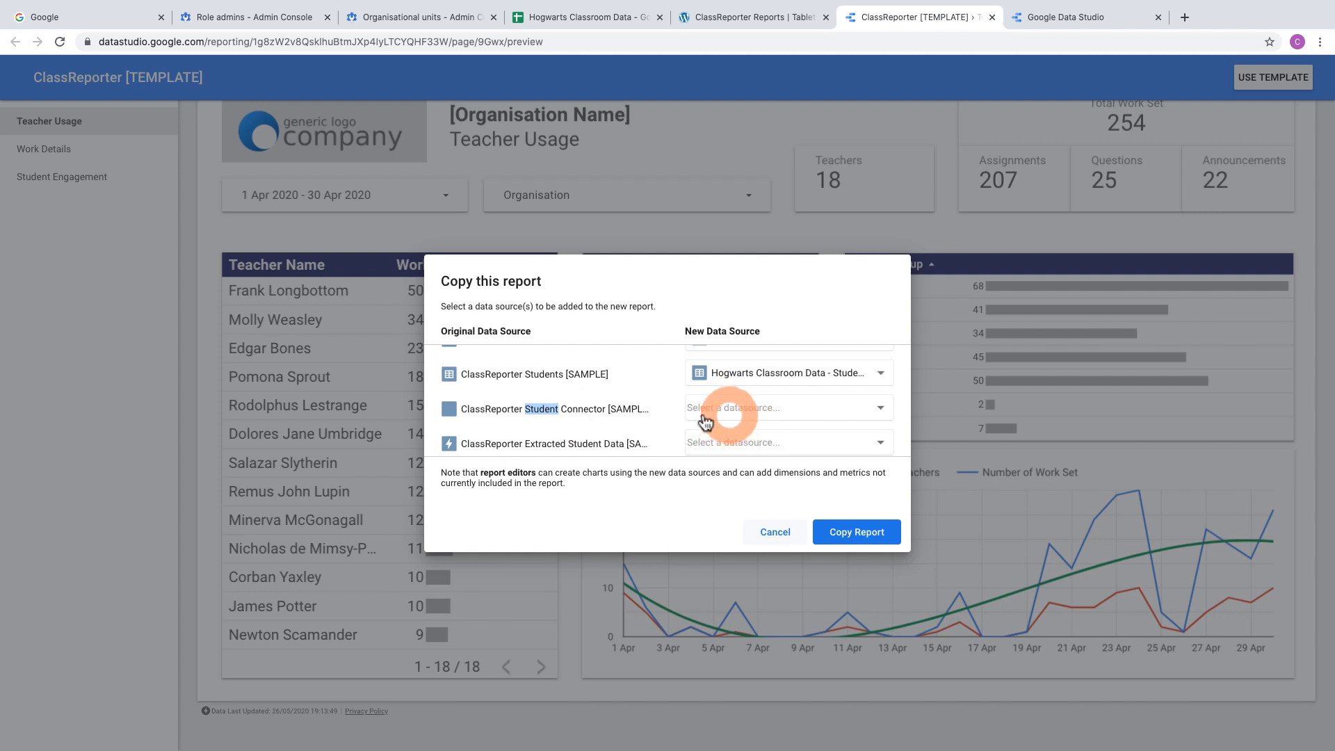
- Map the connector to ClassReporter Student Submissions and the extract to Extracted Student Data, then copy the report
{"action": "left_click", "coordinate": [784, 407]}
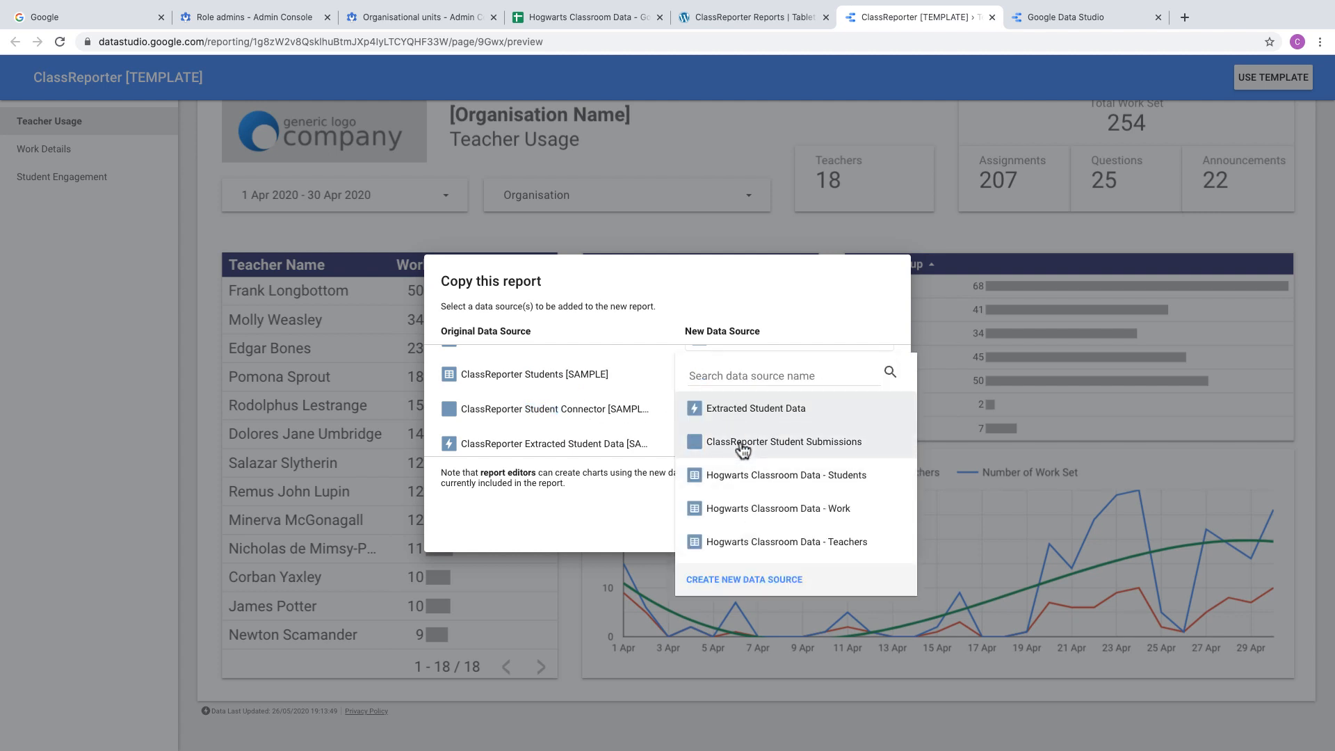
{"action": "left_click", "coordinate": [743, 447]}
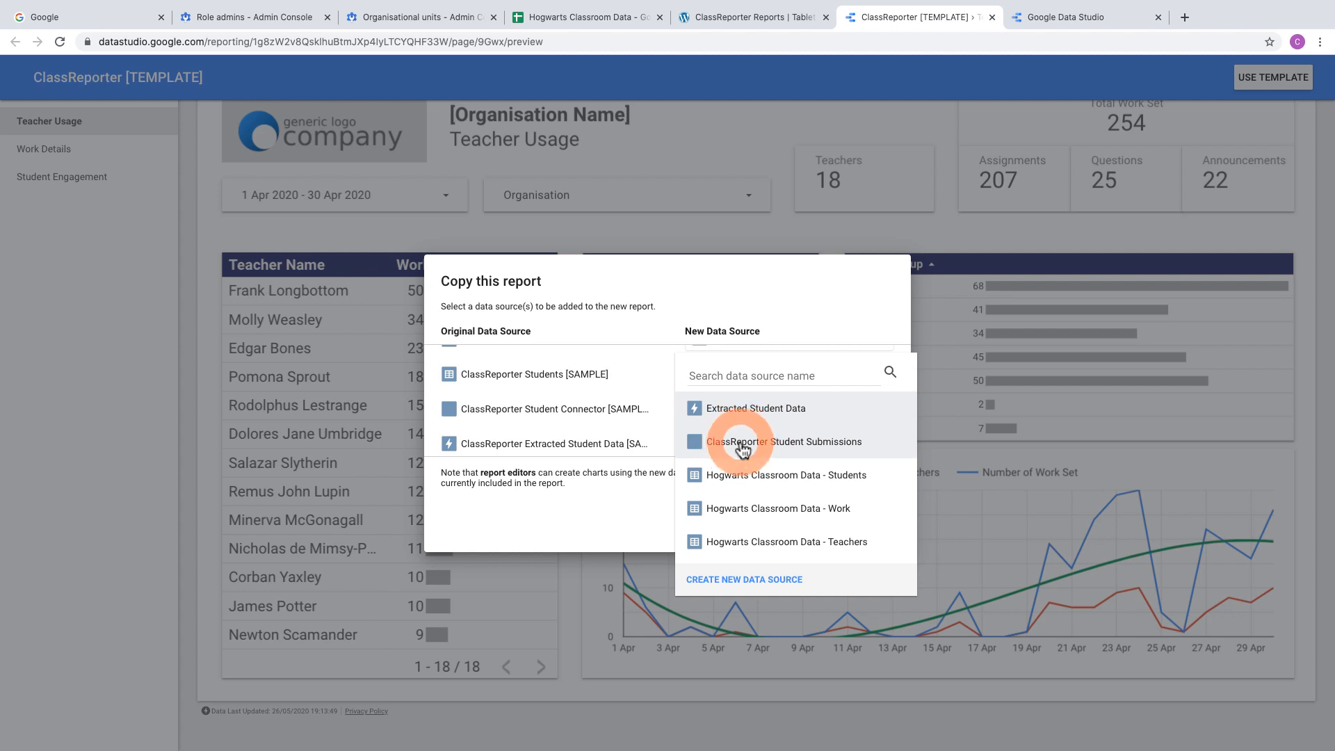
{"action": "left_click", "coordinate": [783, 441]}
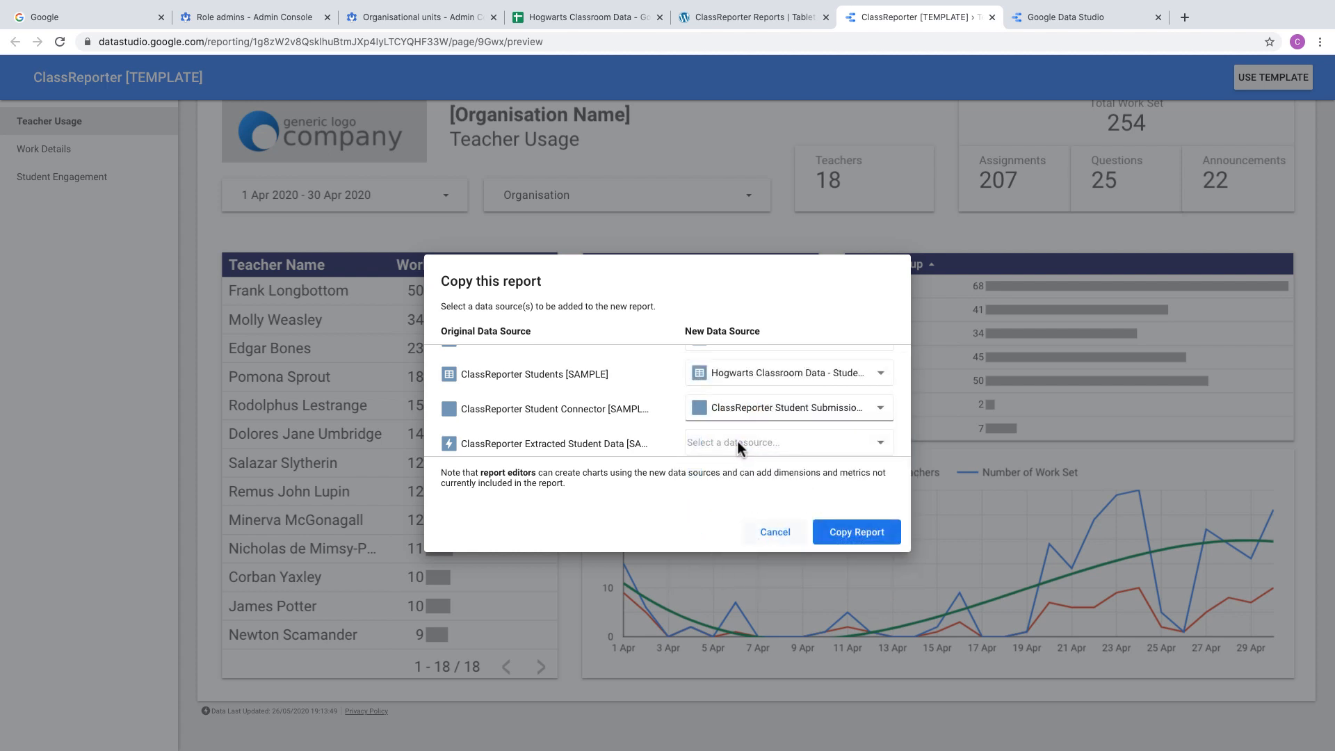
{"action": "left_click", "coordinate": [783, 442]}
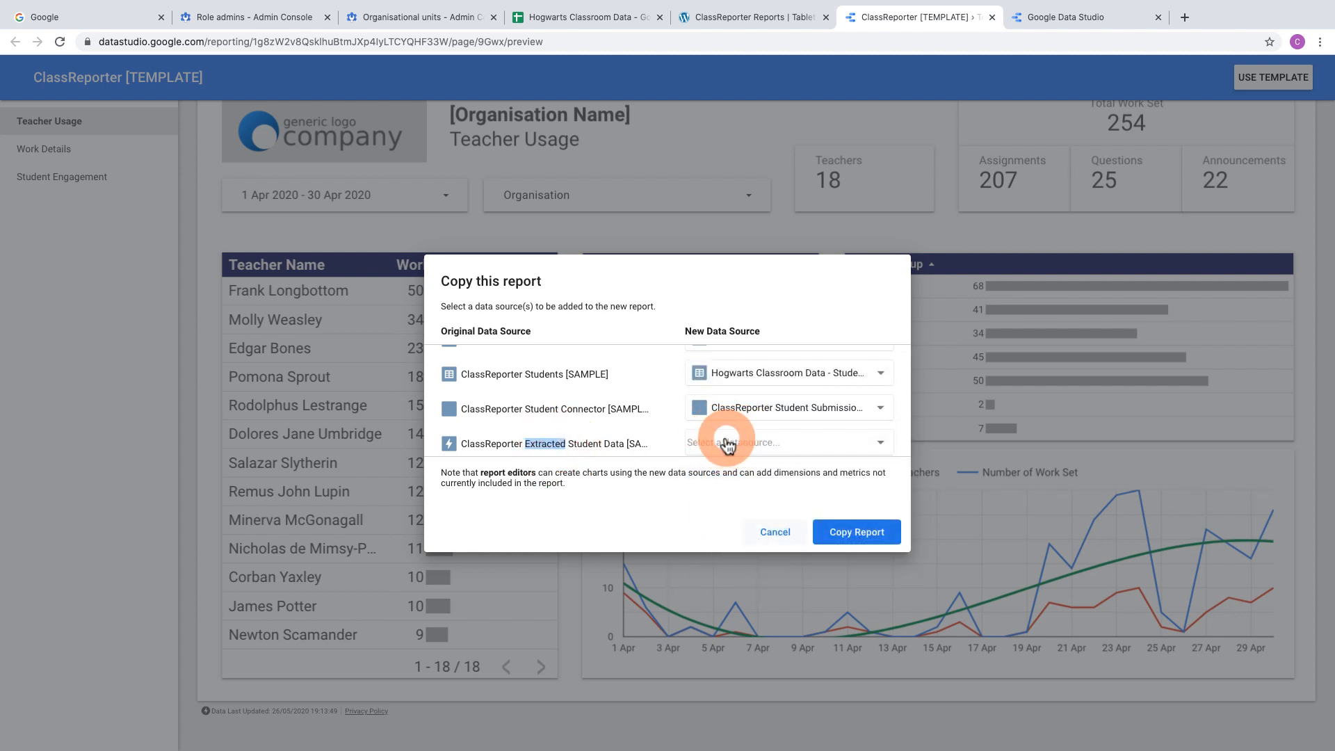
{"action": "left_click", "coordinate": [783, 443]}
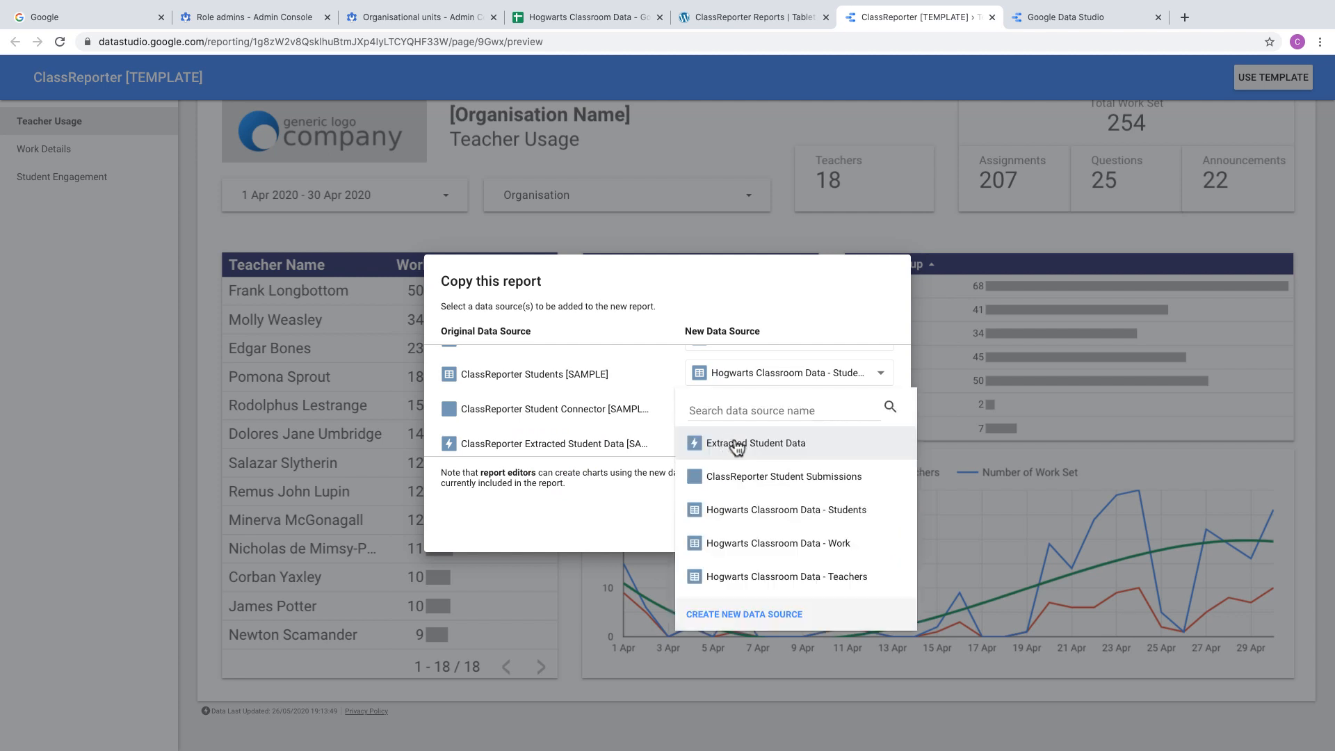
{"action": "left_click", "coordinate": [755, 442]}
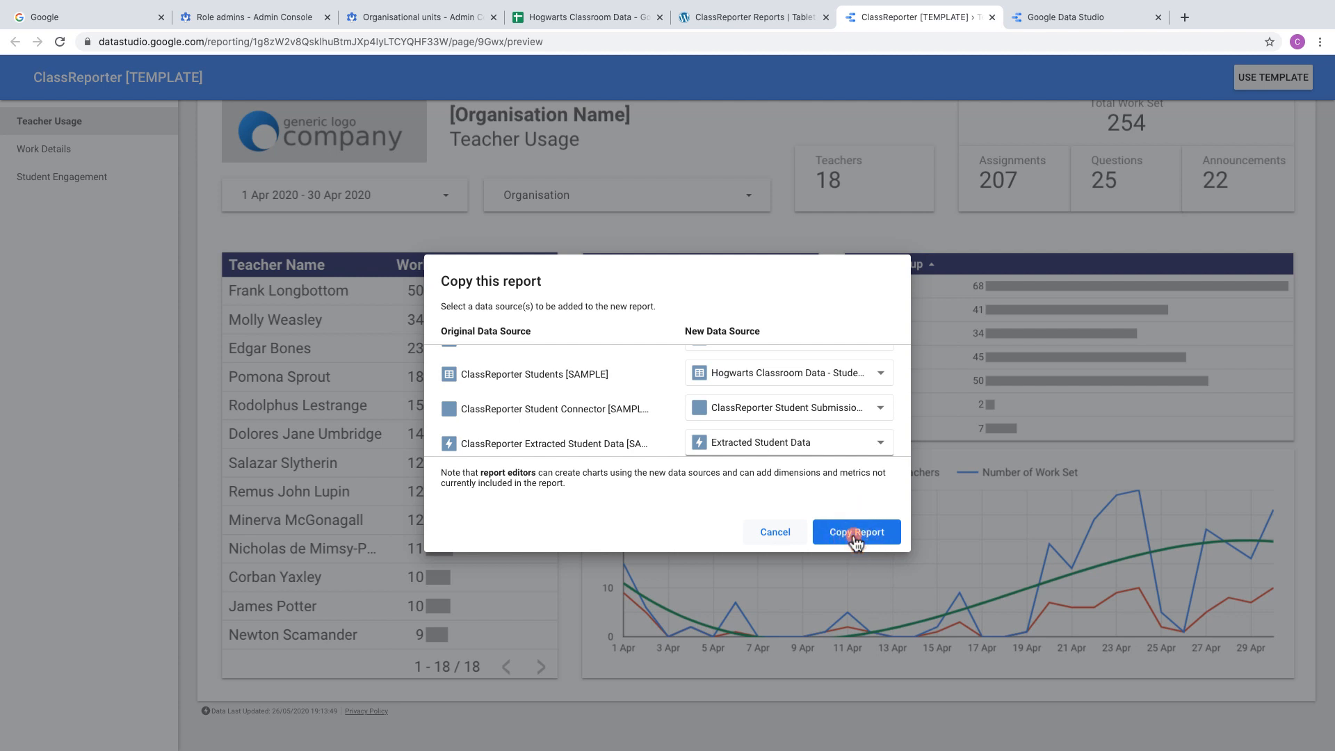
{"action": "left_click", "coordinate": [855, 532]}
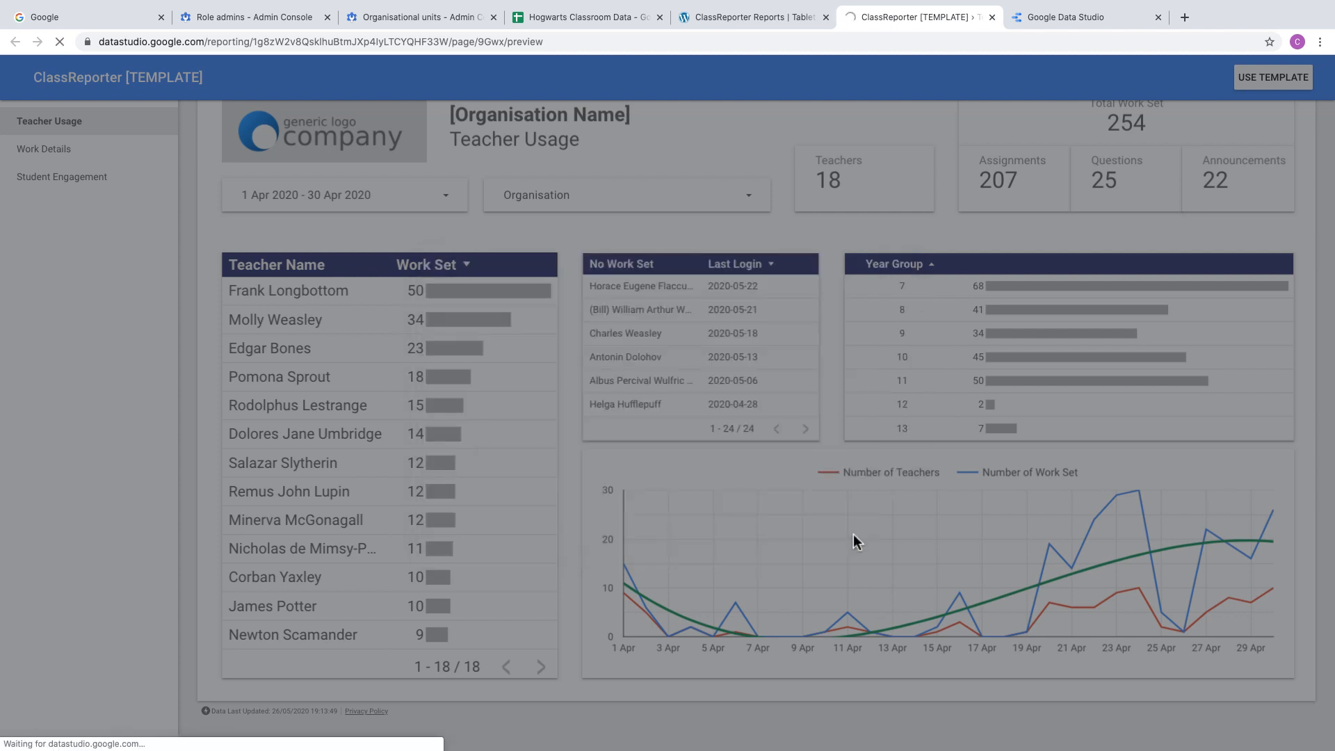
- View the copied report and check the Teacher Usage, Work Details and Student Engagement pages load data
{"action": "left_click", "coordinate": [1273, 77]}
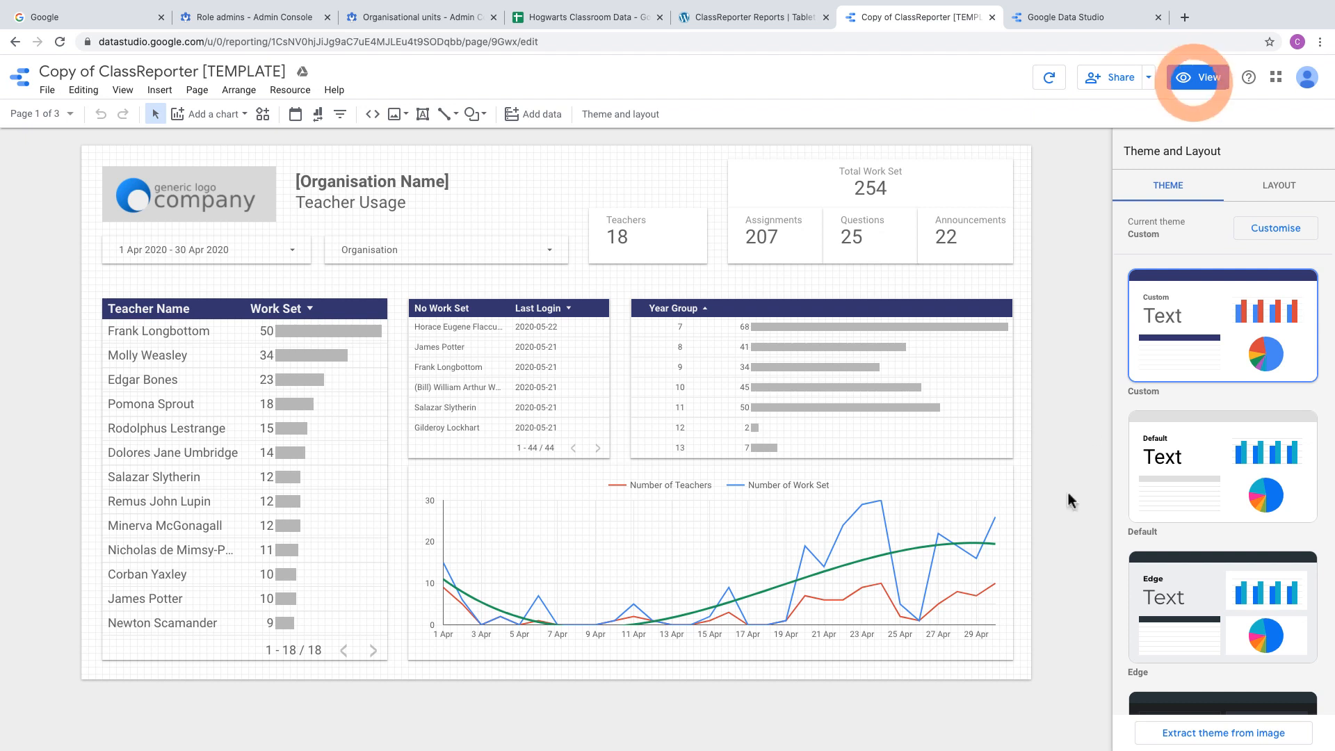
{"action": "left_click", "coordinate": [1196, 78]}
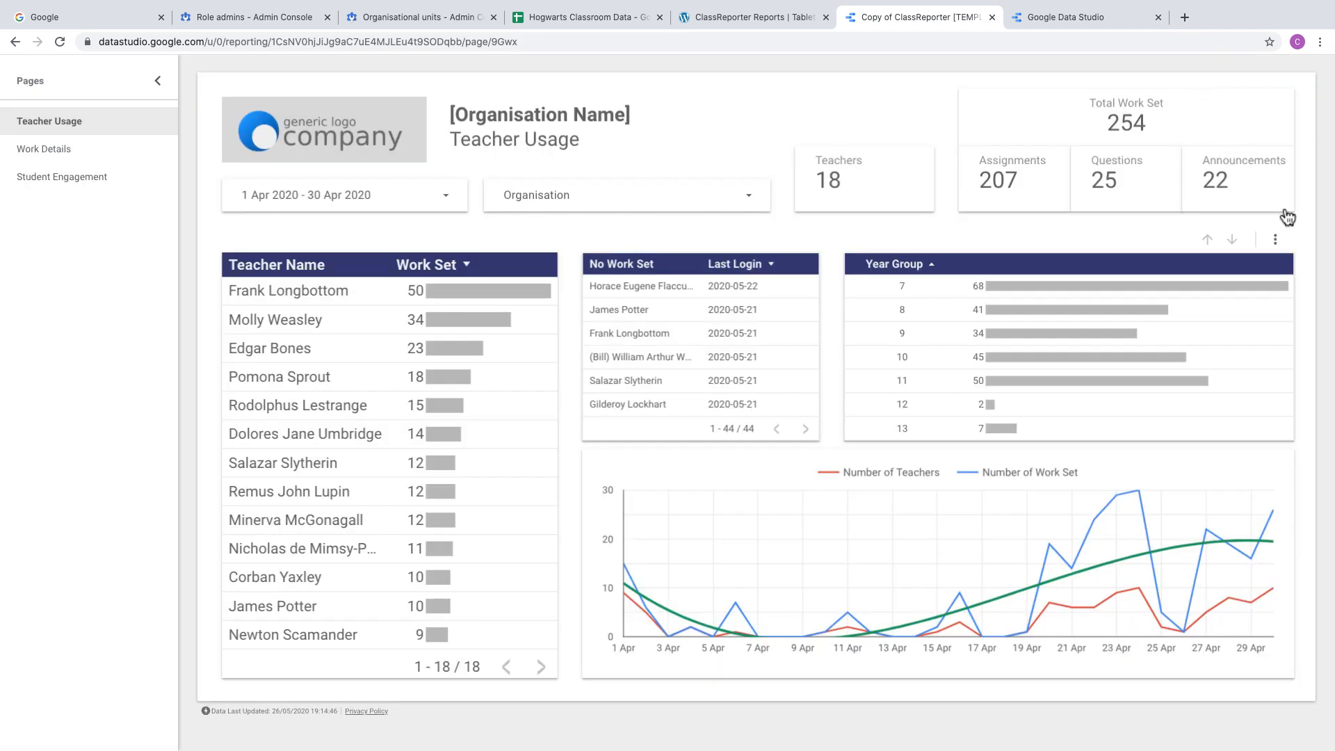
{"action": "mouse_move", "coordinate": [1292, 223]}
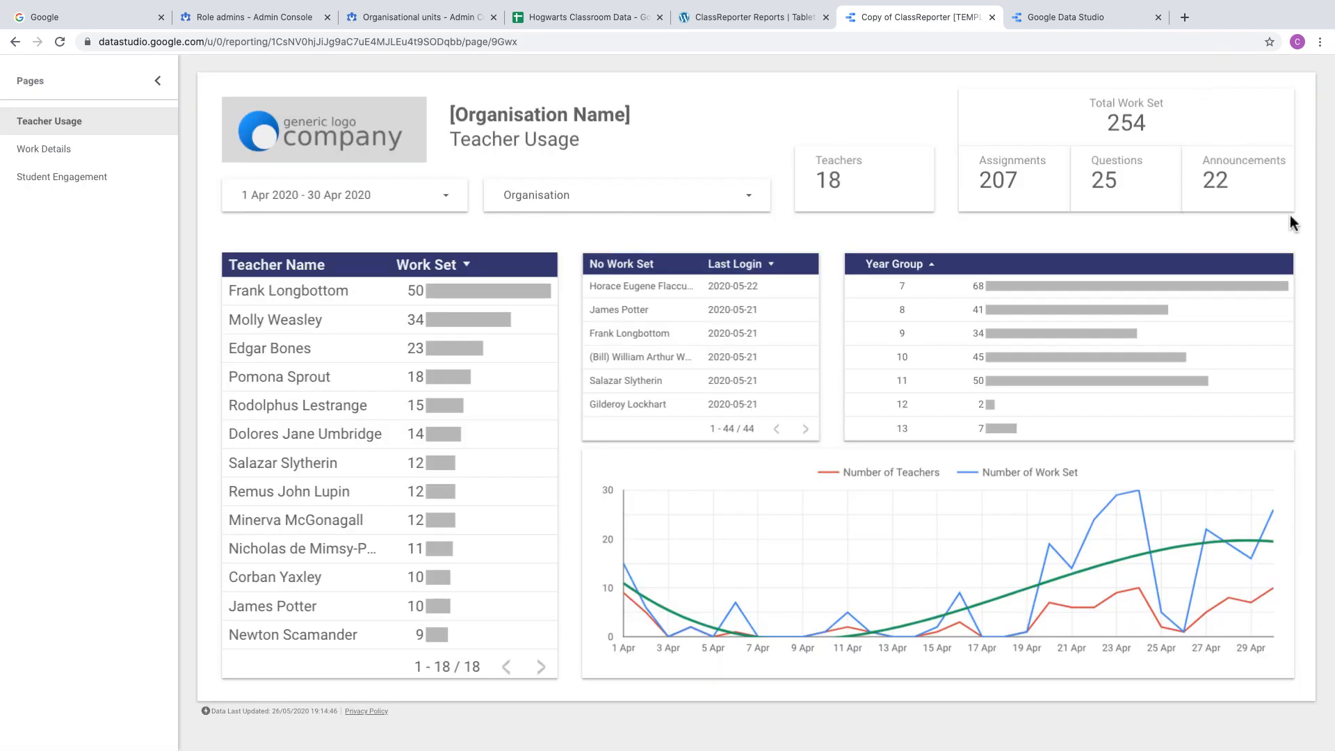
{"action": "left_click", "coordinate": [43, 149]}
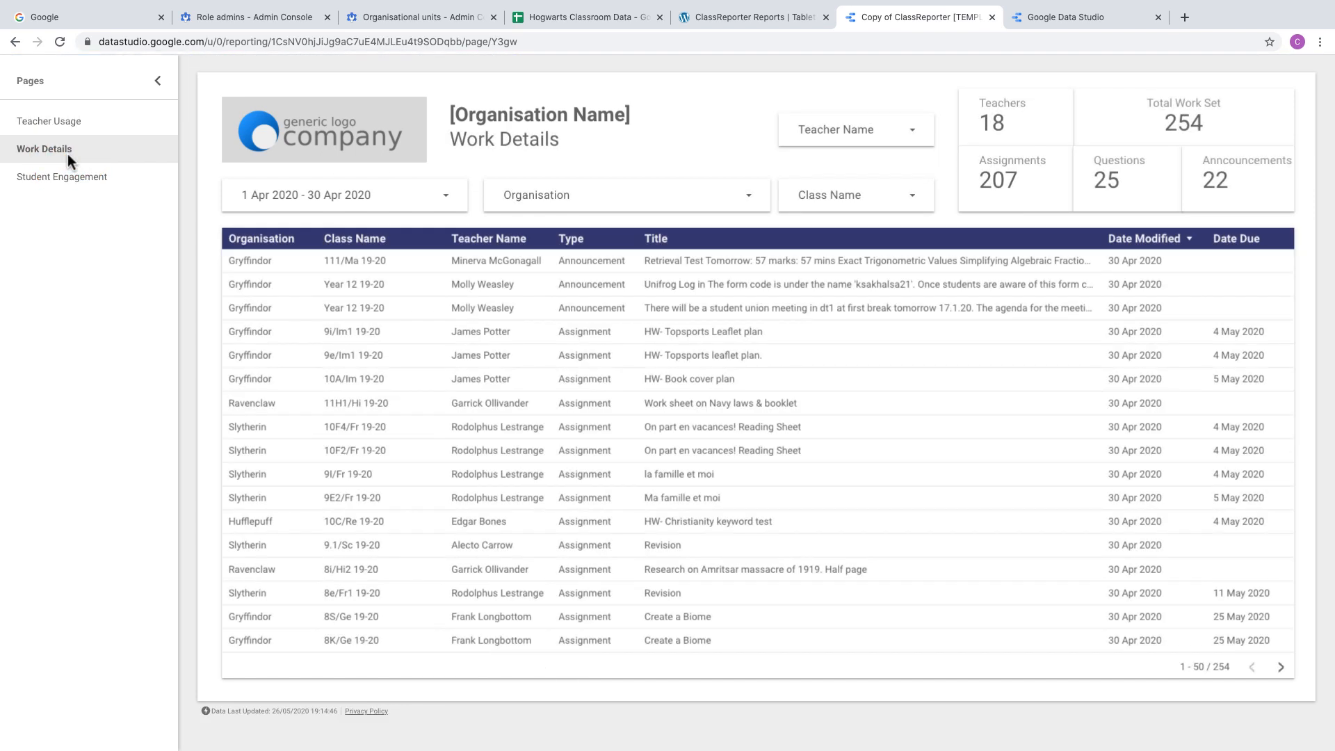
{"action": "left_click", "coordinate": [61, 177]}
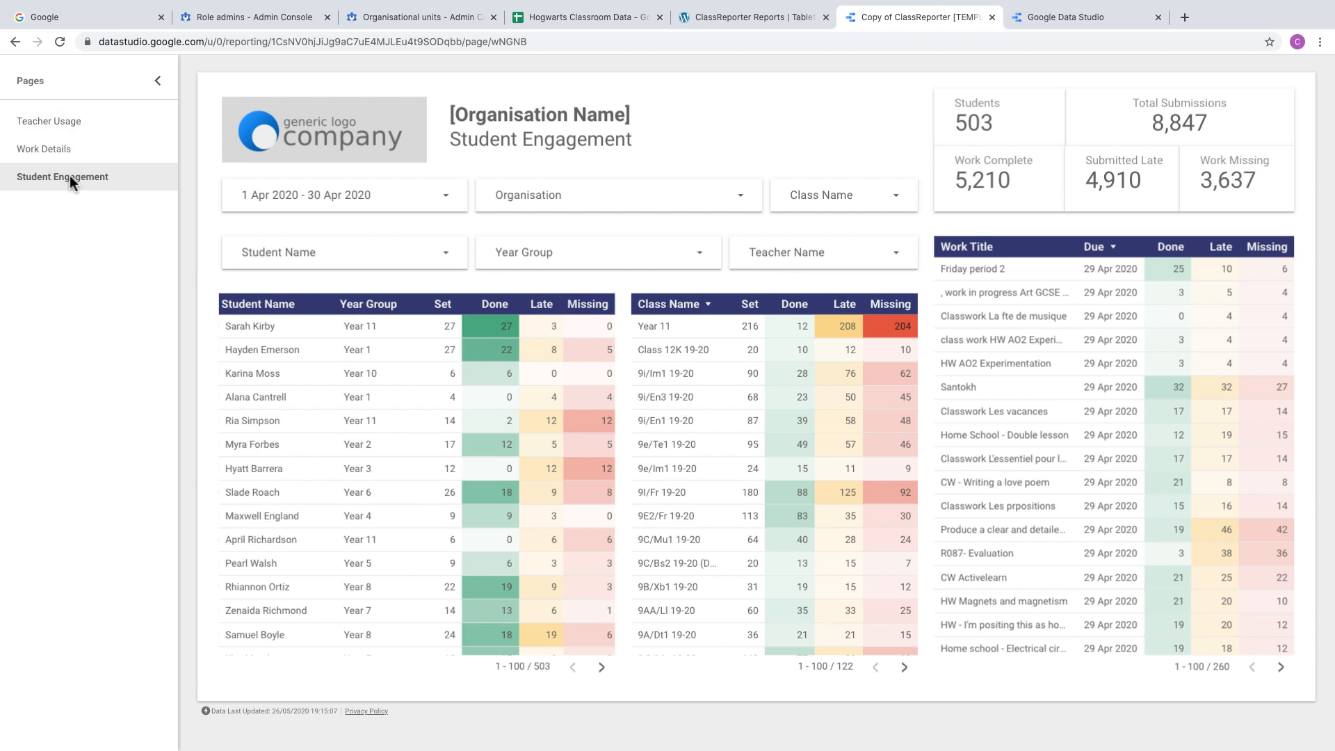
{"action": "mouse_move", "coordinate": [1196, 78]}
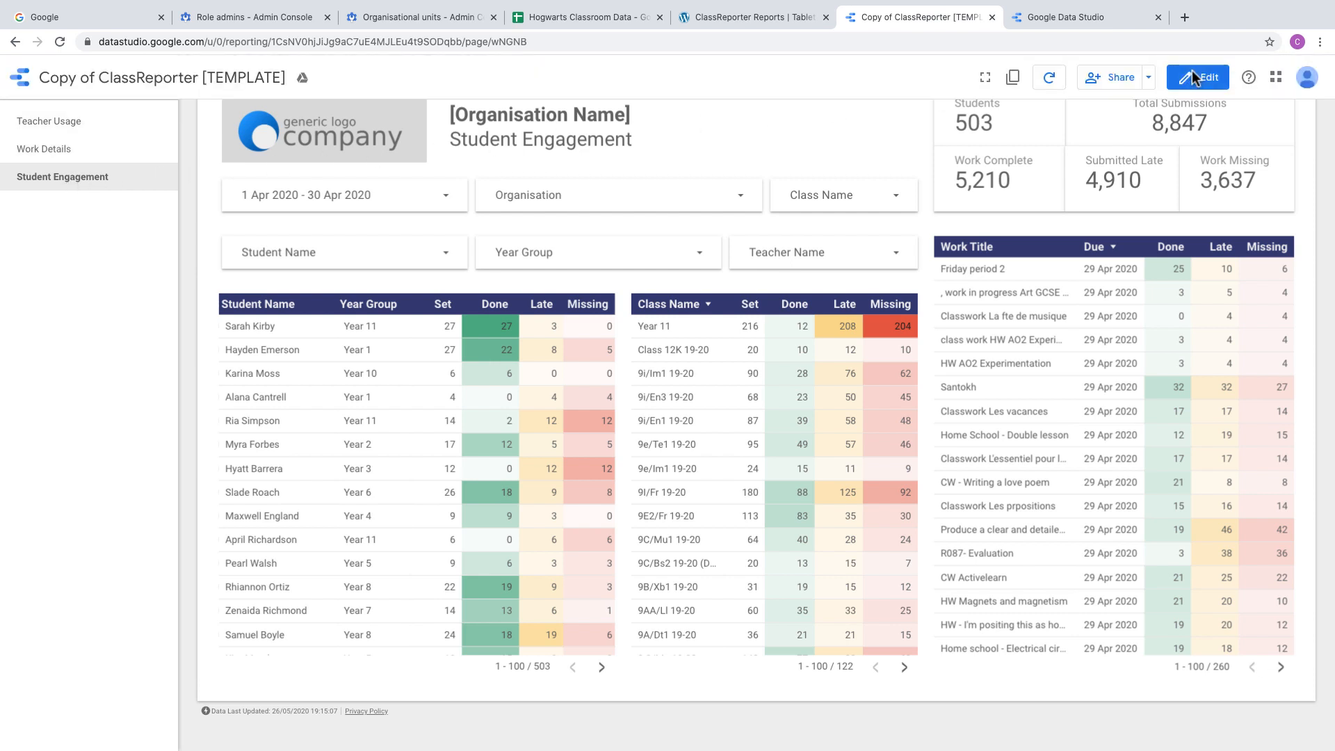
{"action": "left_click", "coordinate": [1195, 76]}
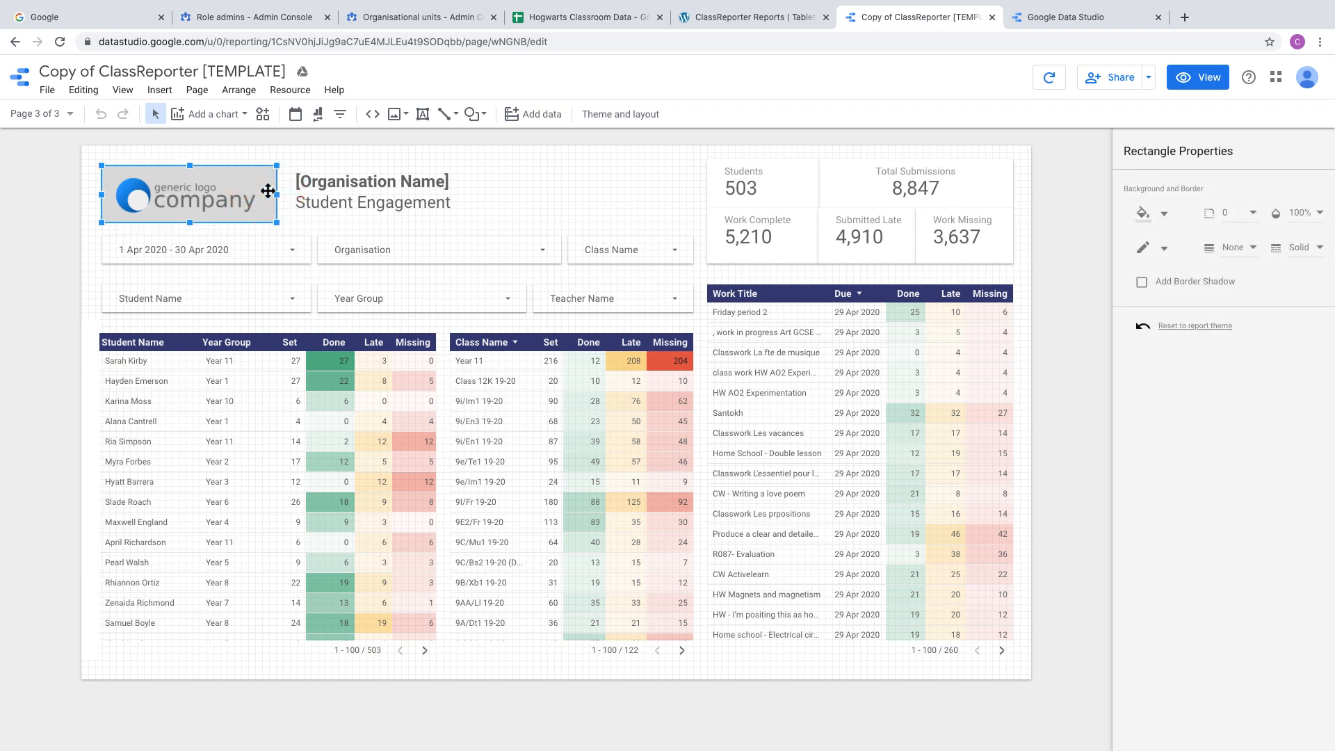
{"action": "left_click", "coordinate": [1143, 212]}
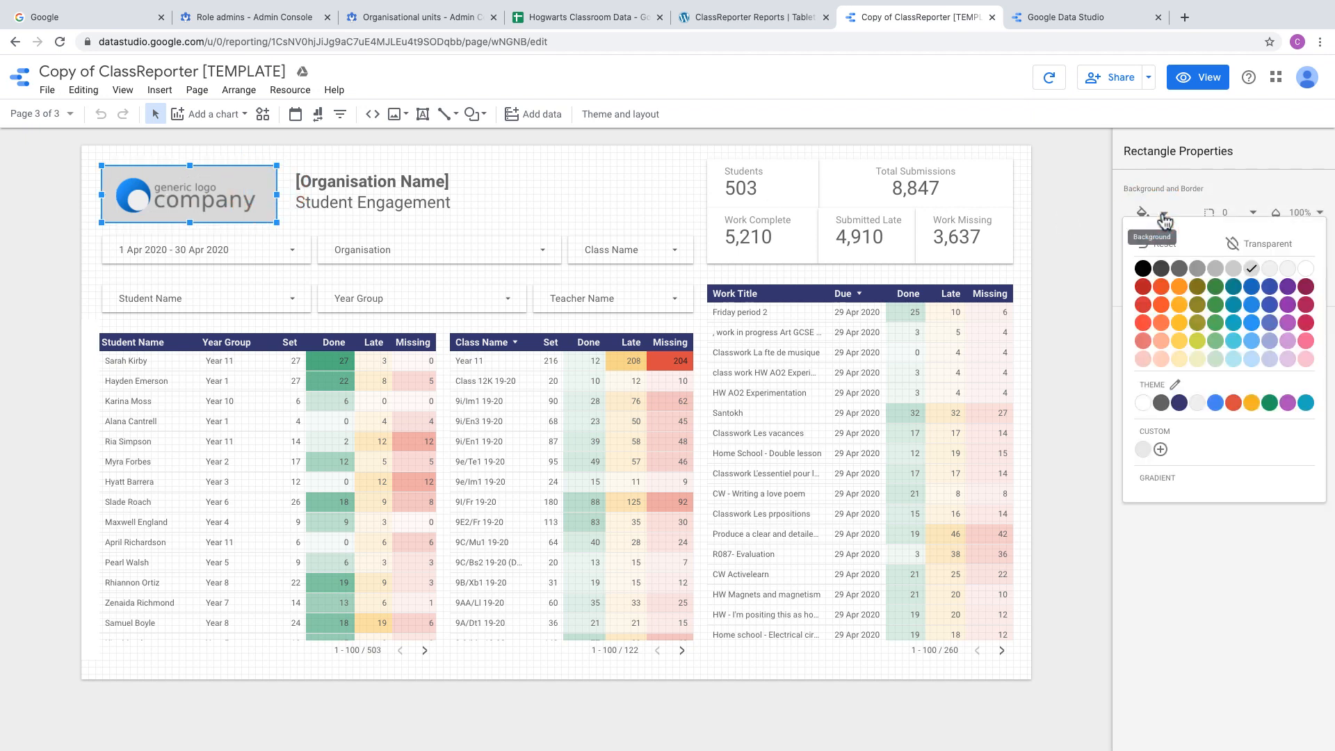
{"action": "left_click", "coordinate": [1145, 305]}
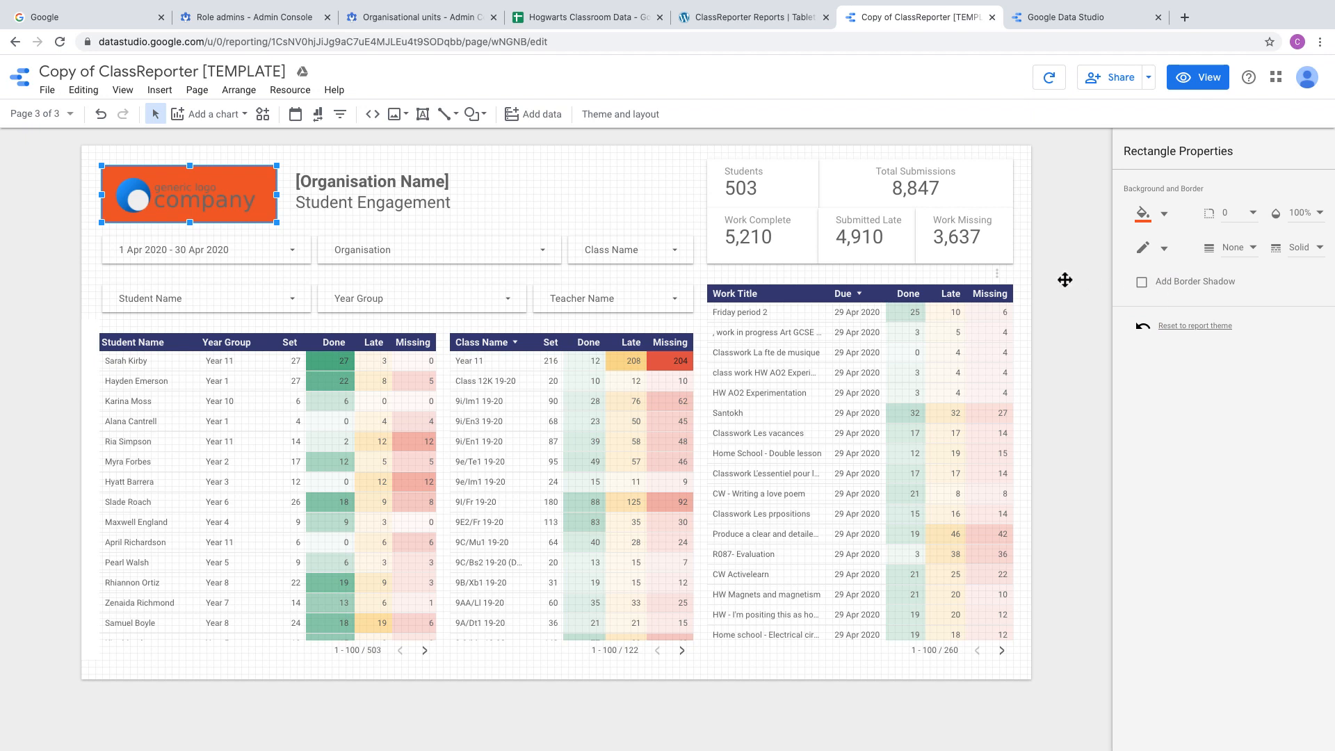
{"action": "left_click", "coordinate": [190, 193]}
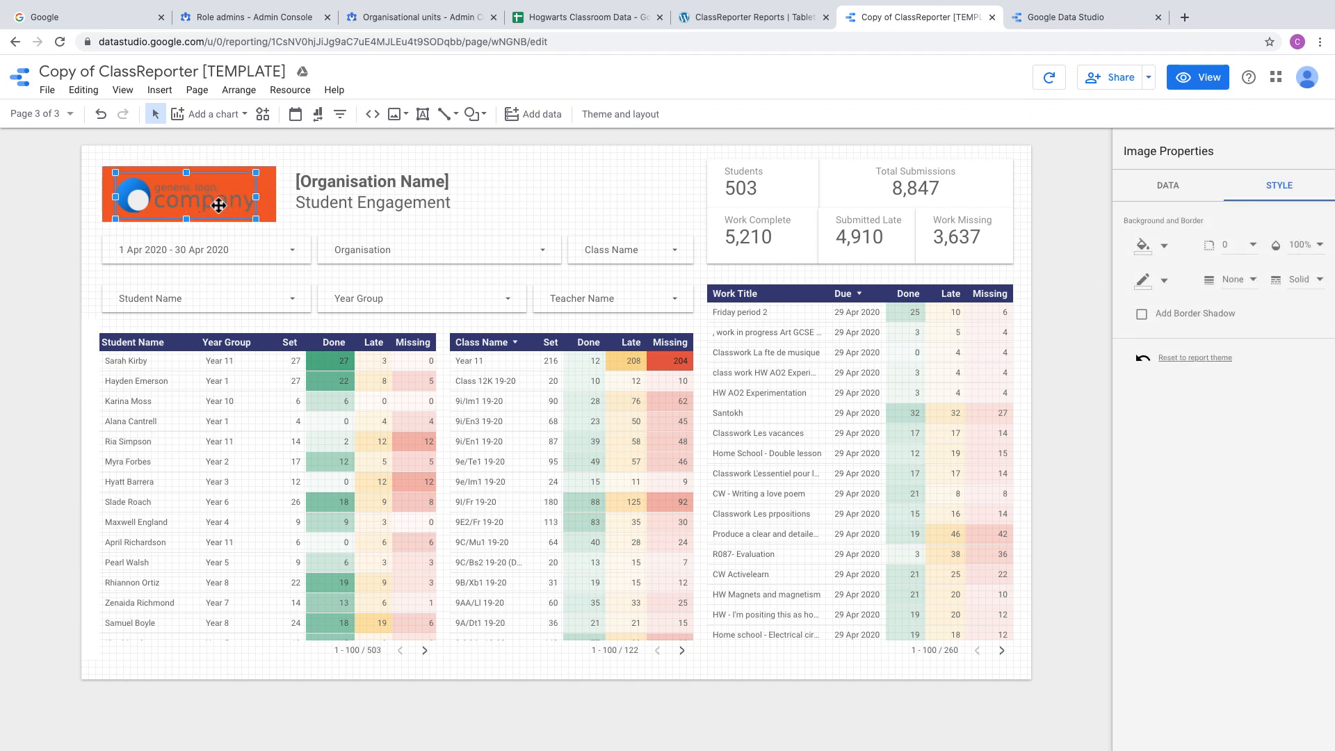
{"action": "left_click", "coordinate": [1167, 185]}
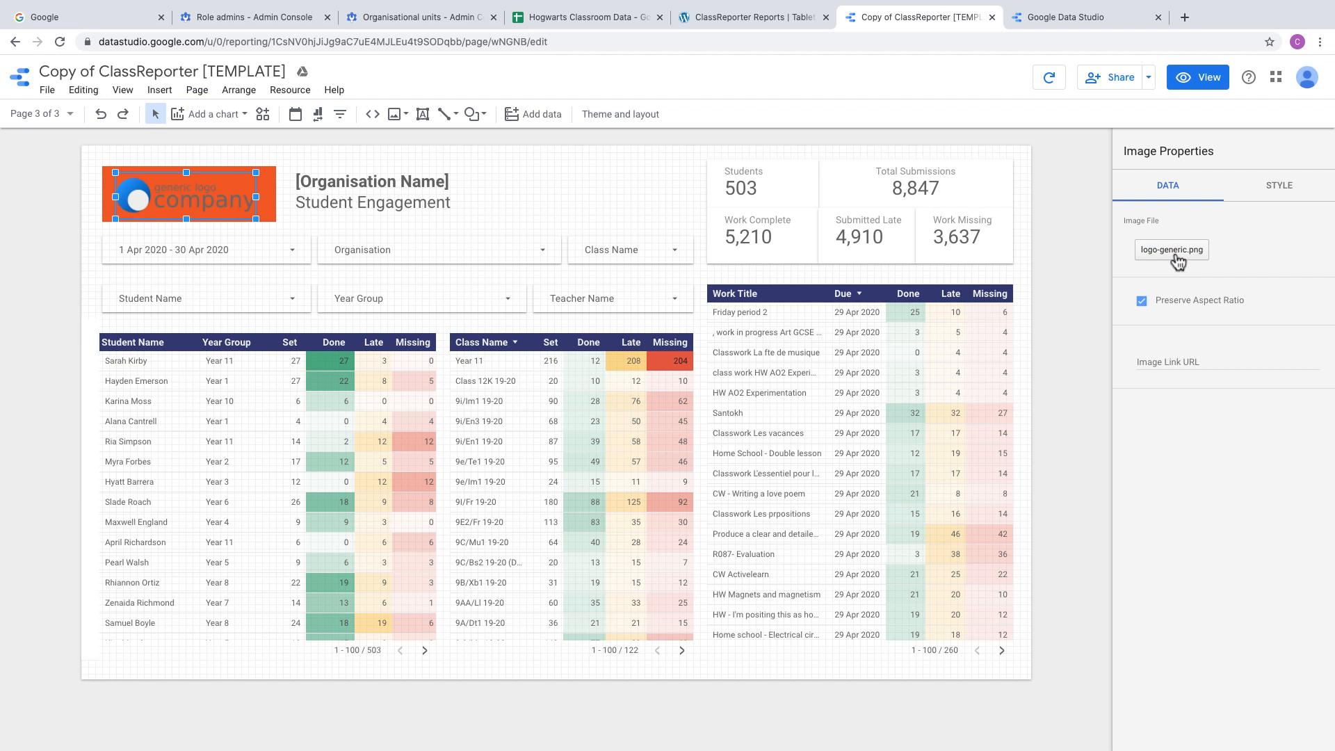
{"action": "left_click", "coordinate": [1171, 249]}
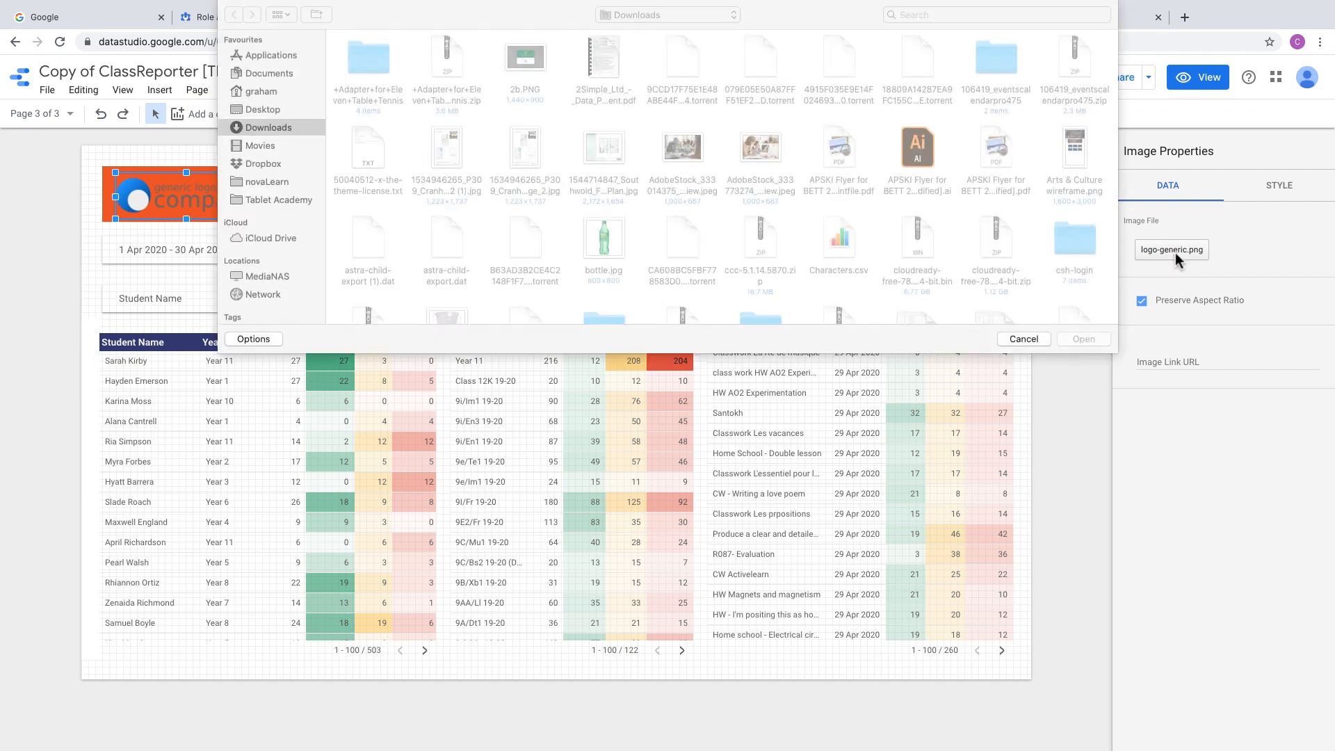
{"action": "left_click", "coordinate": [1022, 340]}
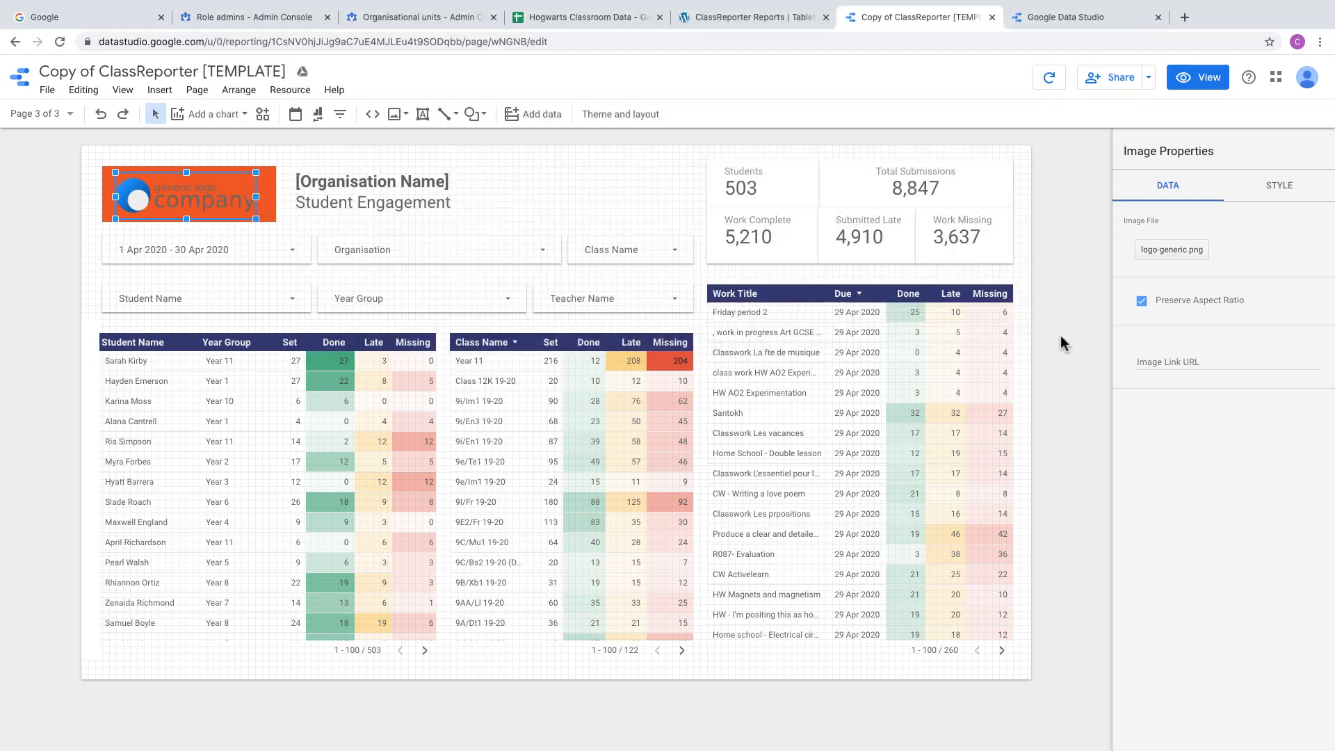
{"action": "left_click", "coordinate": [1218, 358]}
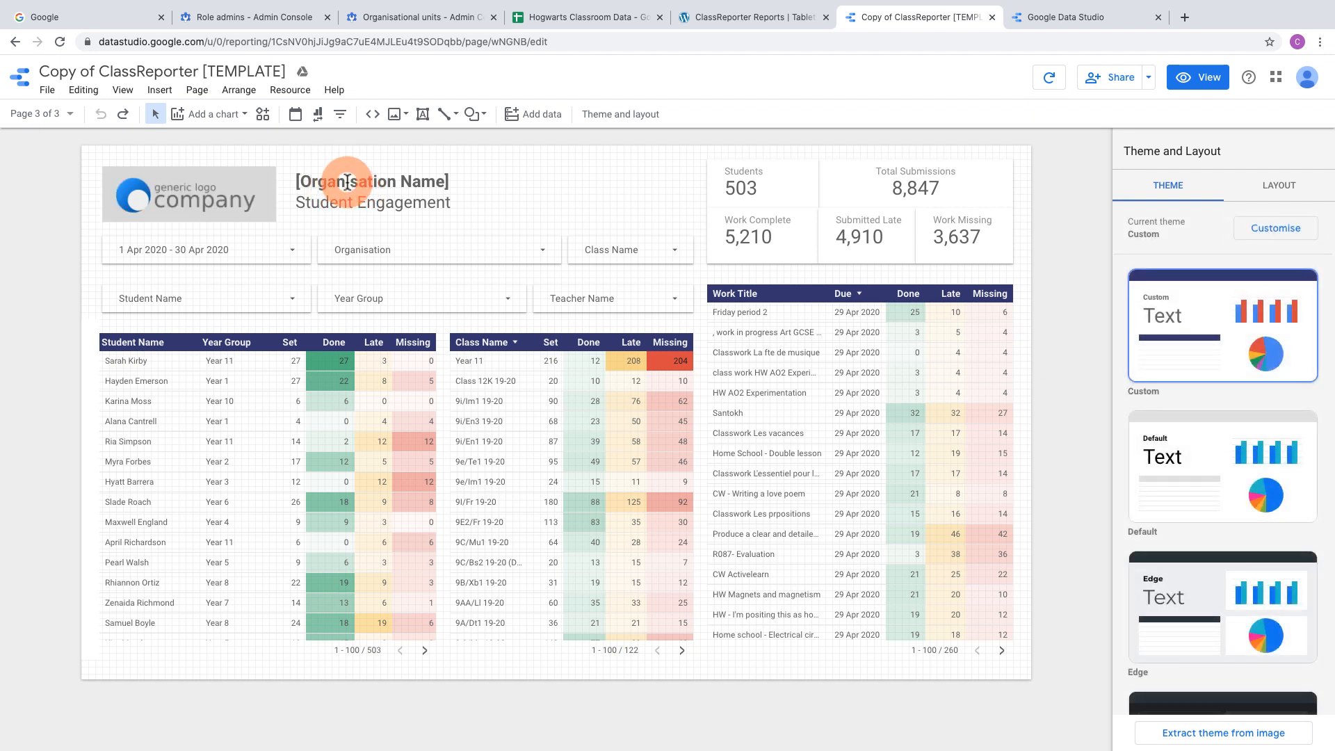
- Type Hogwarts School Trust into the organisation heading, then check the Teacher Usage and Work Details pages
{"action": "left_click", "coordinate": [371, 181]}
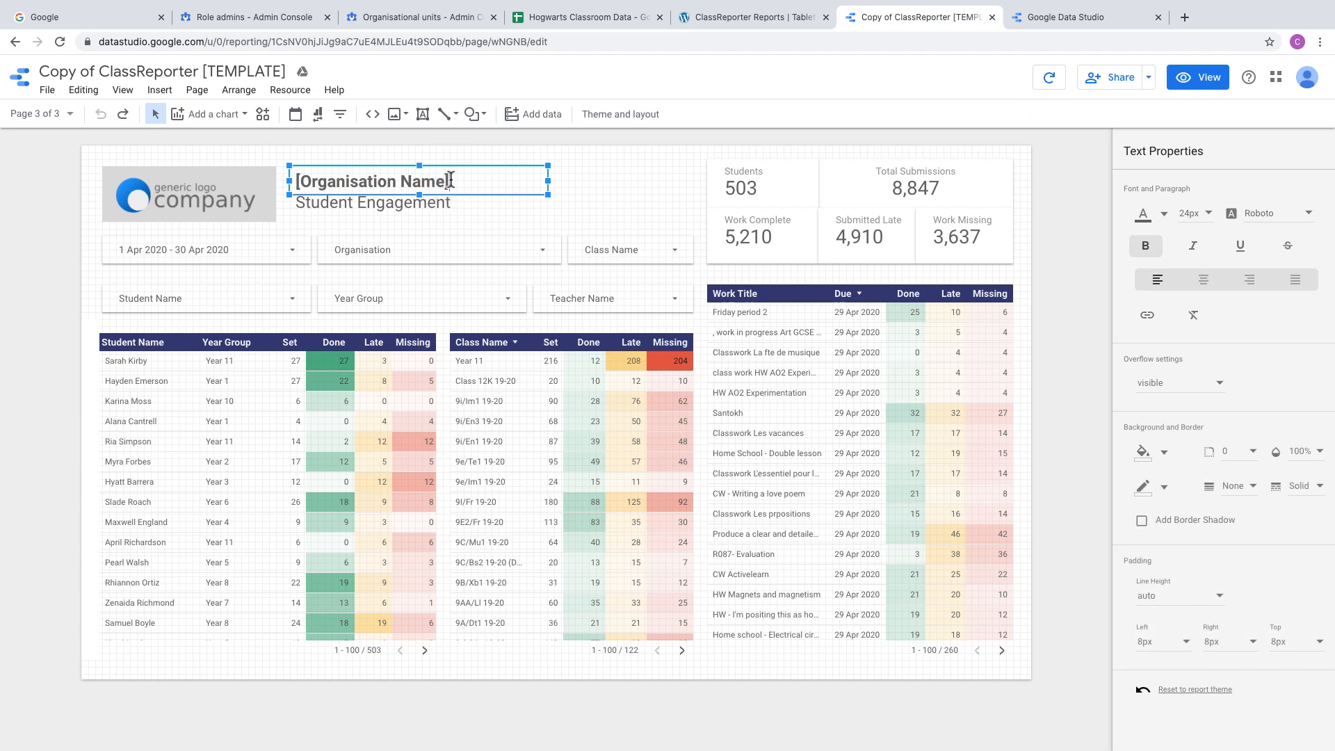
{"action": "type", "text": "Hogwarts School Trust"}
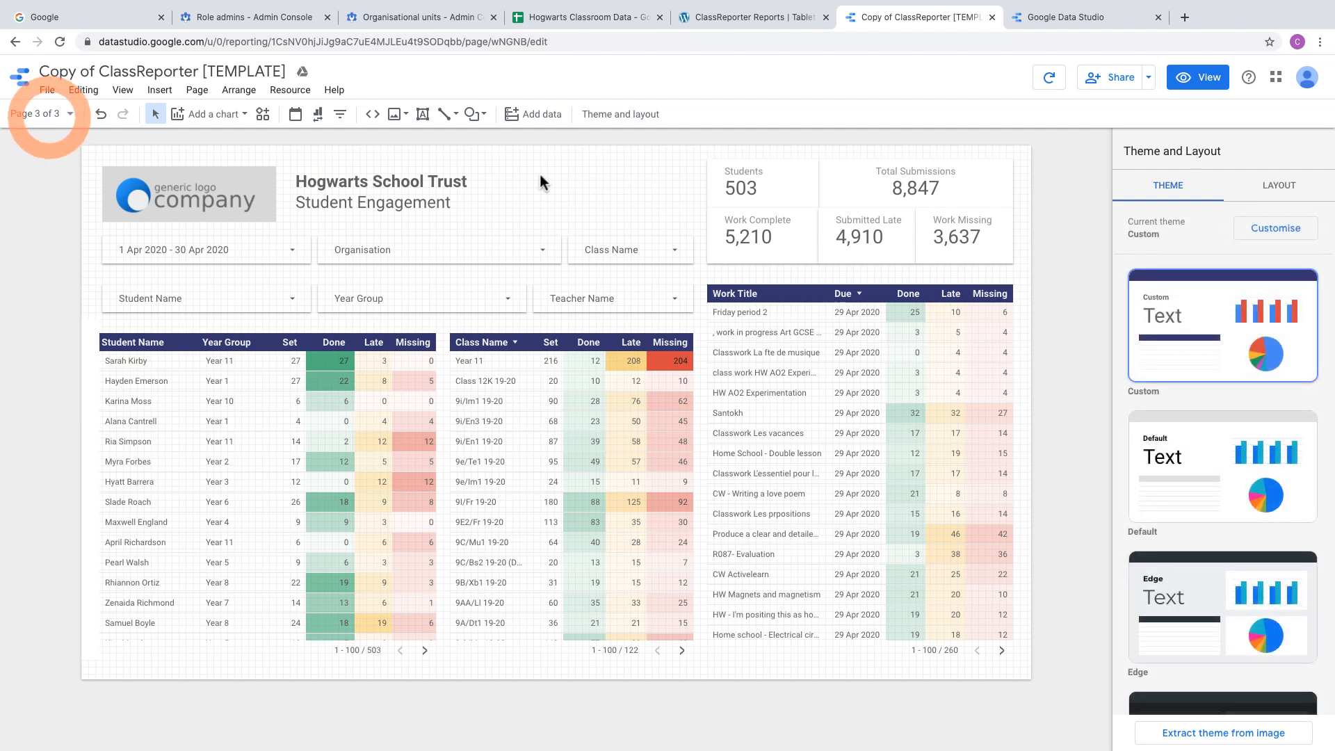
{"action": "left_click", "coordinate": [39, 112]}
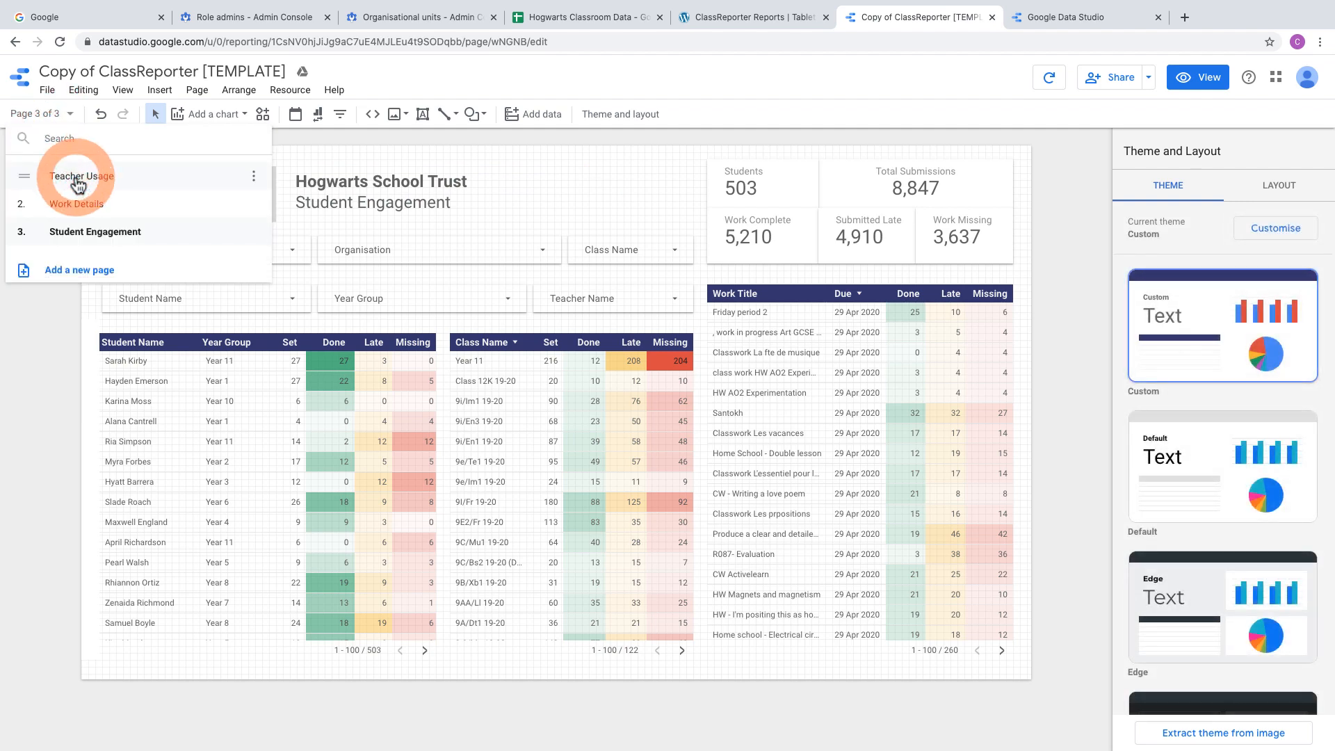
{"action": "left_click", "coordinate": [80, 175]}
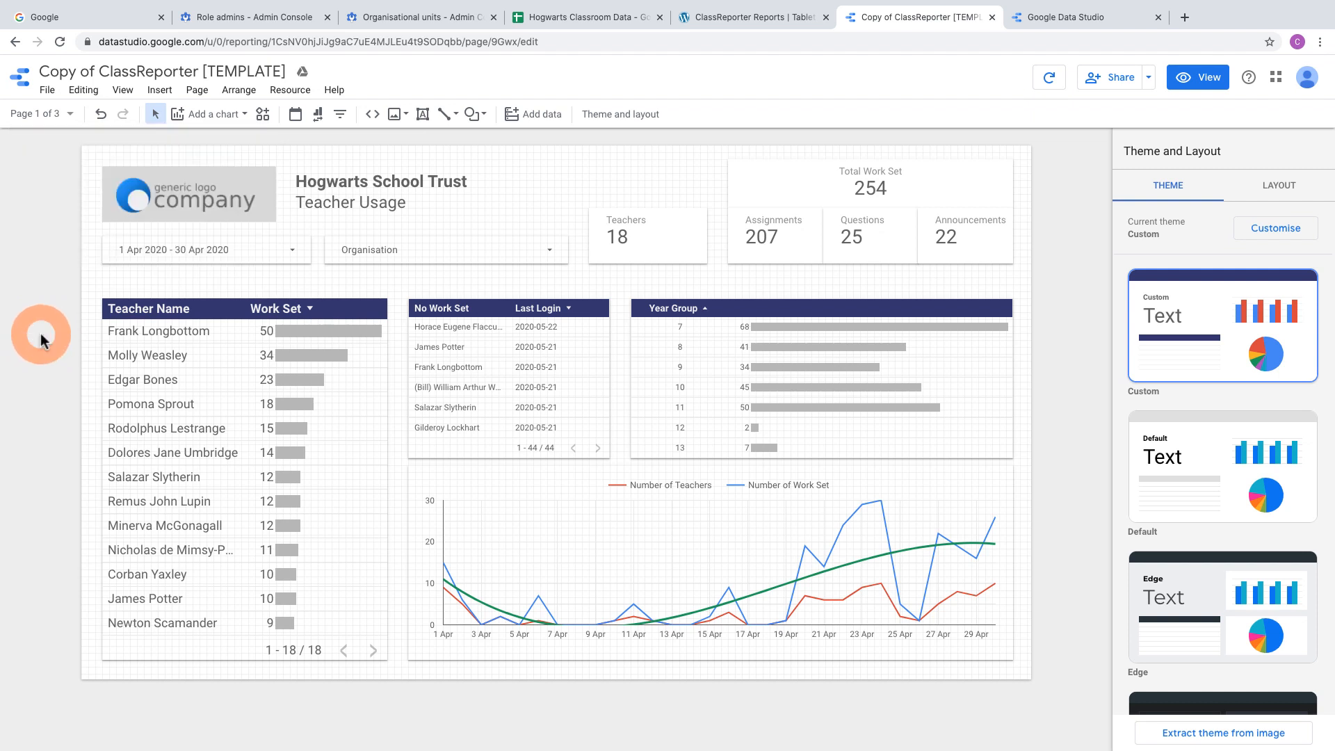
{"action": "left_click", "coordinate": [40, 112]}
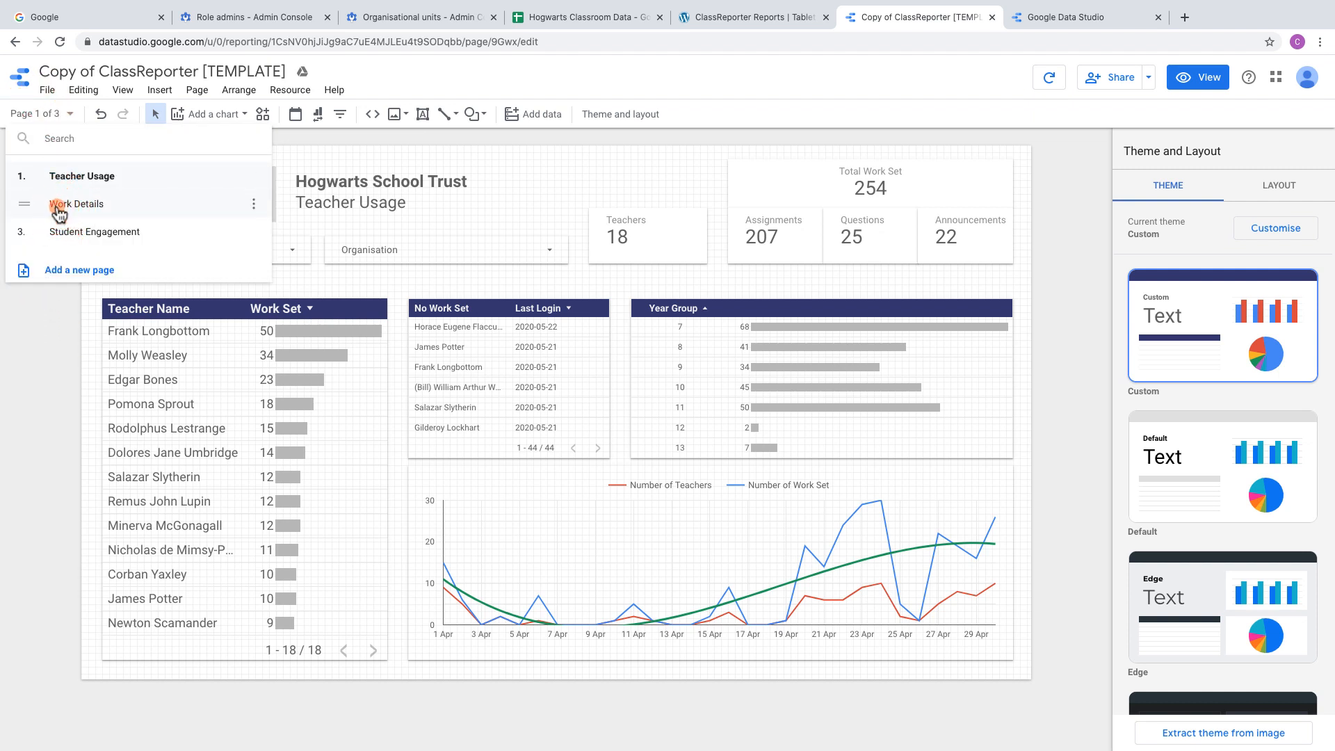
{"action": "left_click", "coordinate": [75, 203]}
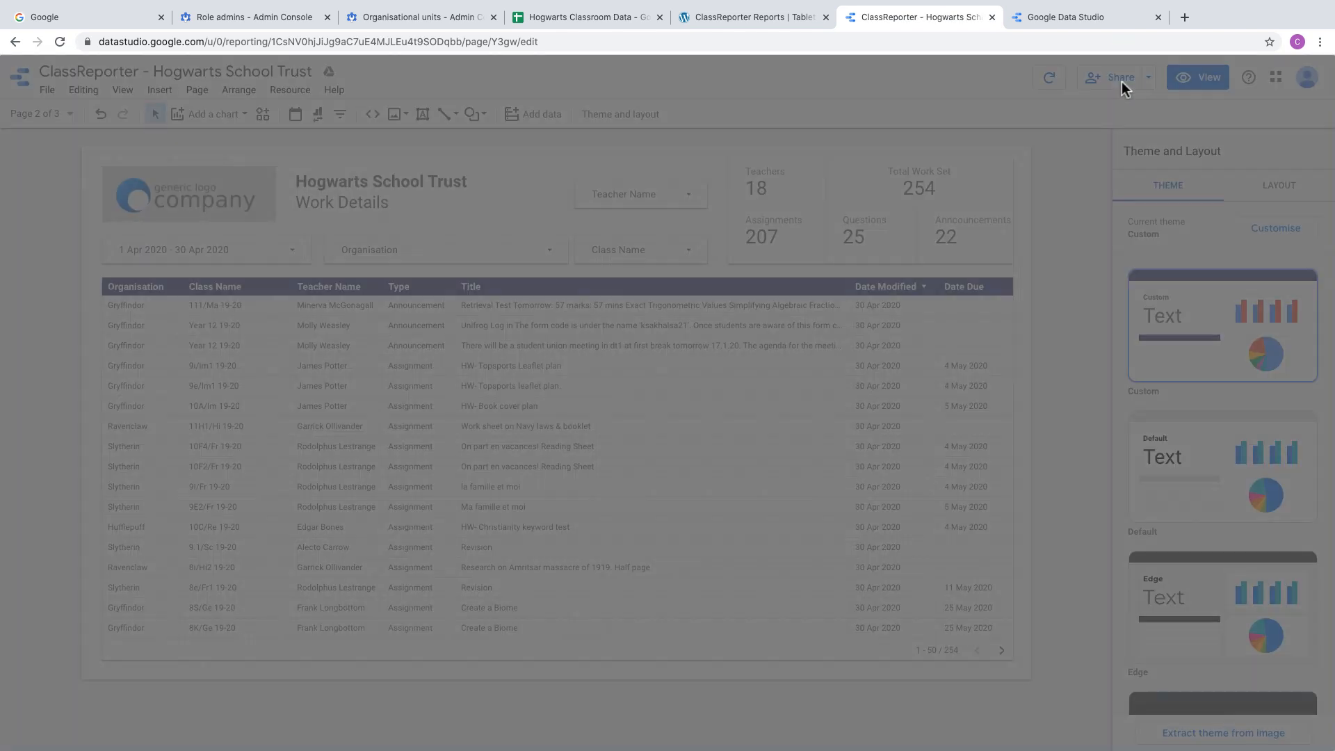
- Open Share, dismiss the tip, copy the report link and focus the Add people field
{"action": "left_click", "coordinate": [1116, 78]}
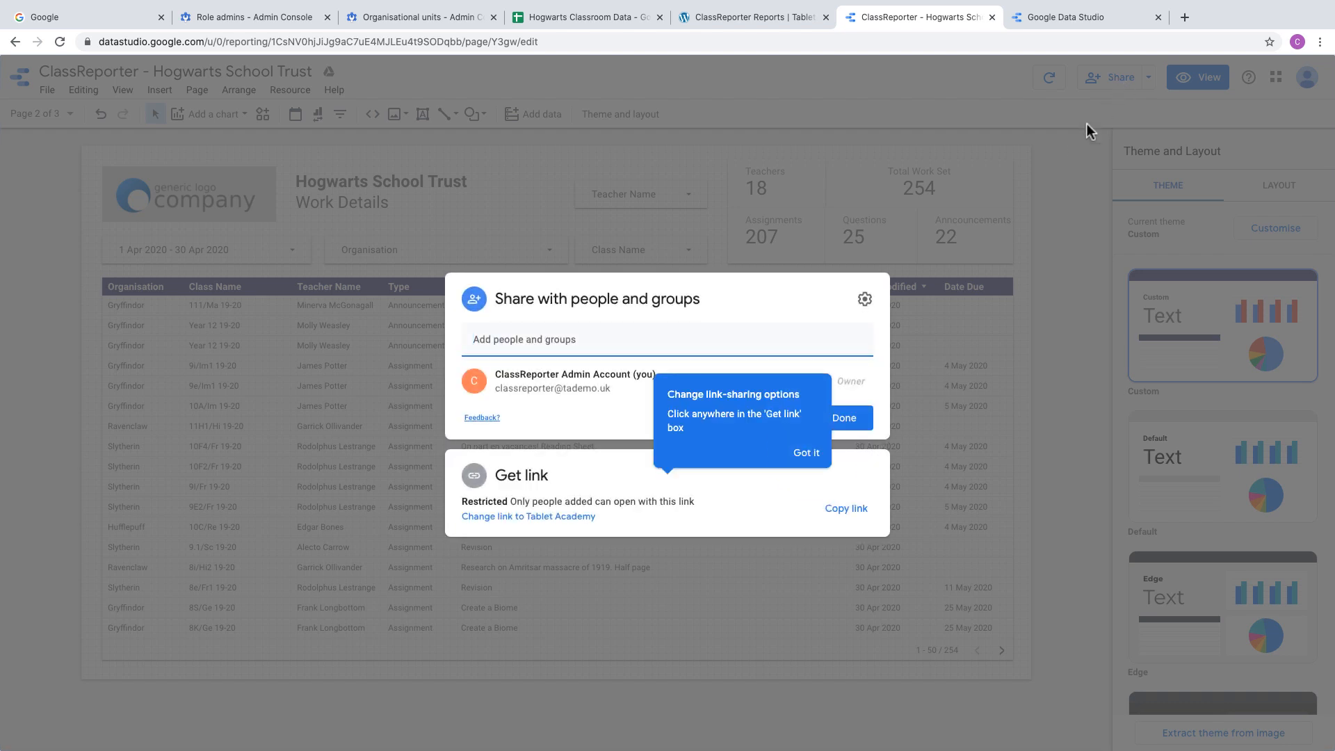
{"action": "left_click", "coordinate": [634, 345]}
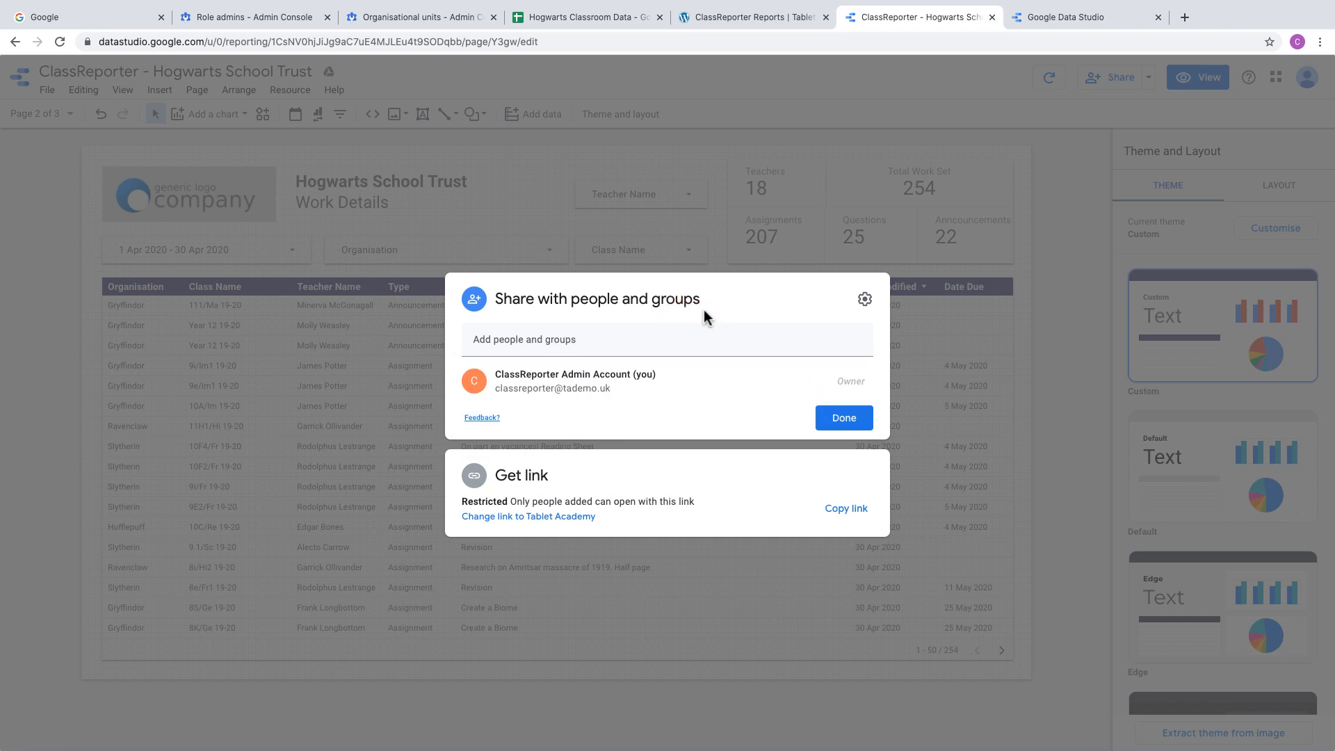
{"action": "left_click", "coordinate": [845, 508]}
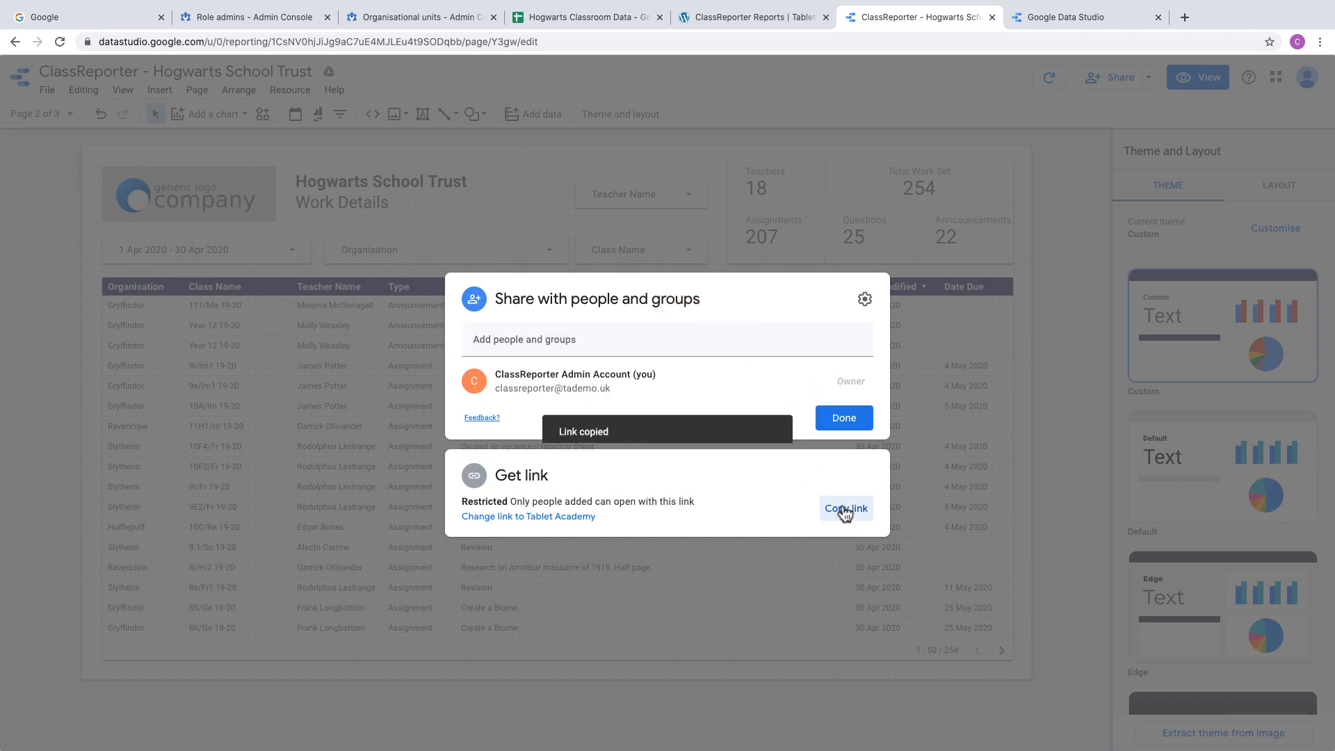
{"action": "left_click", "coordinate": [844, 509]}
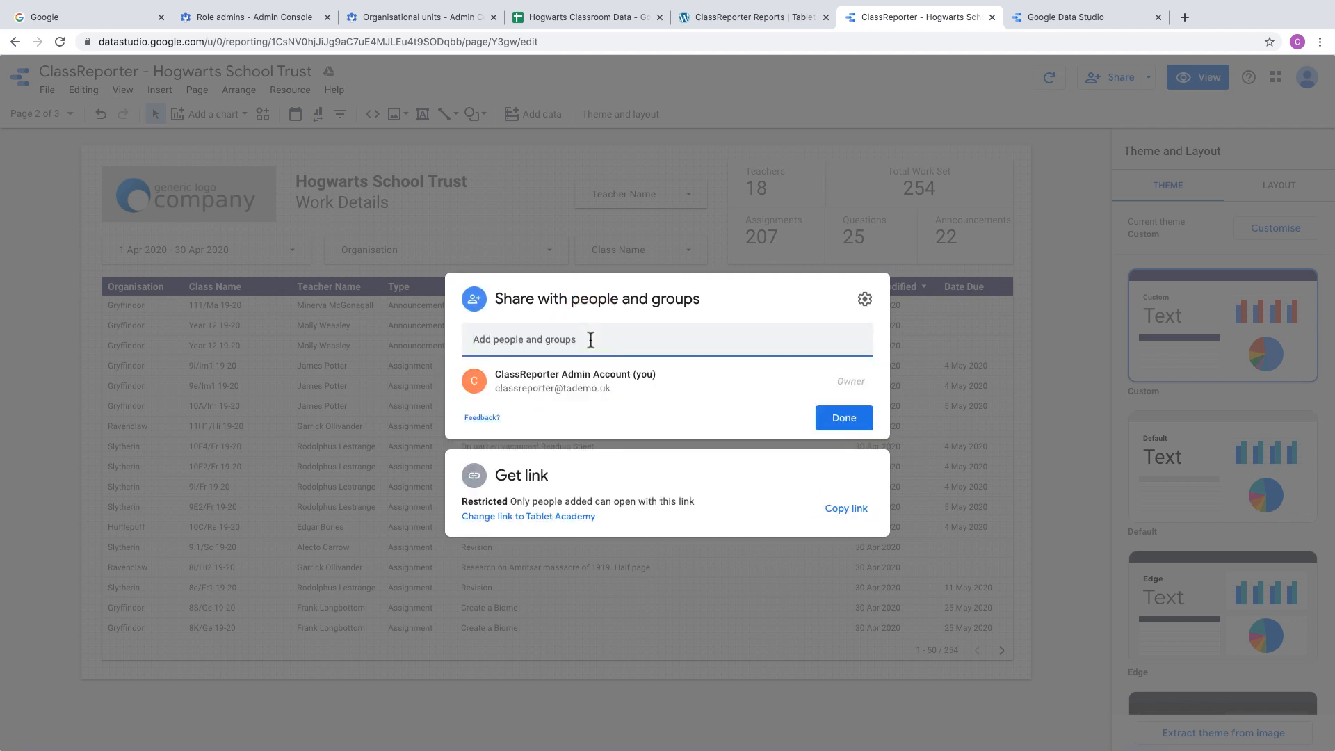
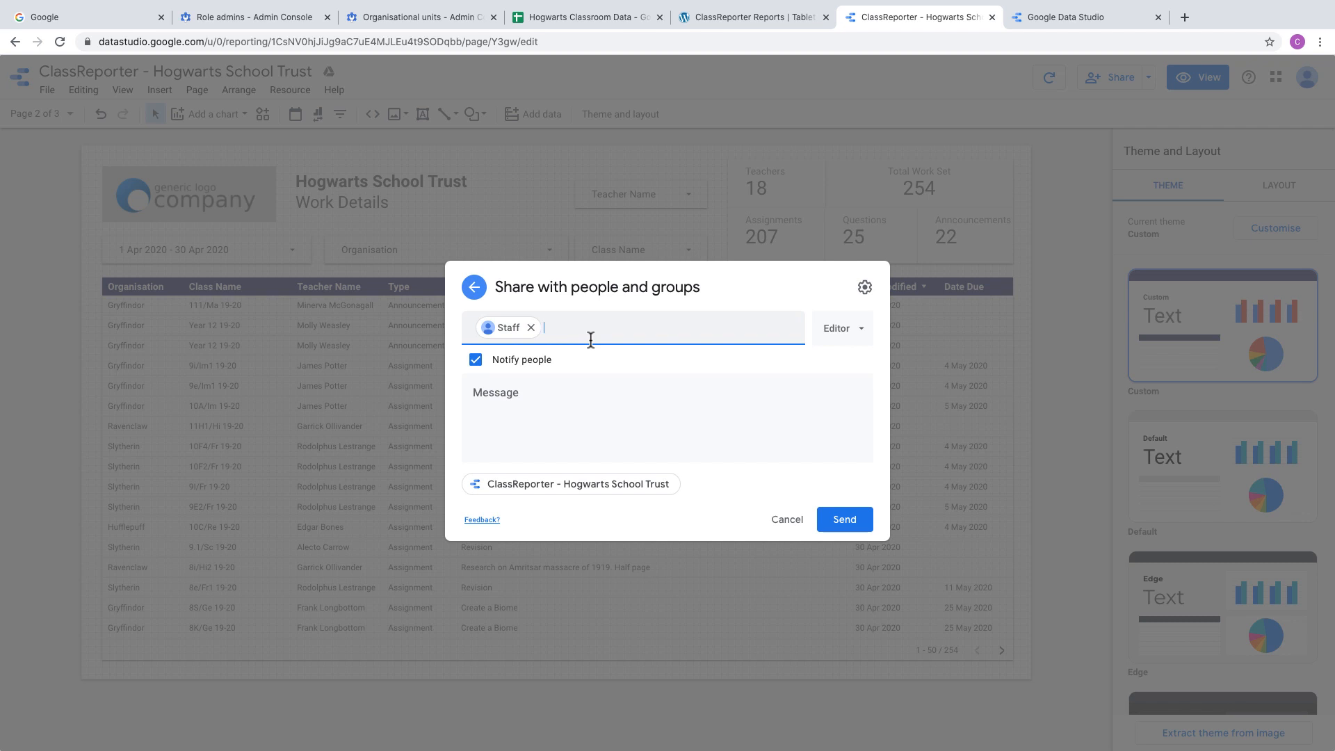
{"action": "mouse_move", "coordinate": [592, 348]}
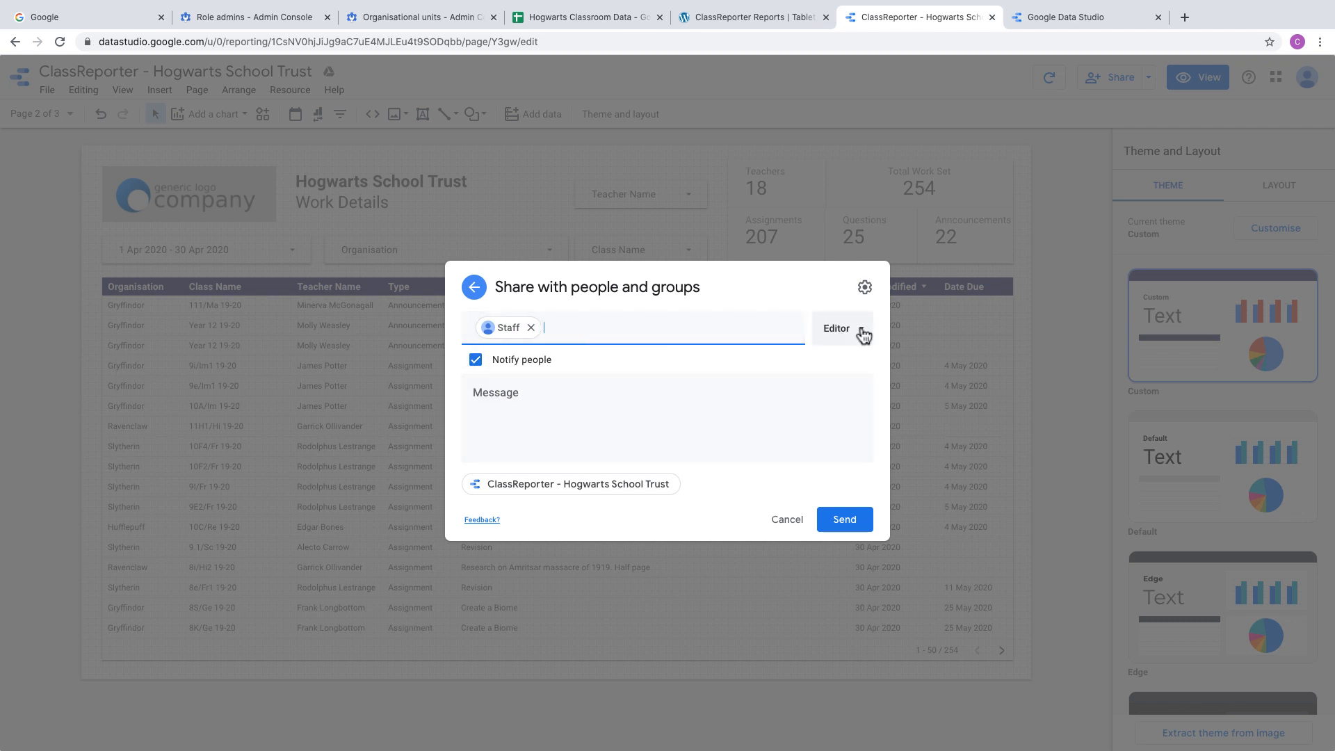
{"action": "left_click", "coordinate": [841, 328]}
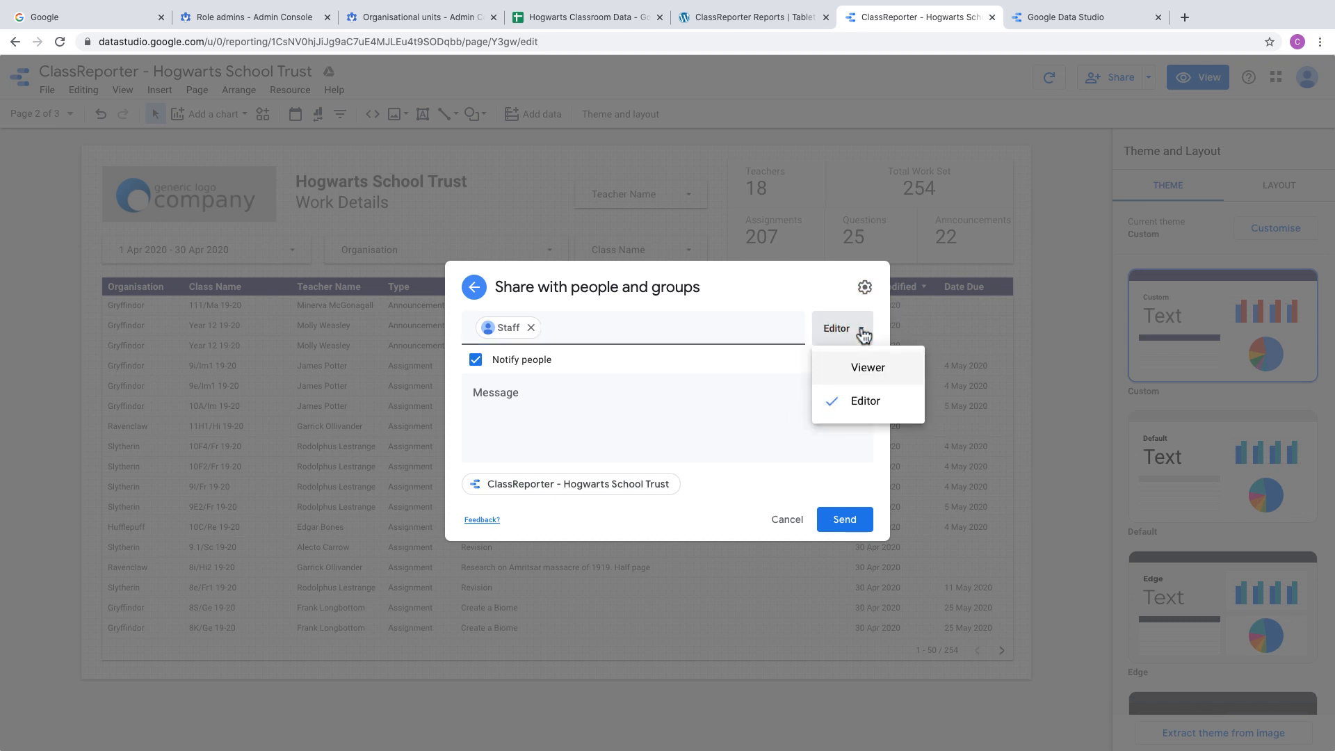
{"action": "mouse_move", "coordinate": [867, 367]}
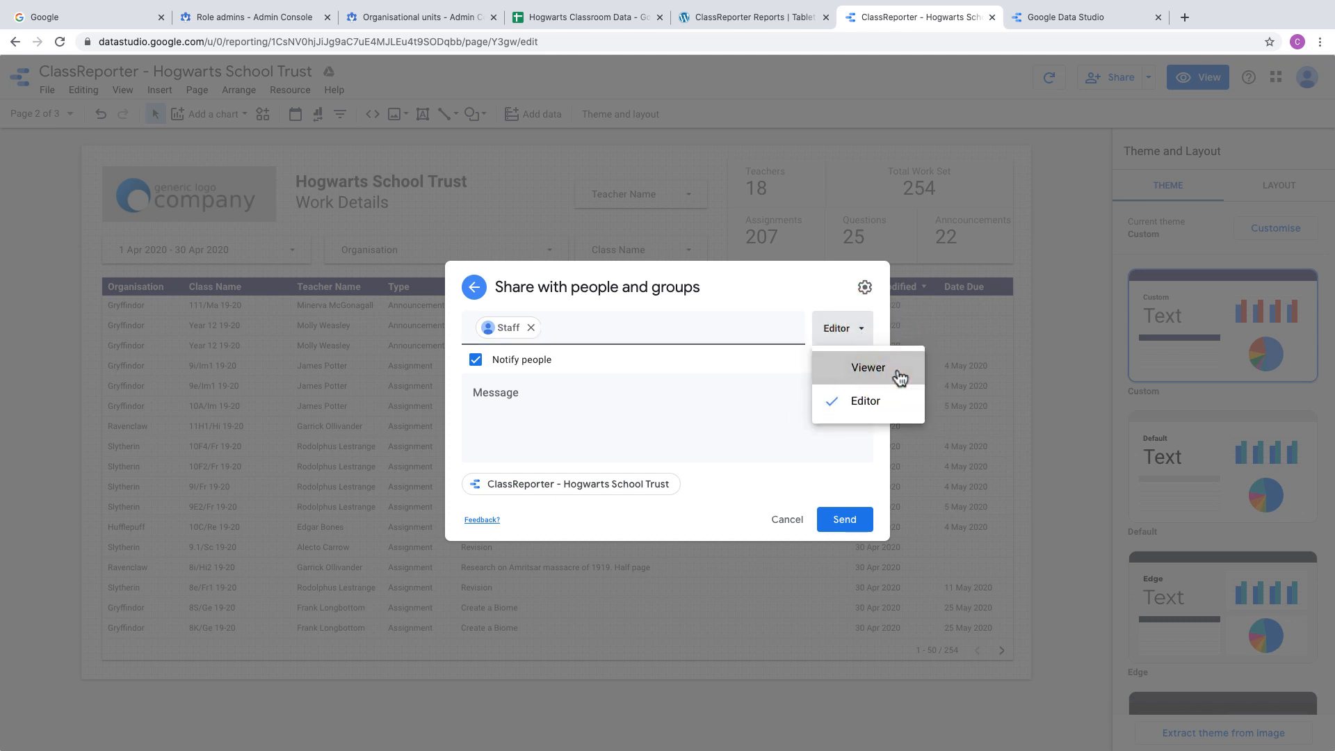
{"action": "left_click", "coordinate": [867, 367]}
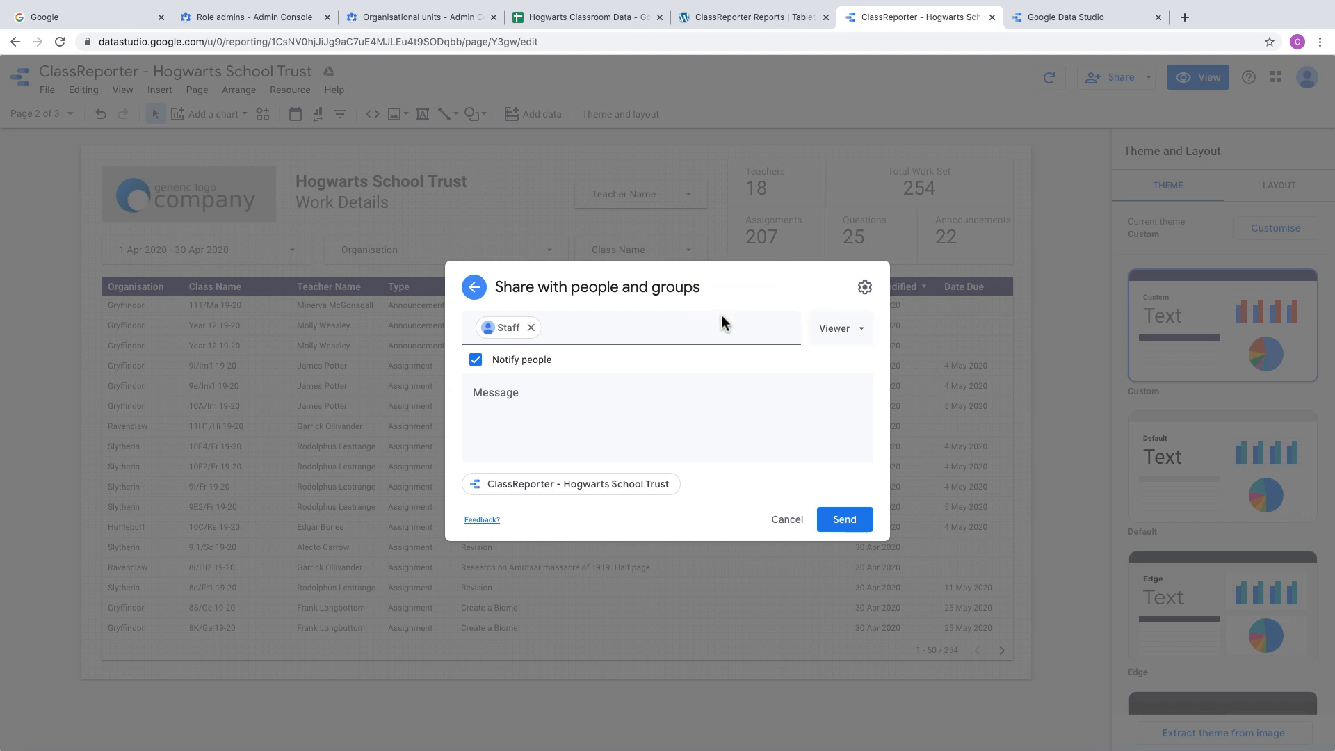
{"action": "mouse_move", "coordinate": [702, 356]}
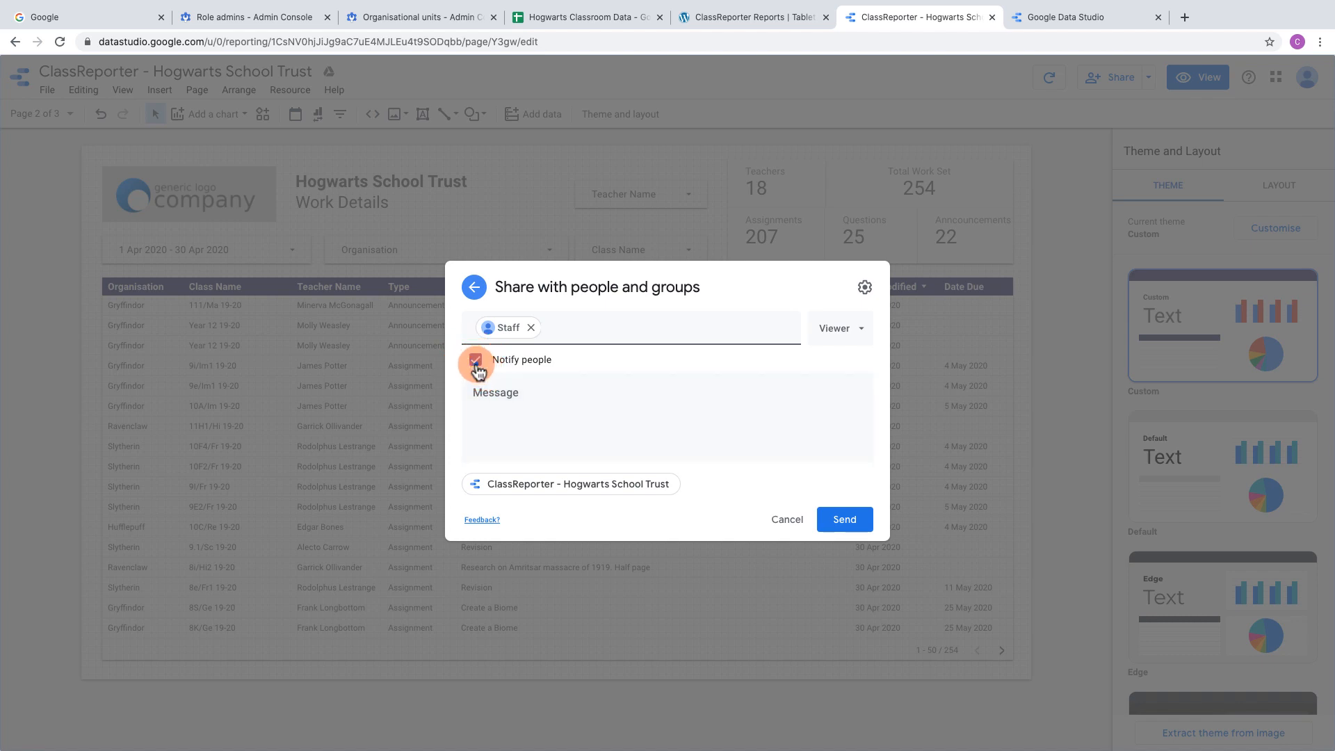
{"action": "left_click", "coordinate": [476, 359]}
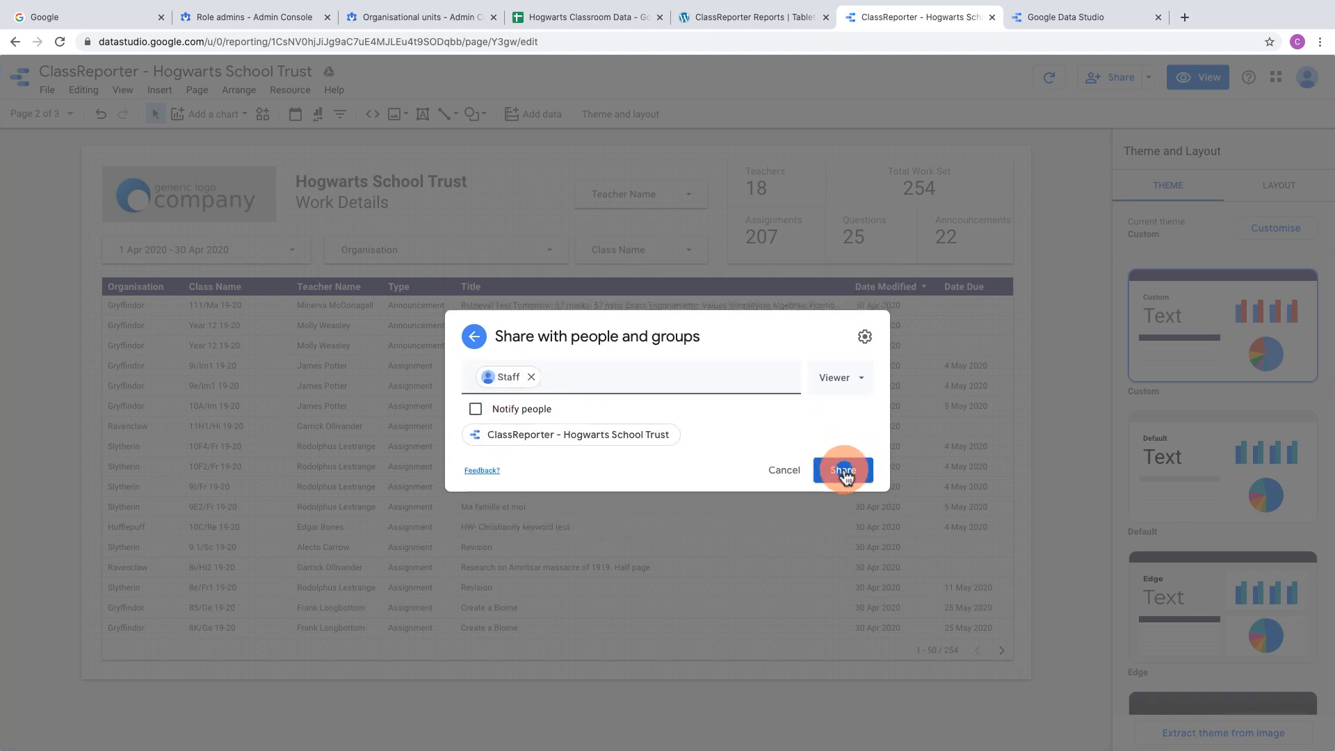
{"action": "left_click", "coordinate": [842, 470]}
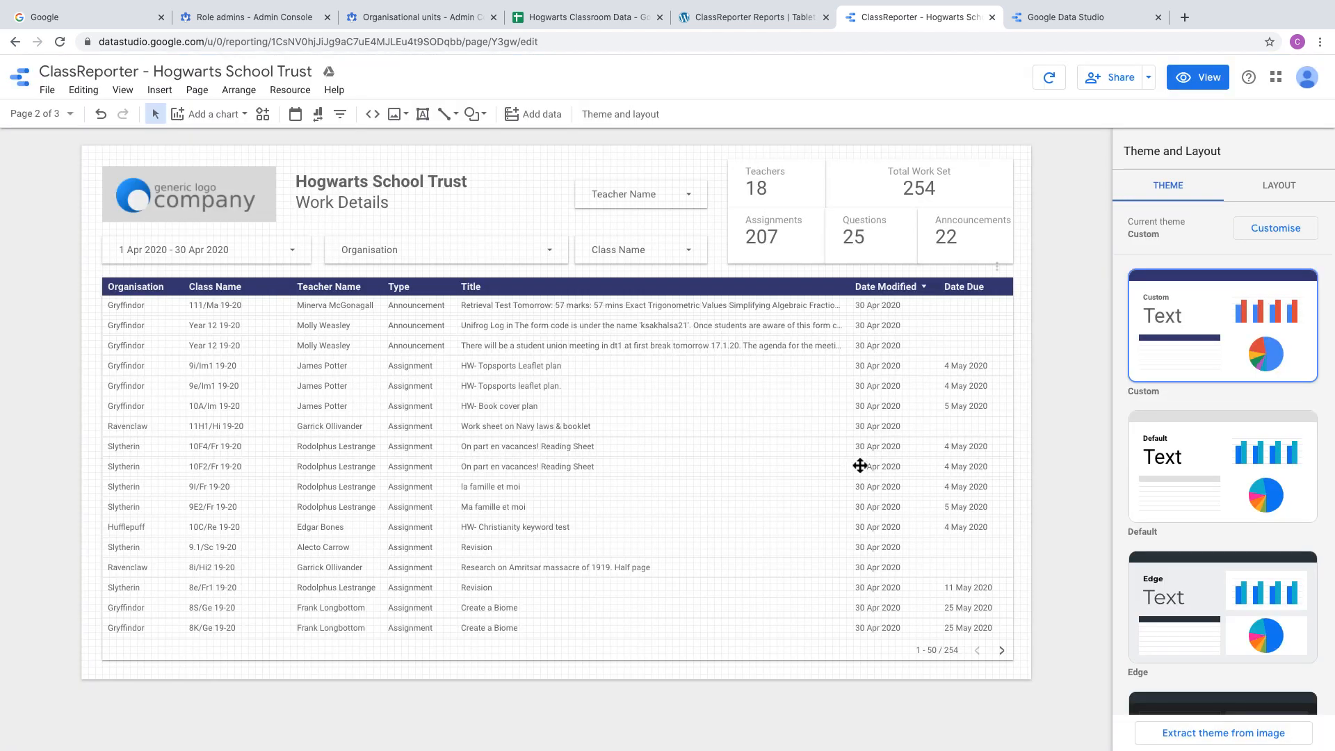
{"action": "mouse_move", "coordinate": [1059, 406]}
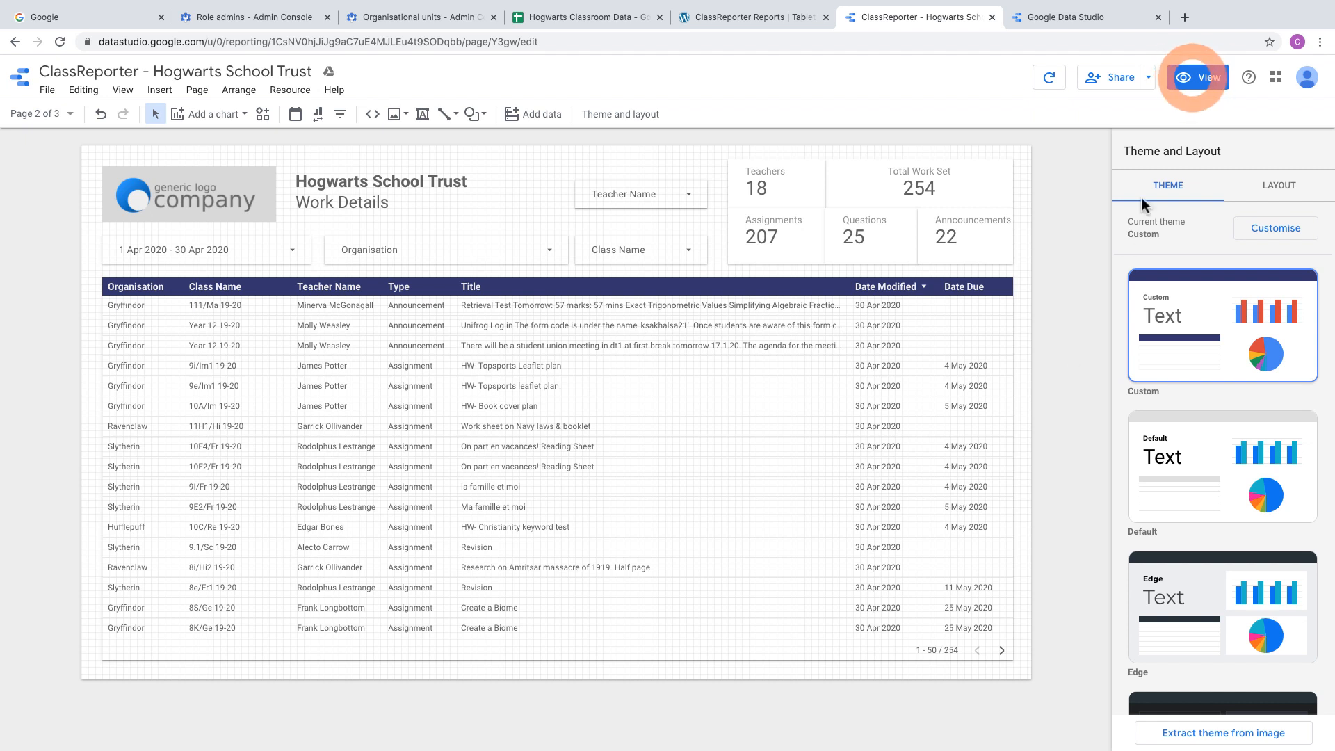
- View the finished report in view mode on its Teacher Usage page
{"action": "left_click", "coordinate": [1196, 78]}
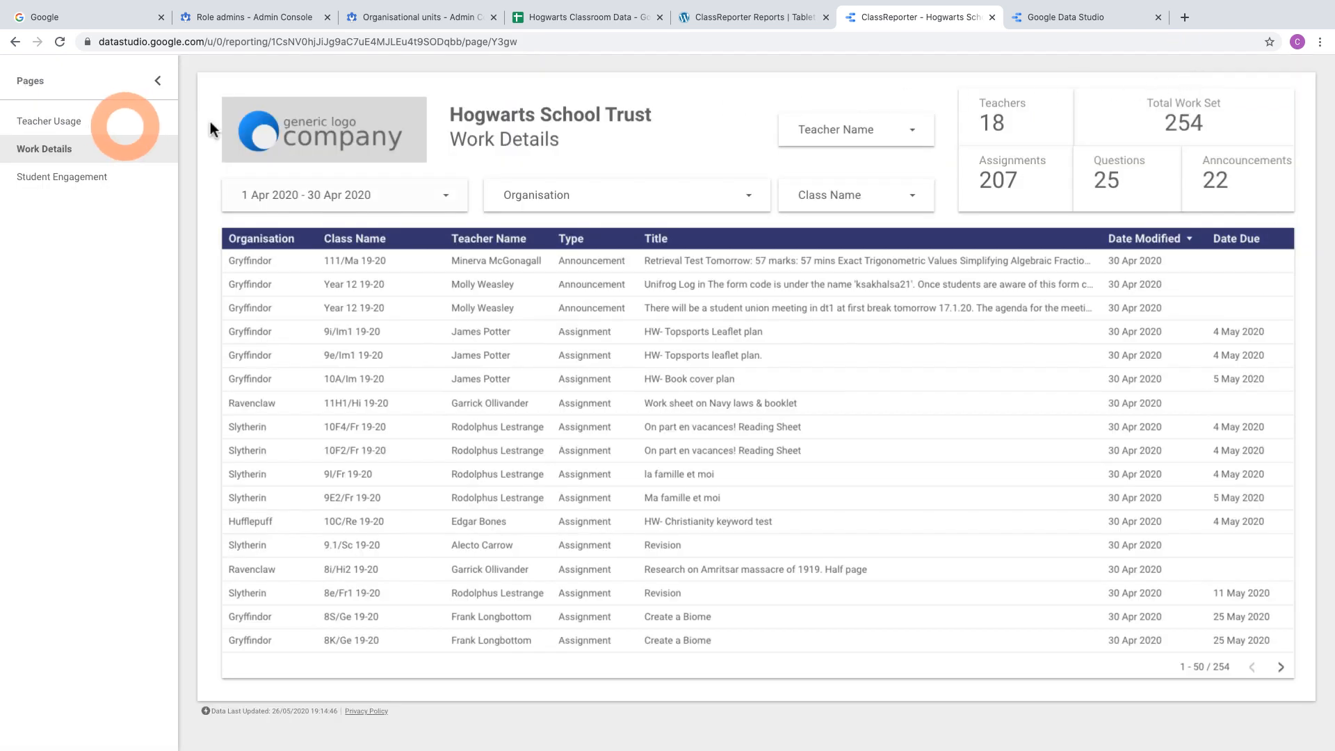
{"action": "left_click", "coordinate": [49, 121]}
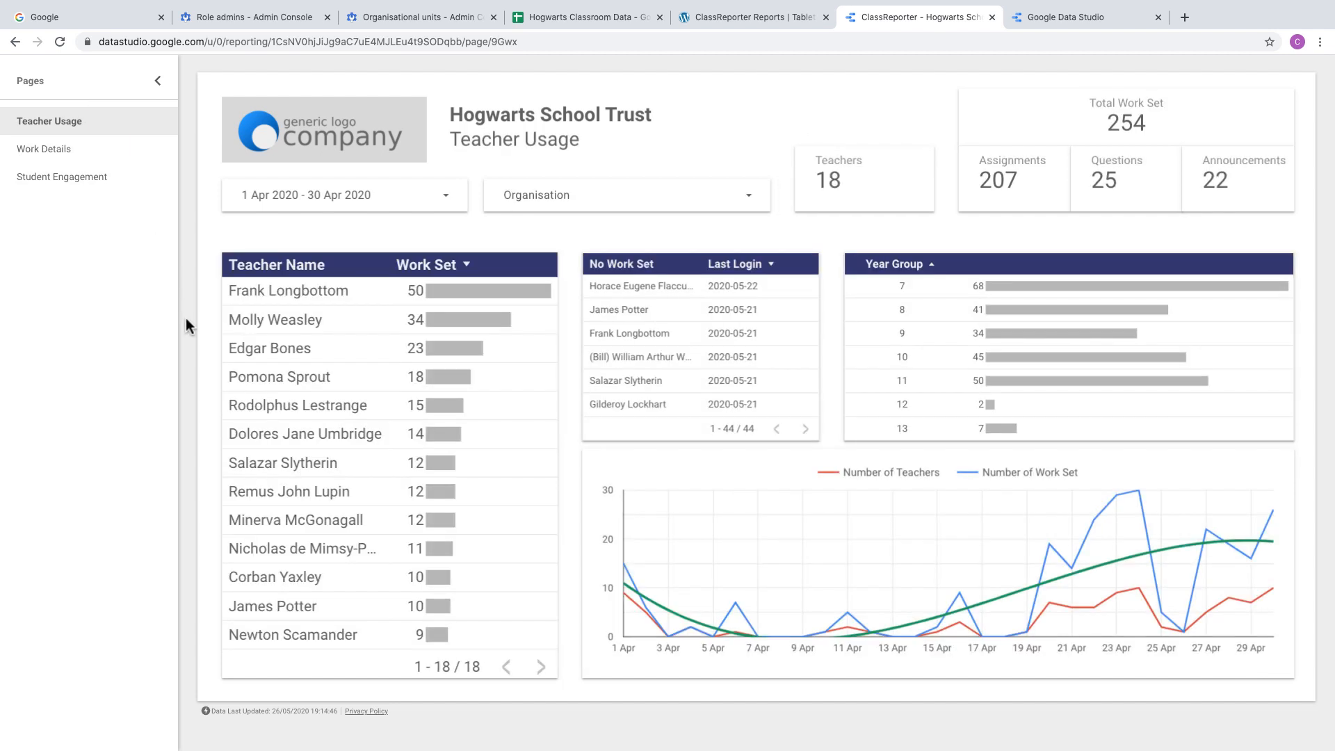